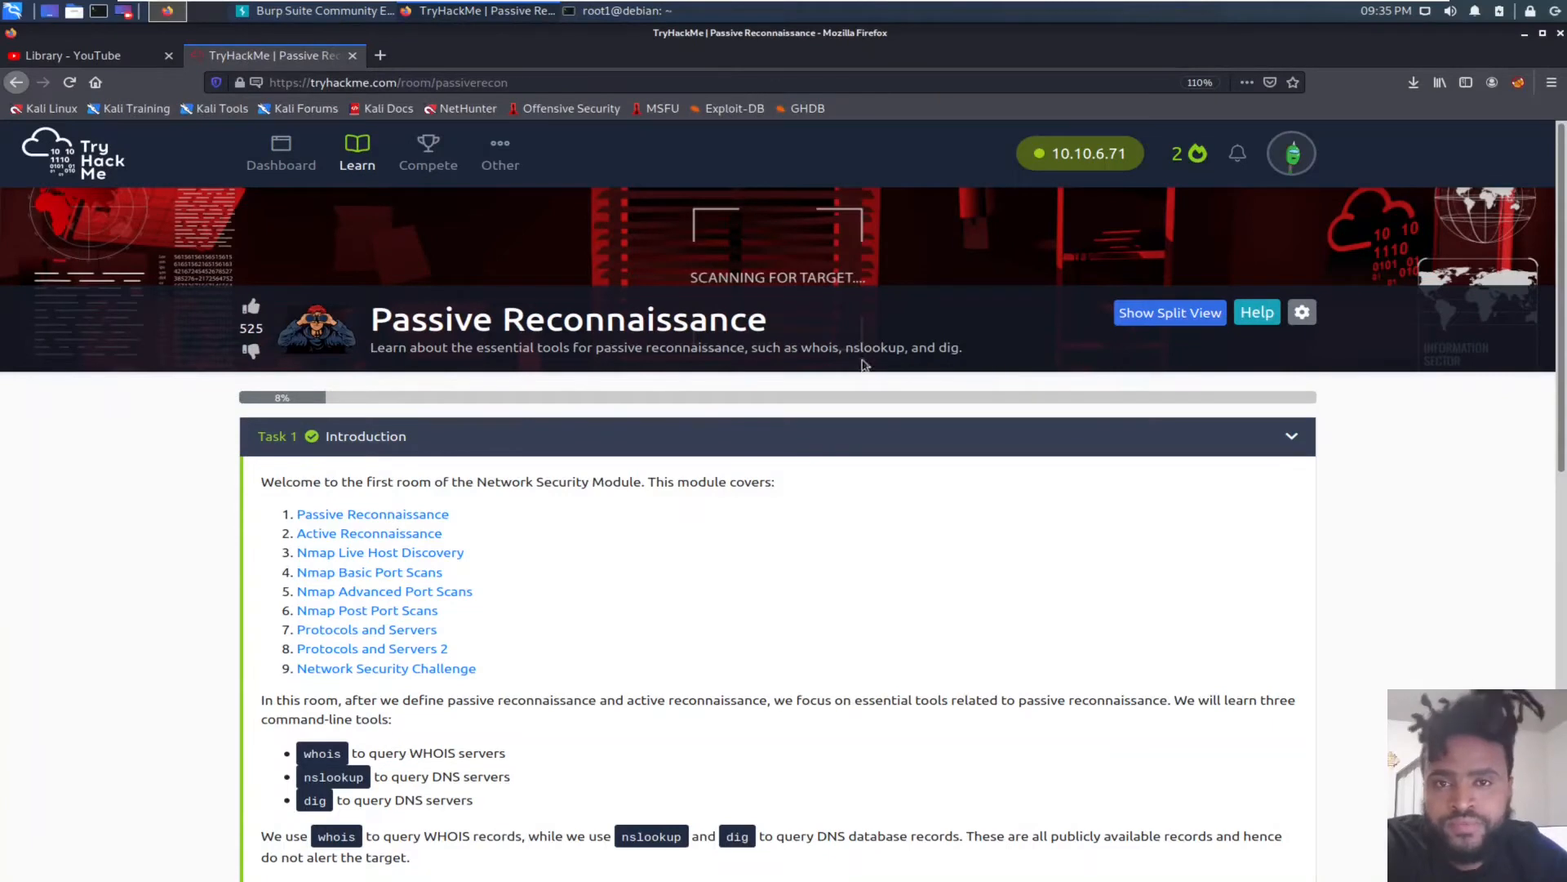
pyautogui.moveTo(156, 407)
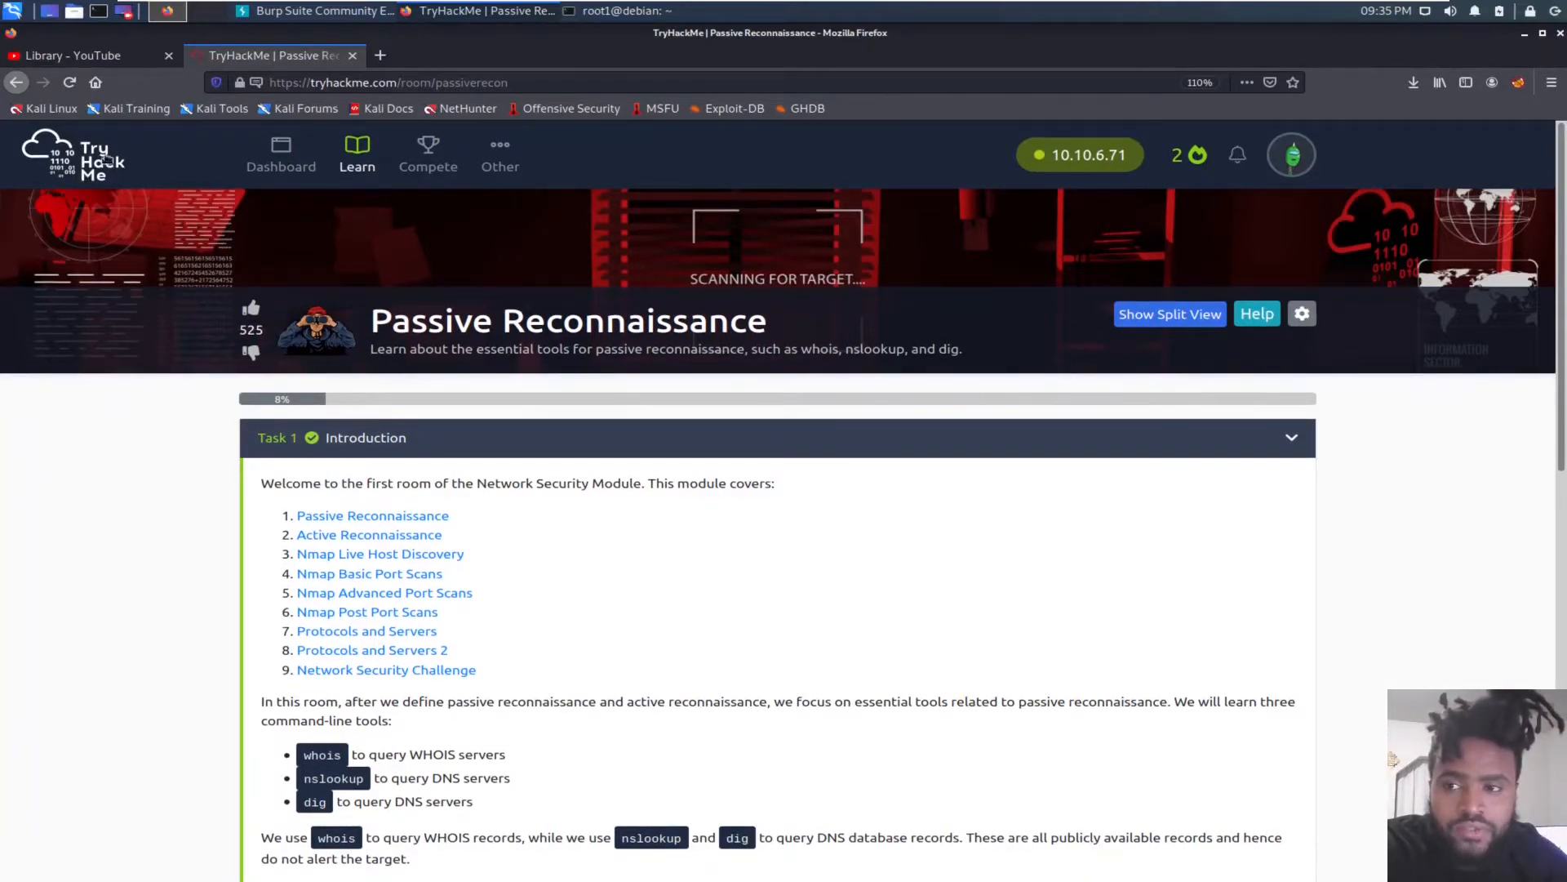
pyautogui.moveTo(181, 266)
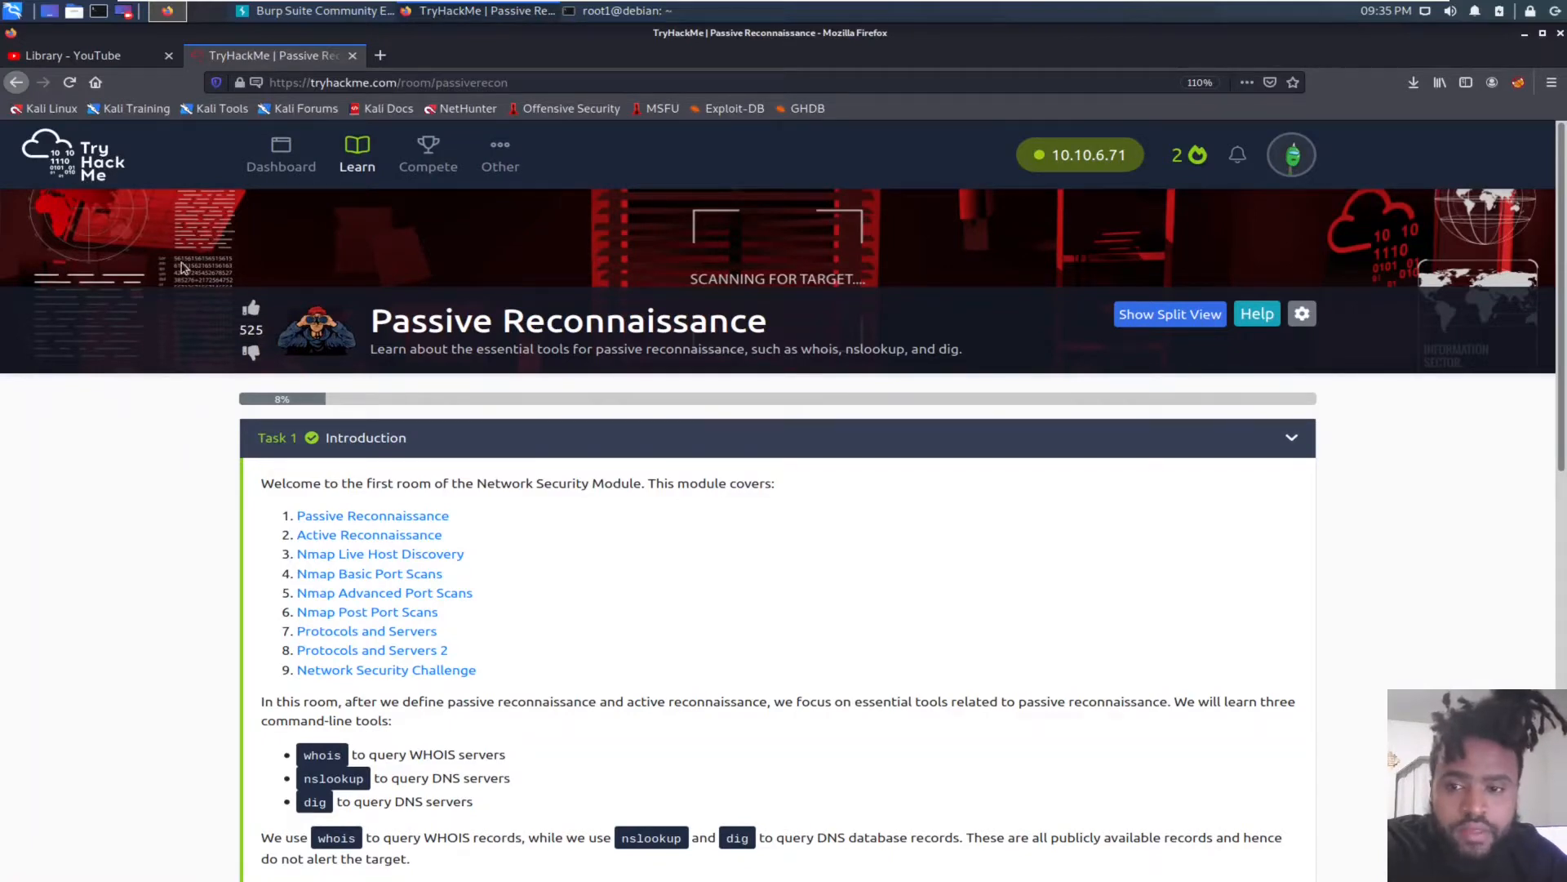
# Step: Read through Task 2 and classify checking the Facebook page as passive reconnaissance (P)
pyautogui.scroll(-3)
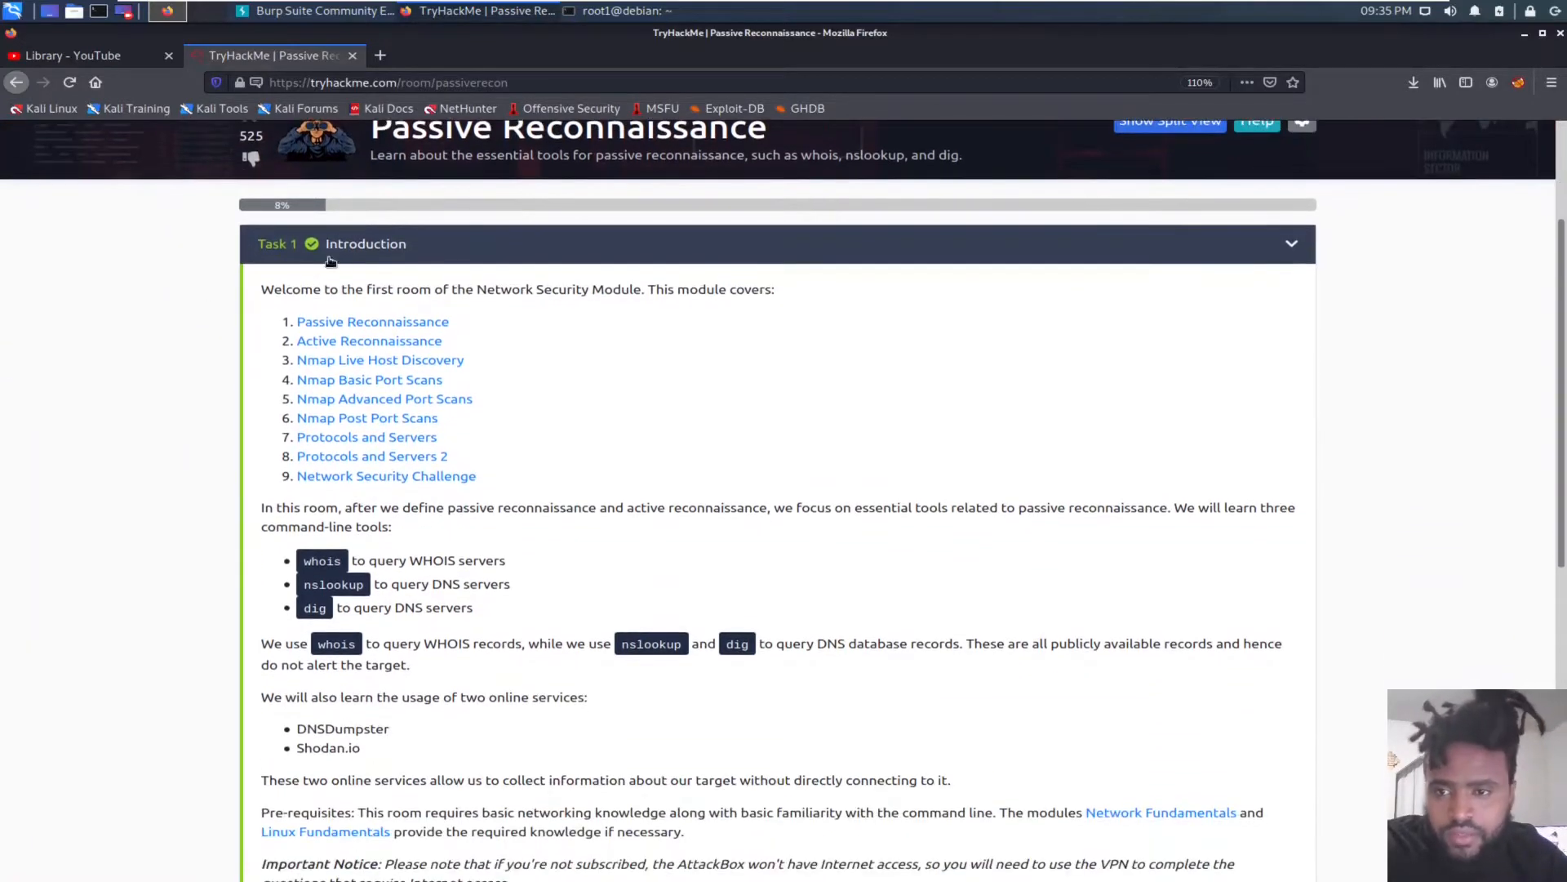
pyautogui.scroll(-3)
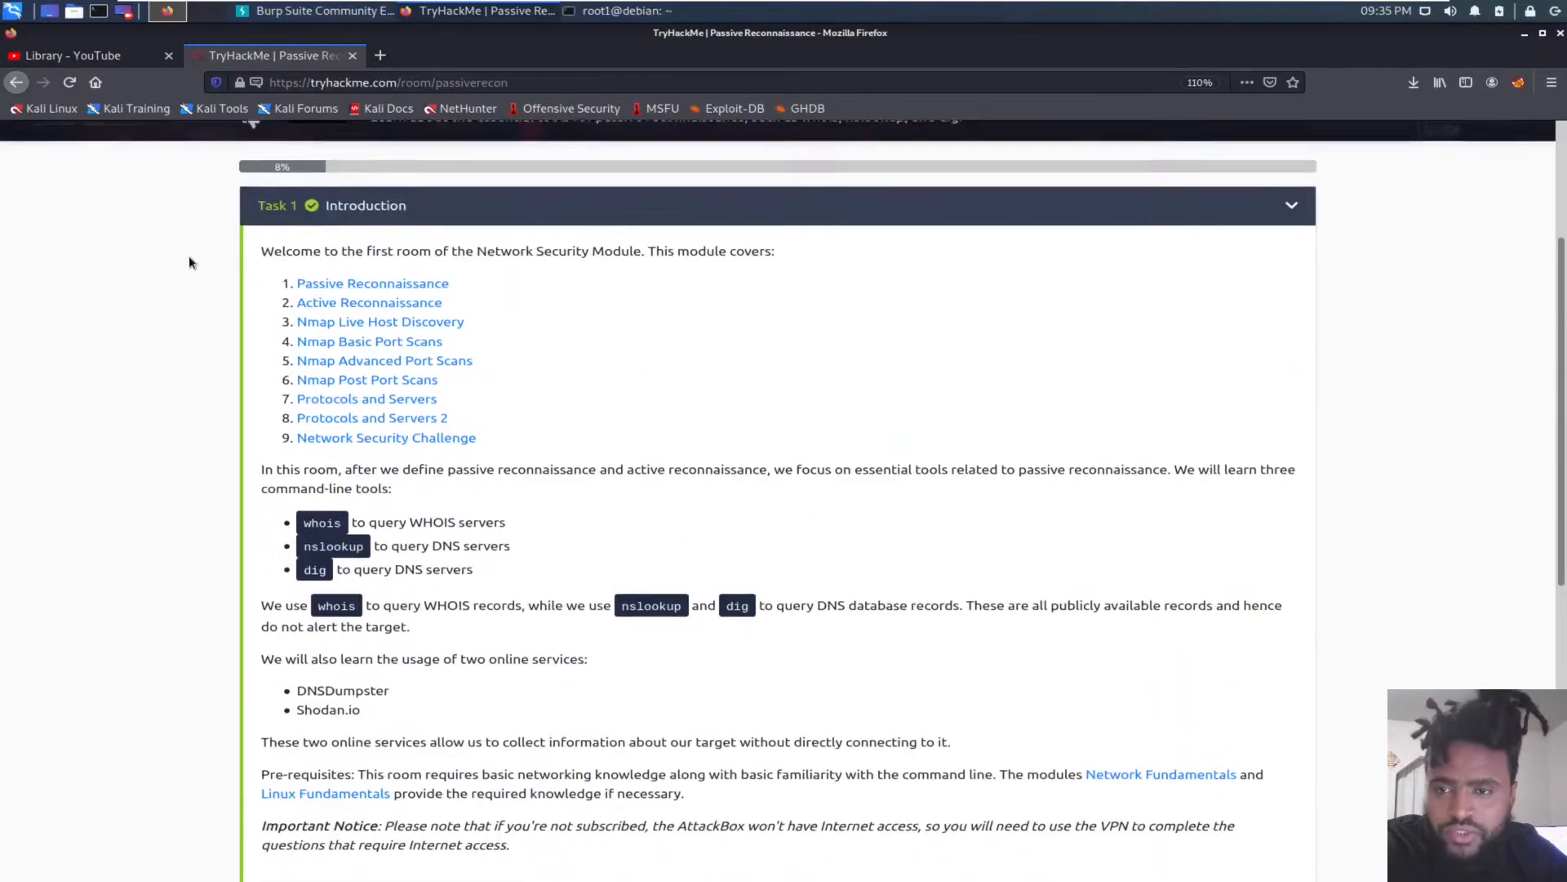
pyautogui.scroll(-3)
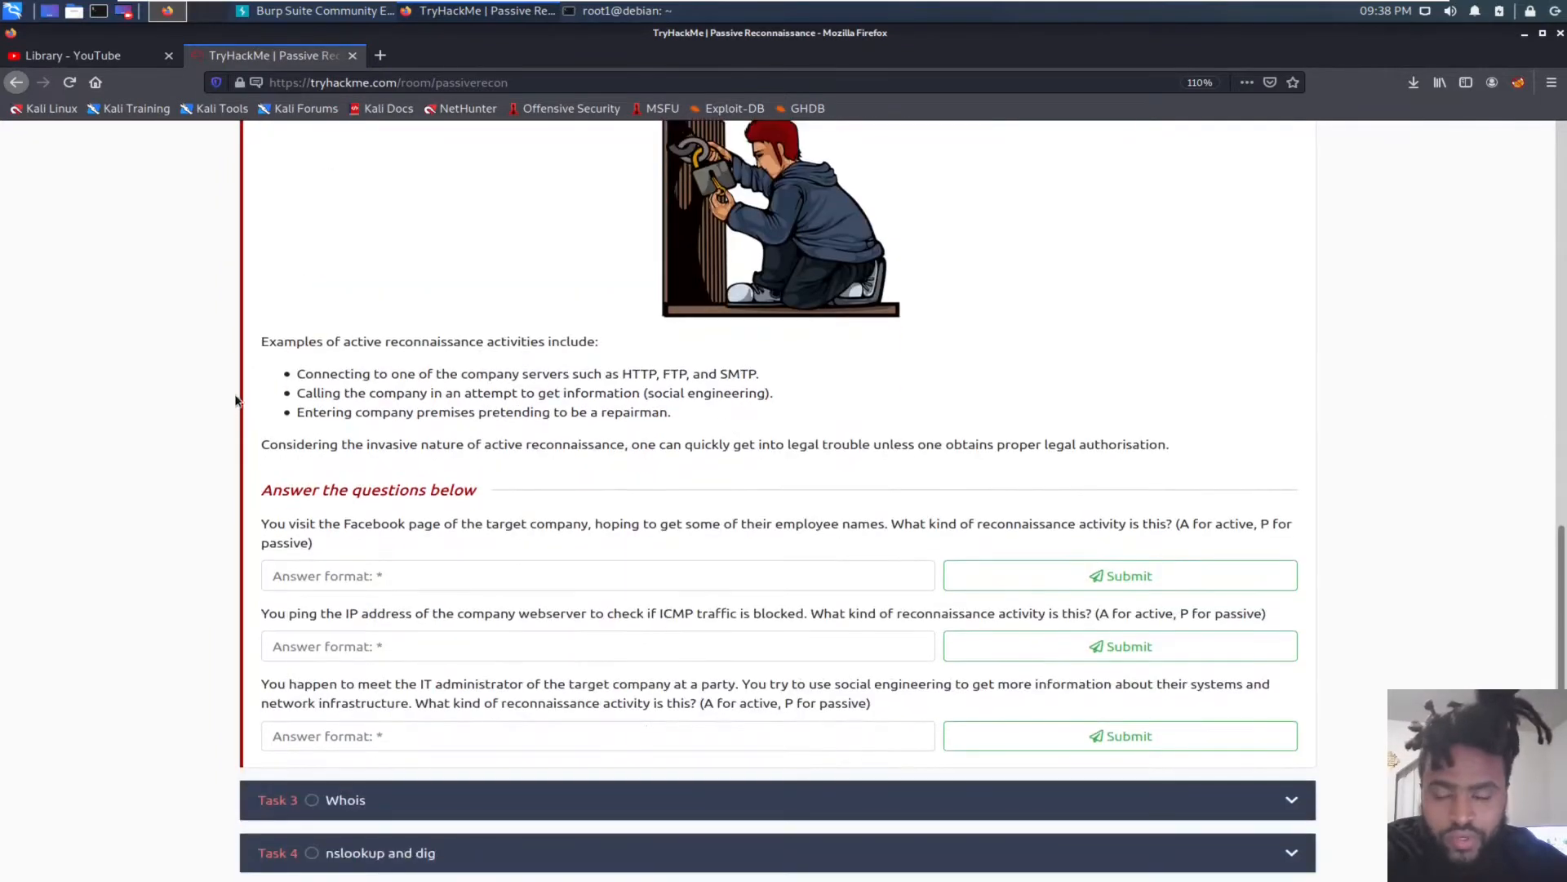
pyautogui.scroll(3)
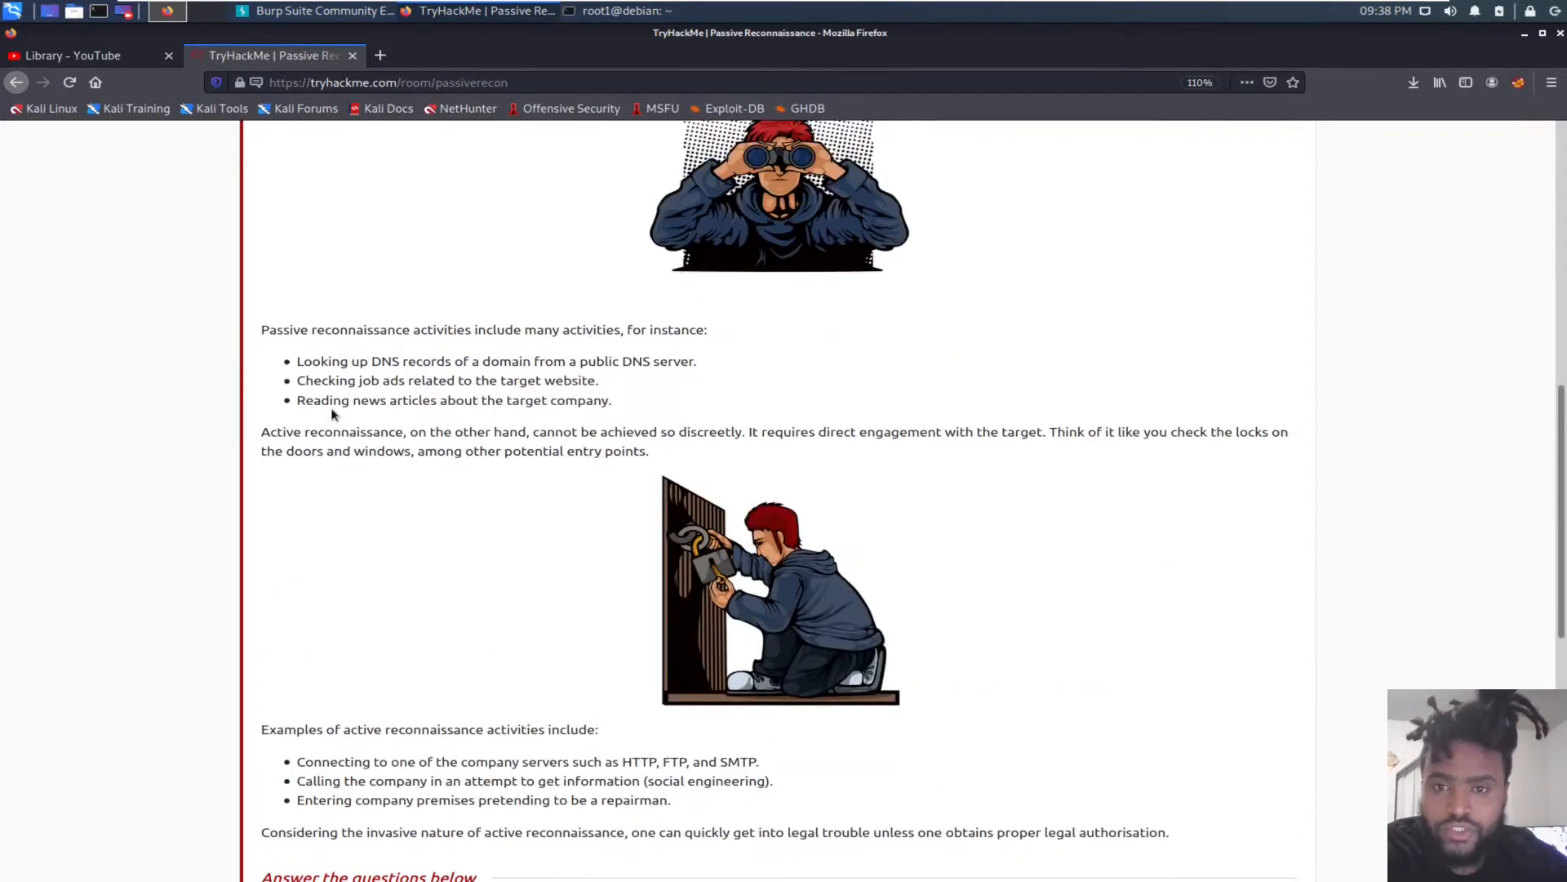
pyautogui.scroll(3)
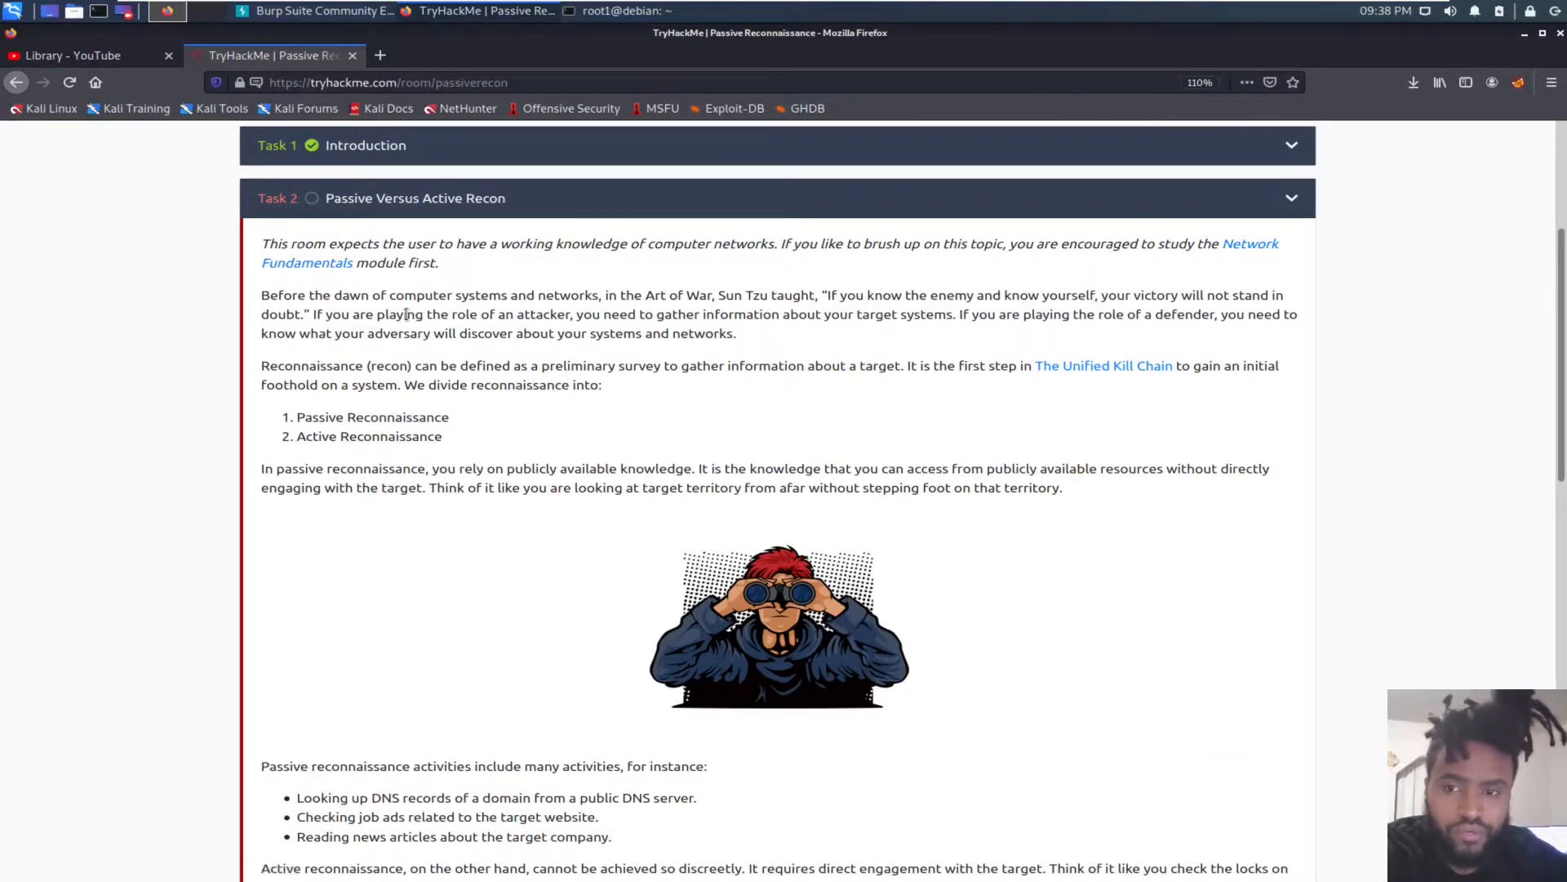
pyautogui.scroll(-3)
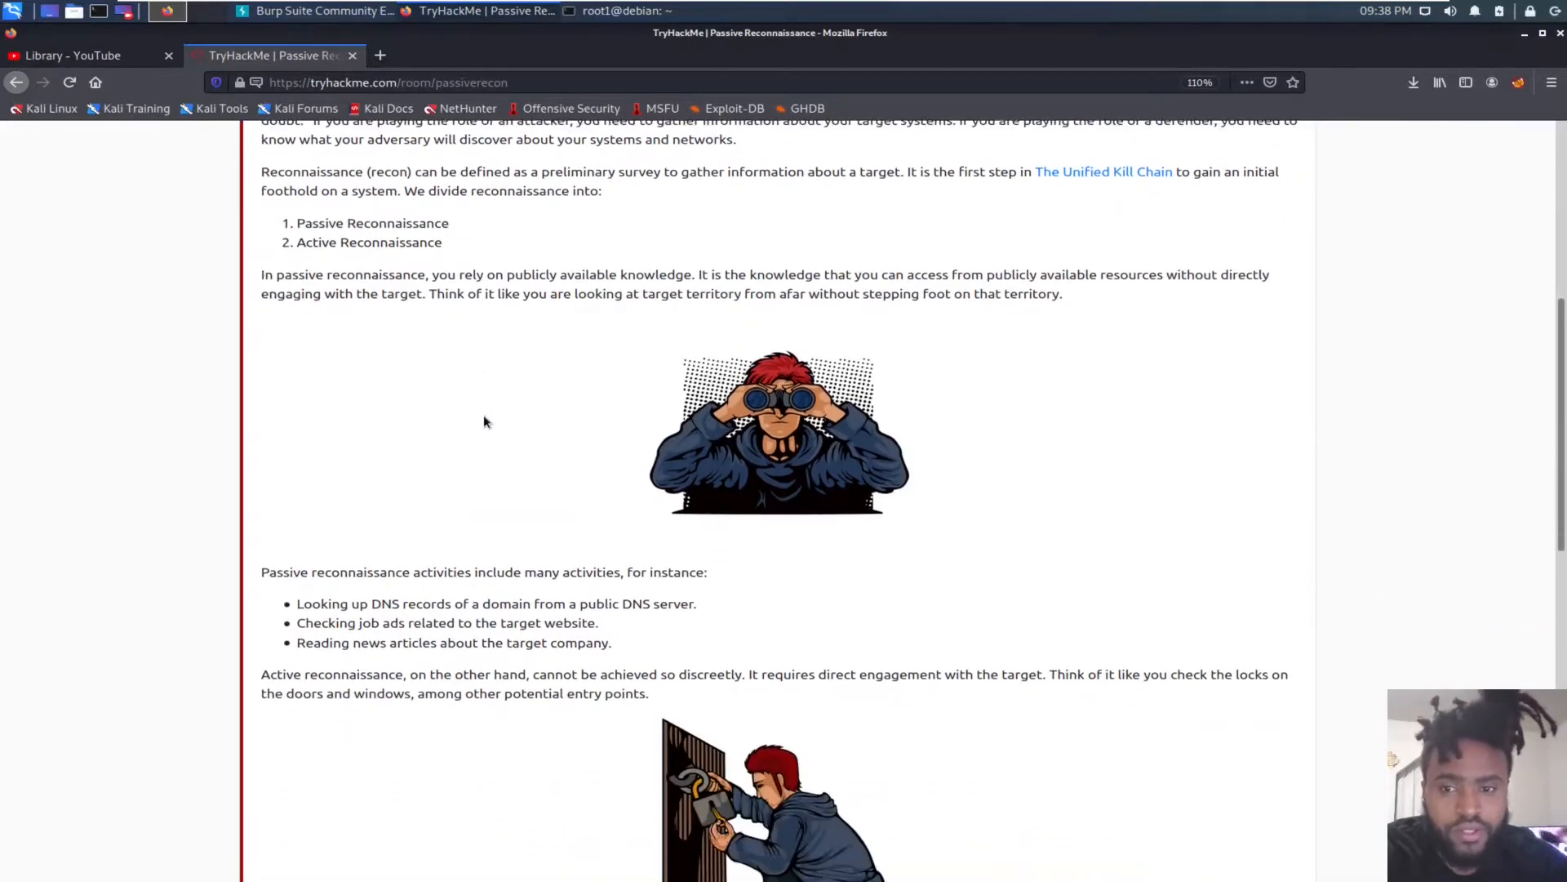
pyautogui.scroll(-3)
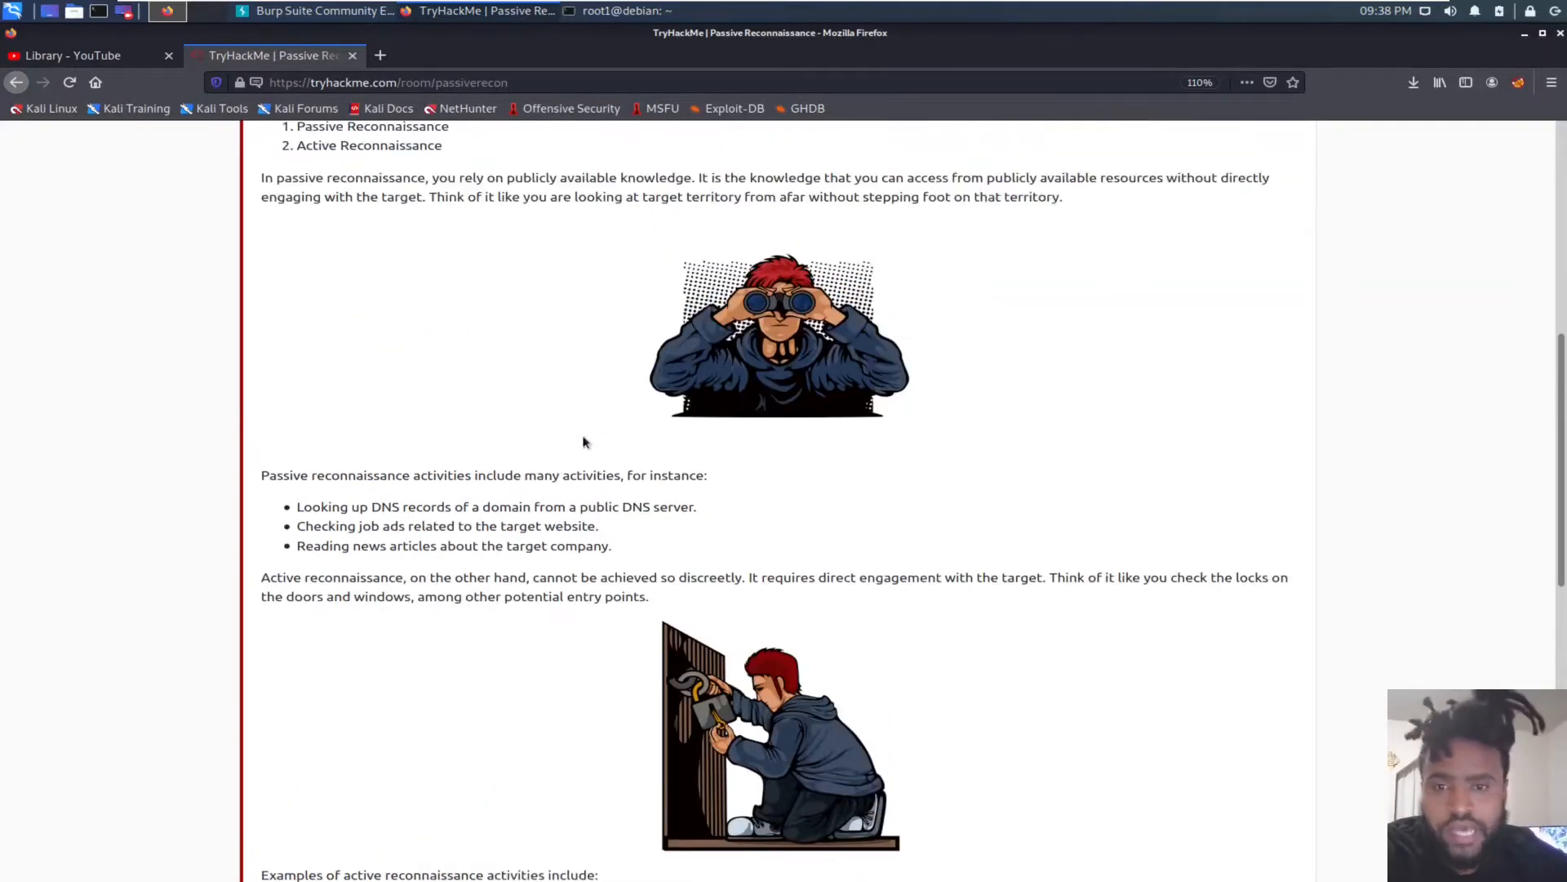
pyautogui.moveTo(965, 413)
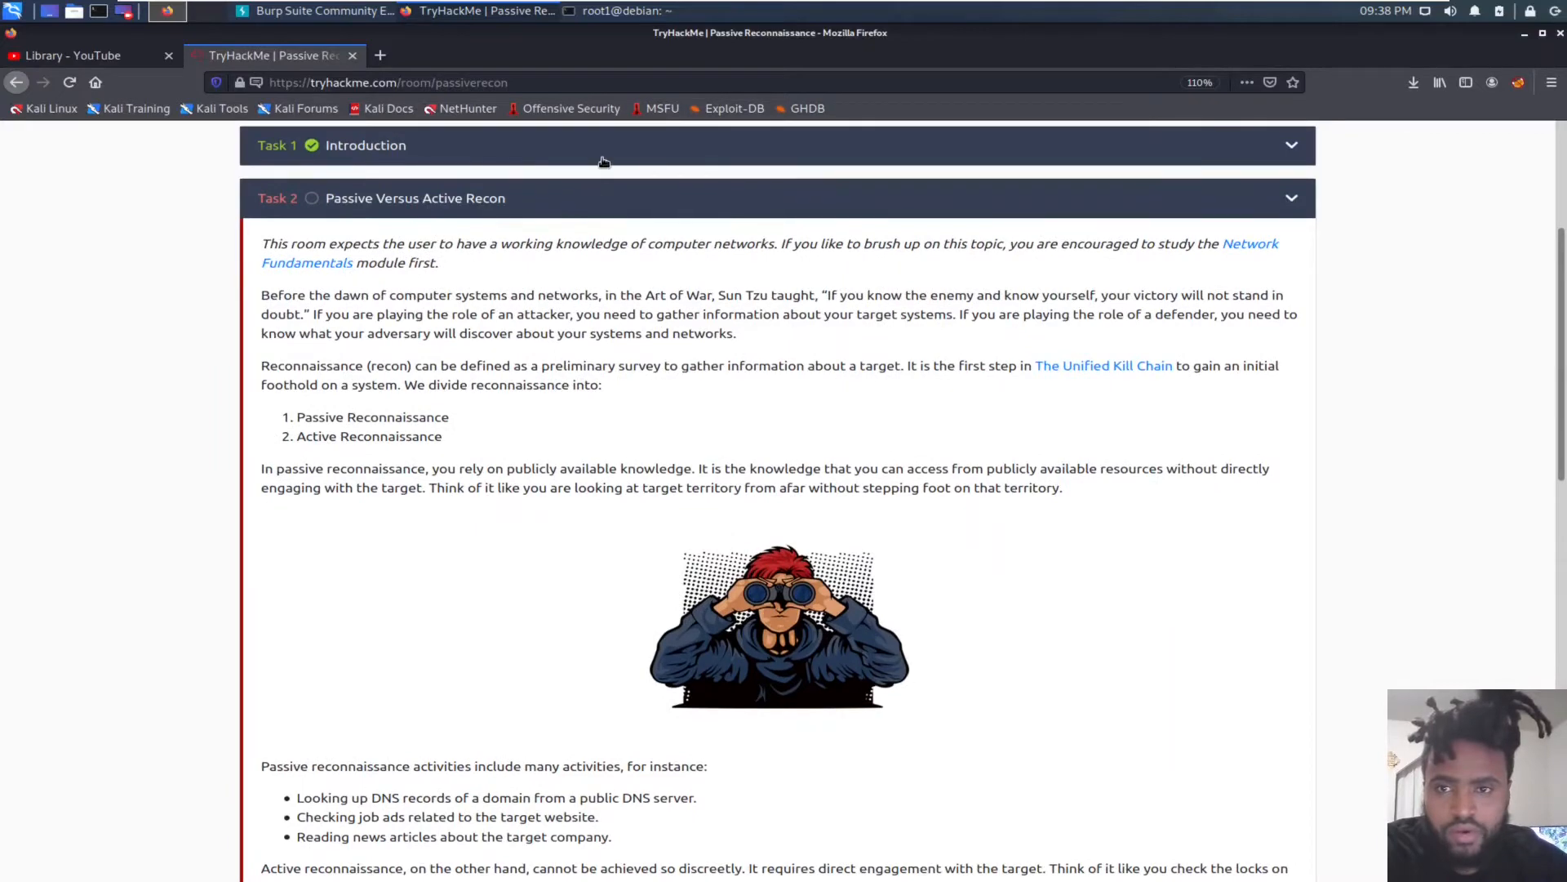
pyautogui.scroll(-3)
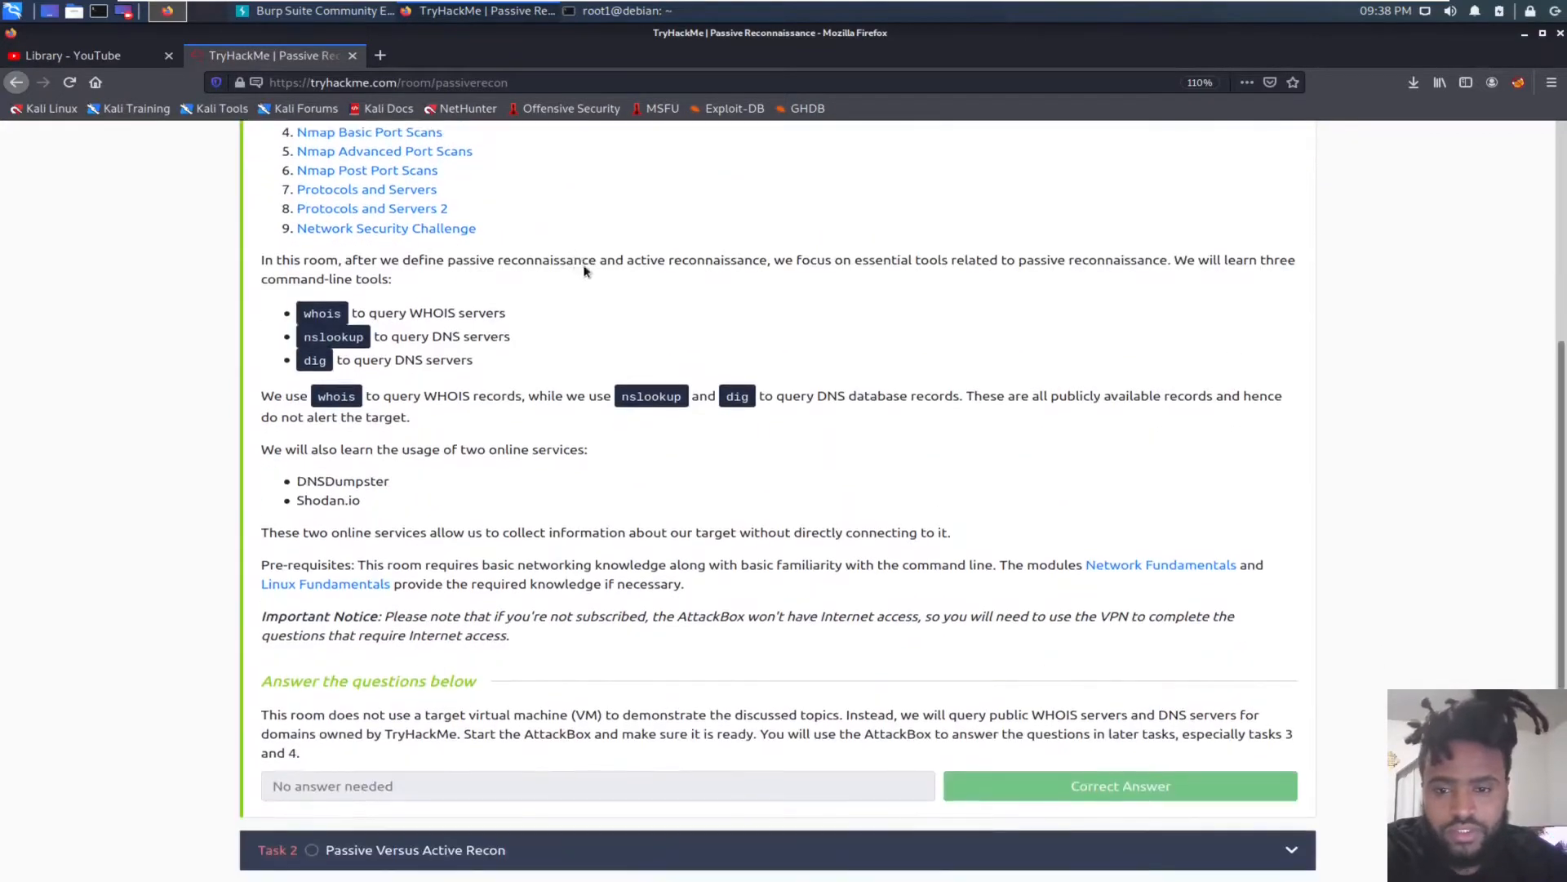
pyautogui.scroll(-3)
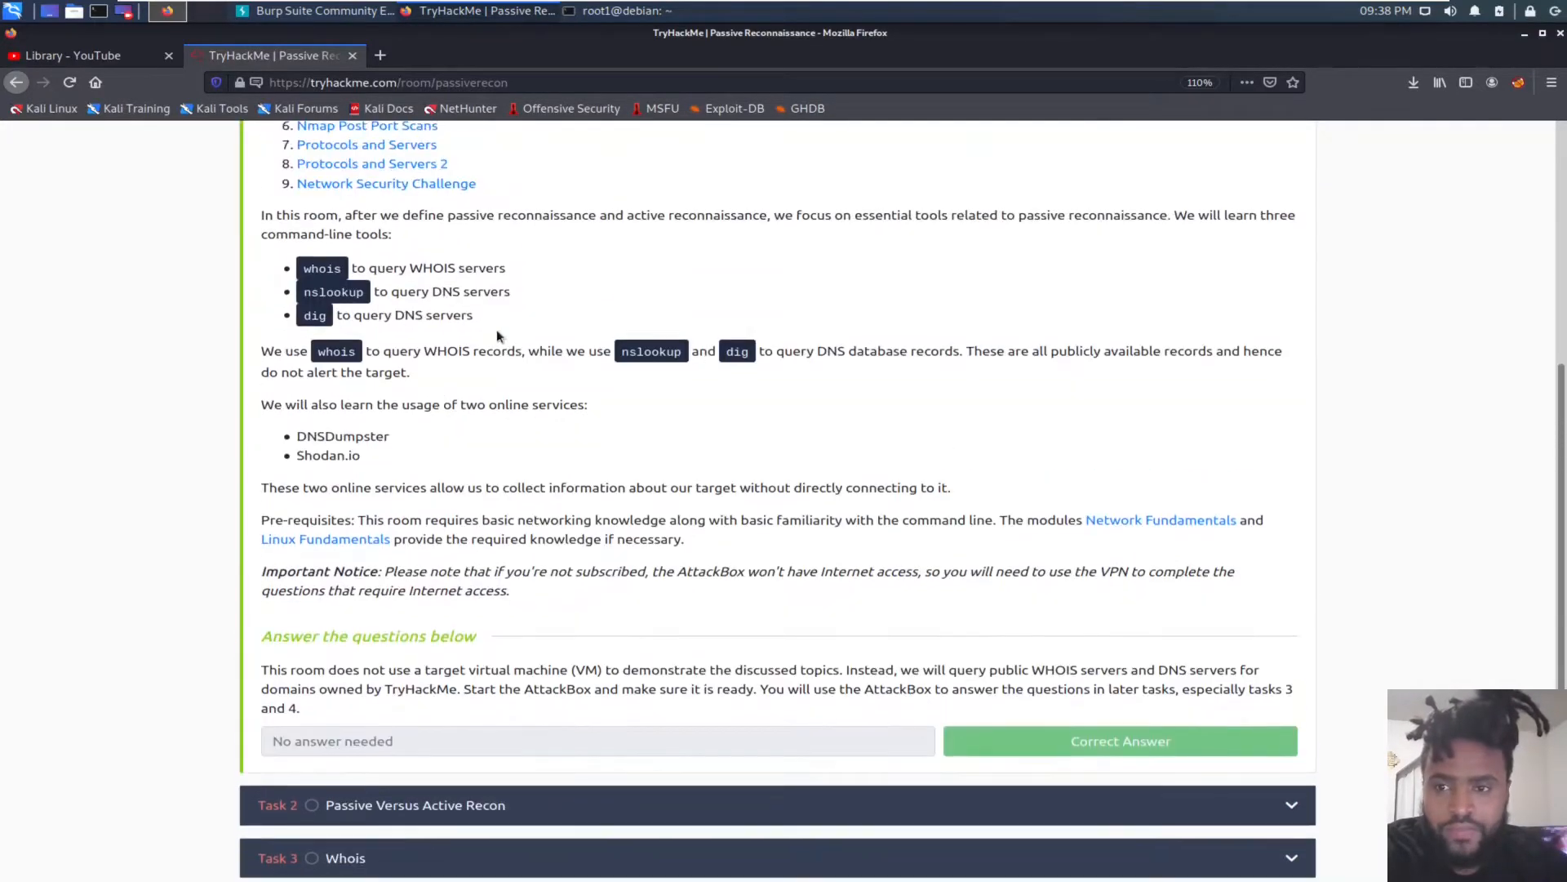
pyautogui.scroll(-3)
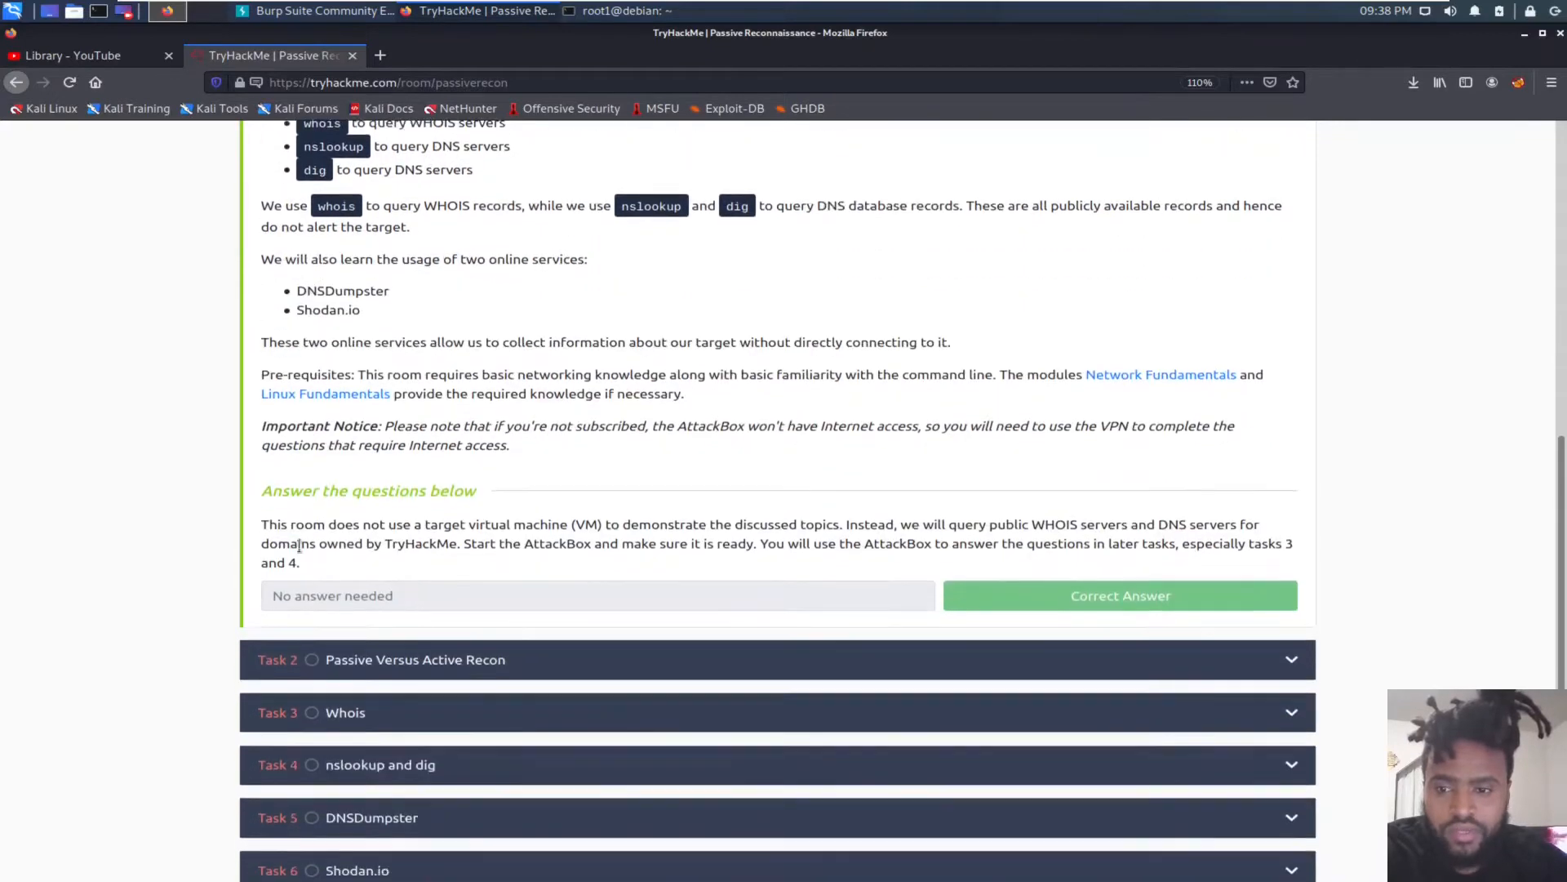
pyautogui.moveTo(872, 557)
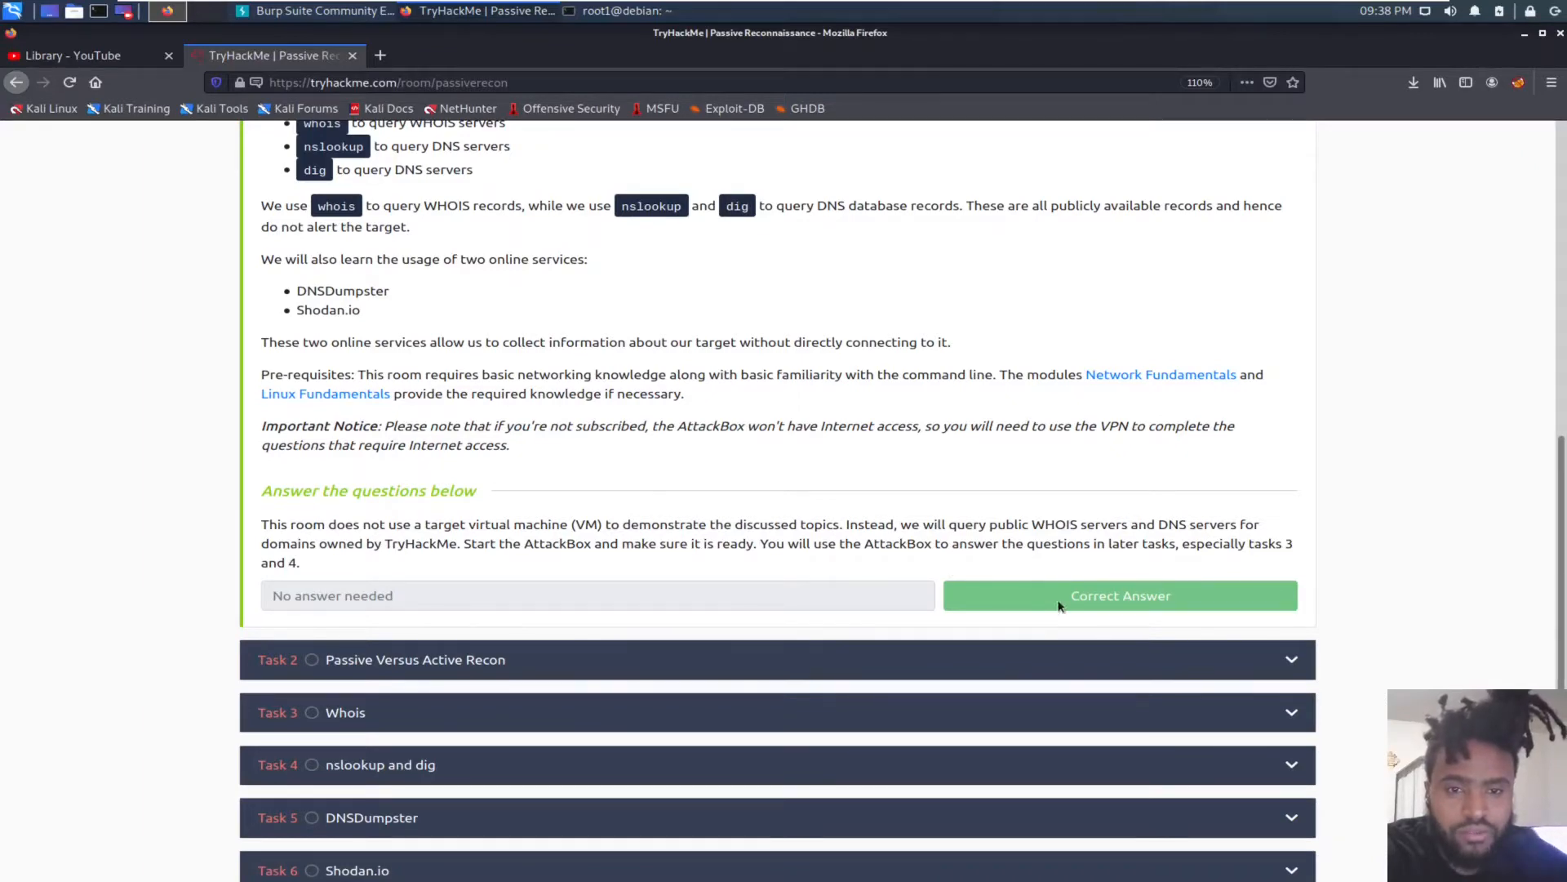
pyautogui.scroll(-3)
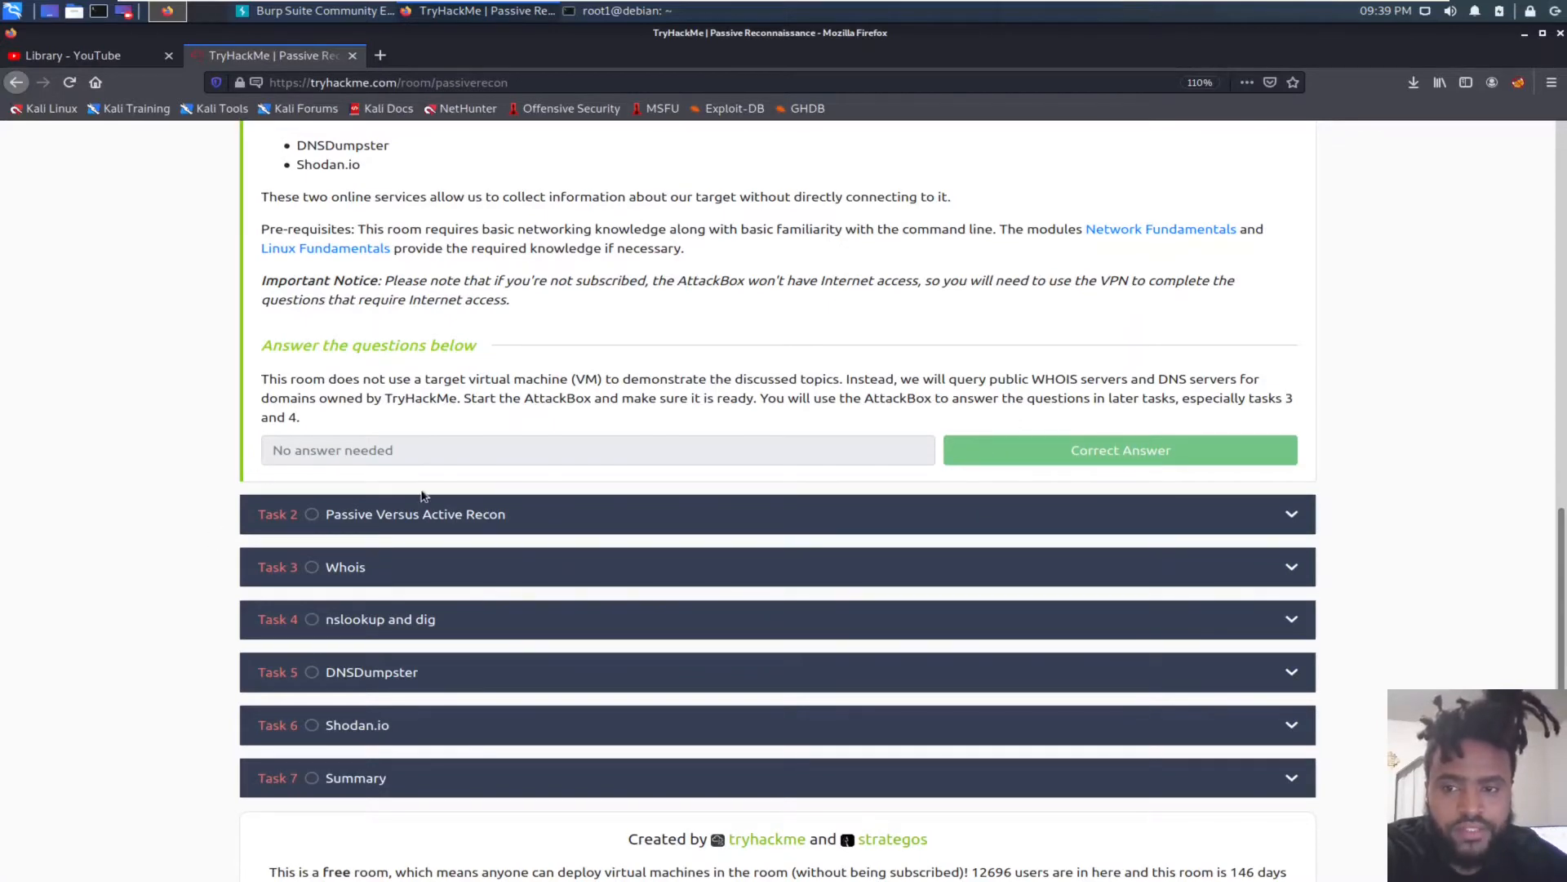
pyautogui.scroll(3)
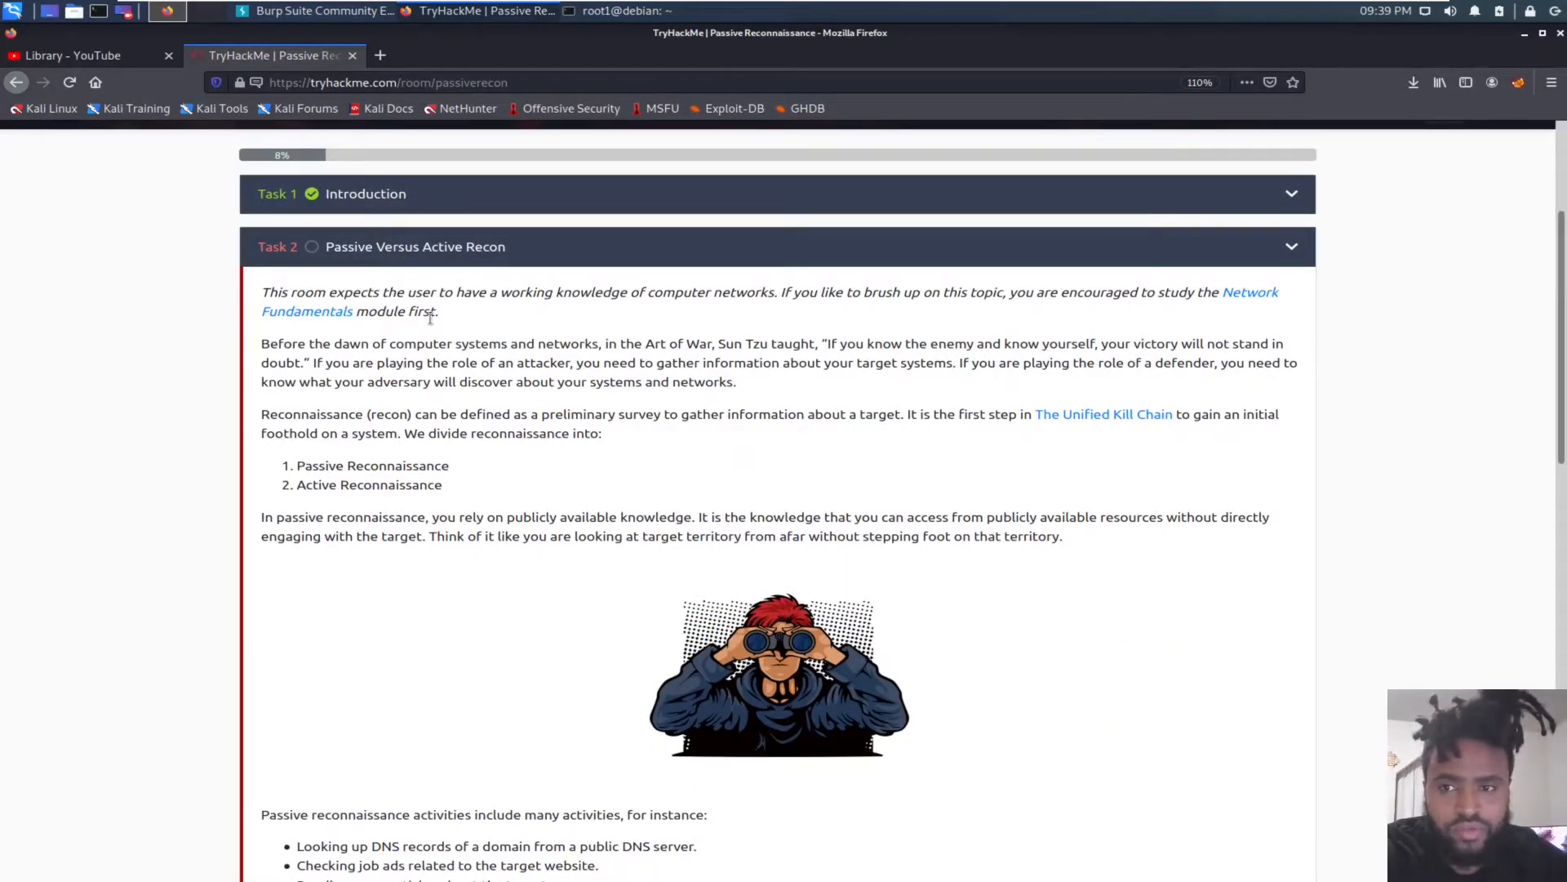
pyautogui.scroll(-3)
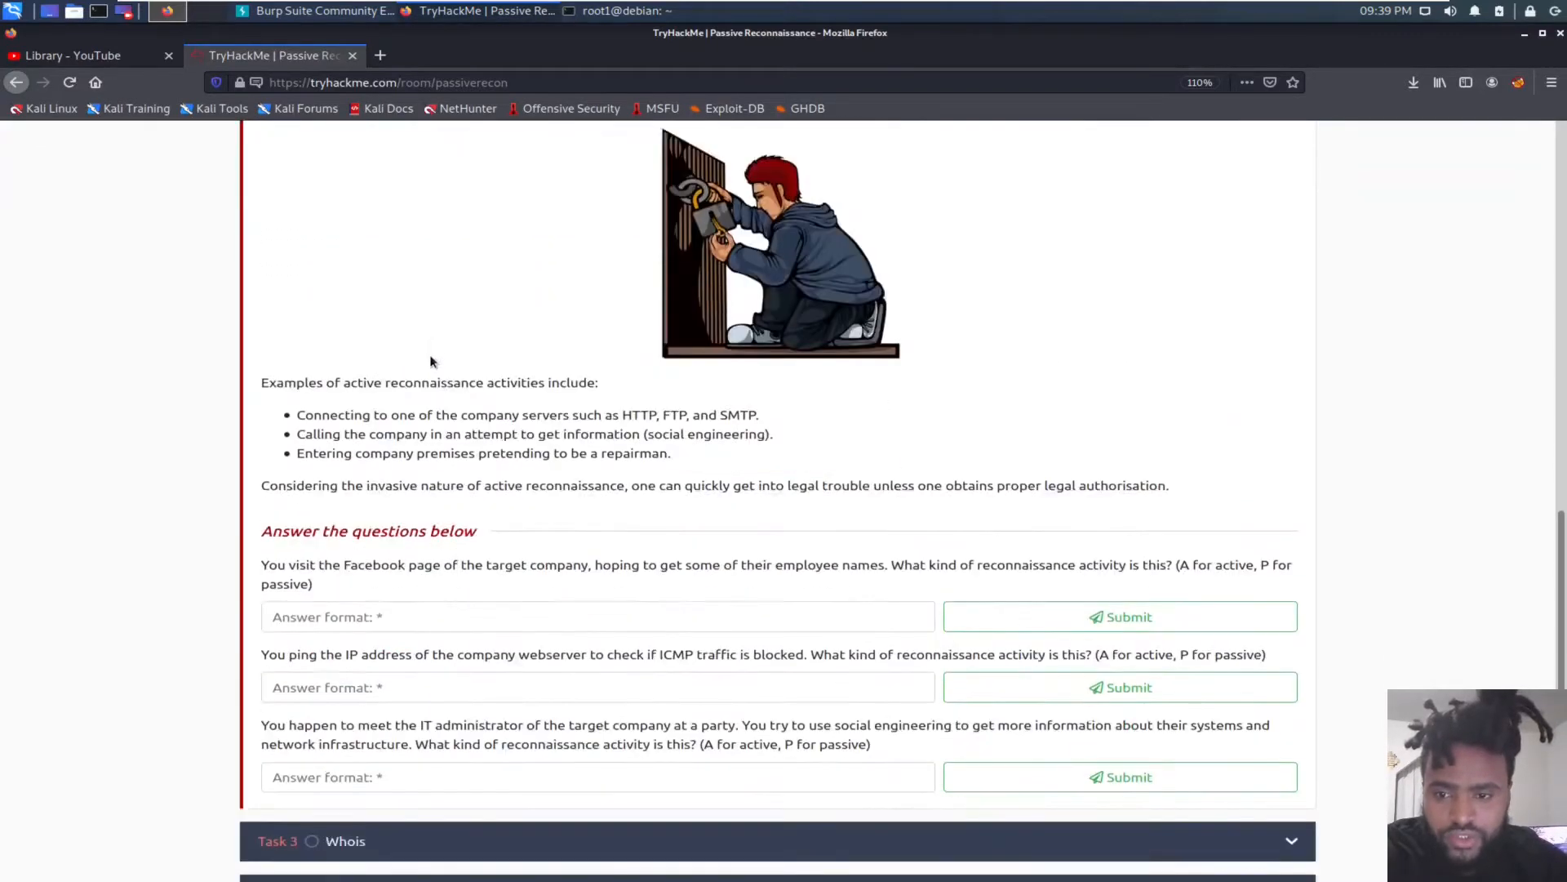
pyautogui.scroll(-3)
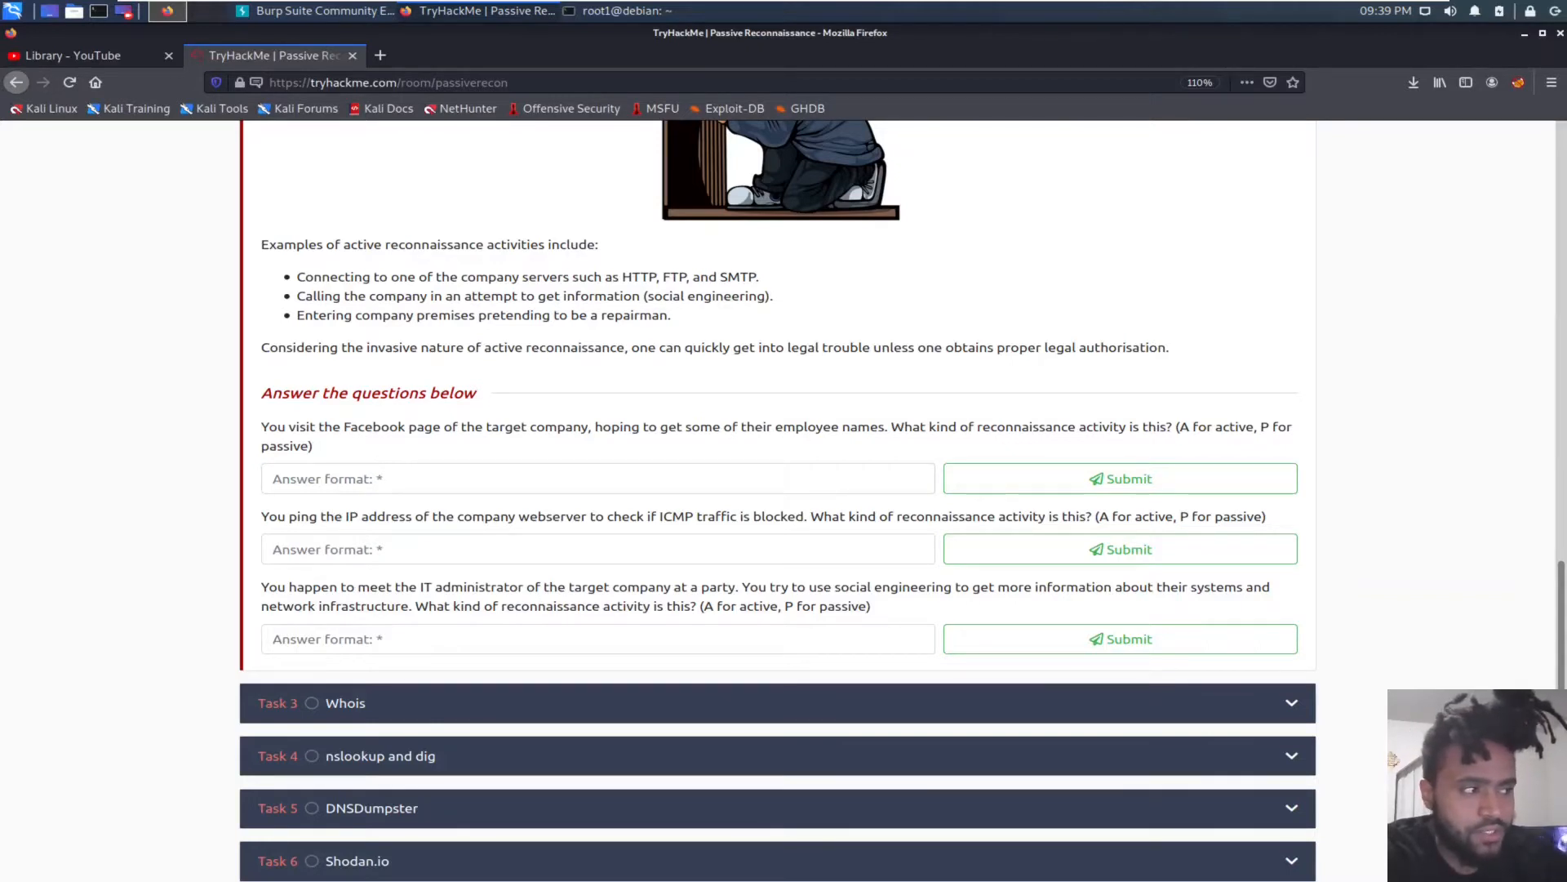
pyautogui.moveTo(910, 372)
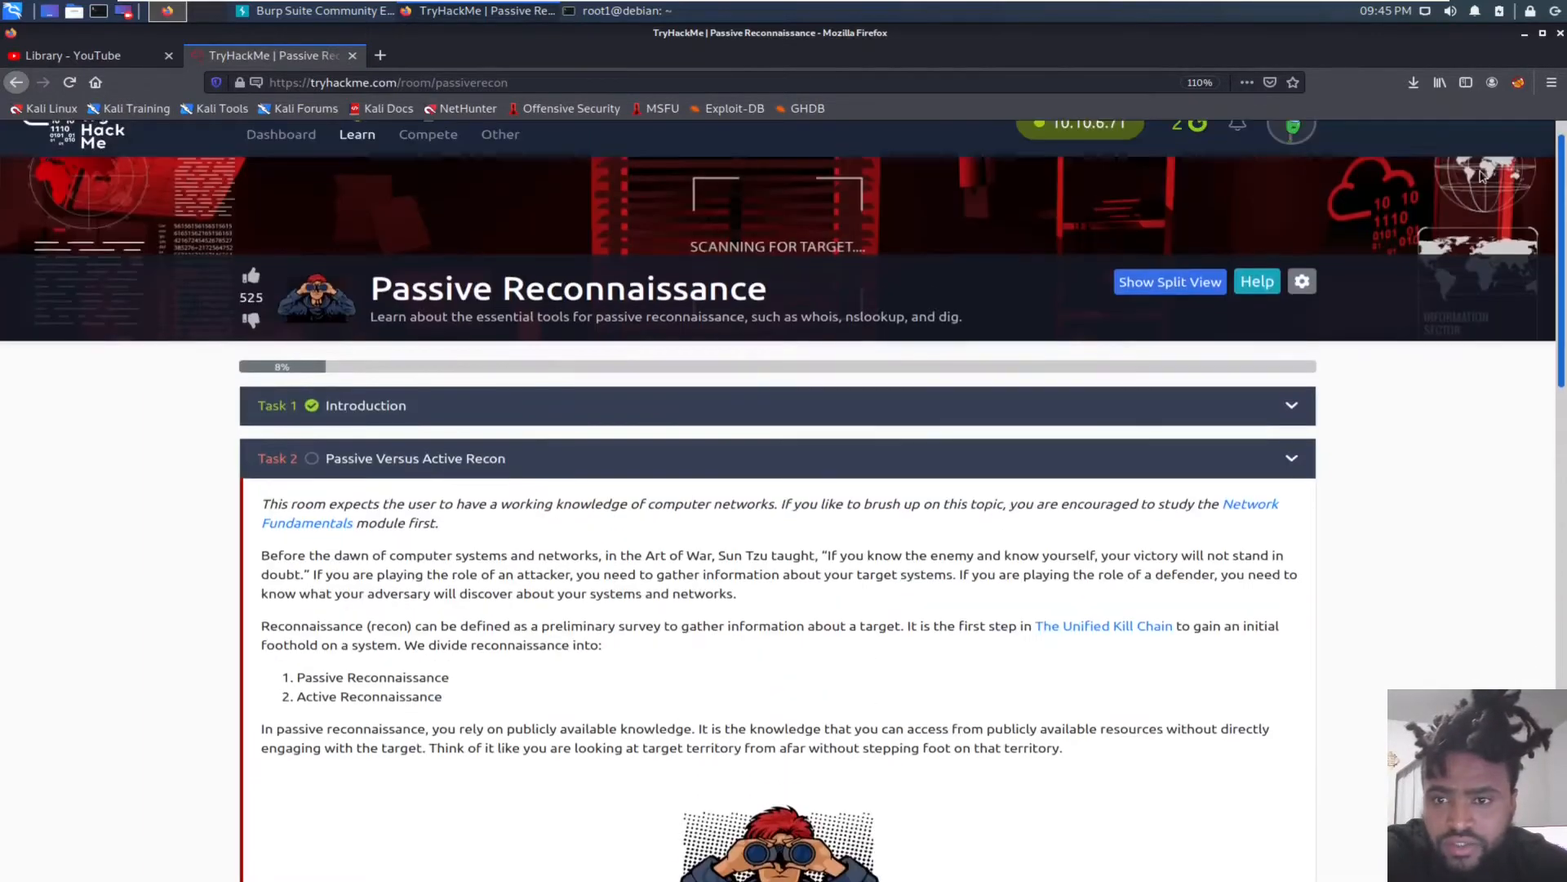
pyautogui.scroll(-3)
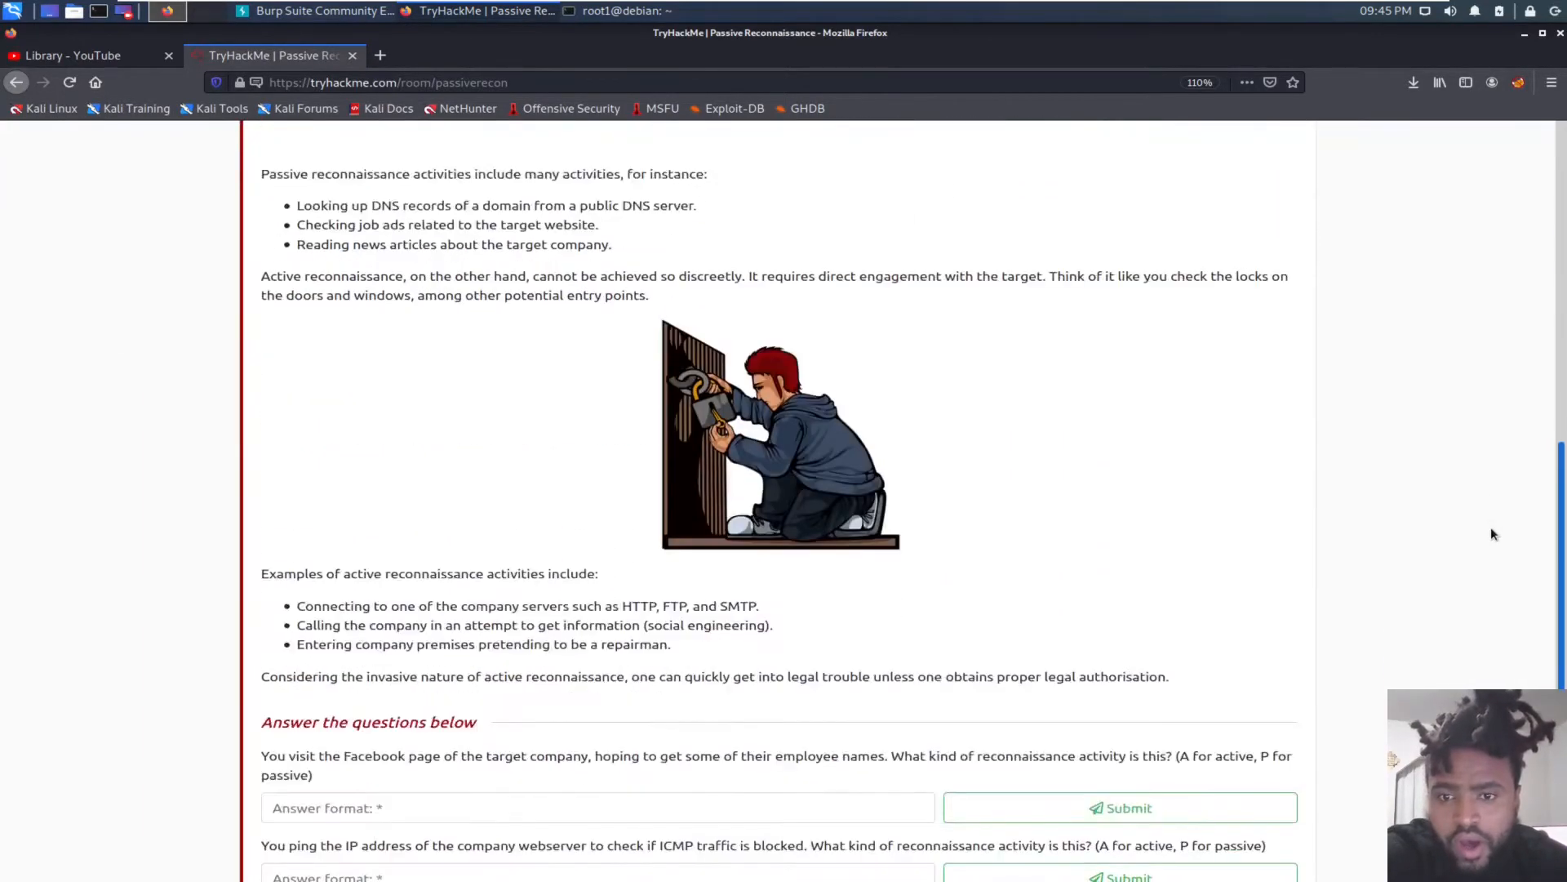
pyautogui.scroll(-3)
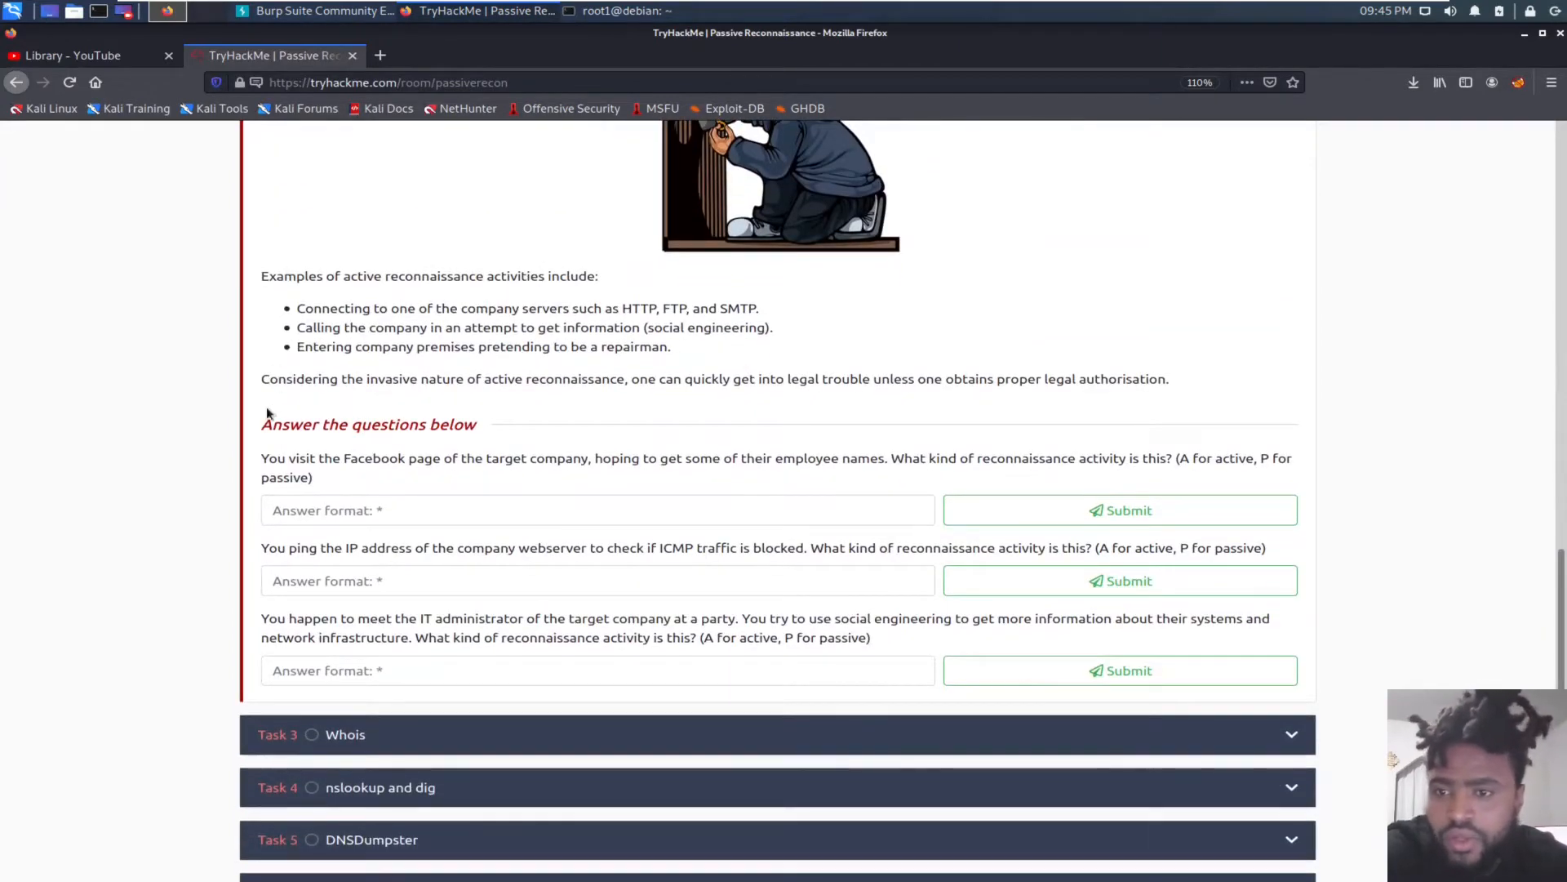
pyautogui.moveTo(253, 438)
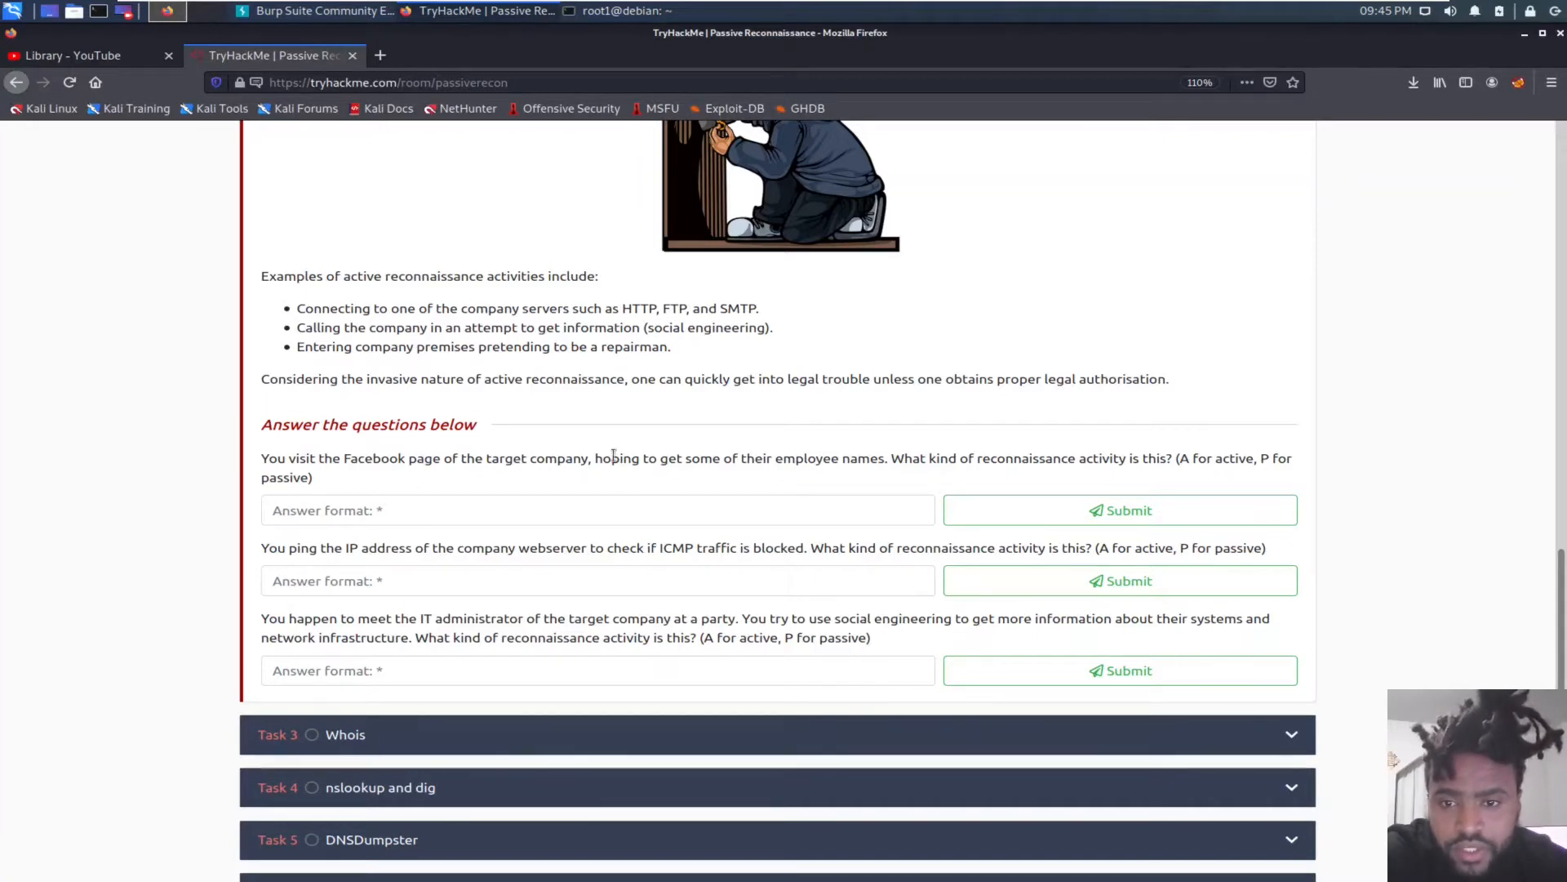
pyautogui.moveTo(890, 480)
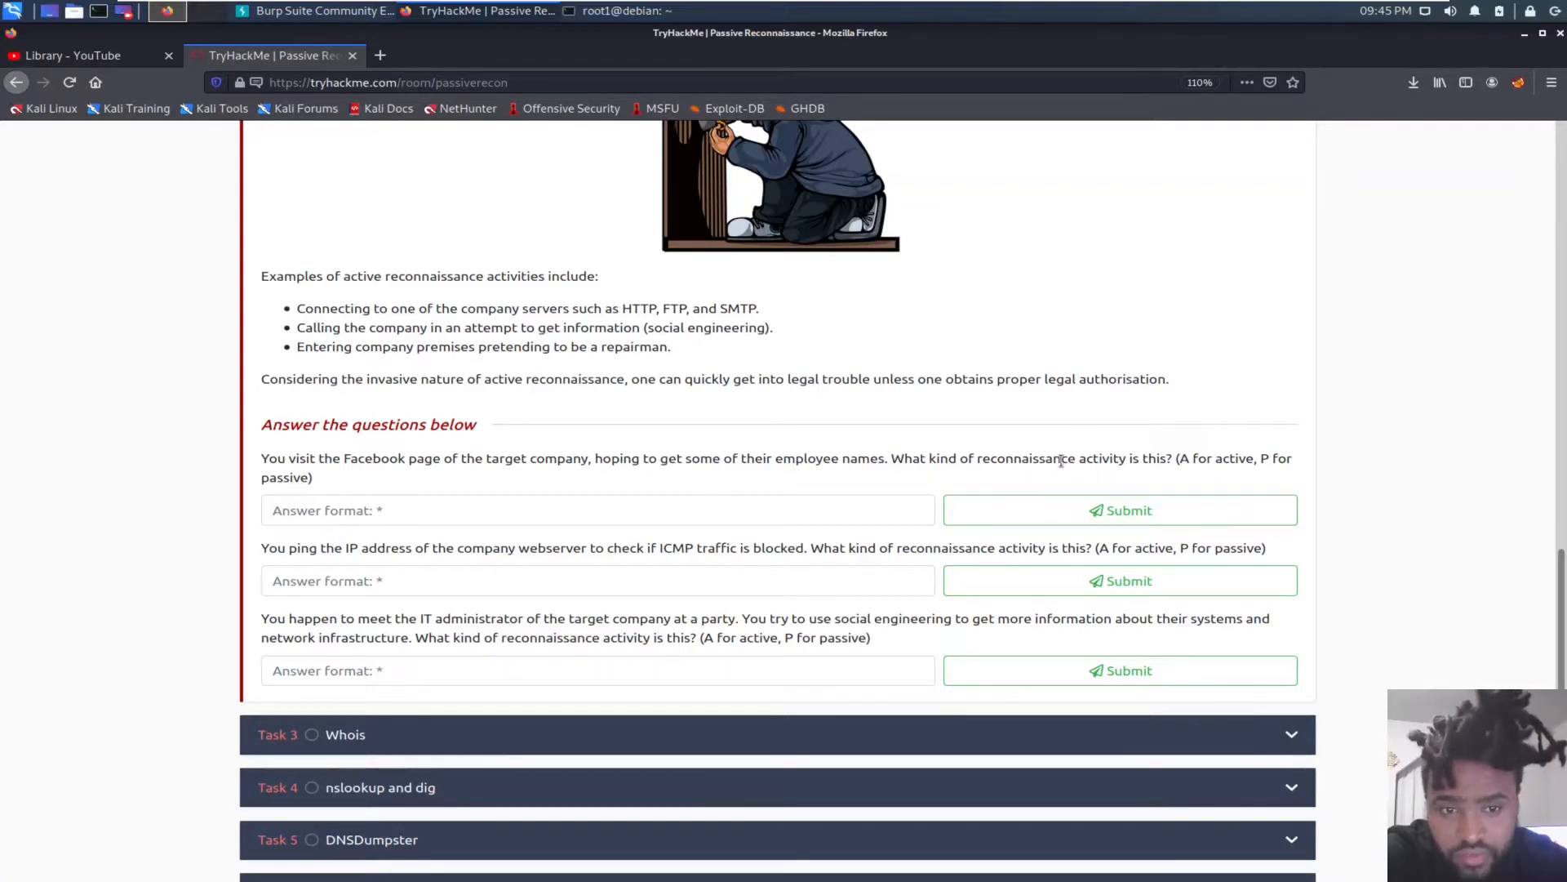
pyautogui.moveTo(1200, 480)
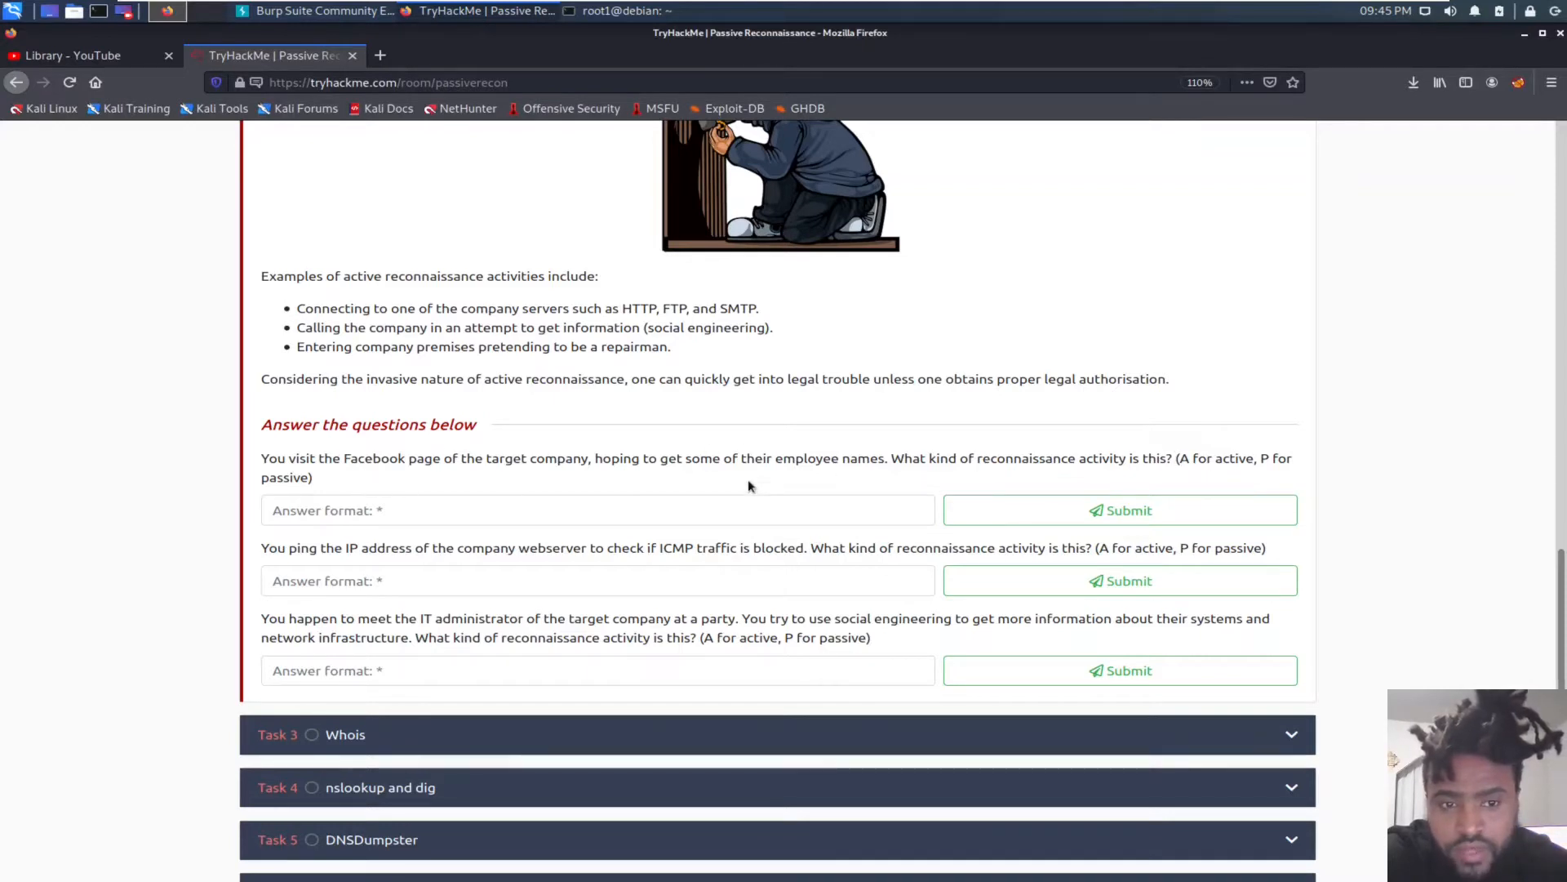
pyautogui.moveTo(546, 488)
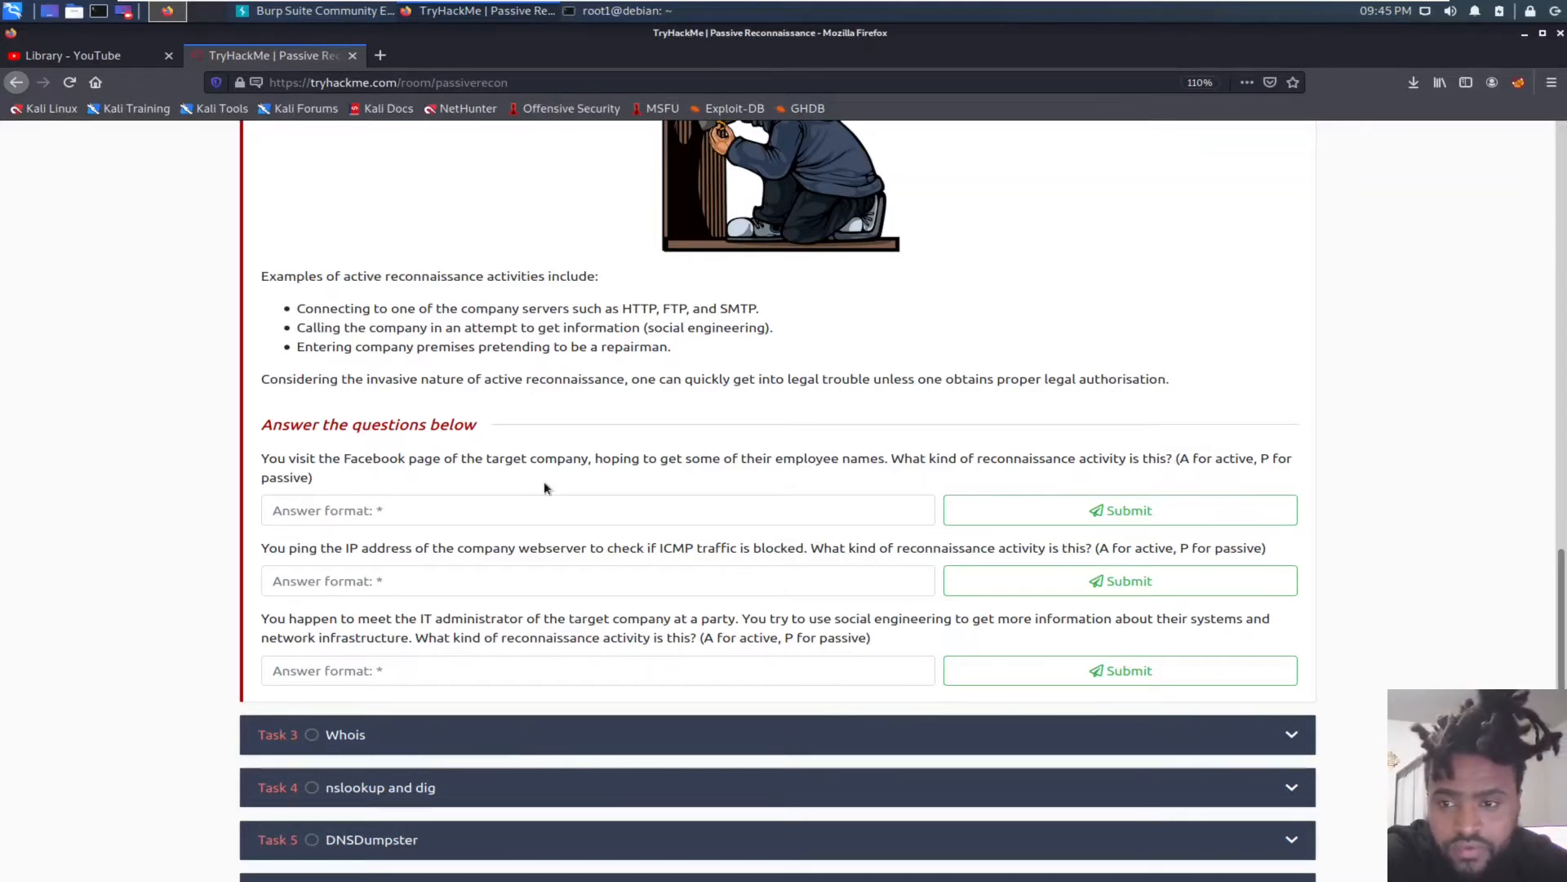
pyautogui.moveTo(355, 473)
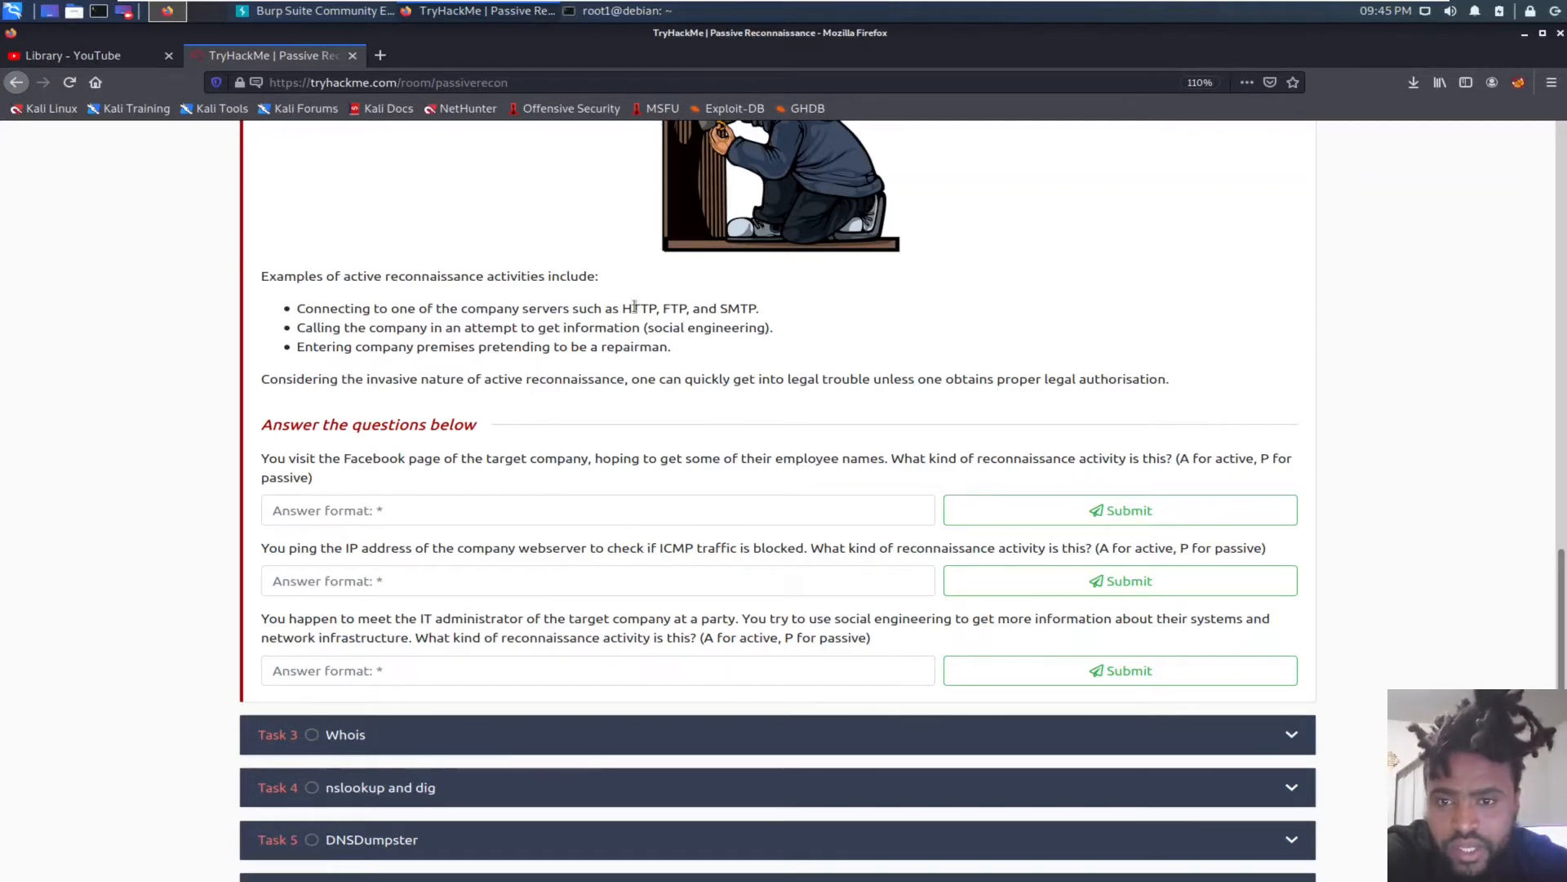
pyautogui.moveTo(577, 322)
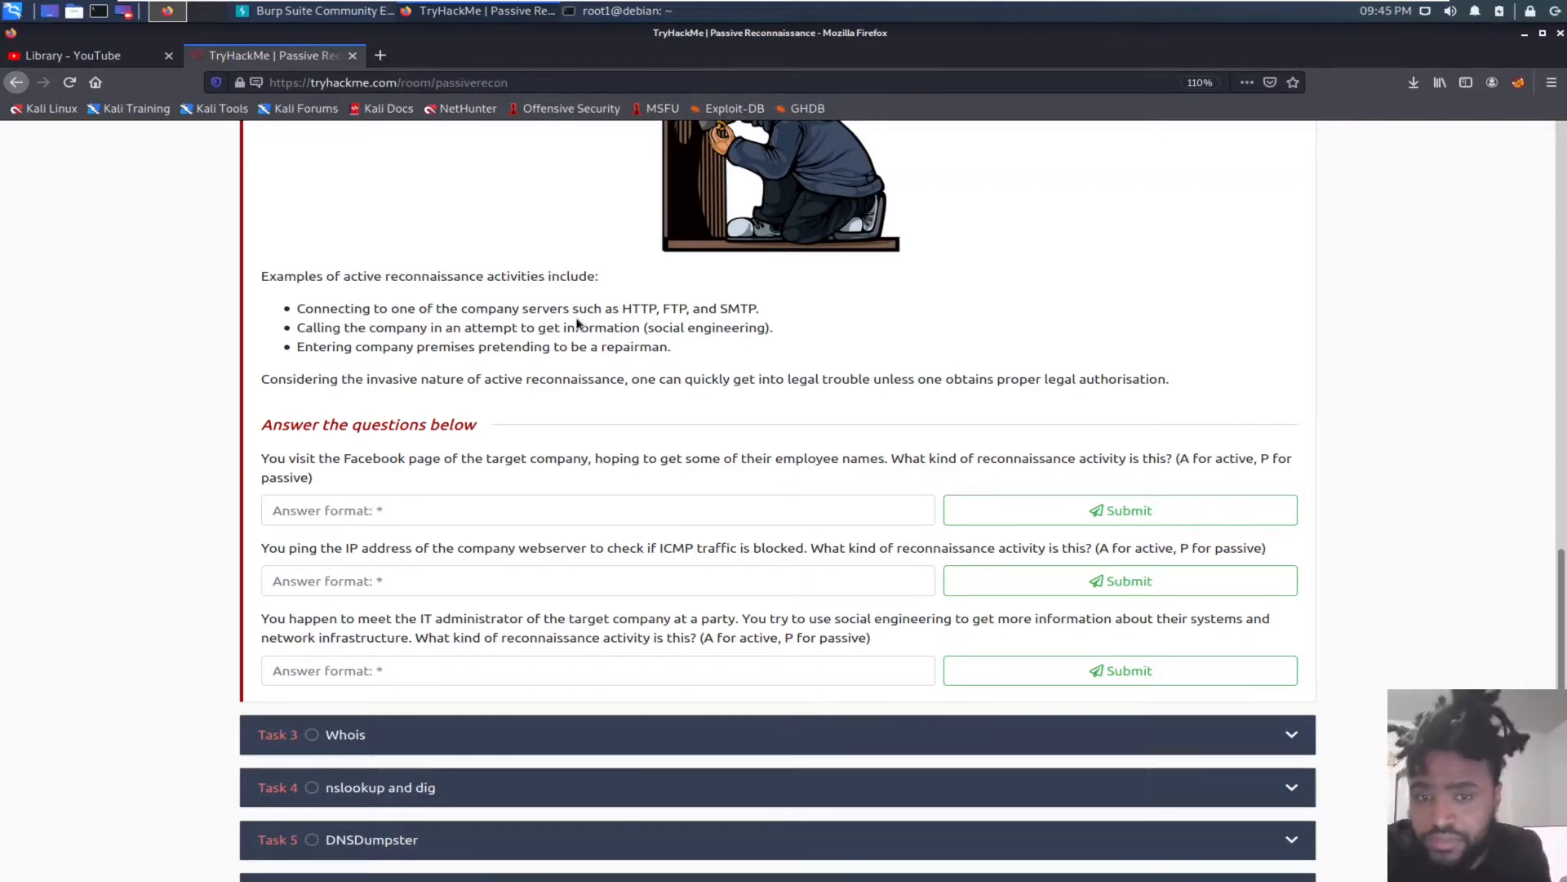
pyautogui.moveTo(363, 487)
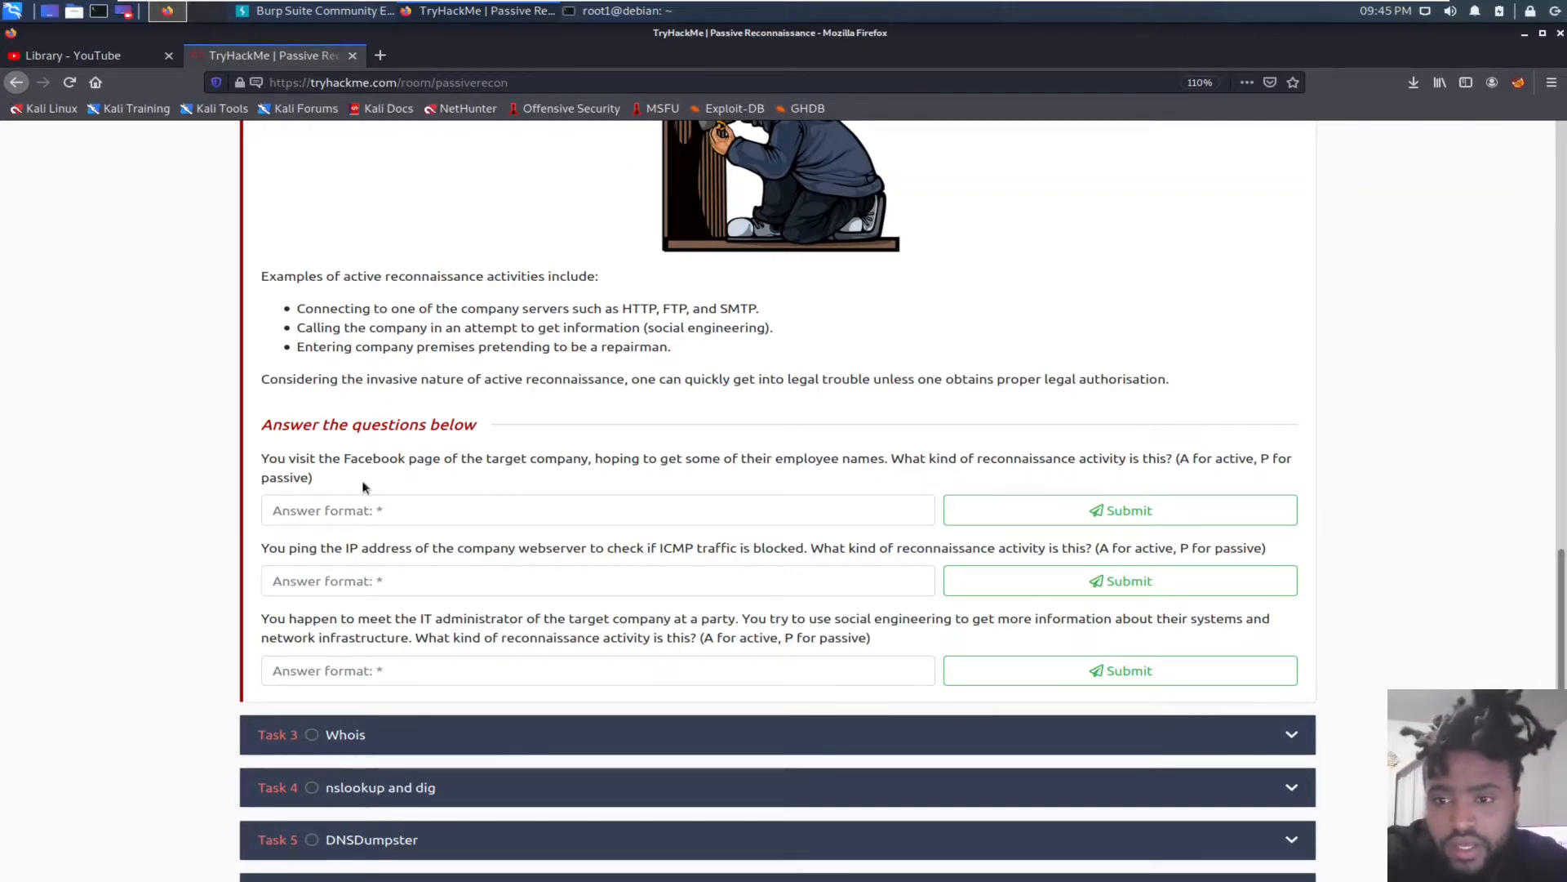
pyautogui.click(596, 510)
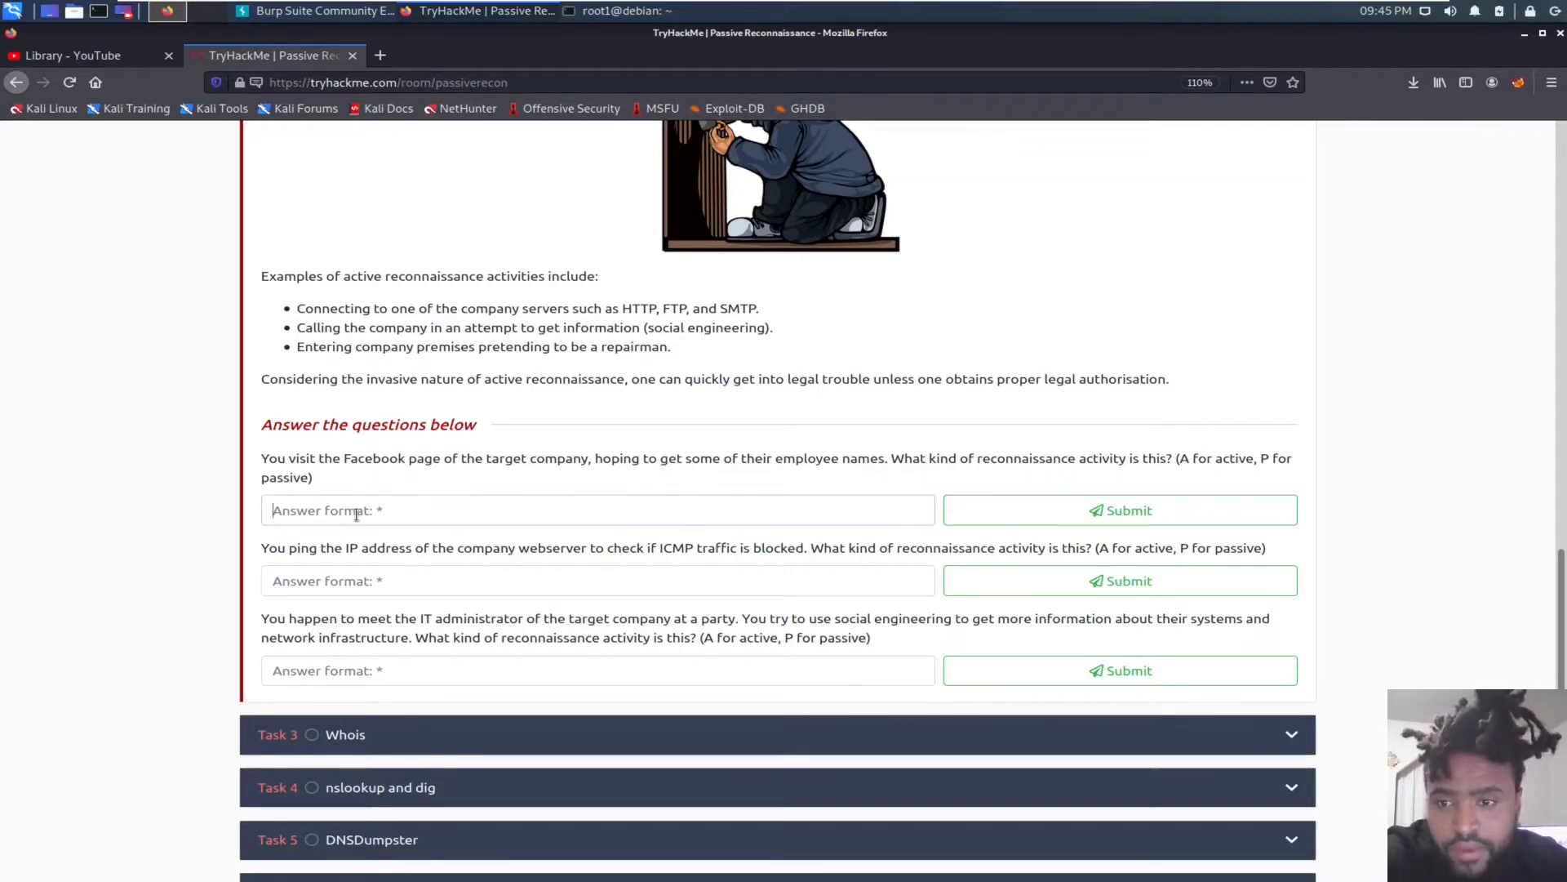
pyautogui.write('p')
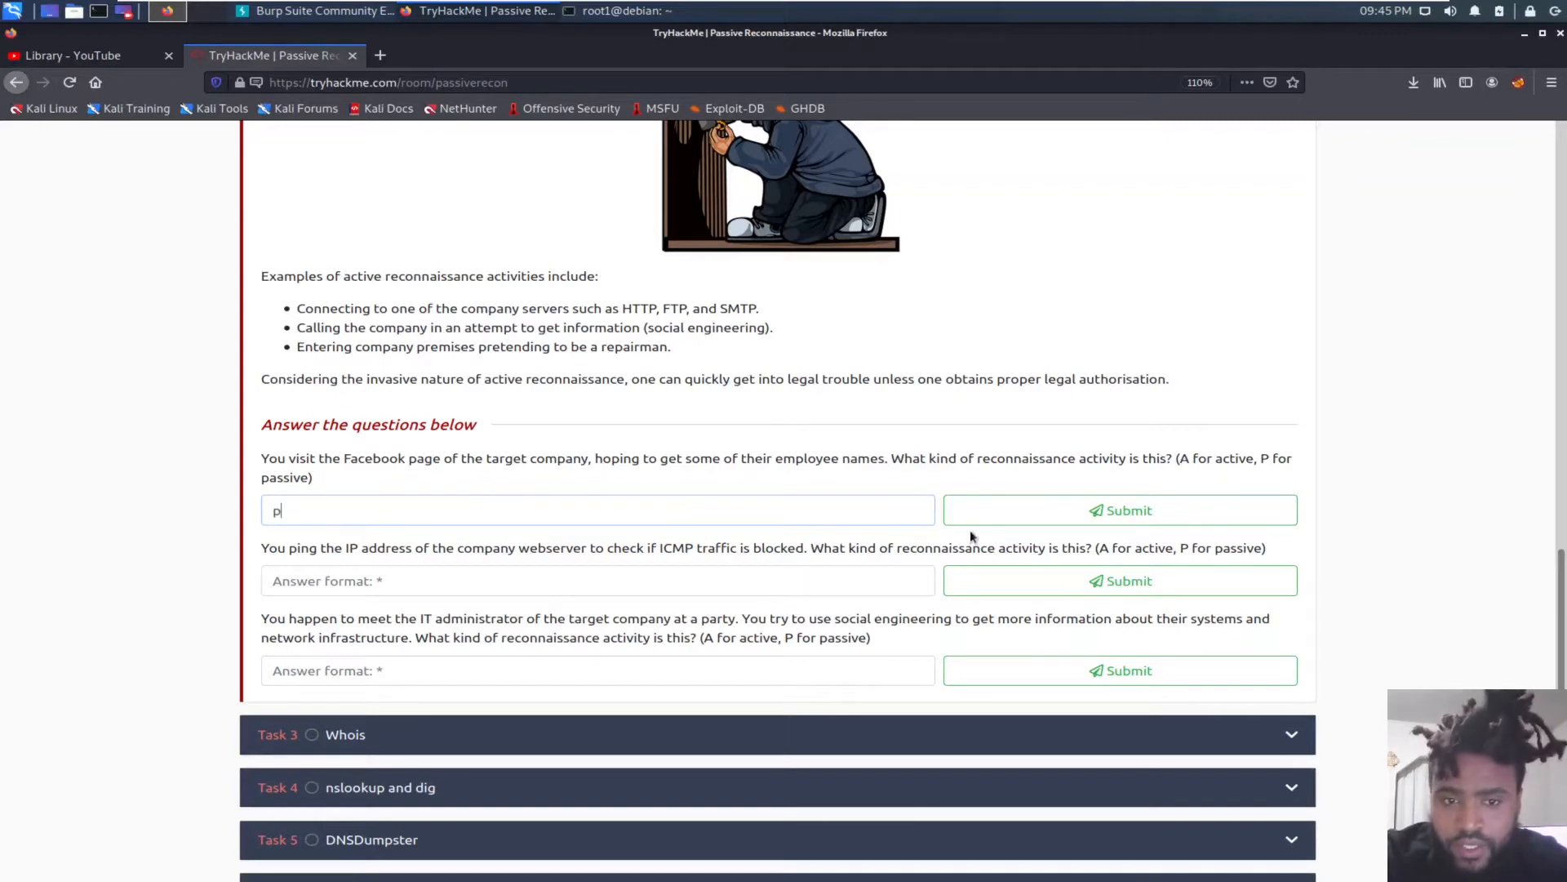
pyautogui.click(1118, 510)
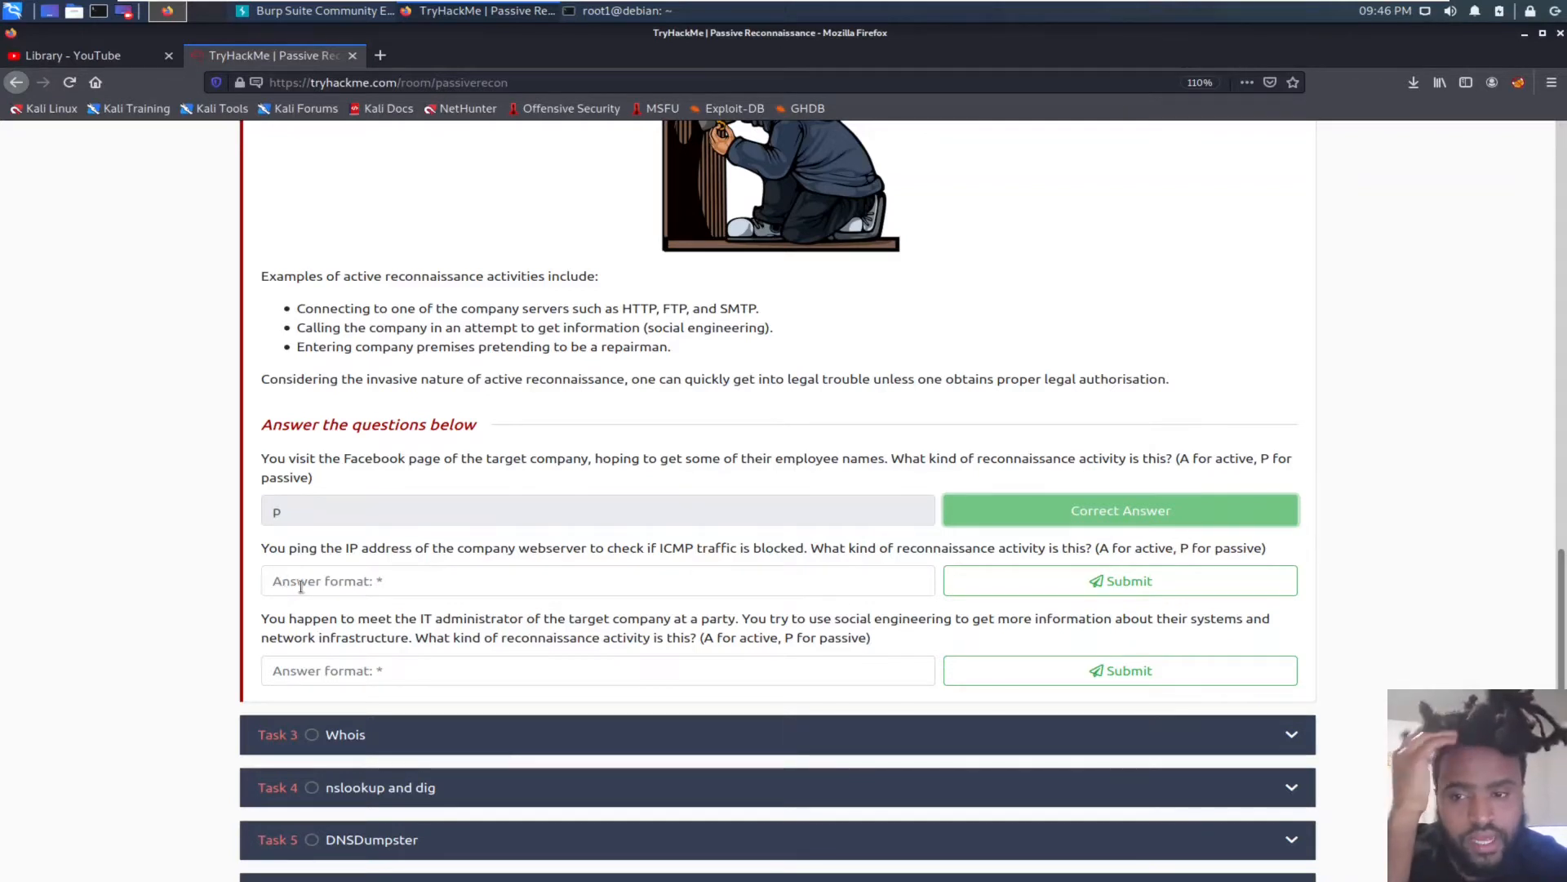
# Step: Classify pinging the webserver as active reconnaissance (A) after P is rejected
pyautogui.click(598, 580)
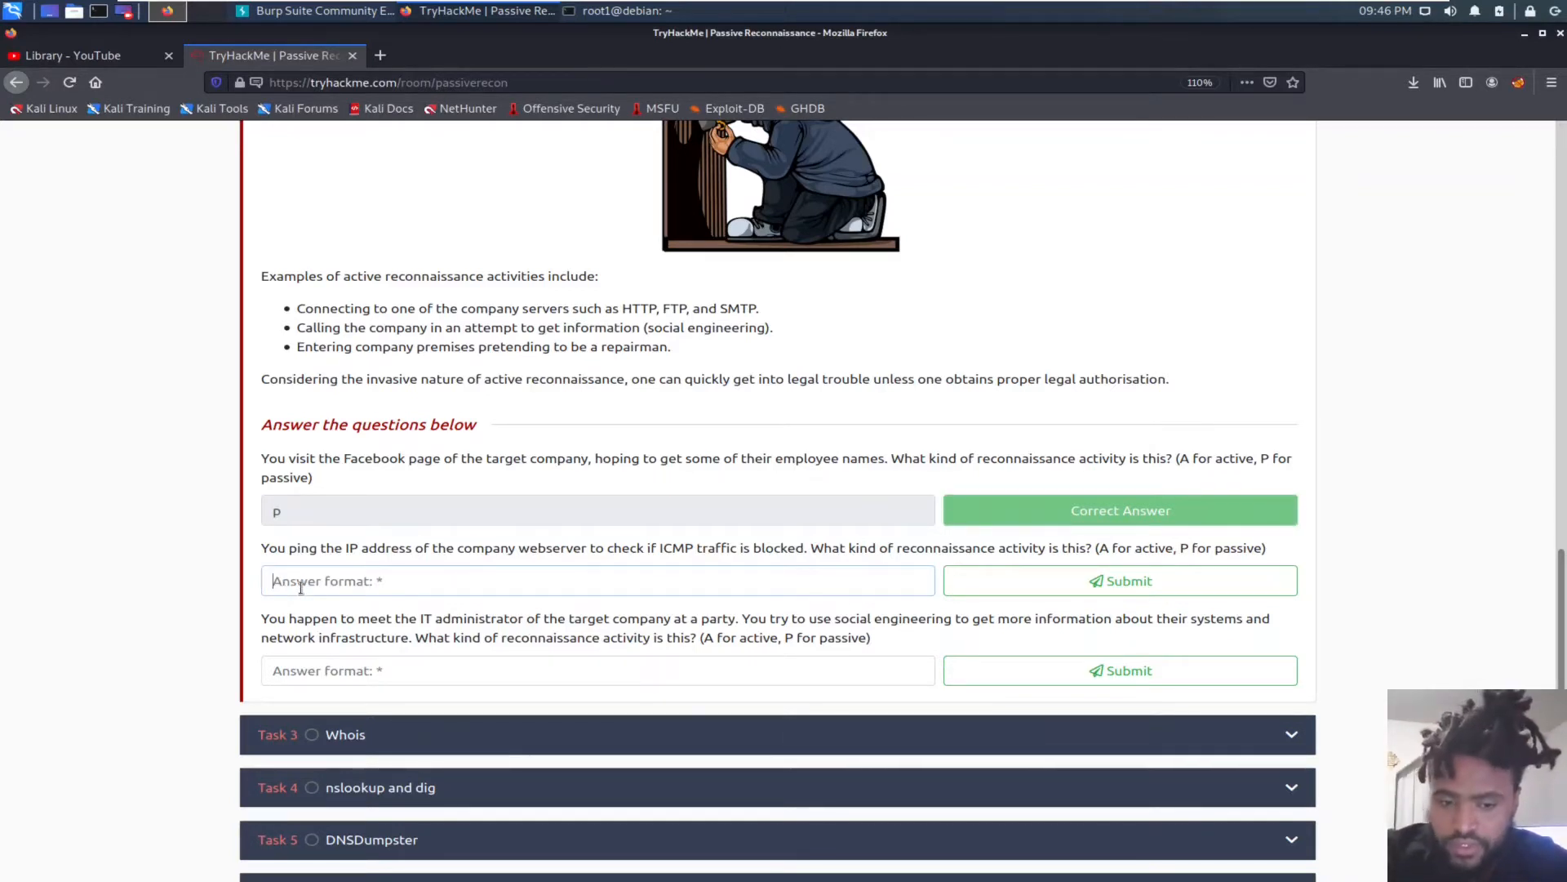
pyautogui.write('p')
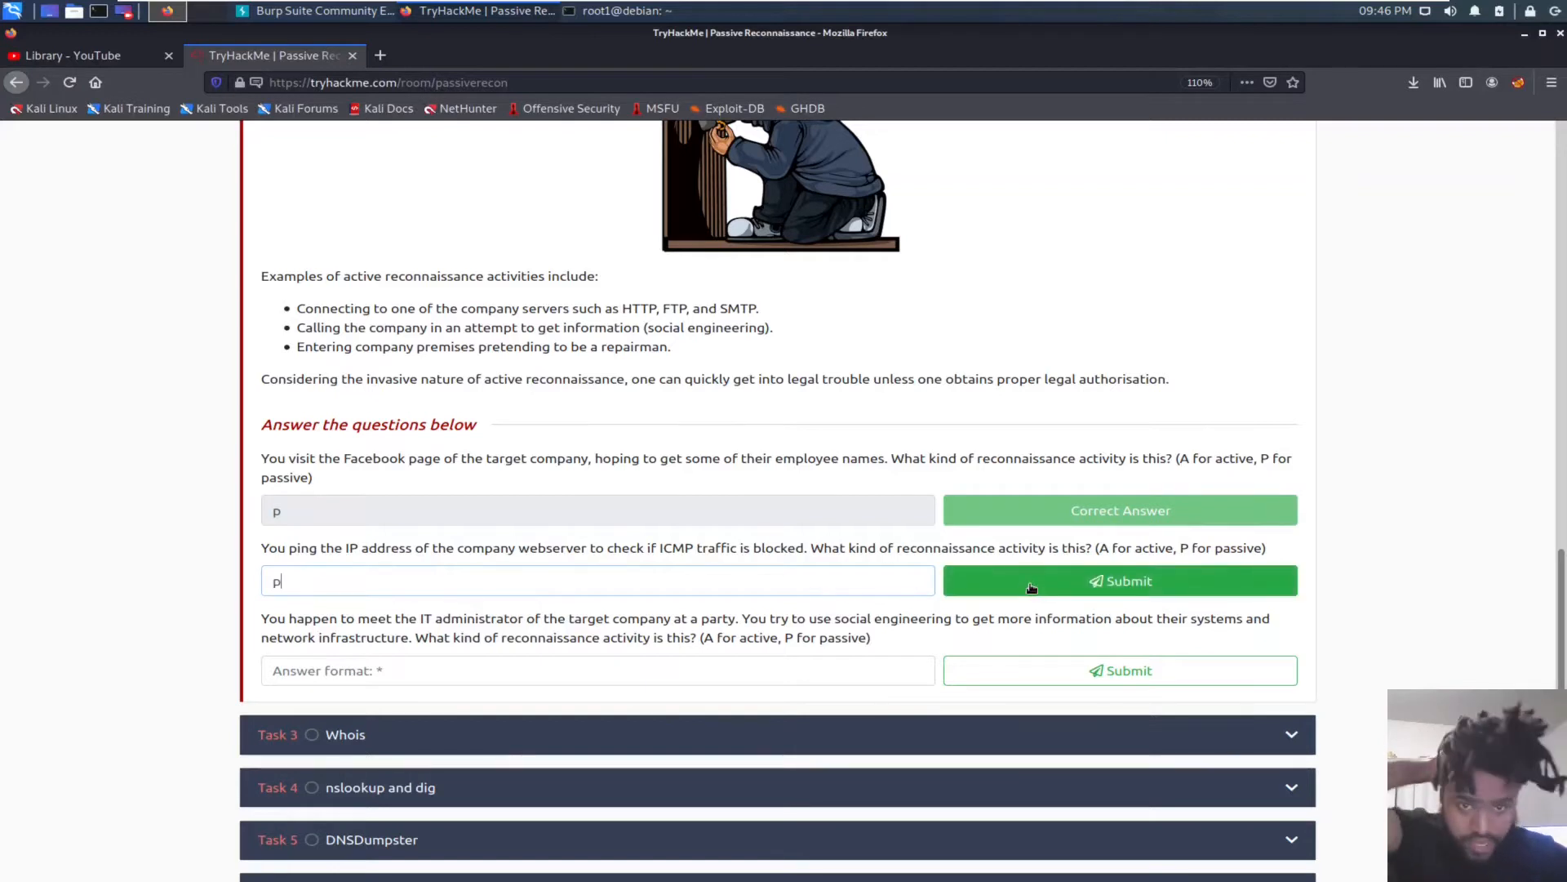
pyautogui.click(1120, 581)
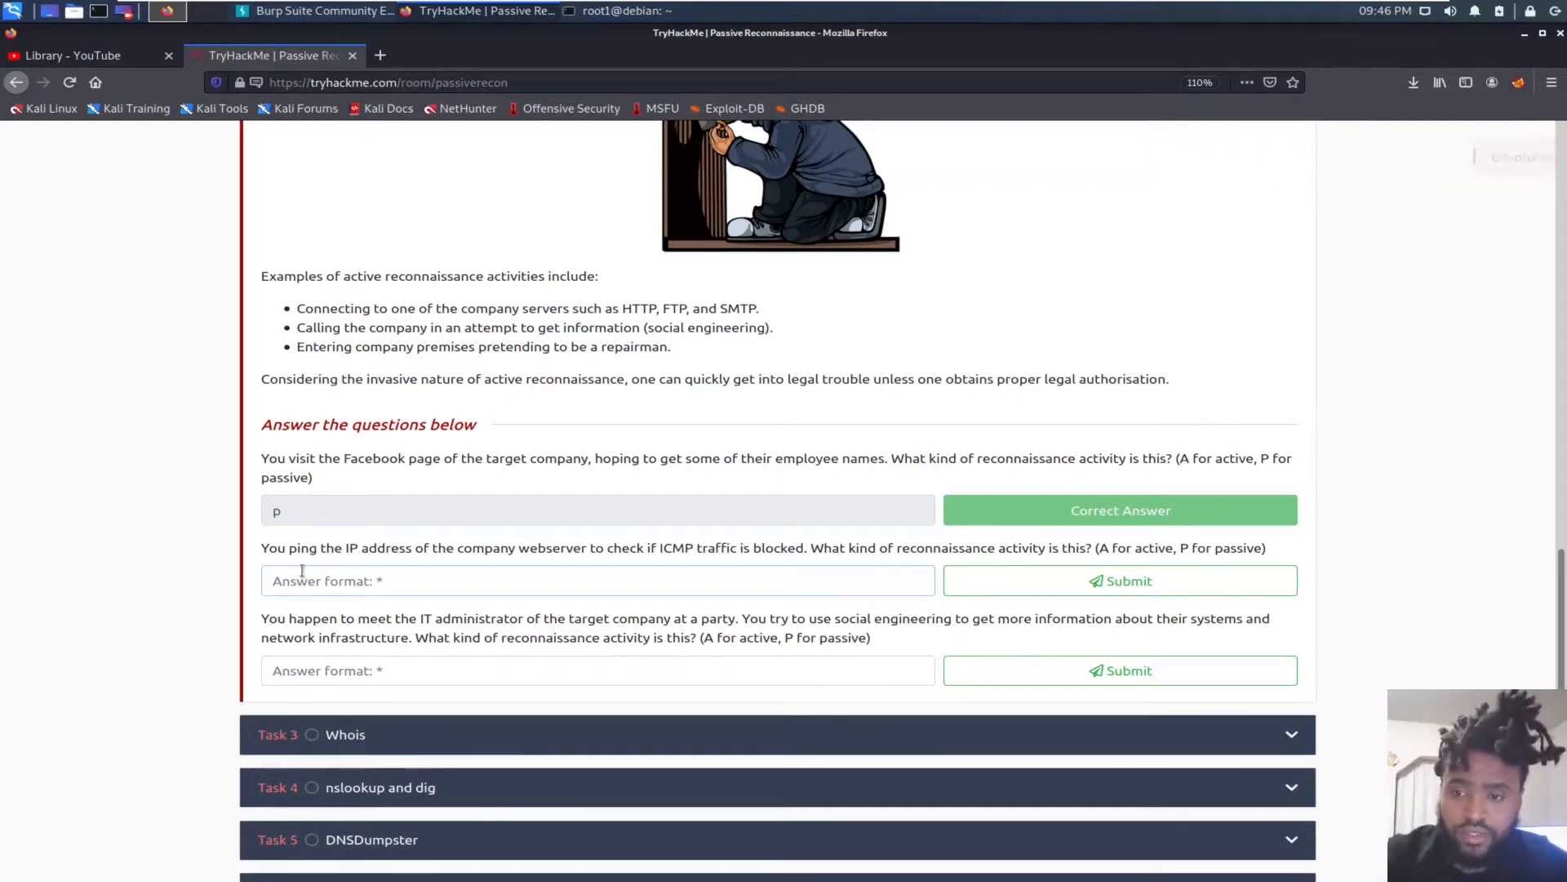
pyautogui.click(1120, 582)
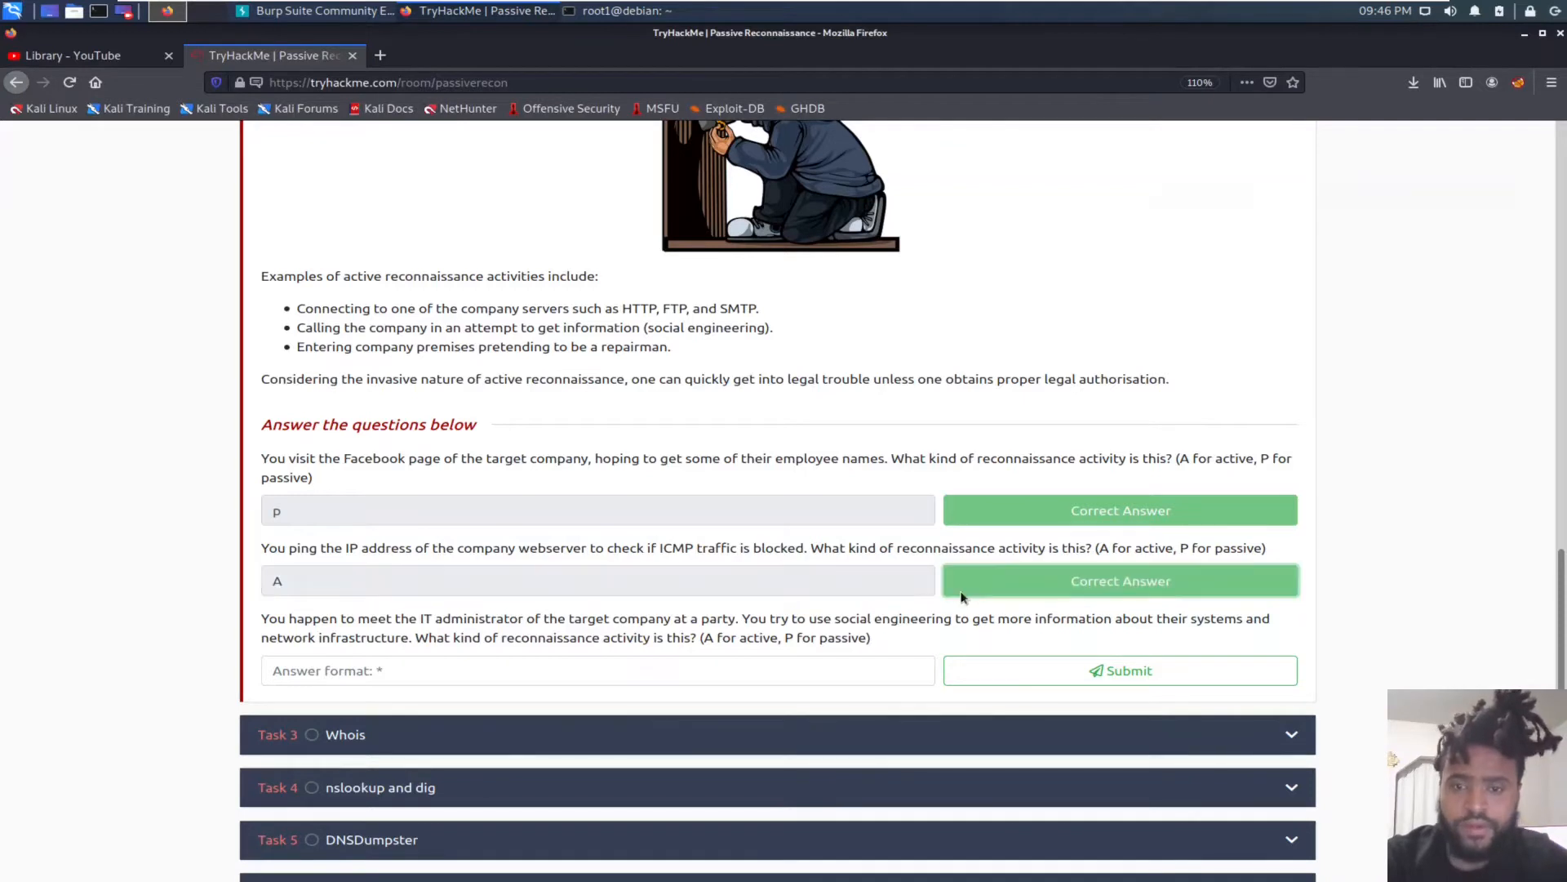
pyautogui.click(1120, 581)
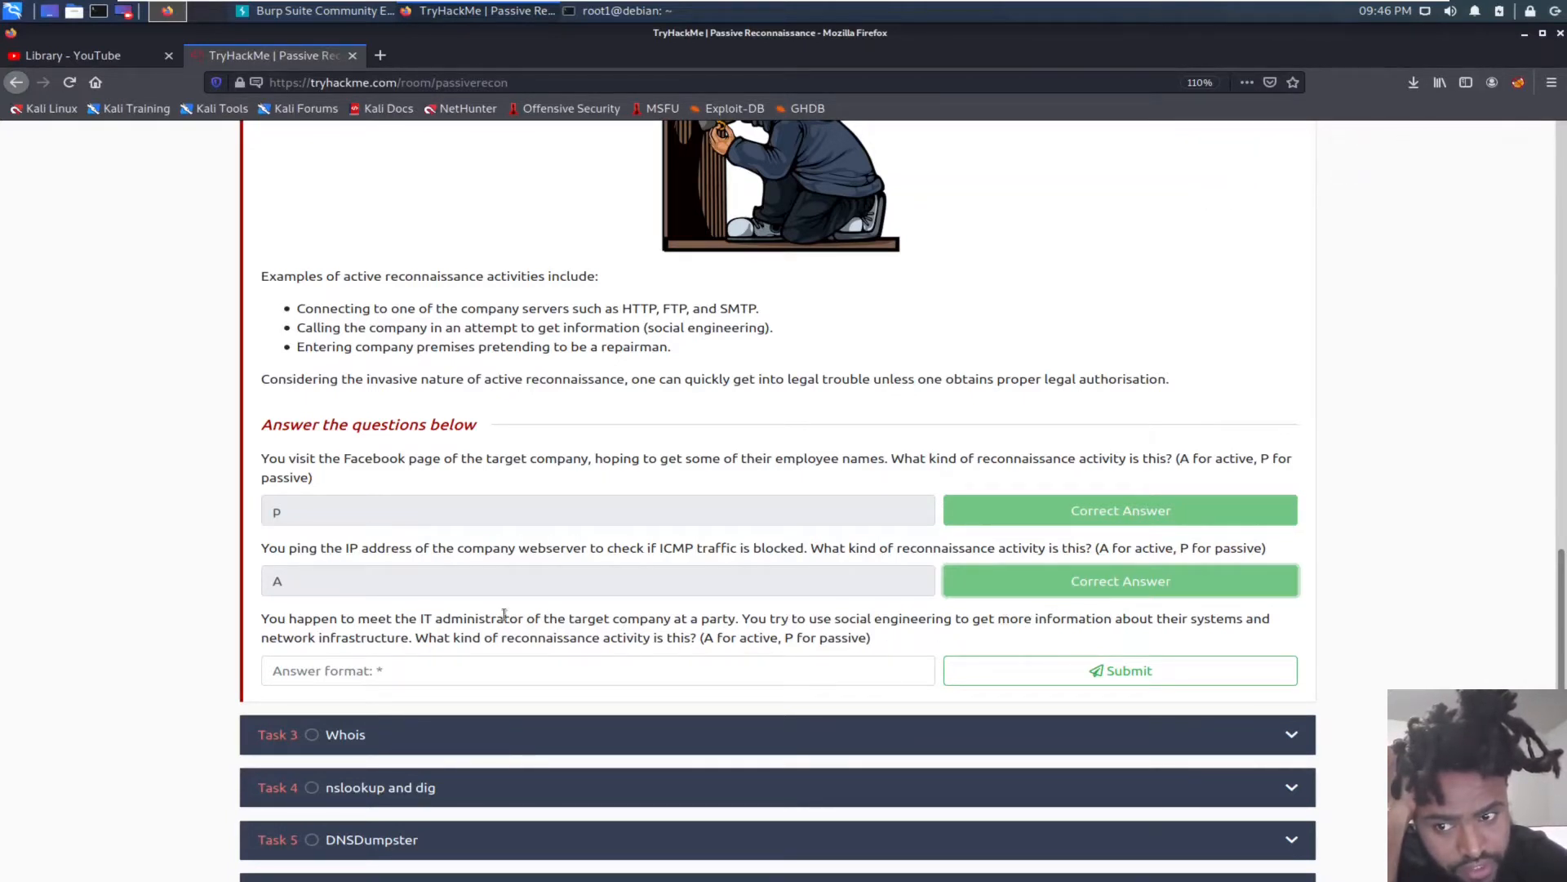
pyautogui.moveTo(390, 657)
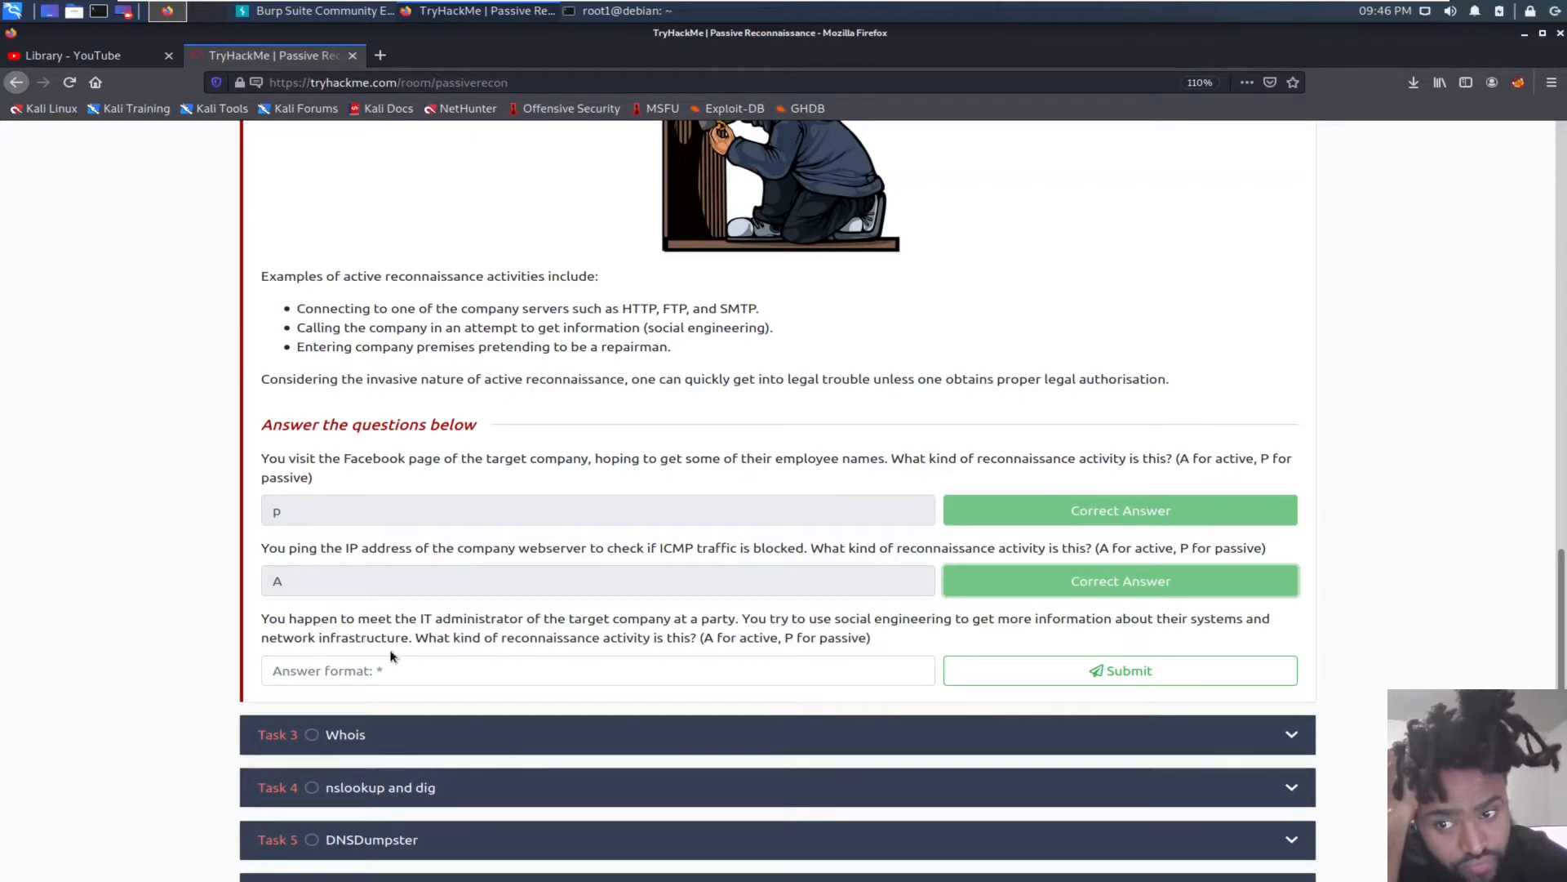
pyautogui.moveTo(693, 657)
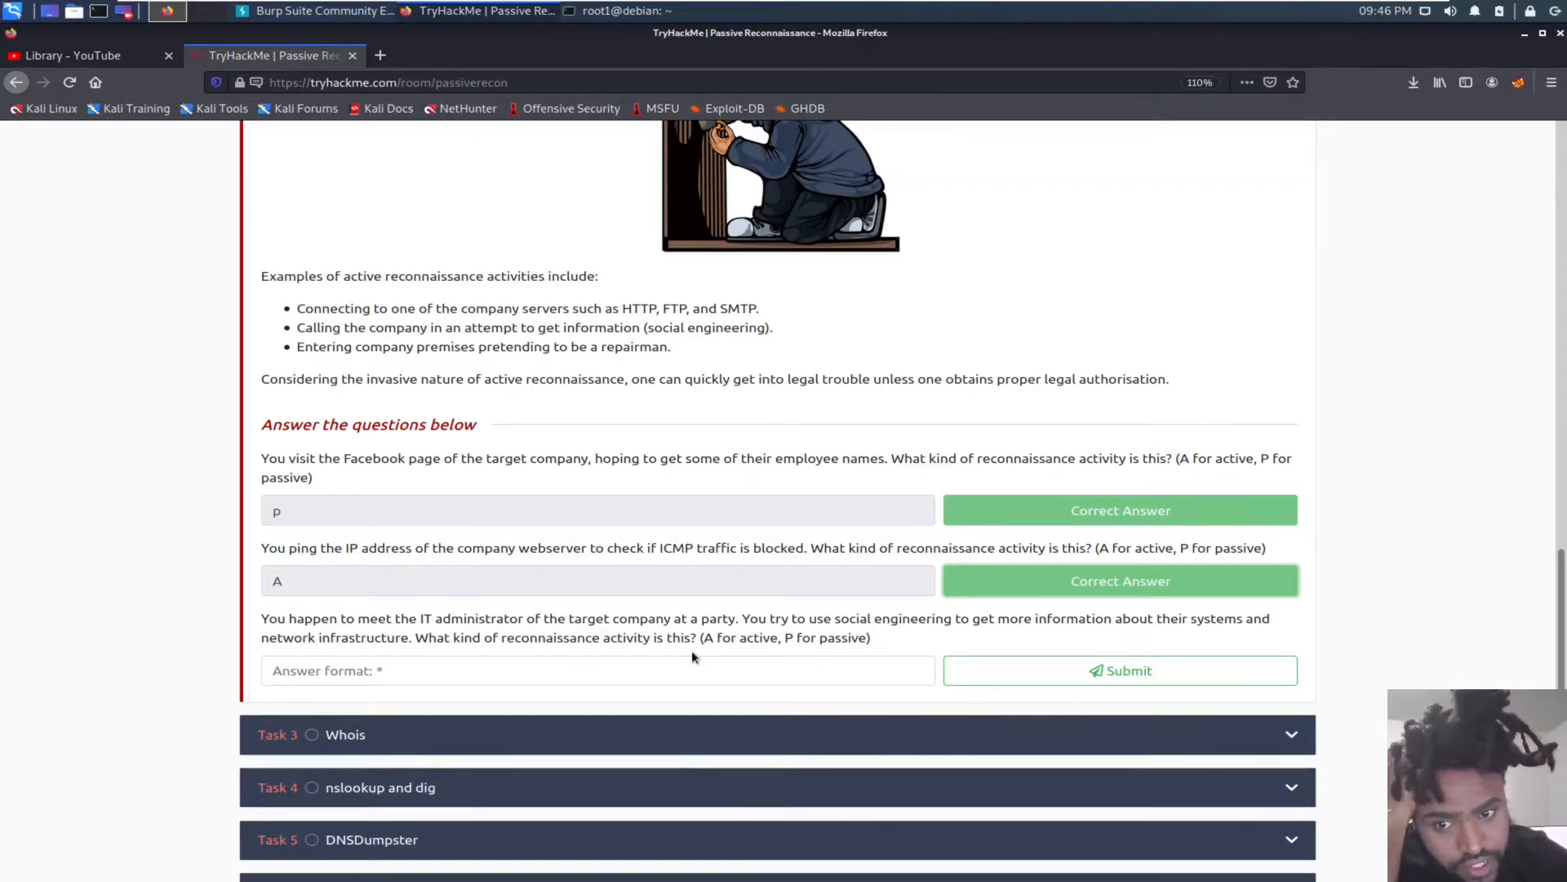
pyautogui.moveTo(286, 660)
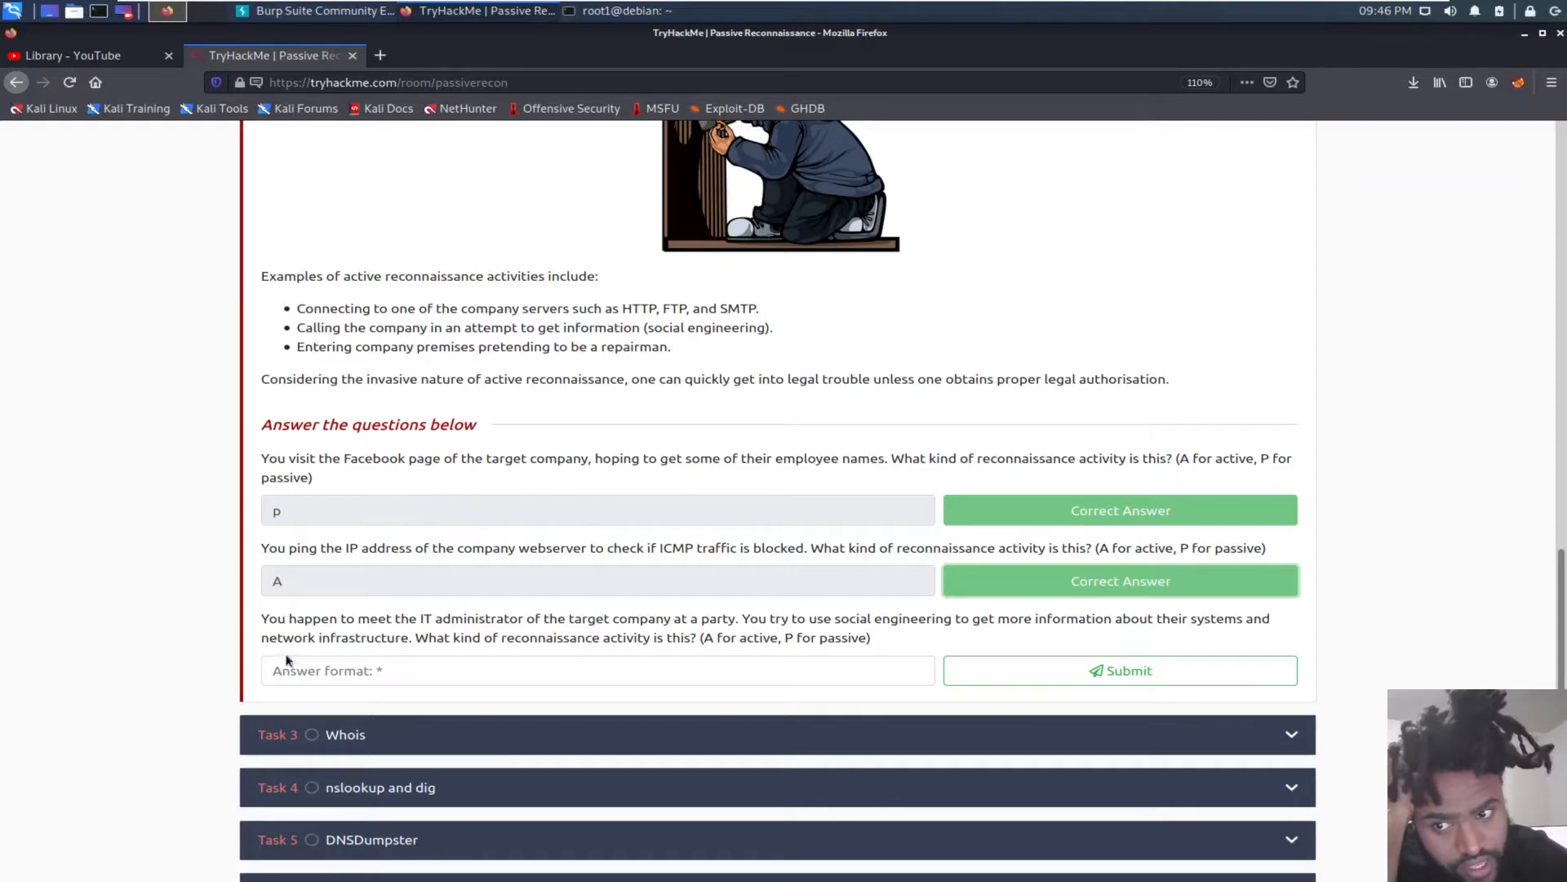
# Step: Classify the party social engineering as active reconnaissance (A)
pyautogui.click(598, 670)
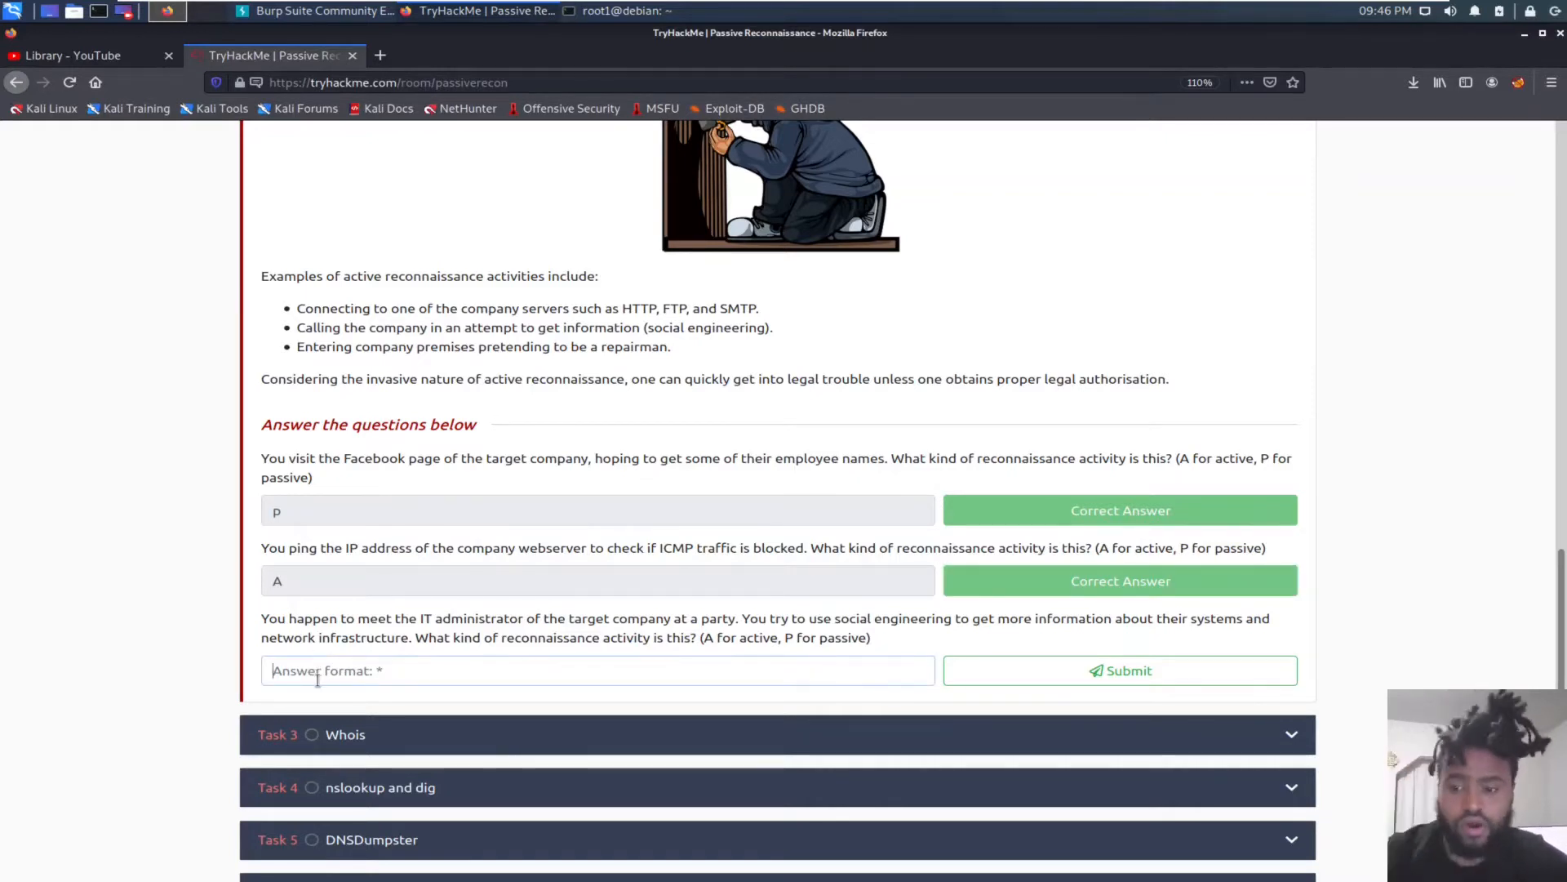
pyautogui.write('A')
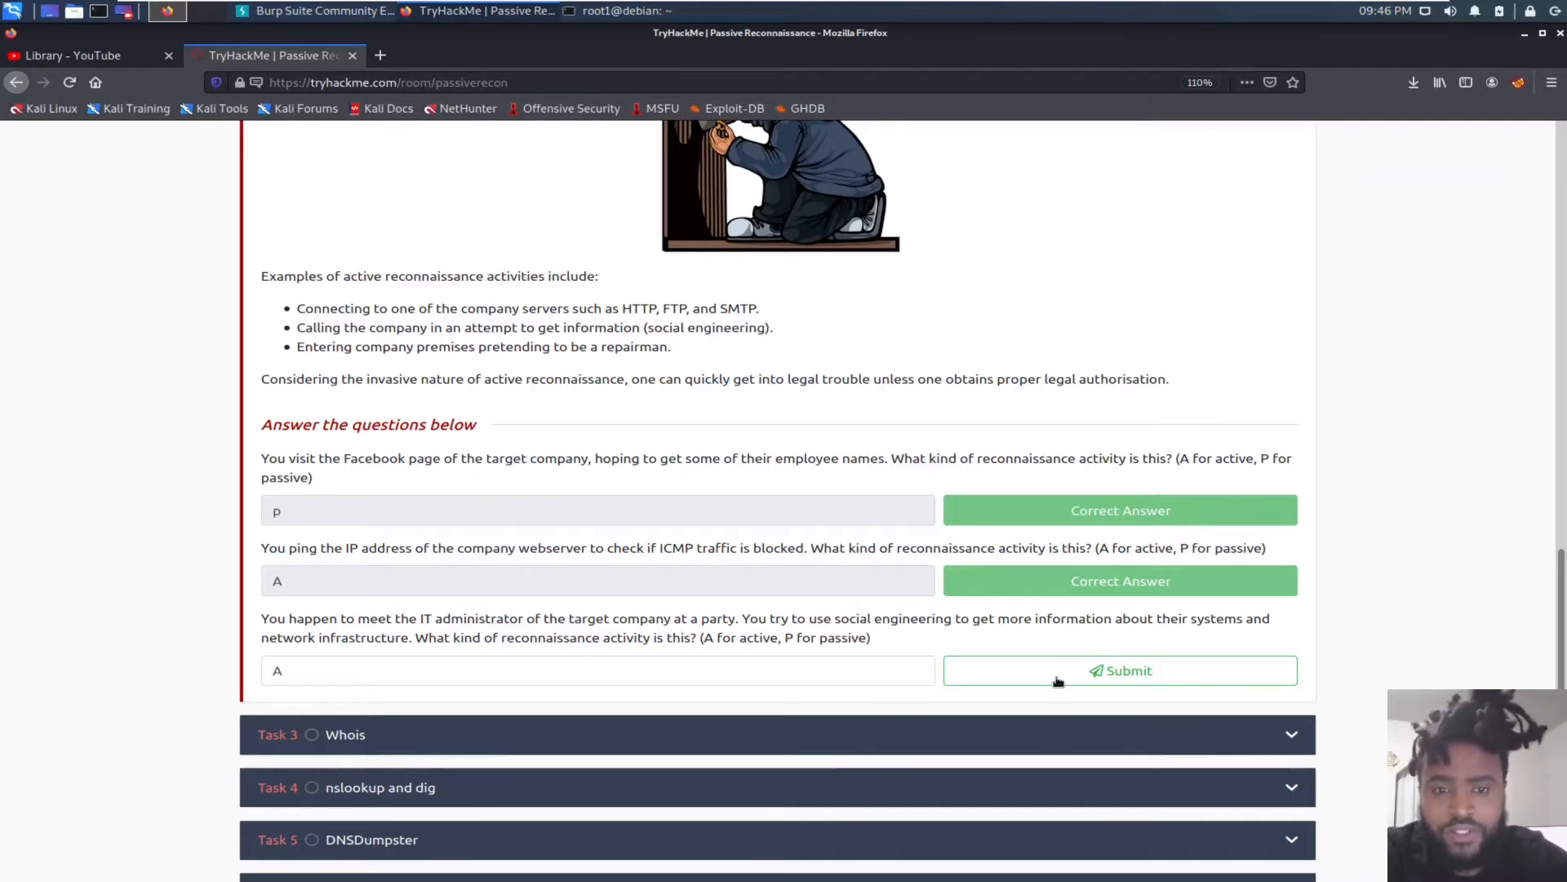
pyautogui.click(1118, 669)
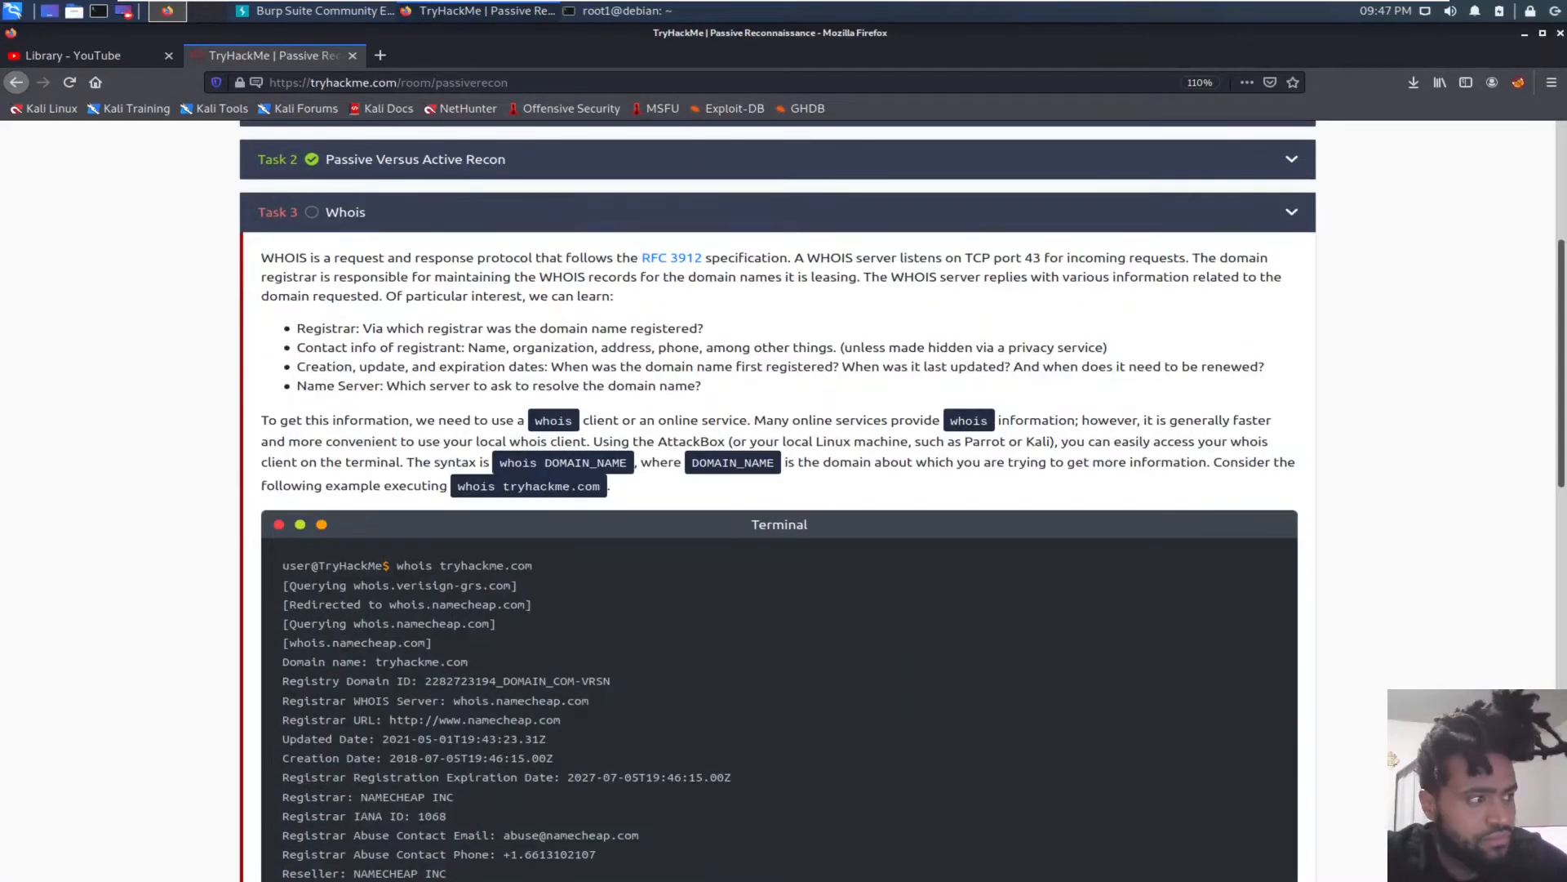
# Step: Read the Task 3 whois explanation and example output down to its registration questions
pyautogui.scroll(-3)
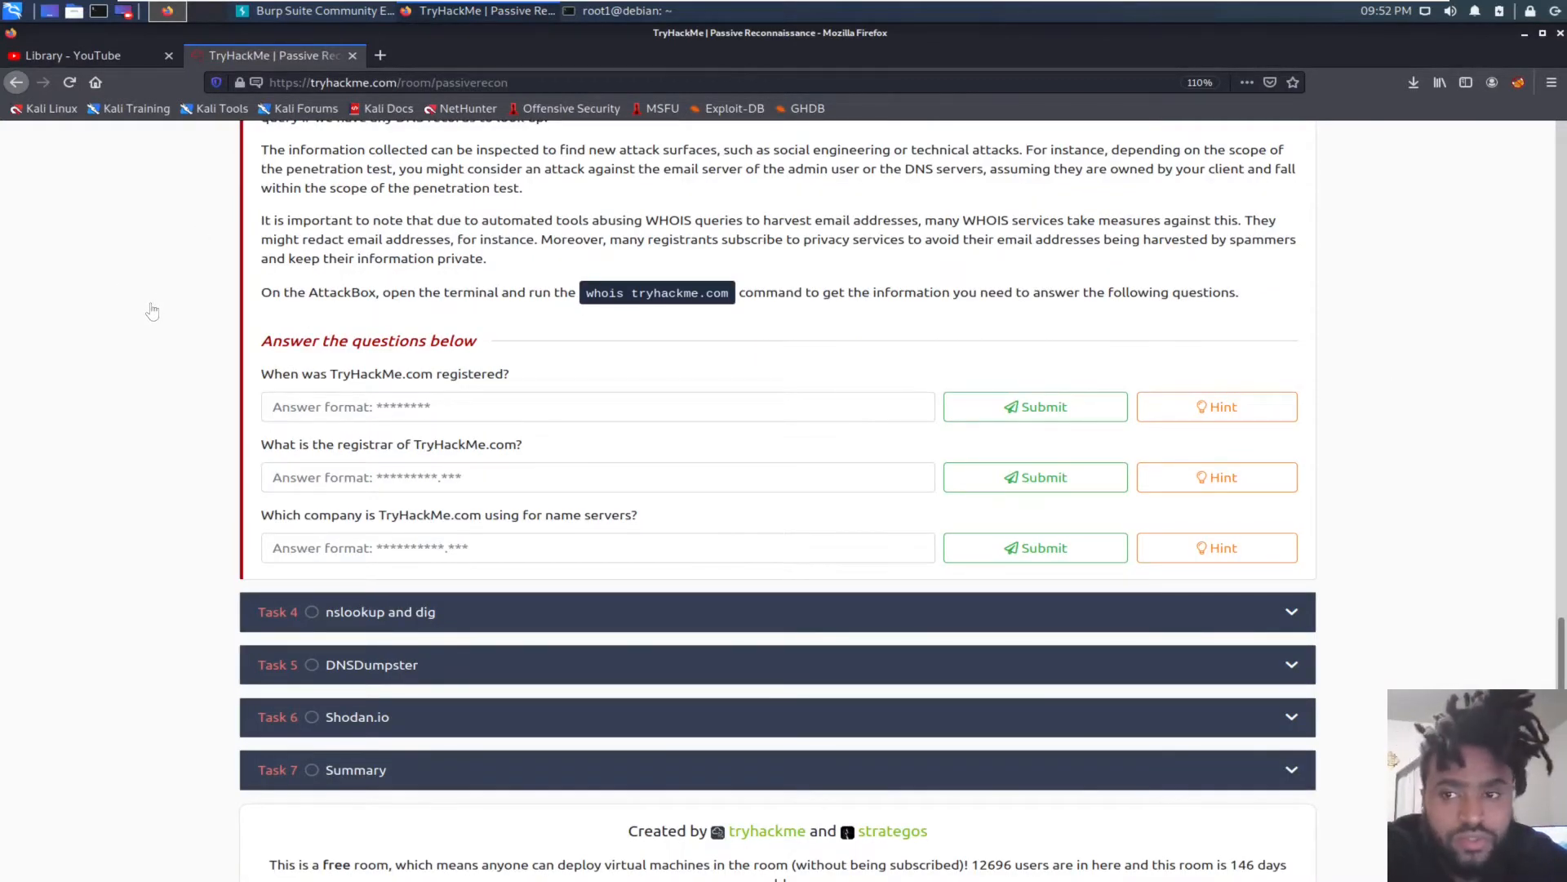
pyautogui.moveTo(158, 323)
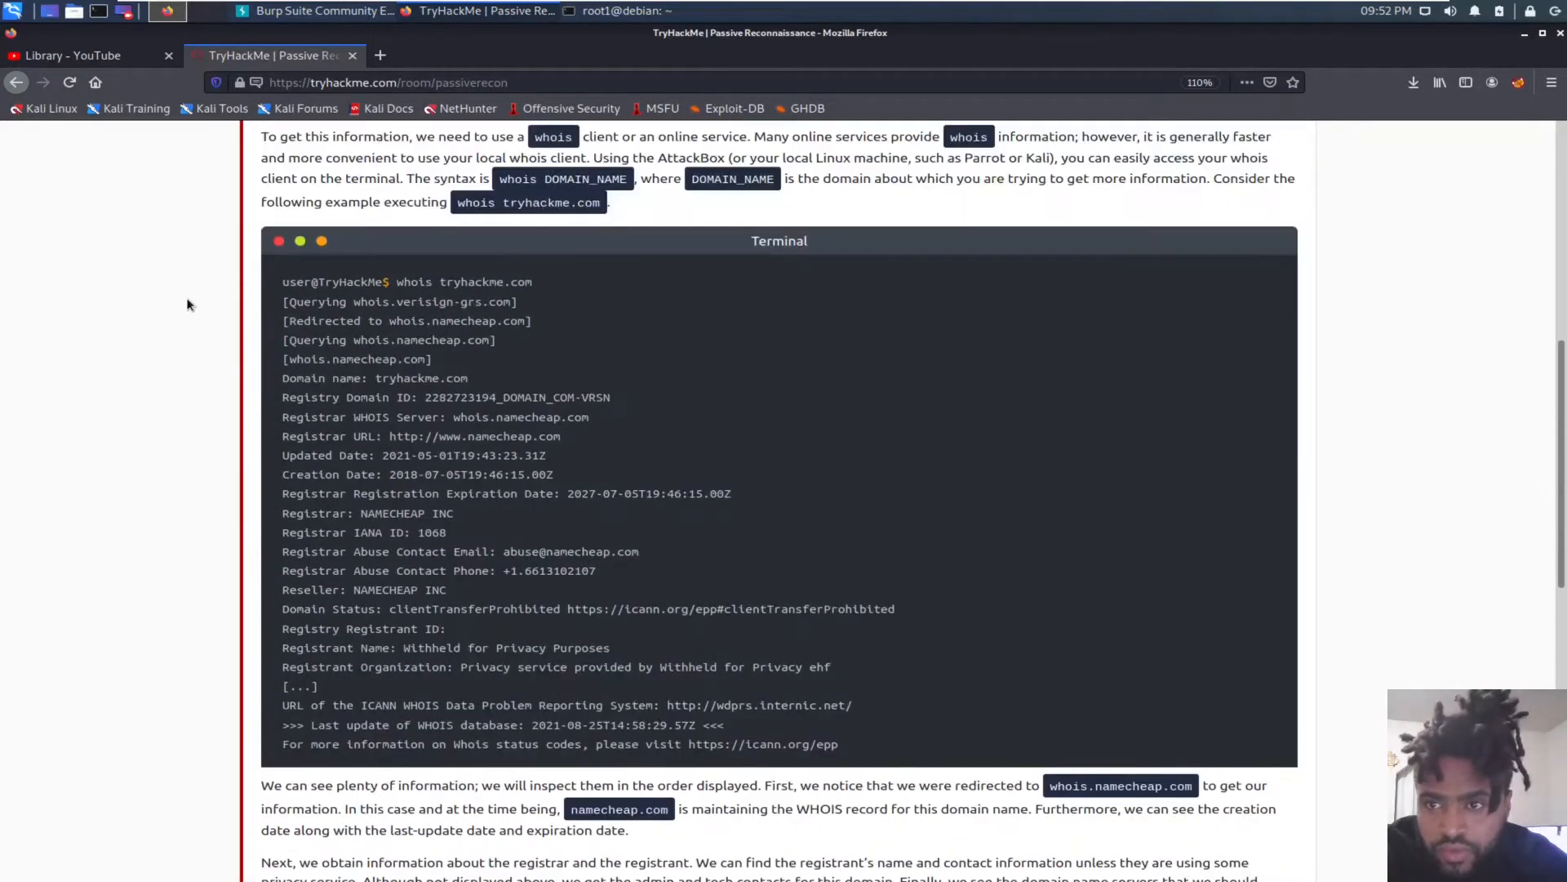
pyautogui.scroll(3)
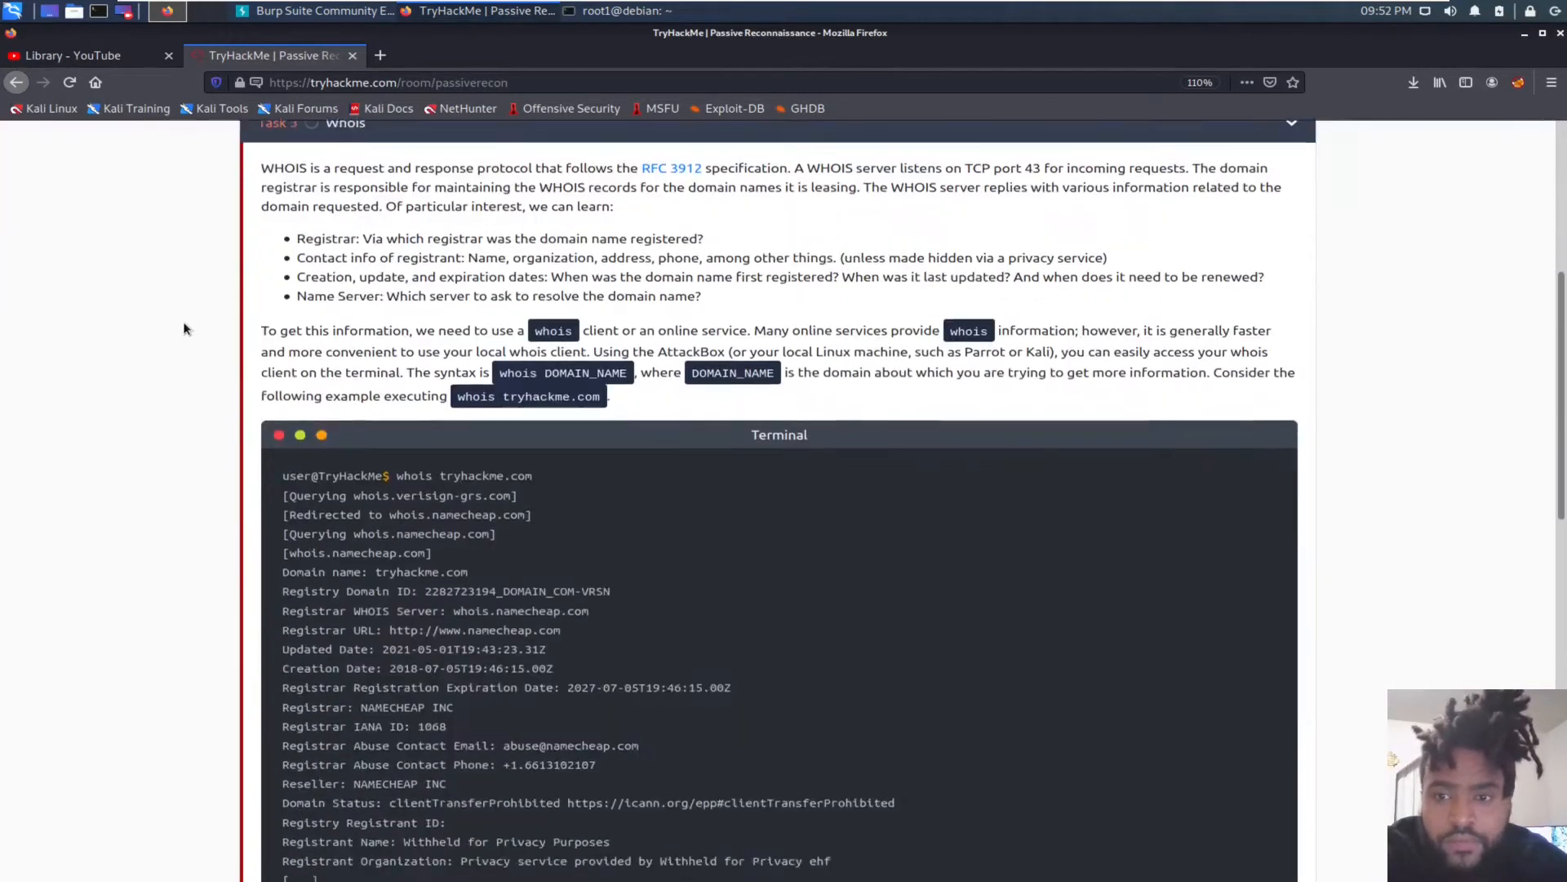
pyautogui.scroll(-3)
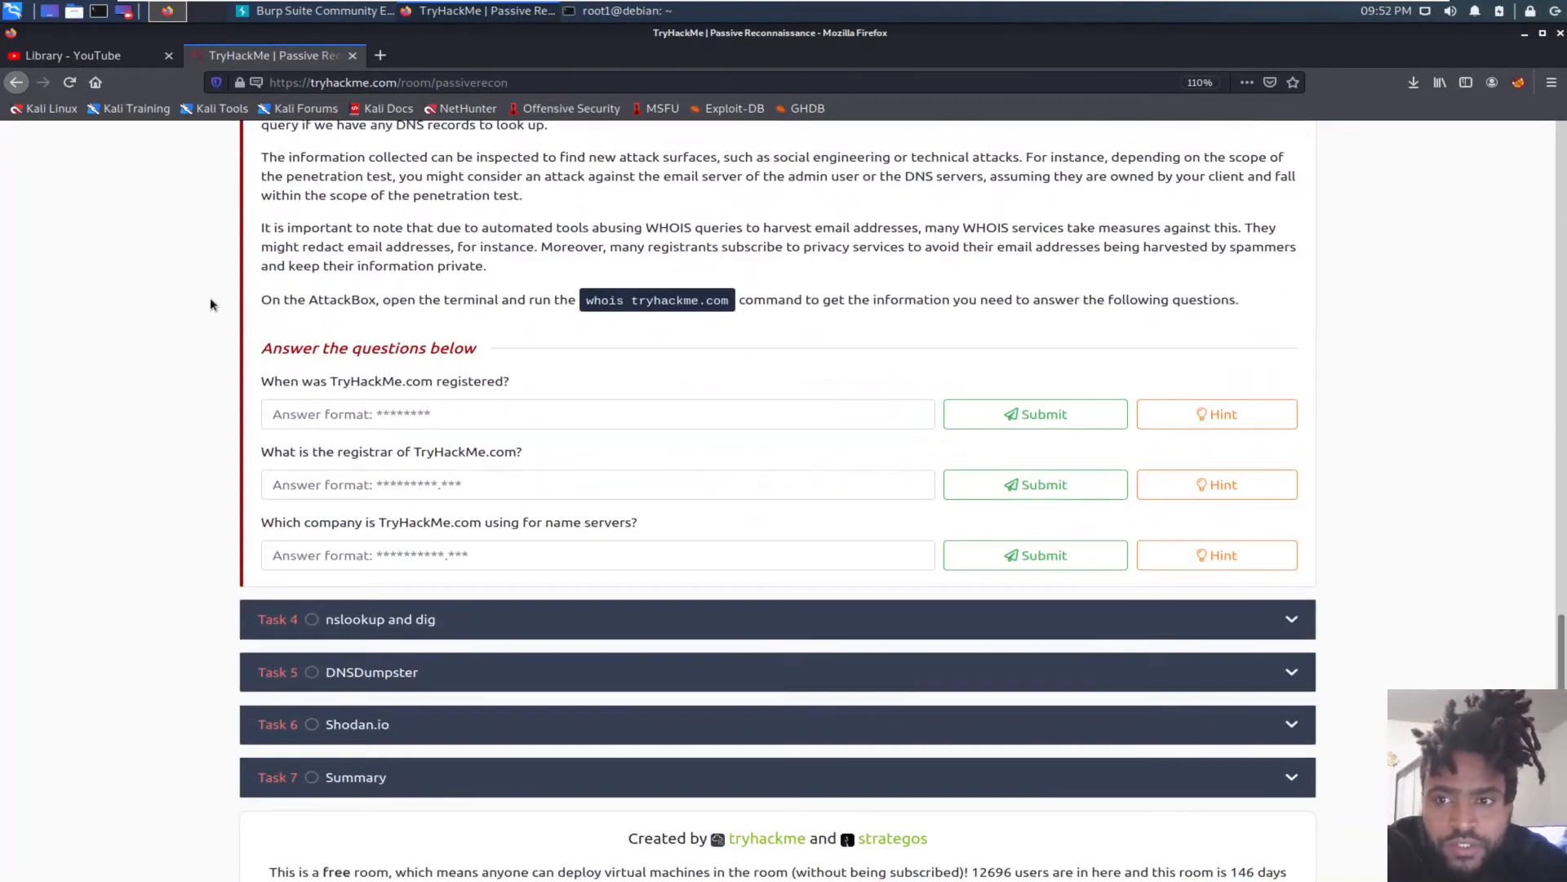
pyautogui.moveTo(518, 314)
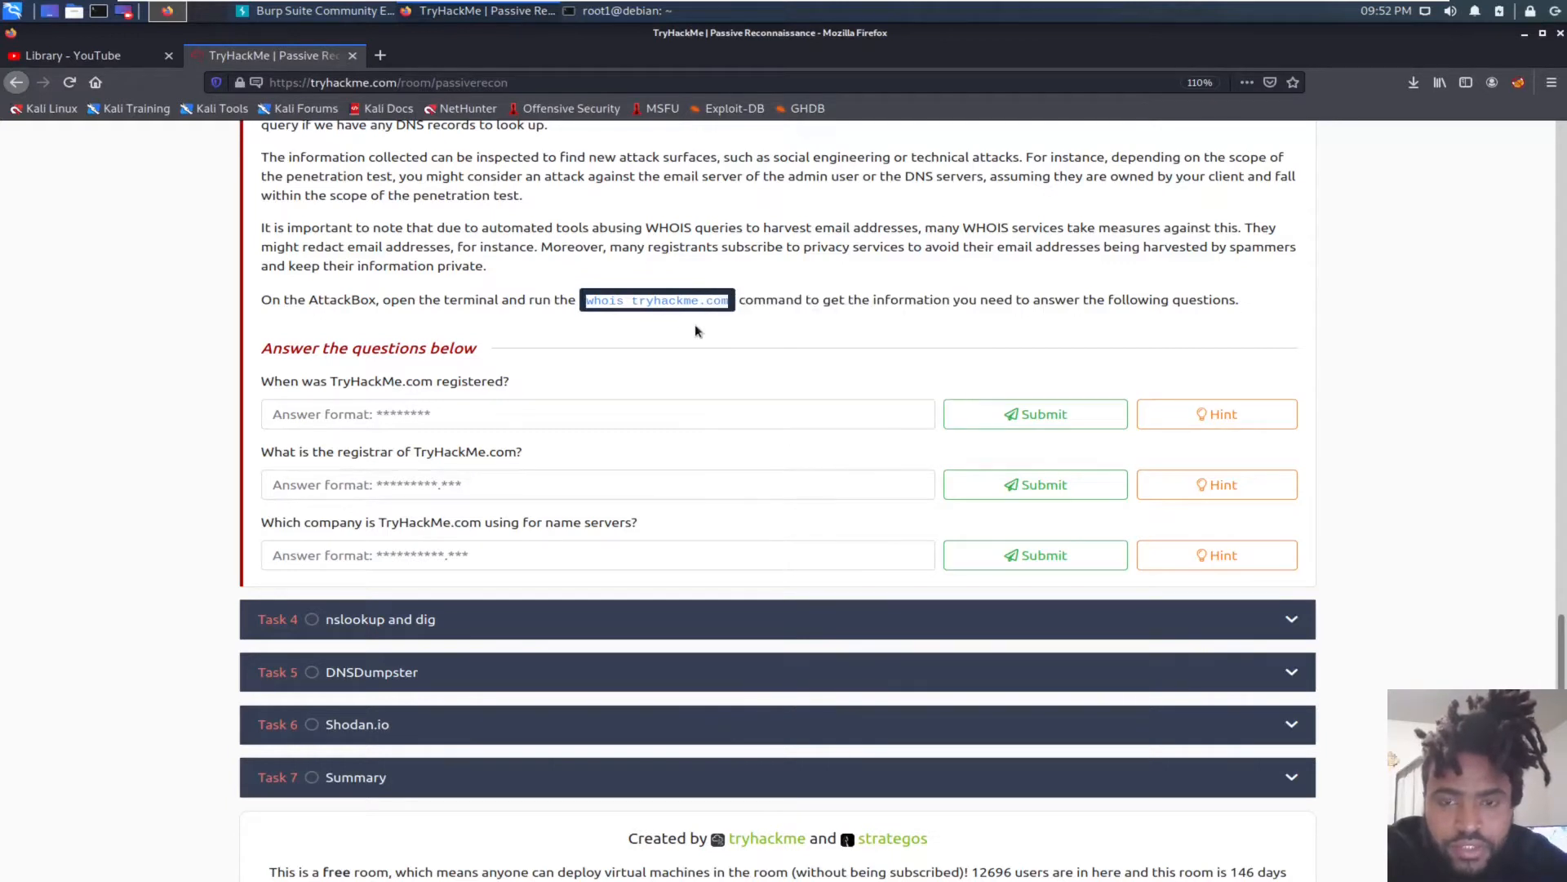
pyautogui.moveTo(938, 315)
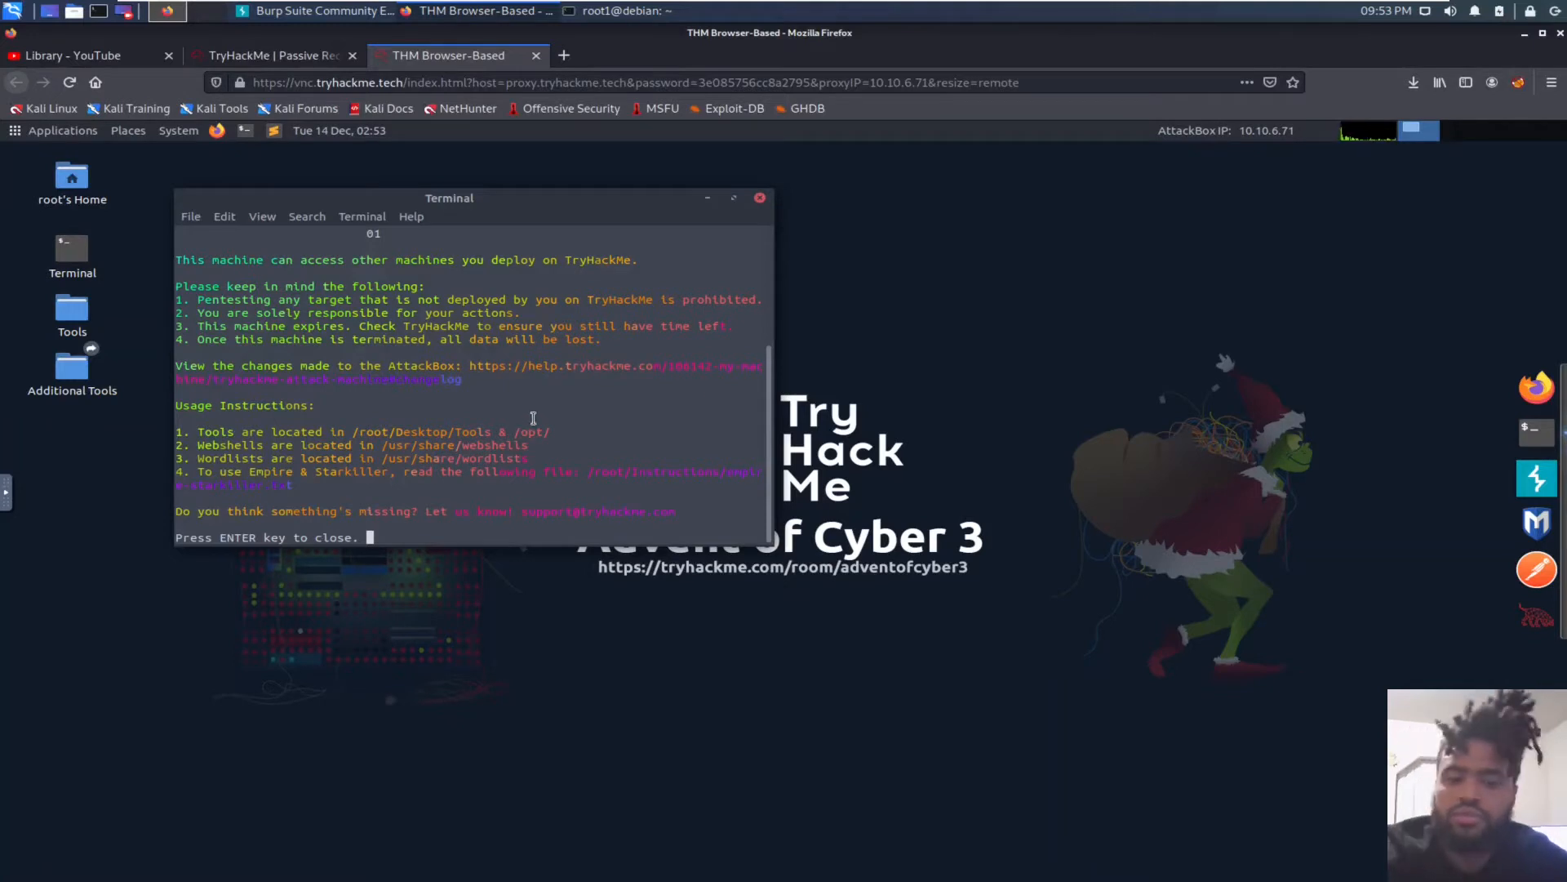
# Step: Close the welcome terminal and run whois tryhackme.com in a new AttackBox terminal
pyautogui.press('Return')
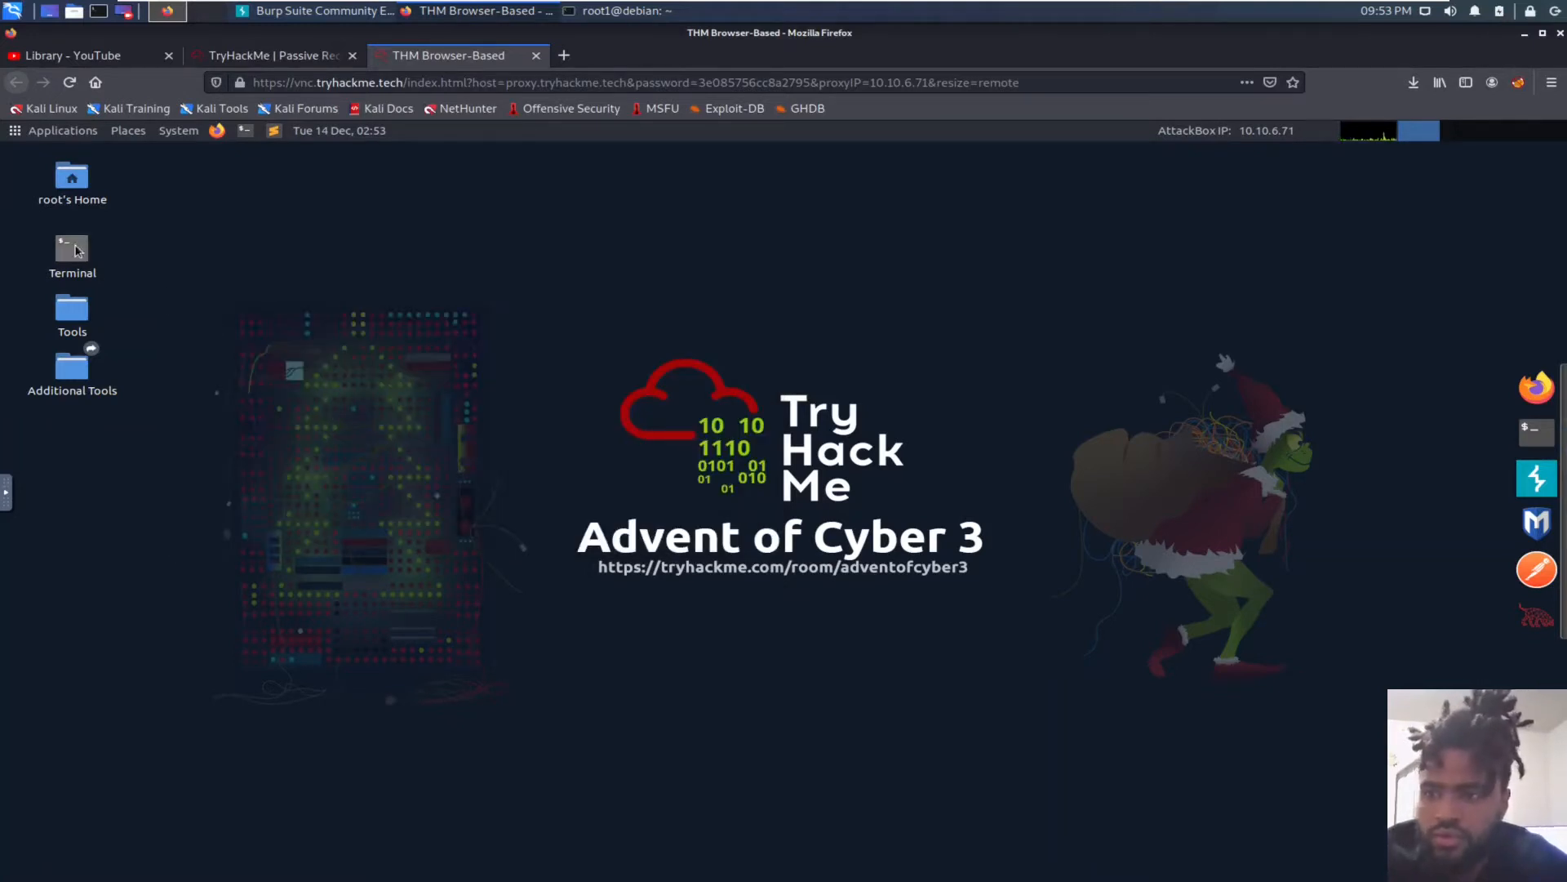
pyautogui.doubleClick(70, 248)
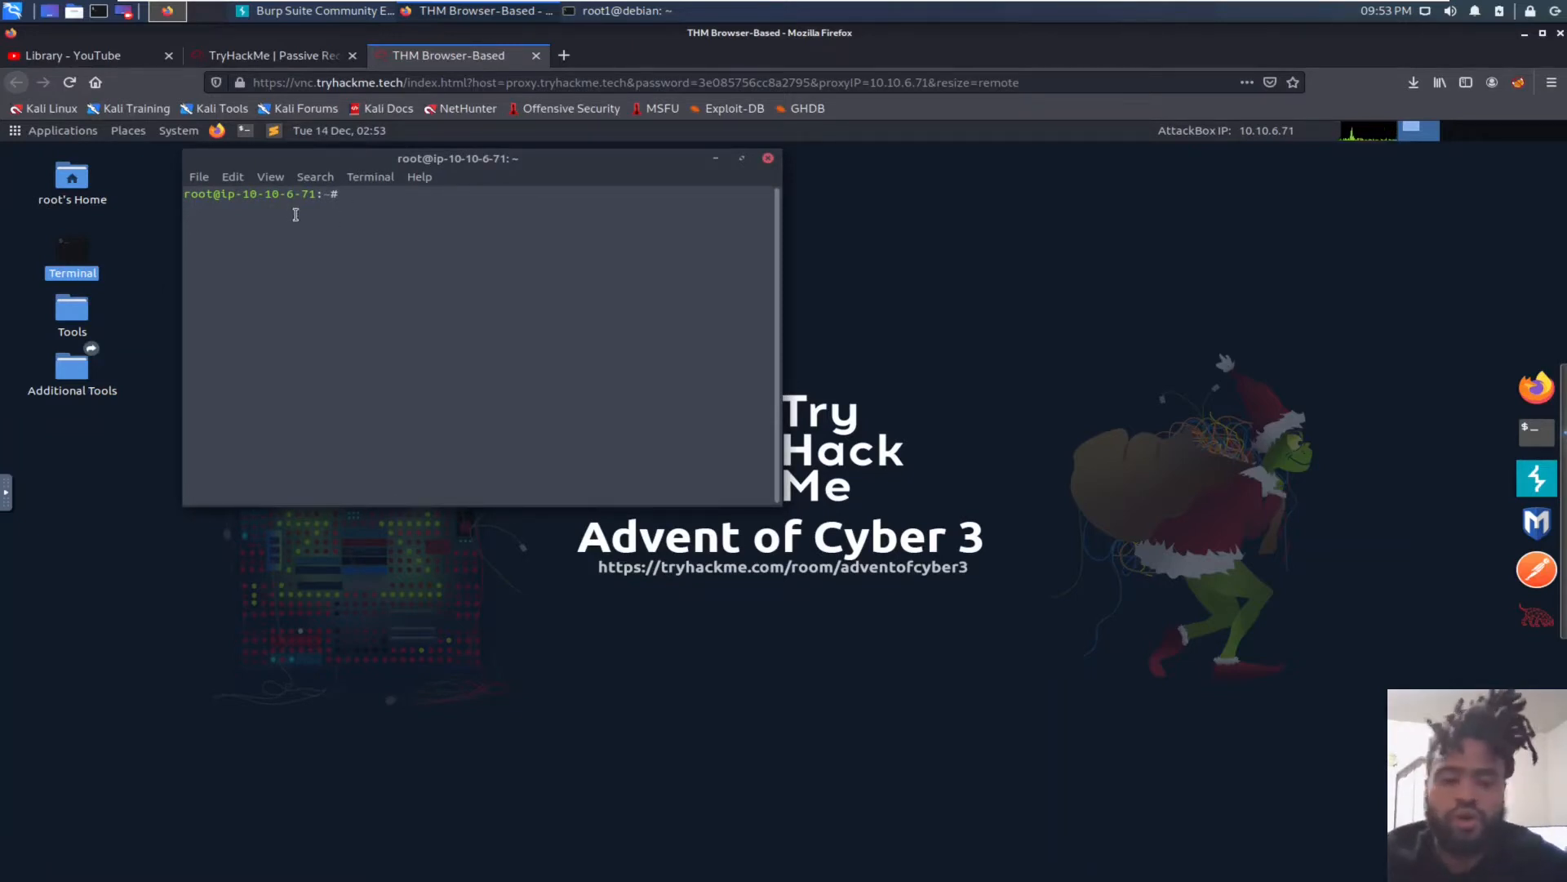
pyautogui.write('w')
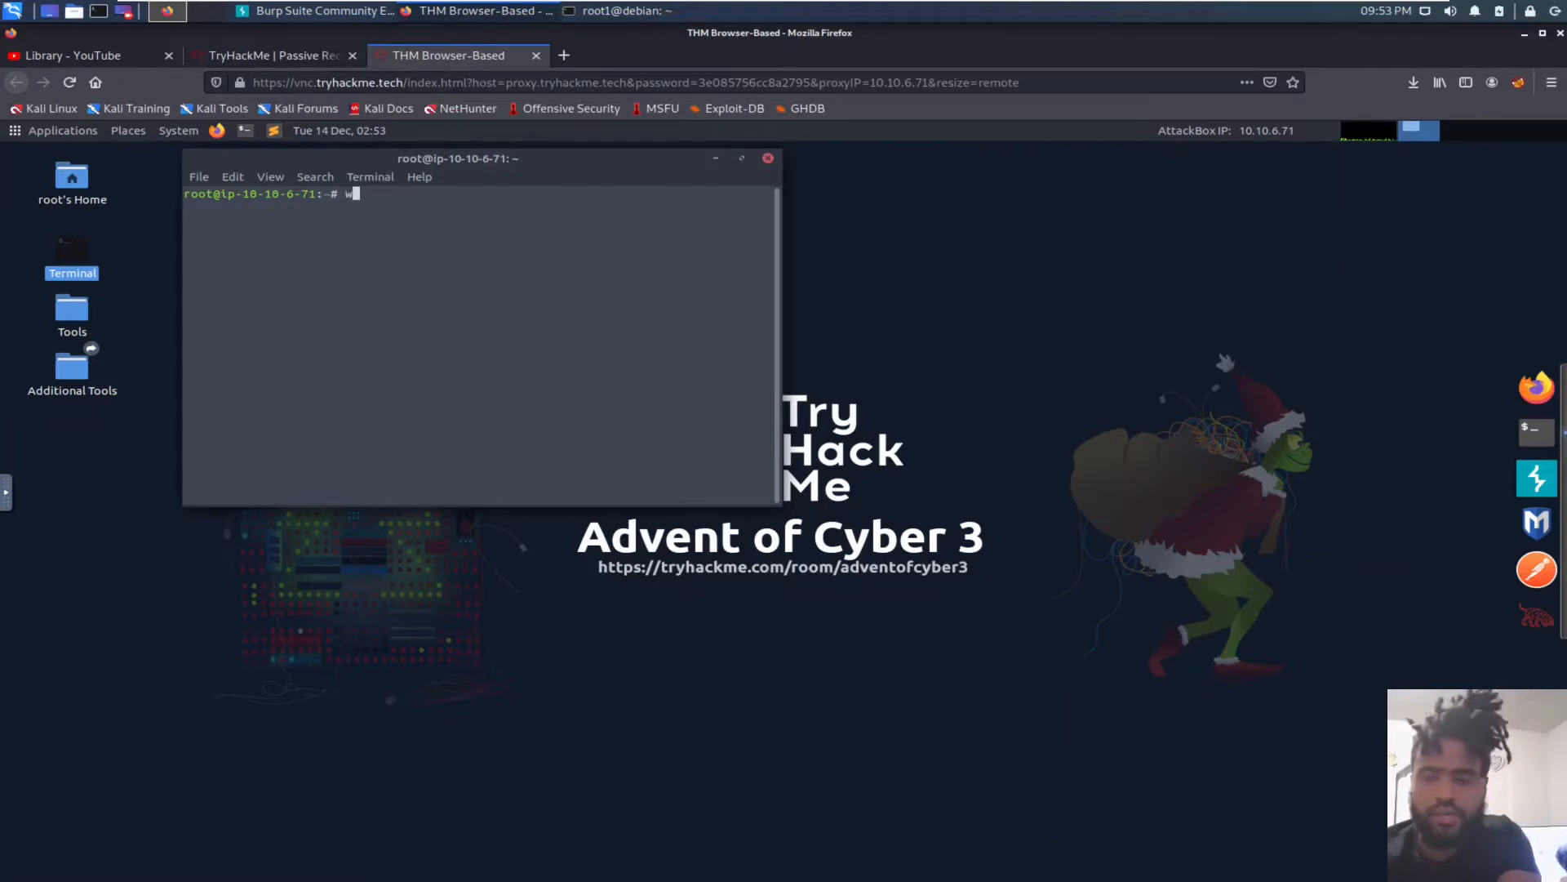
pyautogui.write('hois trya')
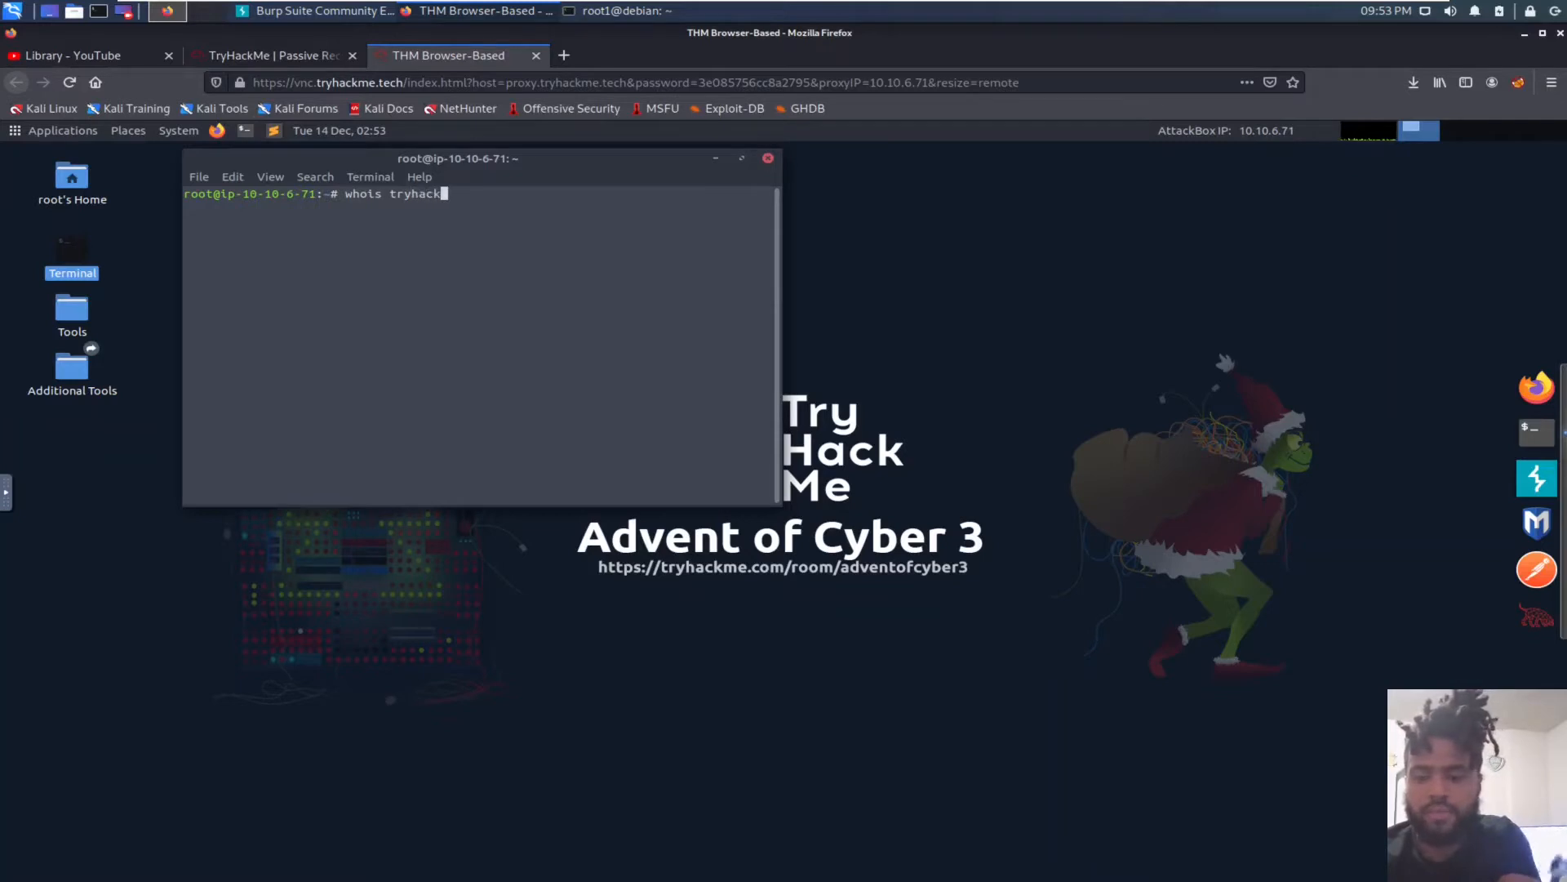
pyautogui.write('me')
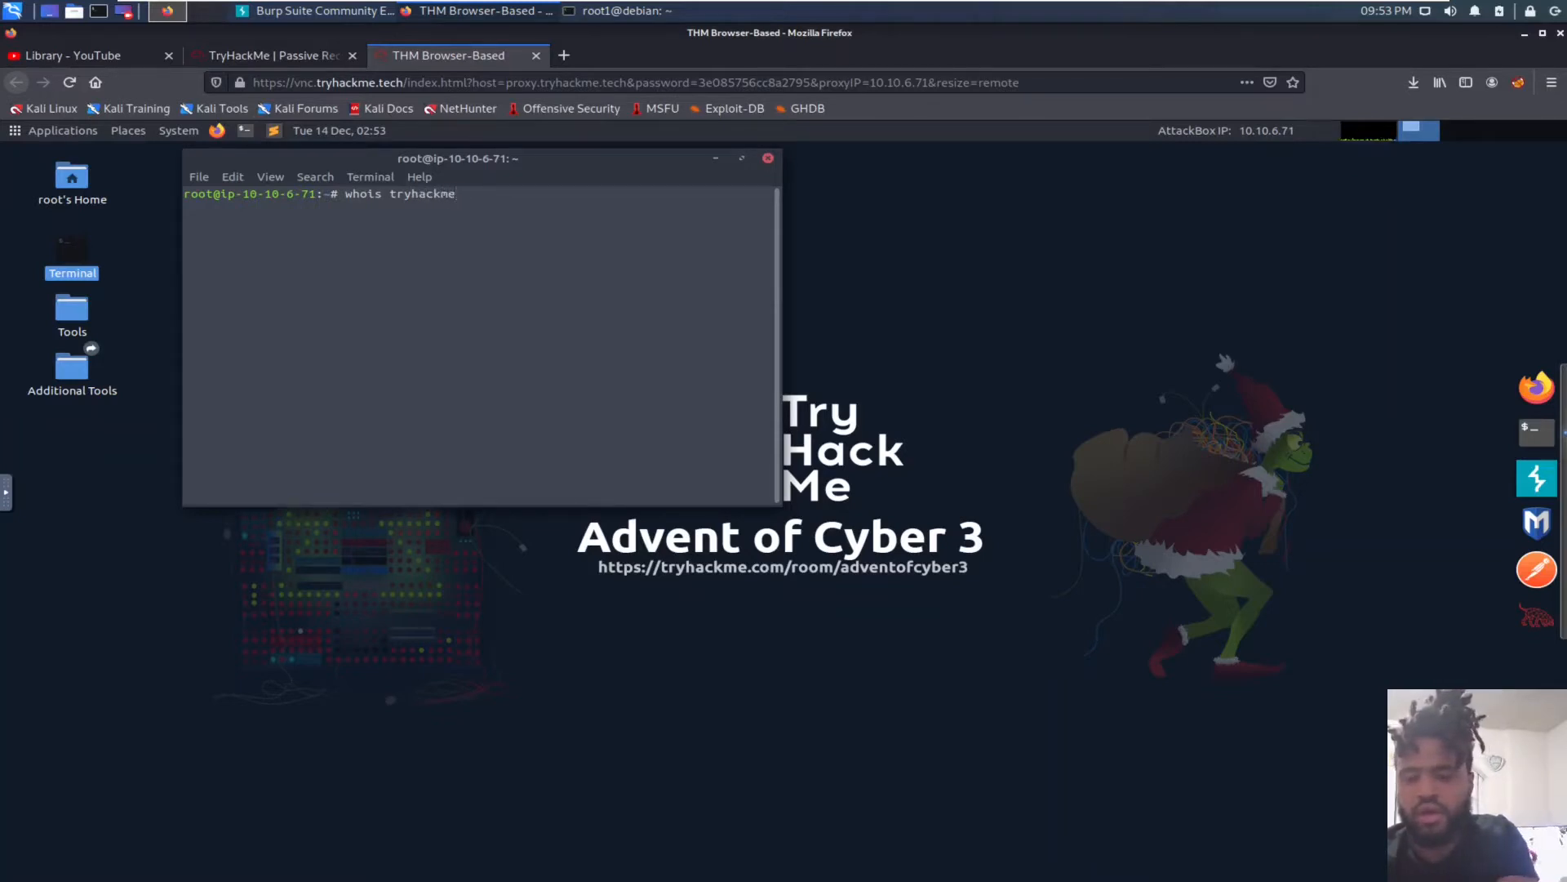
pyautogui.write('.com')
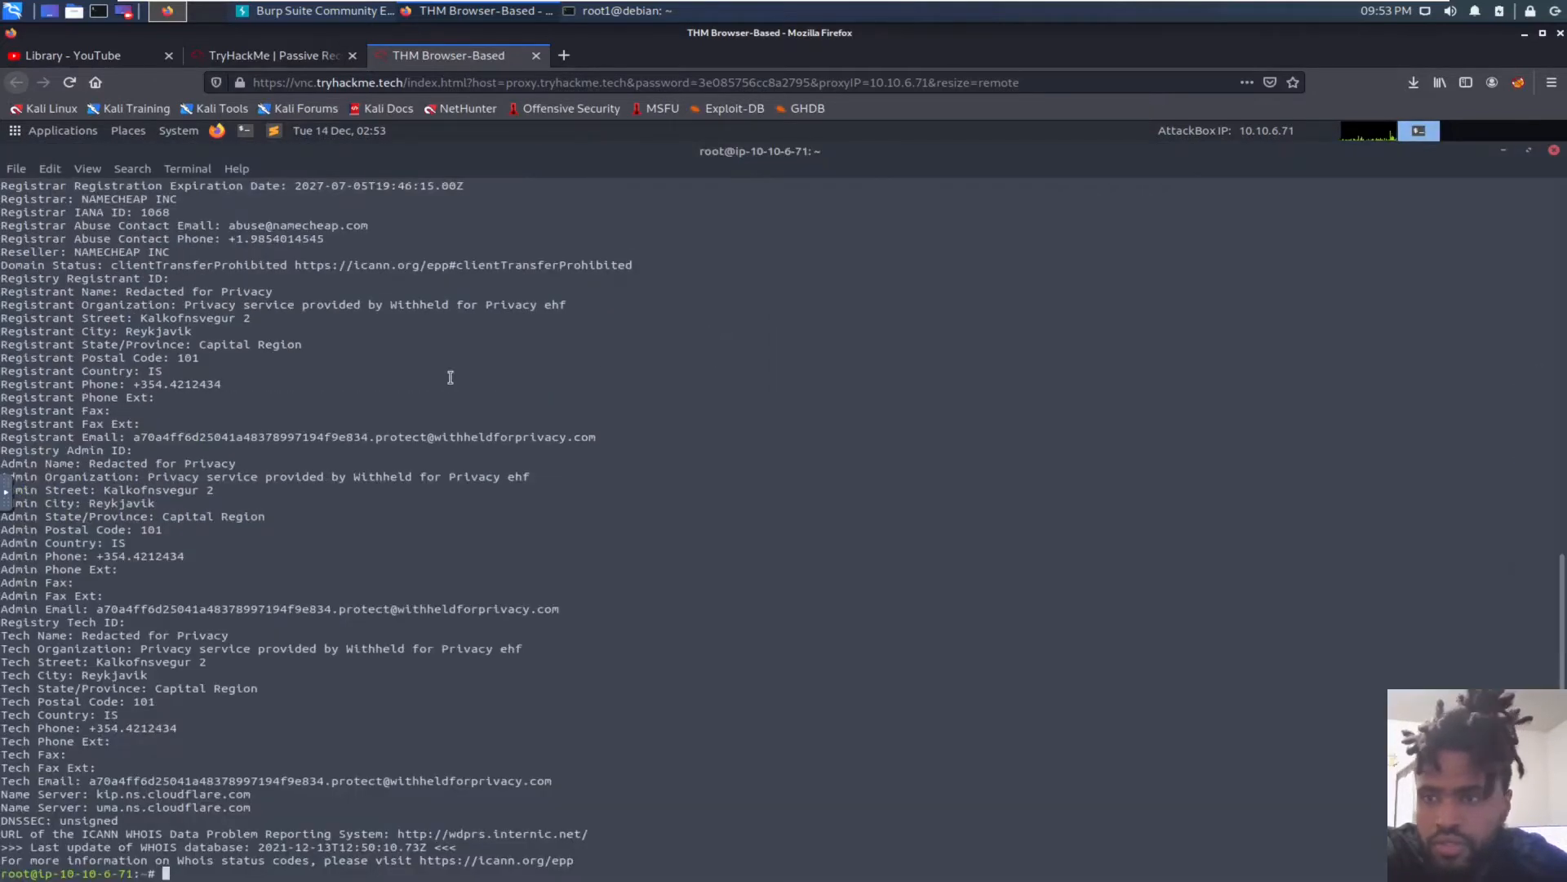
# Step: Check the question, then find and copy the 2018-07-05 creation date in the whois output
pyautogui.click(269, 56)
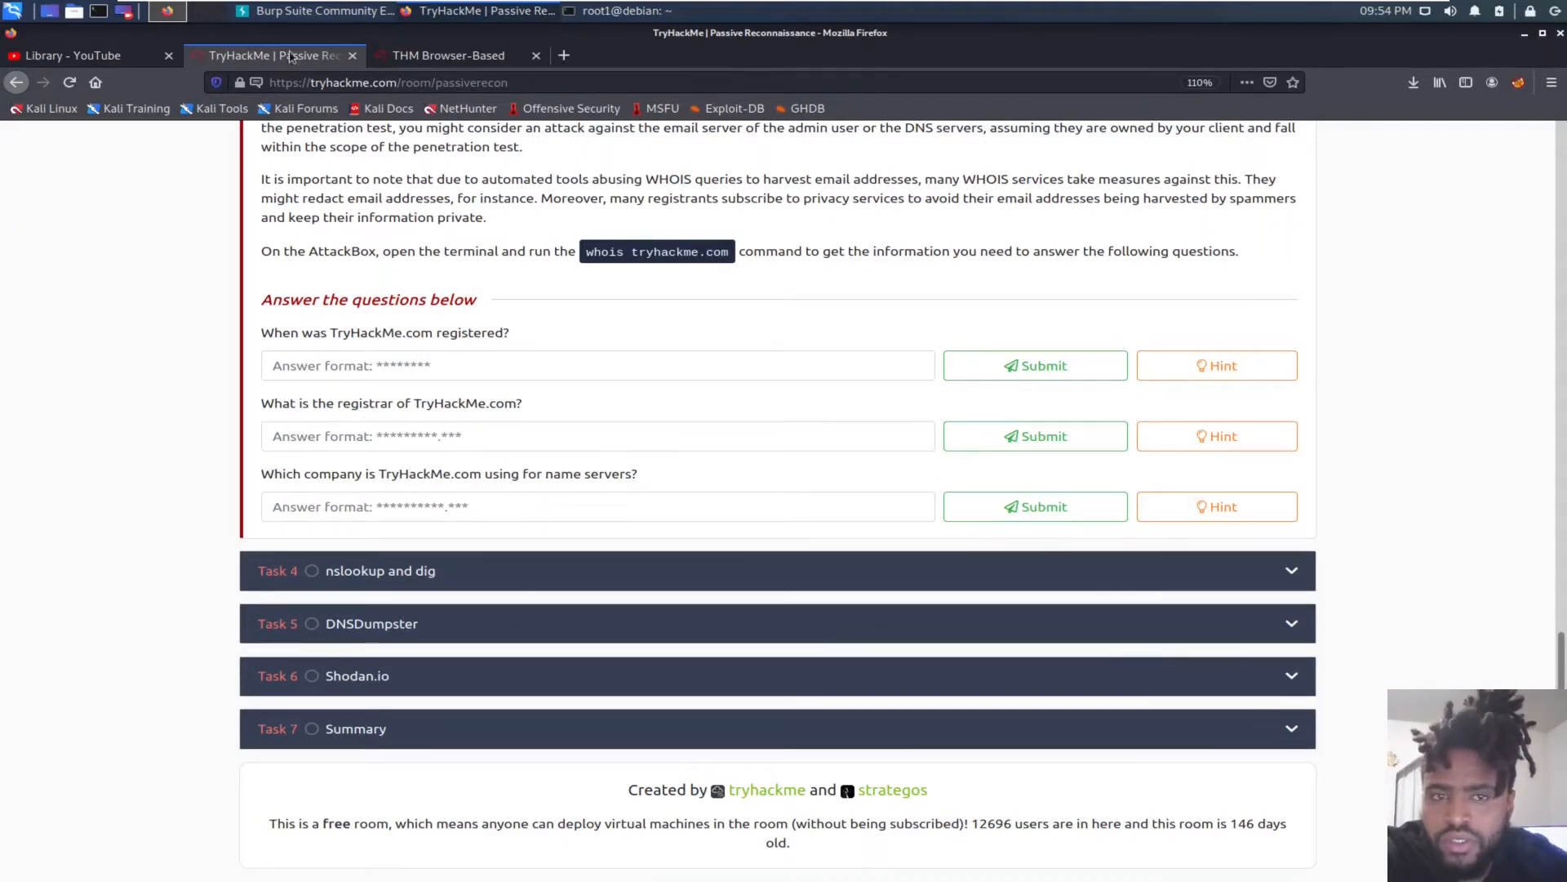
pyautogui.click(448, 56)
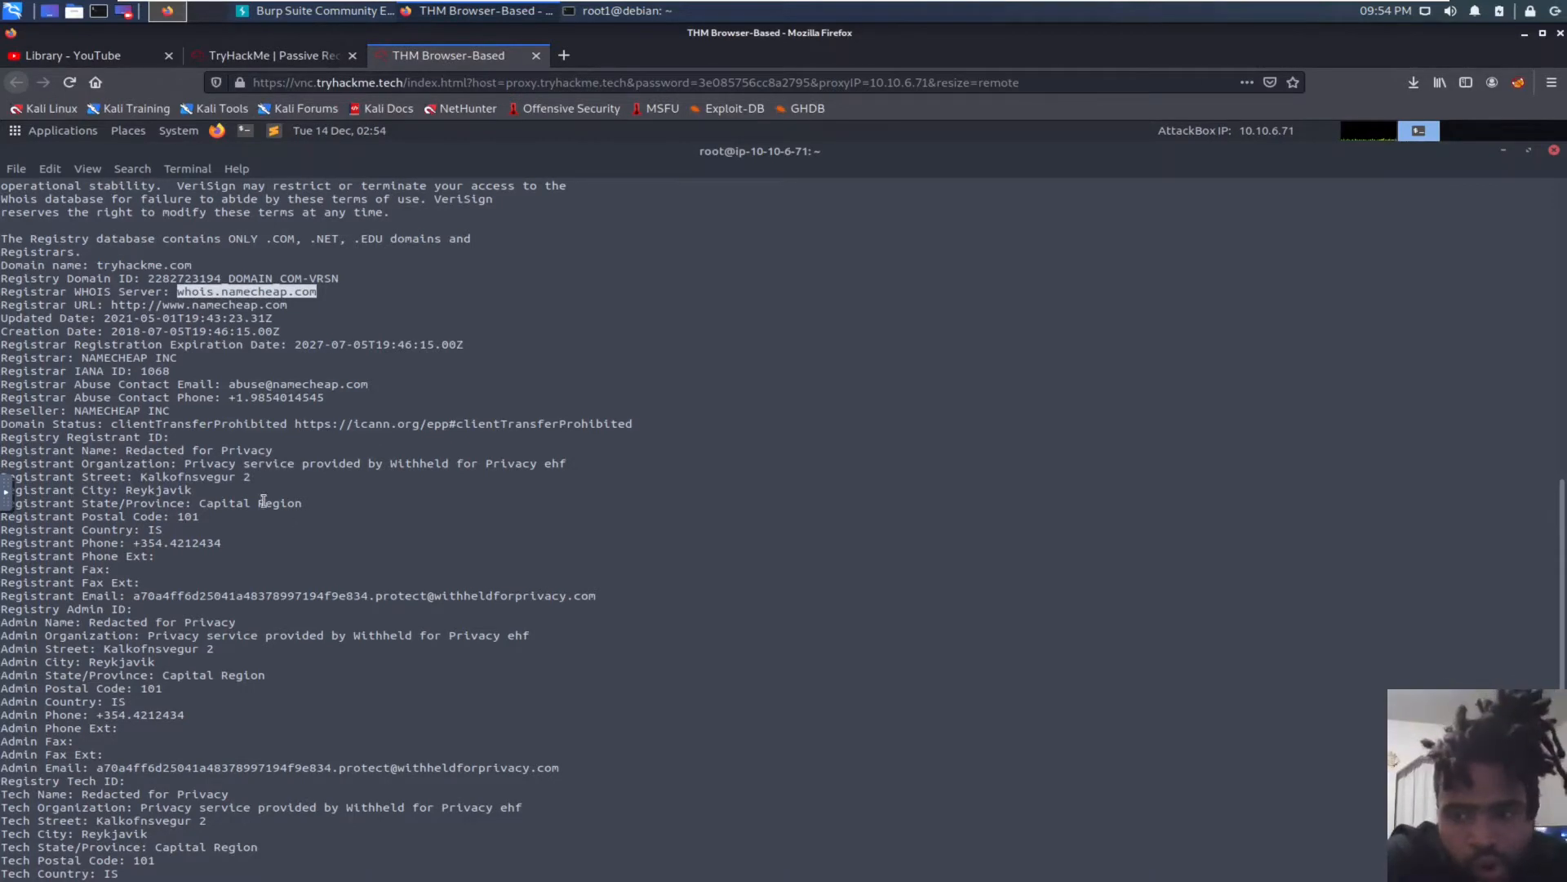
pyautogui.scroll(-3)
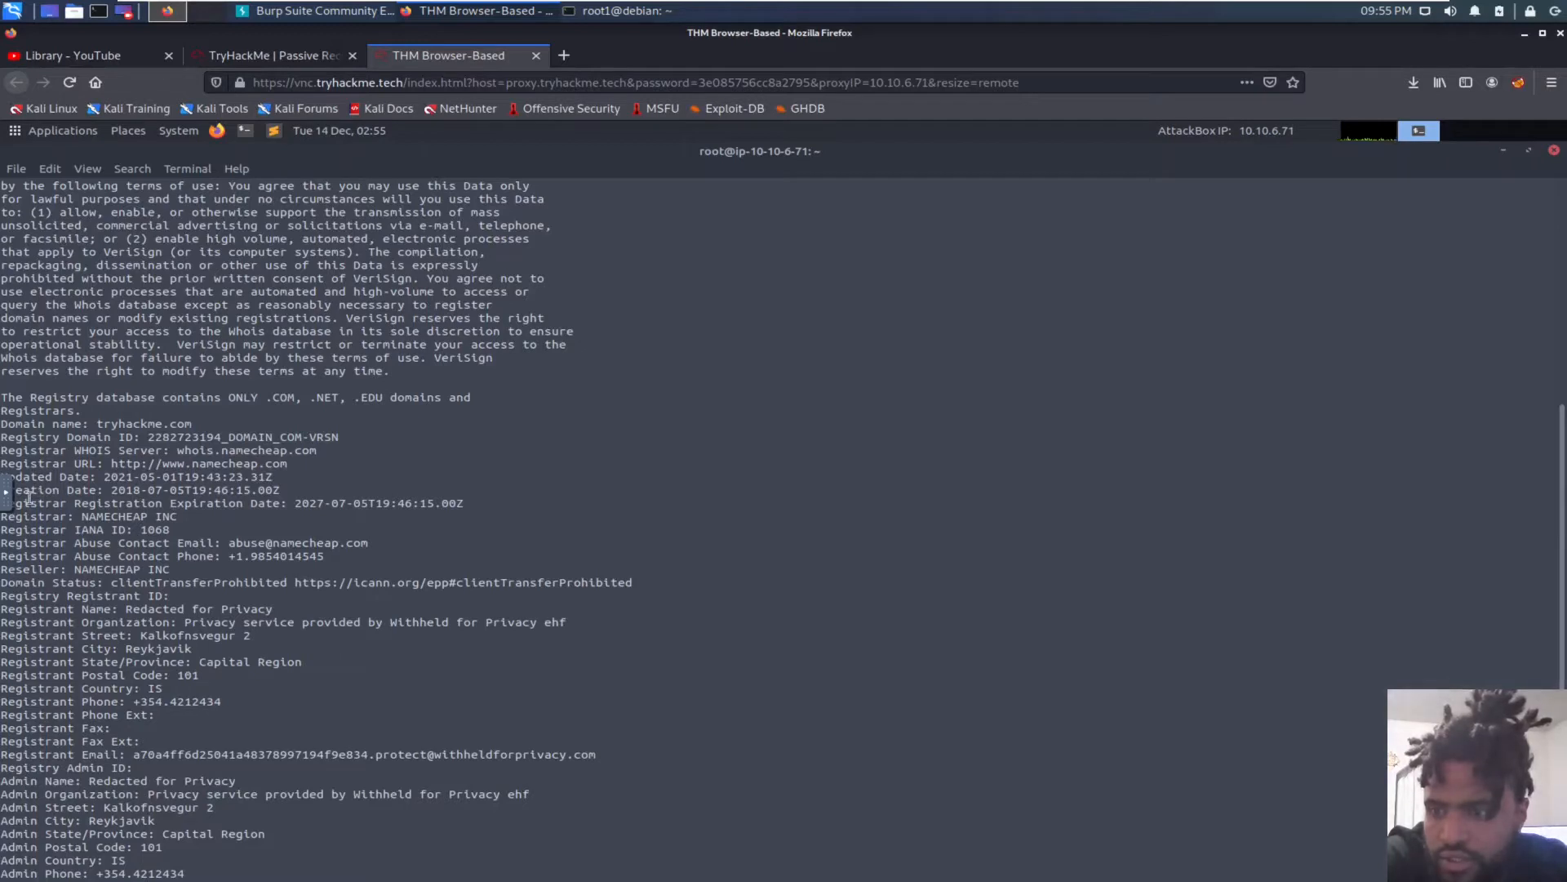
pyautogui.scroll(-3)
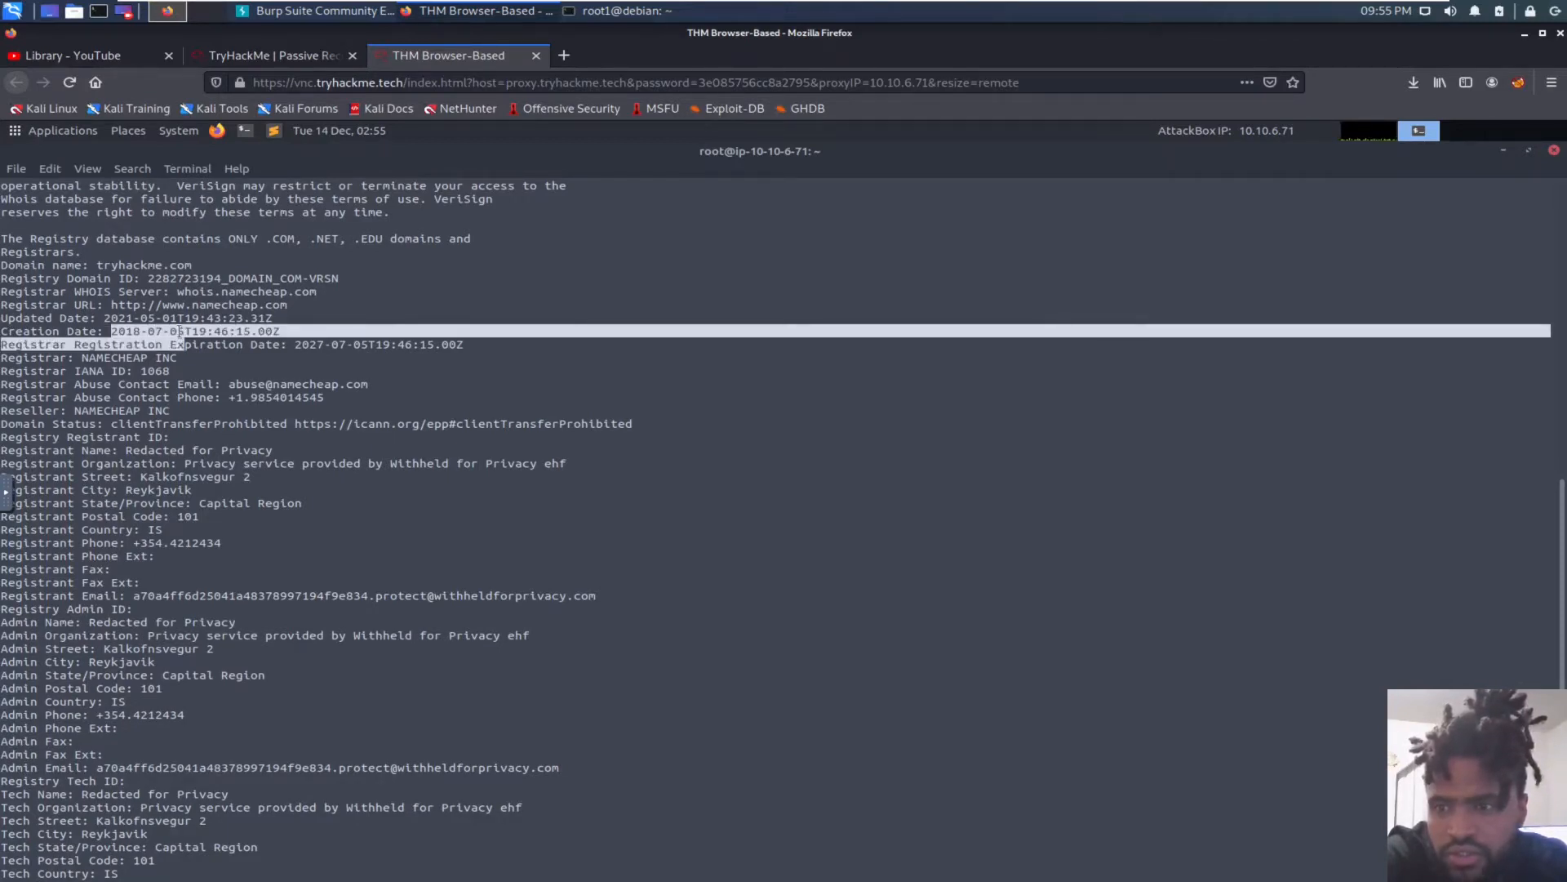
pyautogui.rightClick(170, 339)
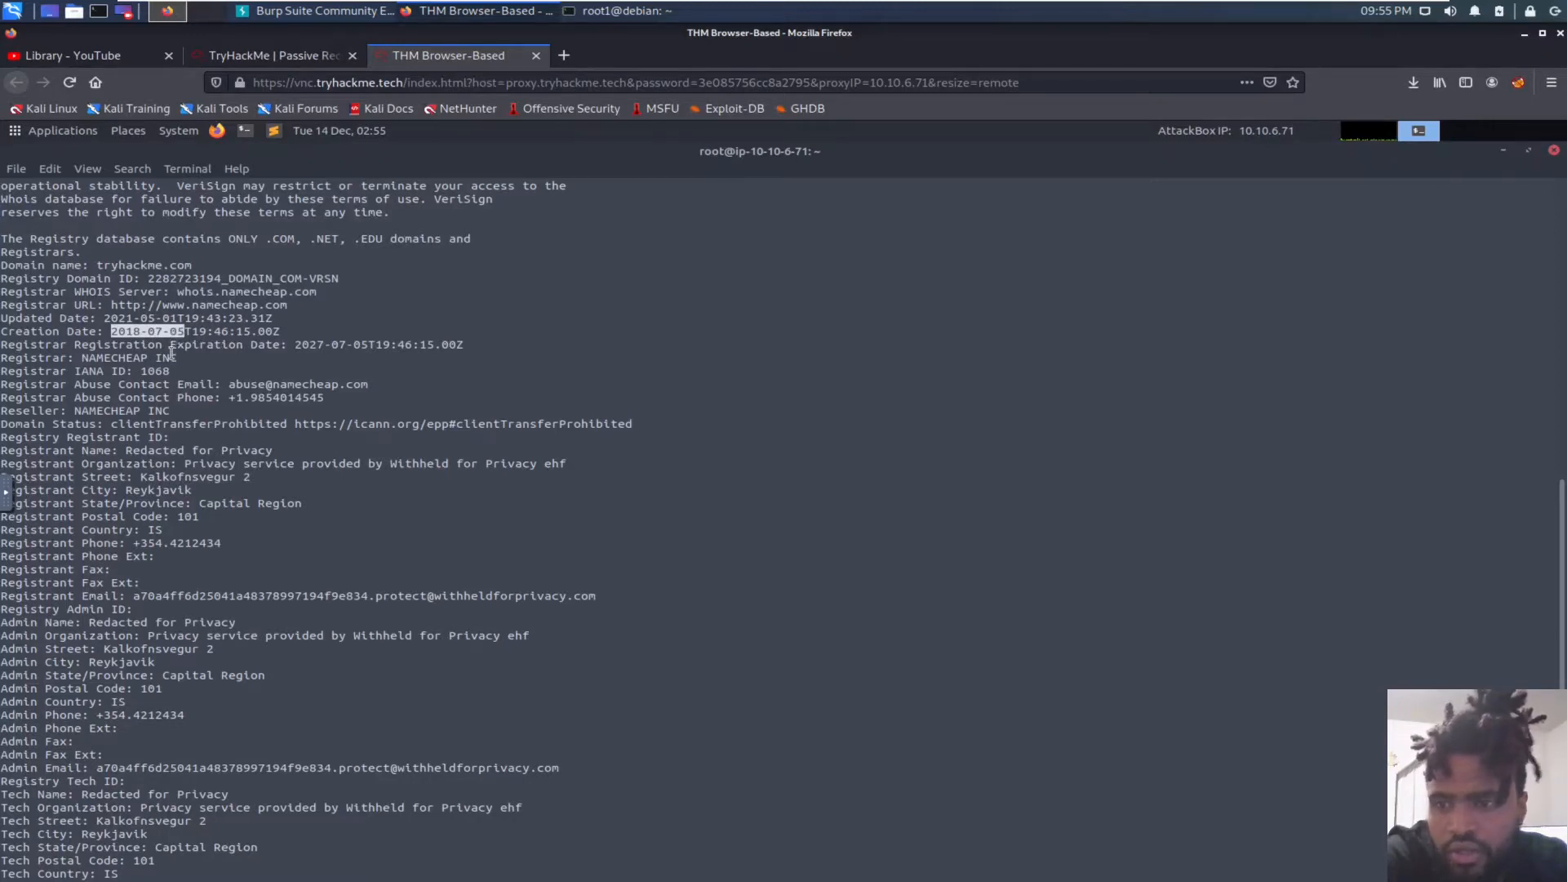
pyautogui.moveTo(811, 332)
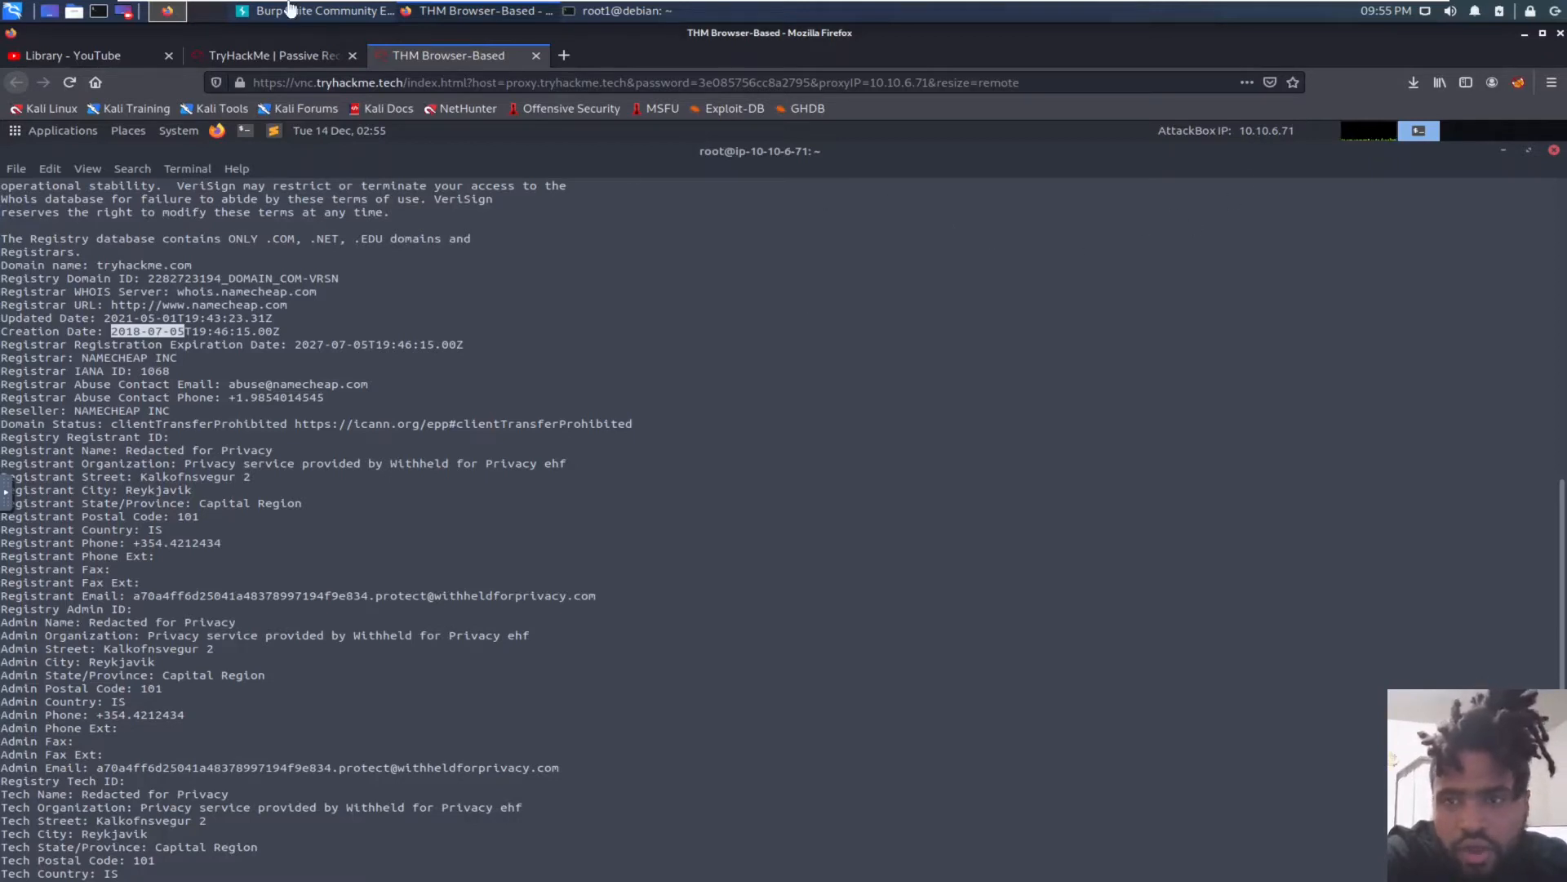
# Step: Get 20180705 accepted as the registration date after the hint on date format, then return to the whois output
pyautogui.click(270, 55)
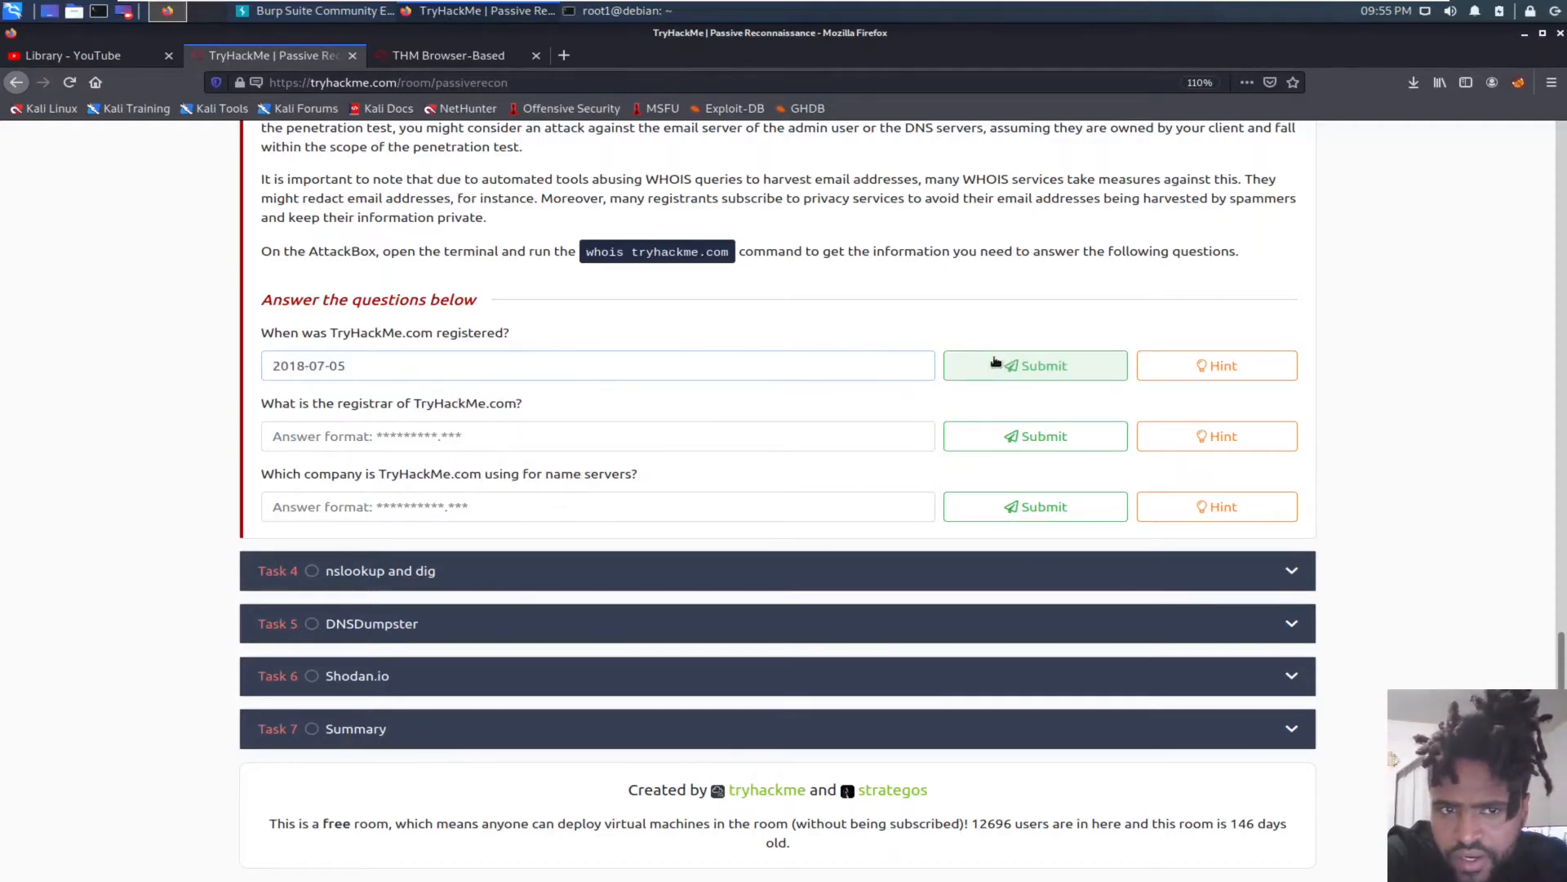
pyautogui.click(1035, 364)
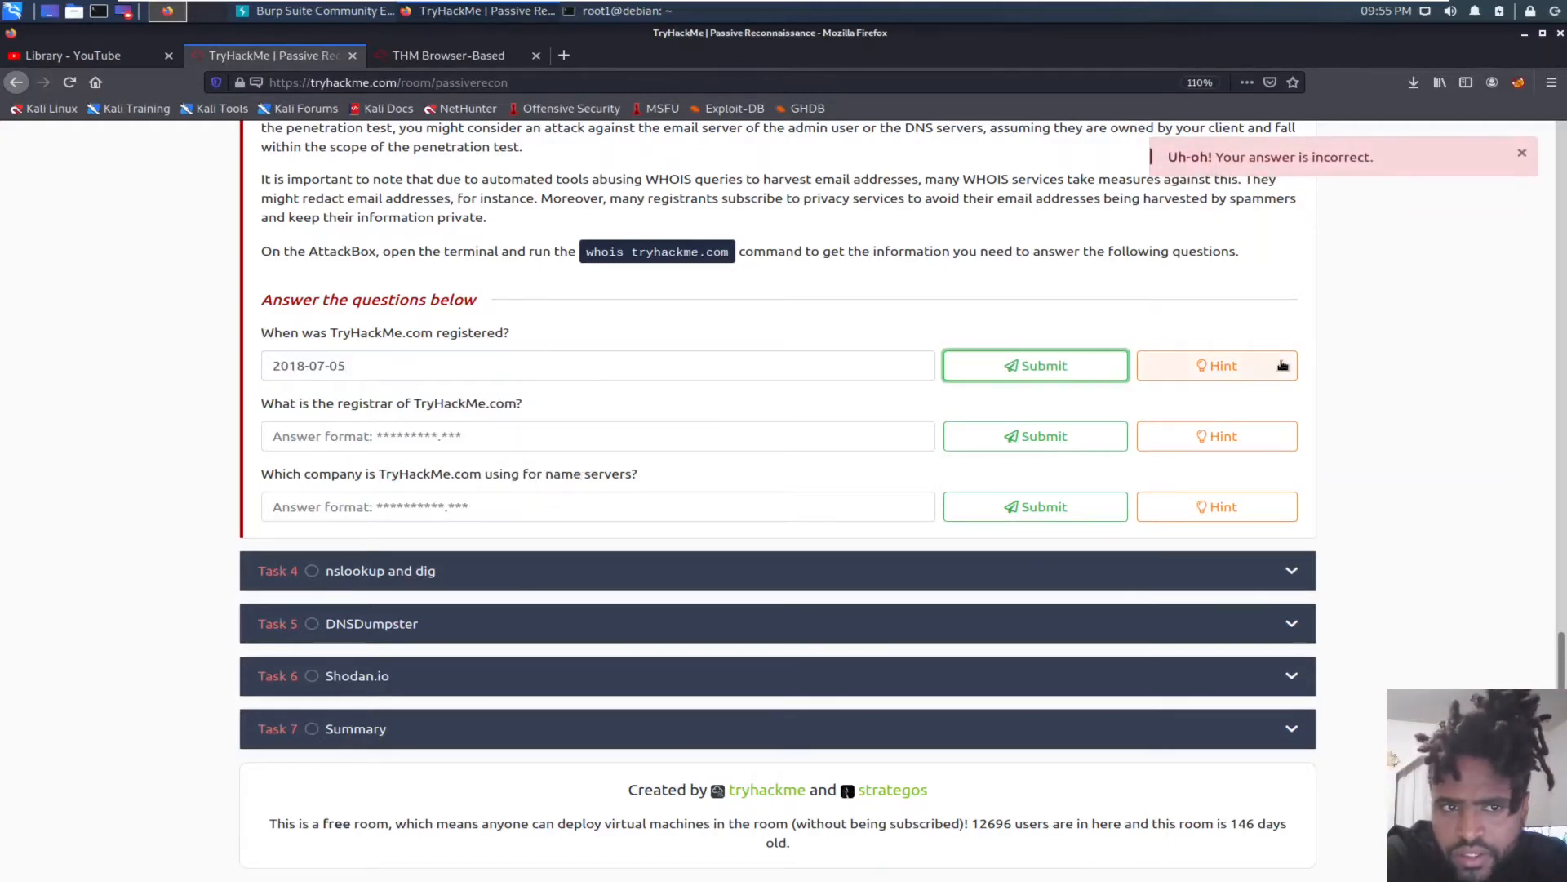
pyautogui.click(1217, 364)
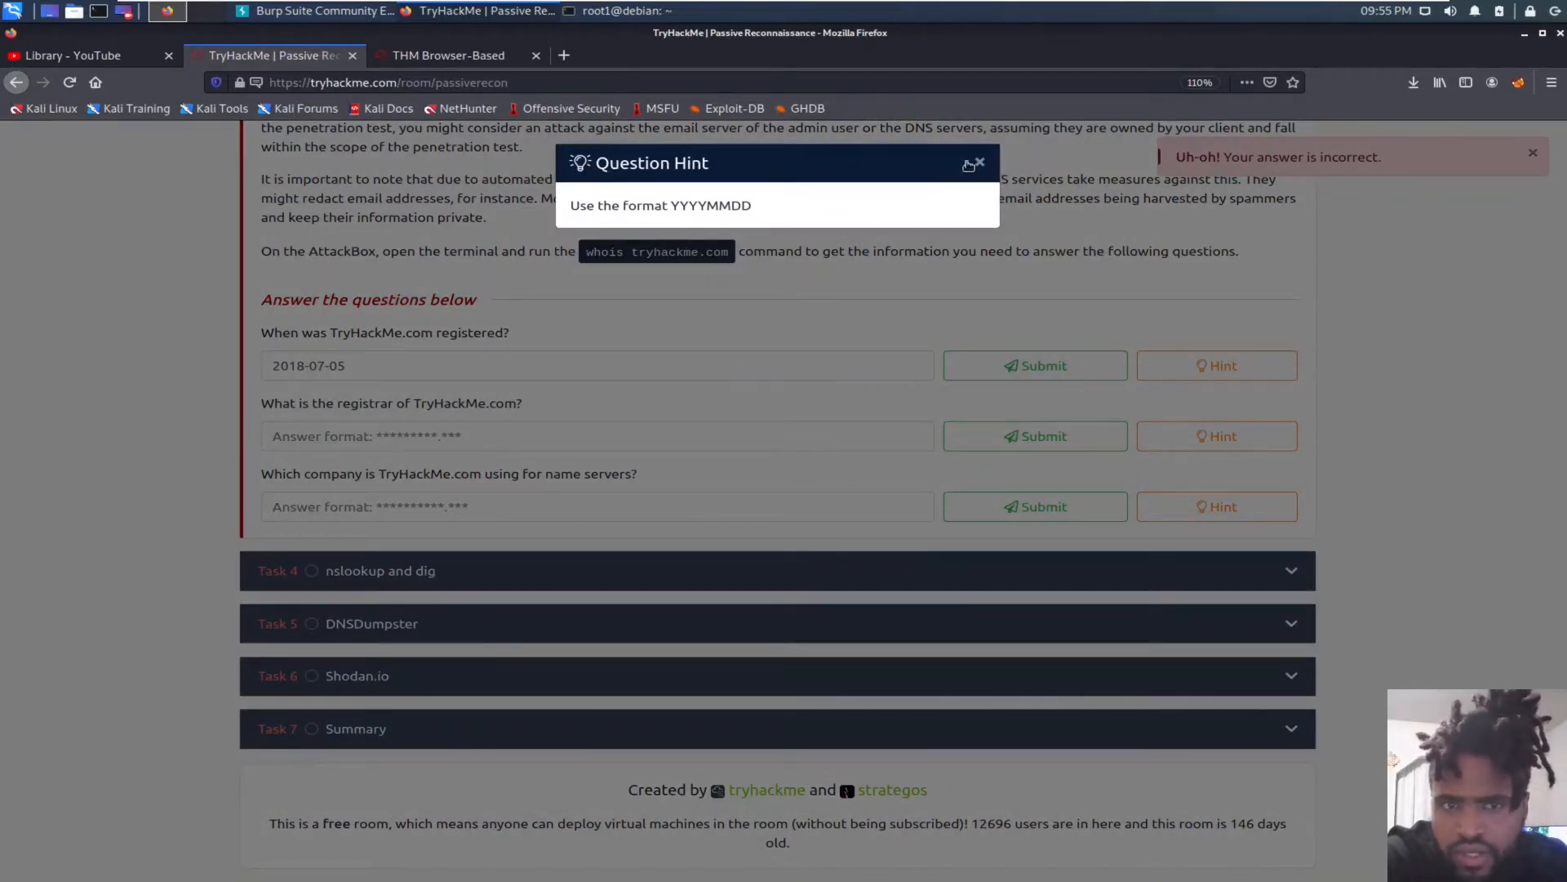
pyautogui.click(984, 165)
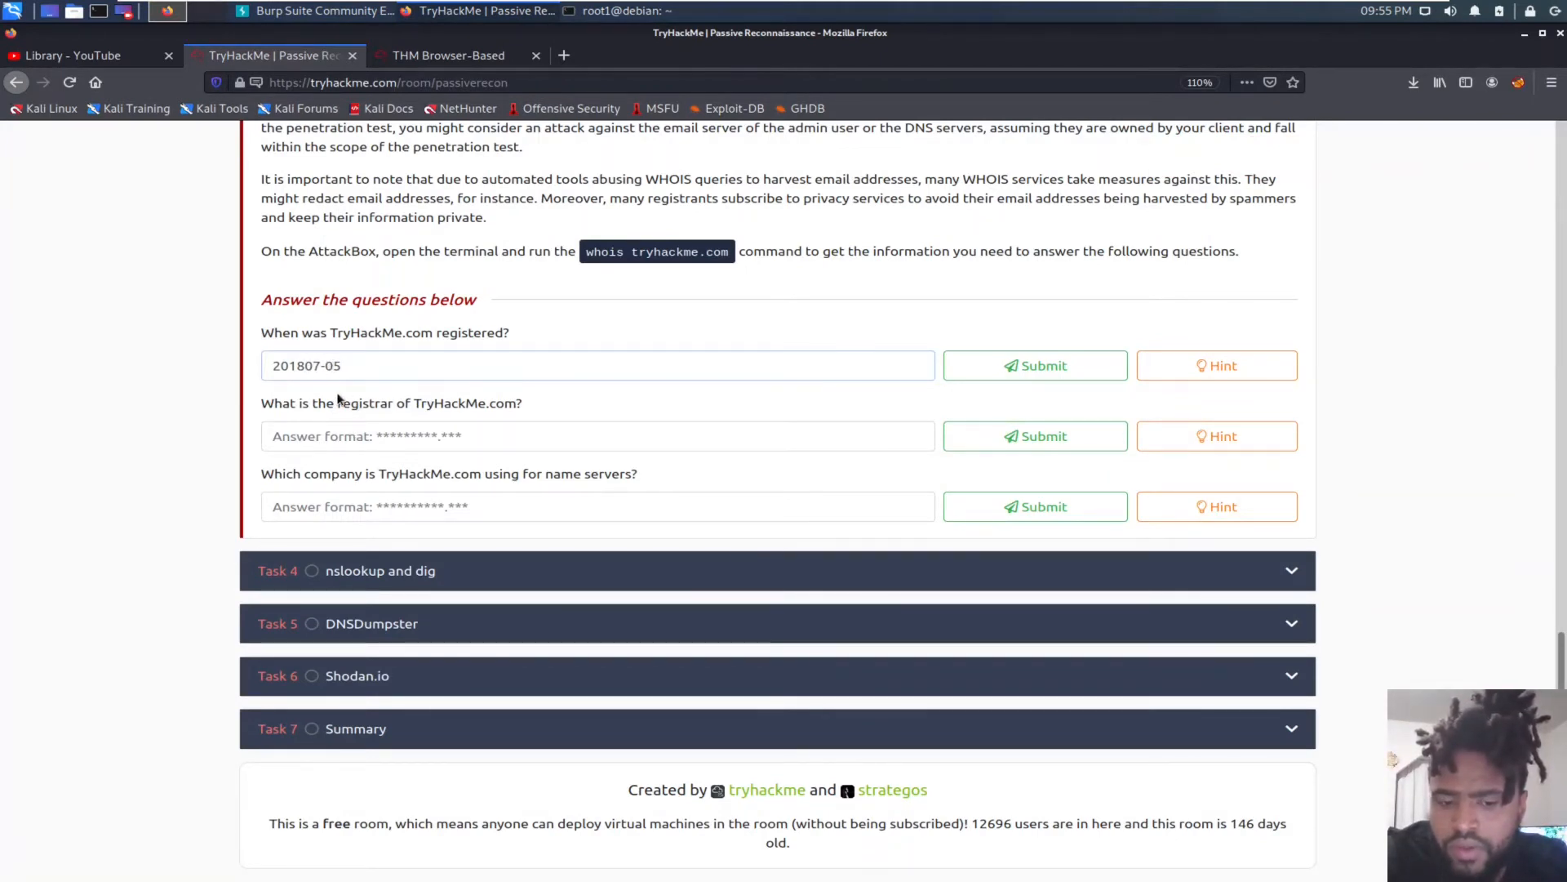
pyautogui.click(1034, 364)
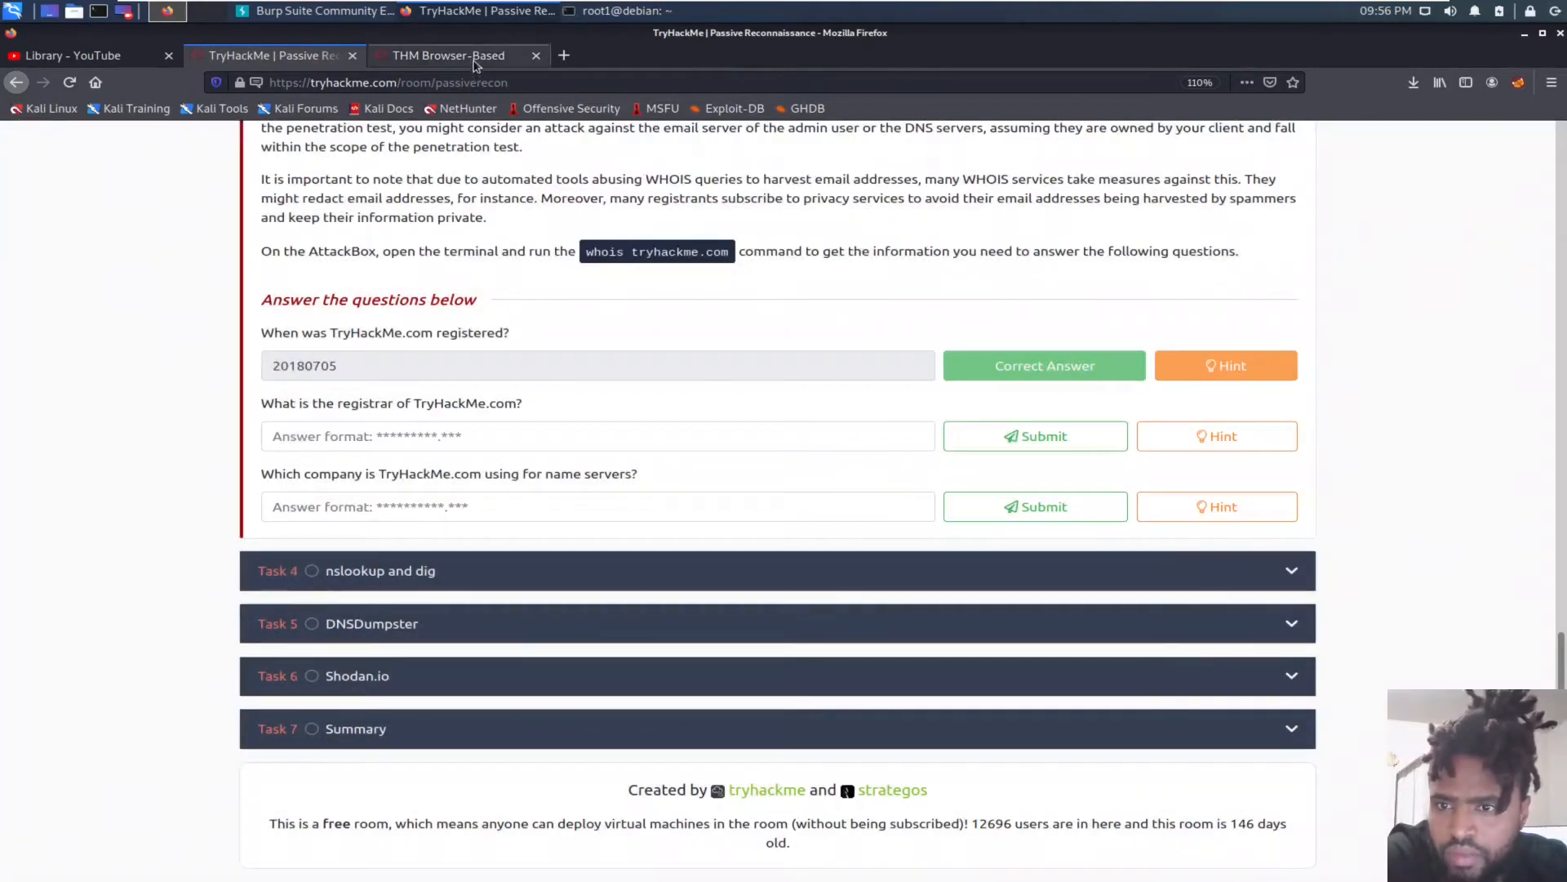
pyautogui.click(448, 55)
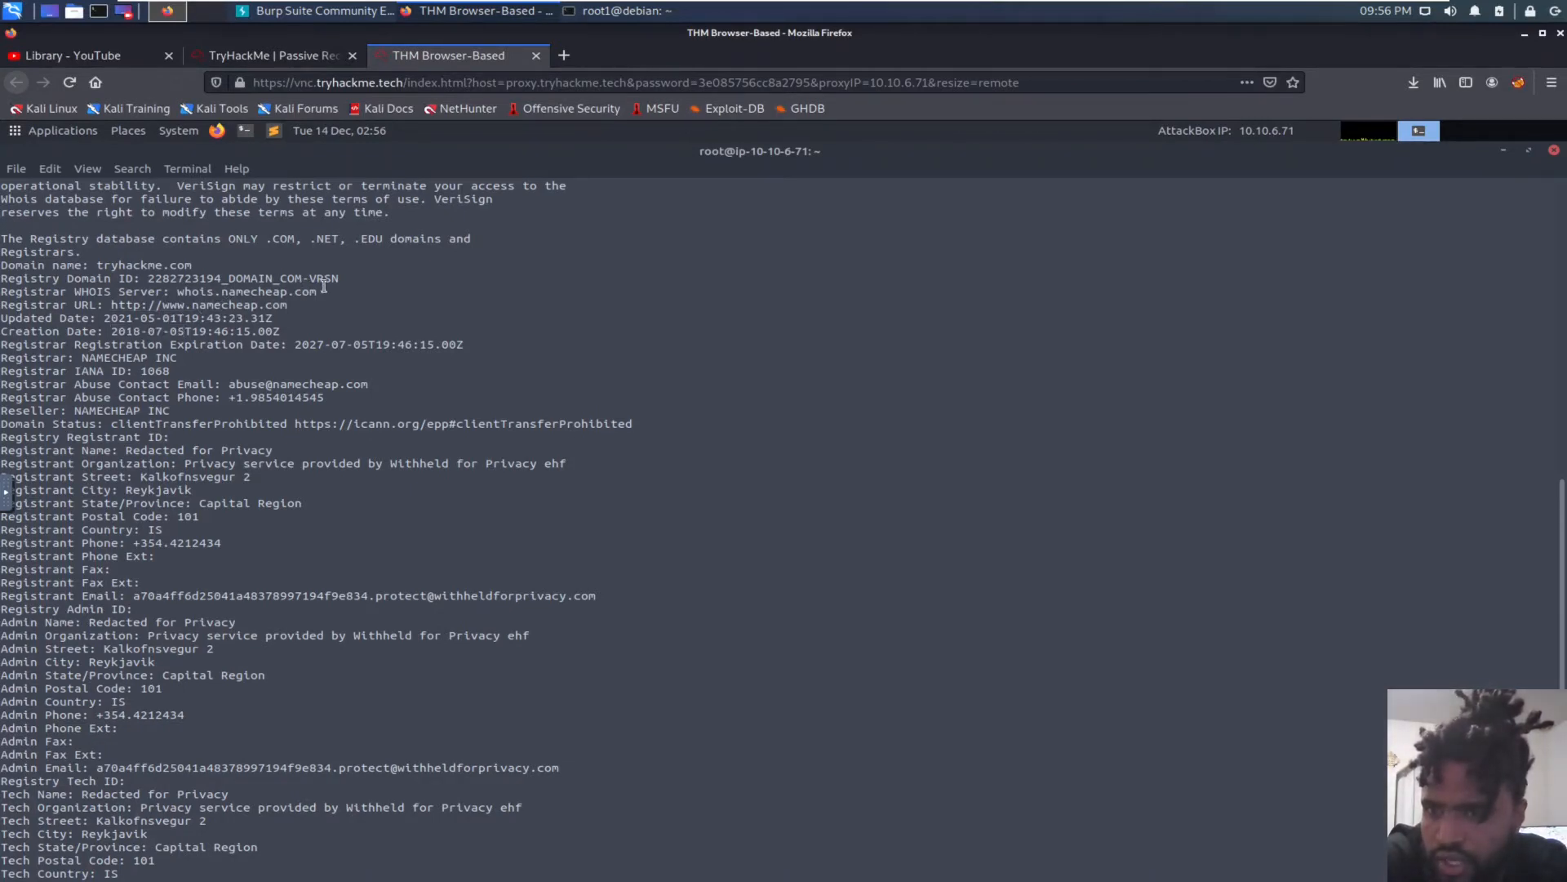
# Step: Copy namecheap.com from the whois output and submit it as the registrar answer
pyautogui.doubleClick(270, 291)
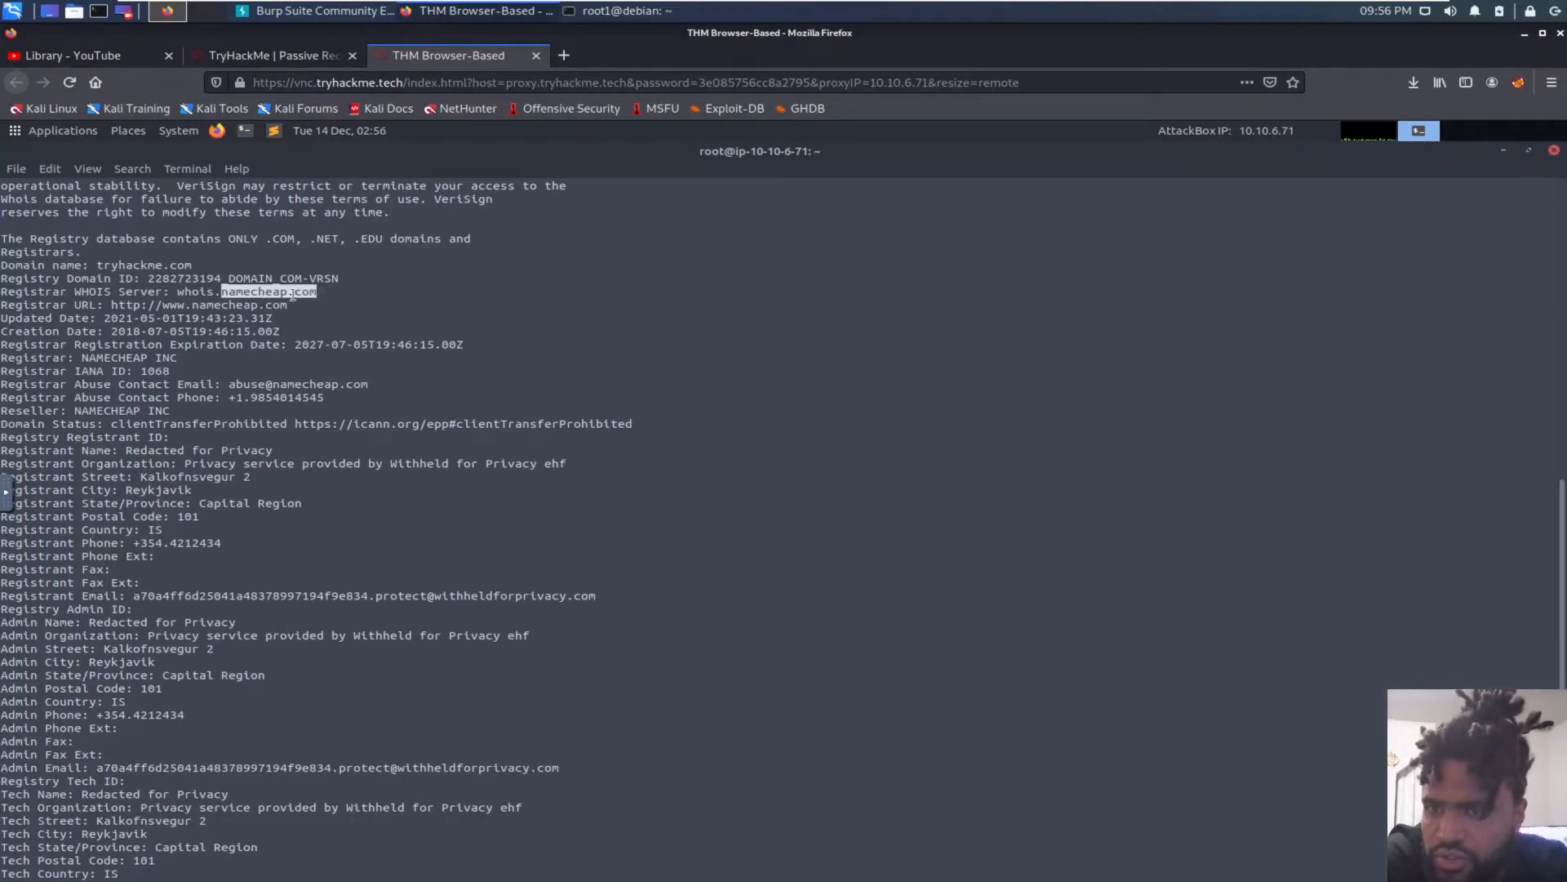
pyautogui.rightClick(295, 293)
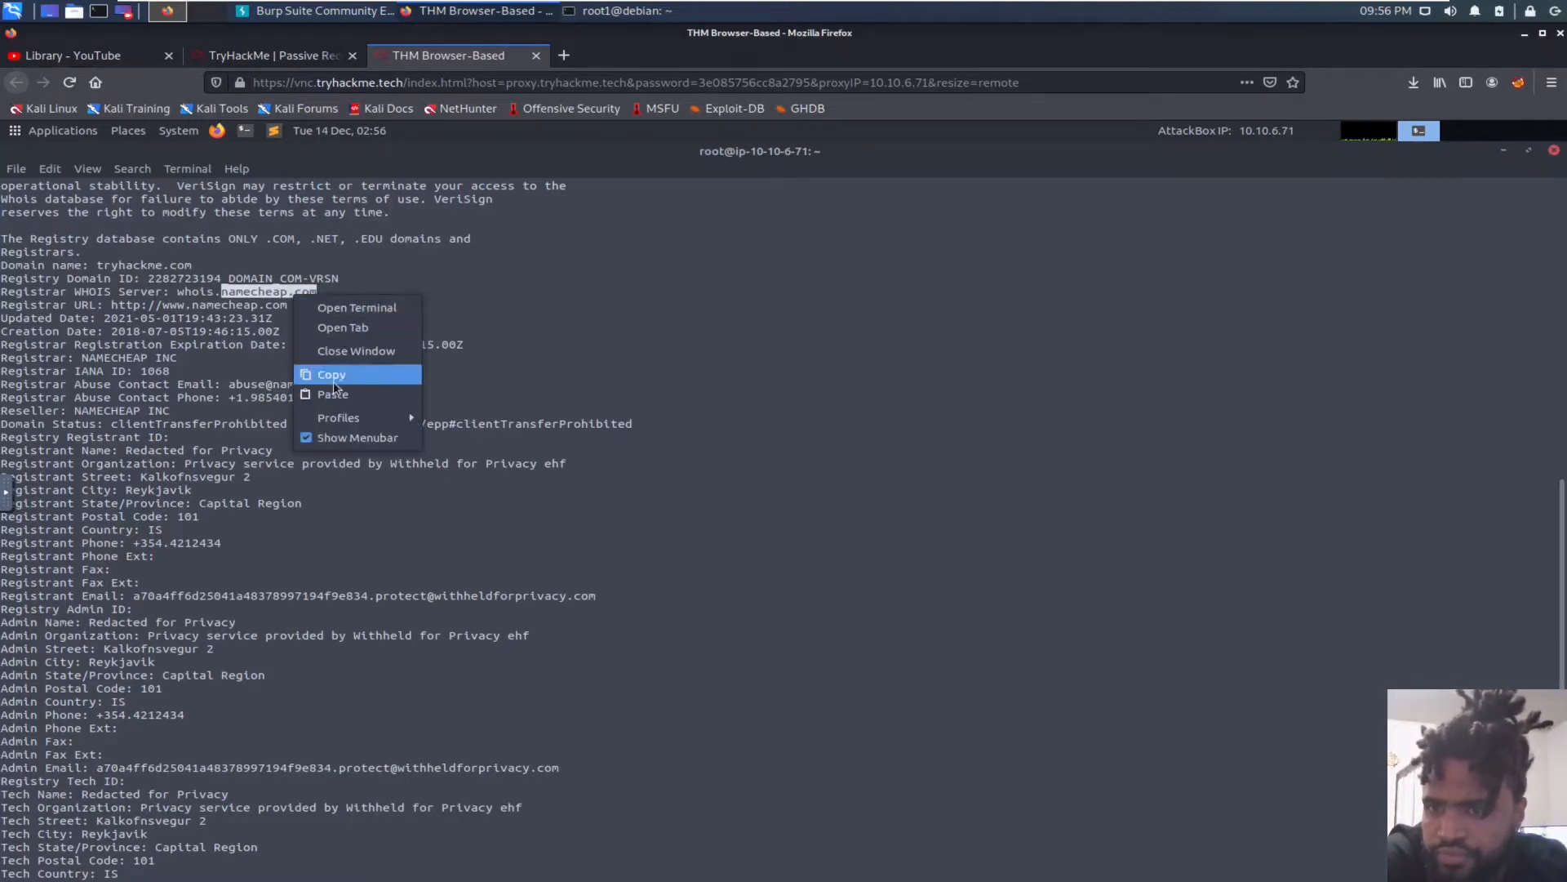
pyautogui.click(332, 374)
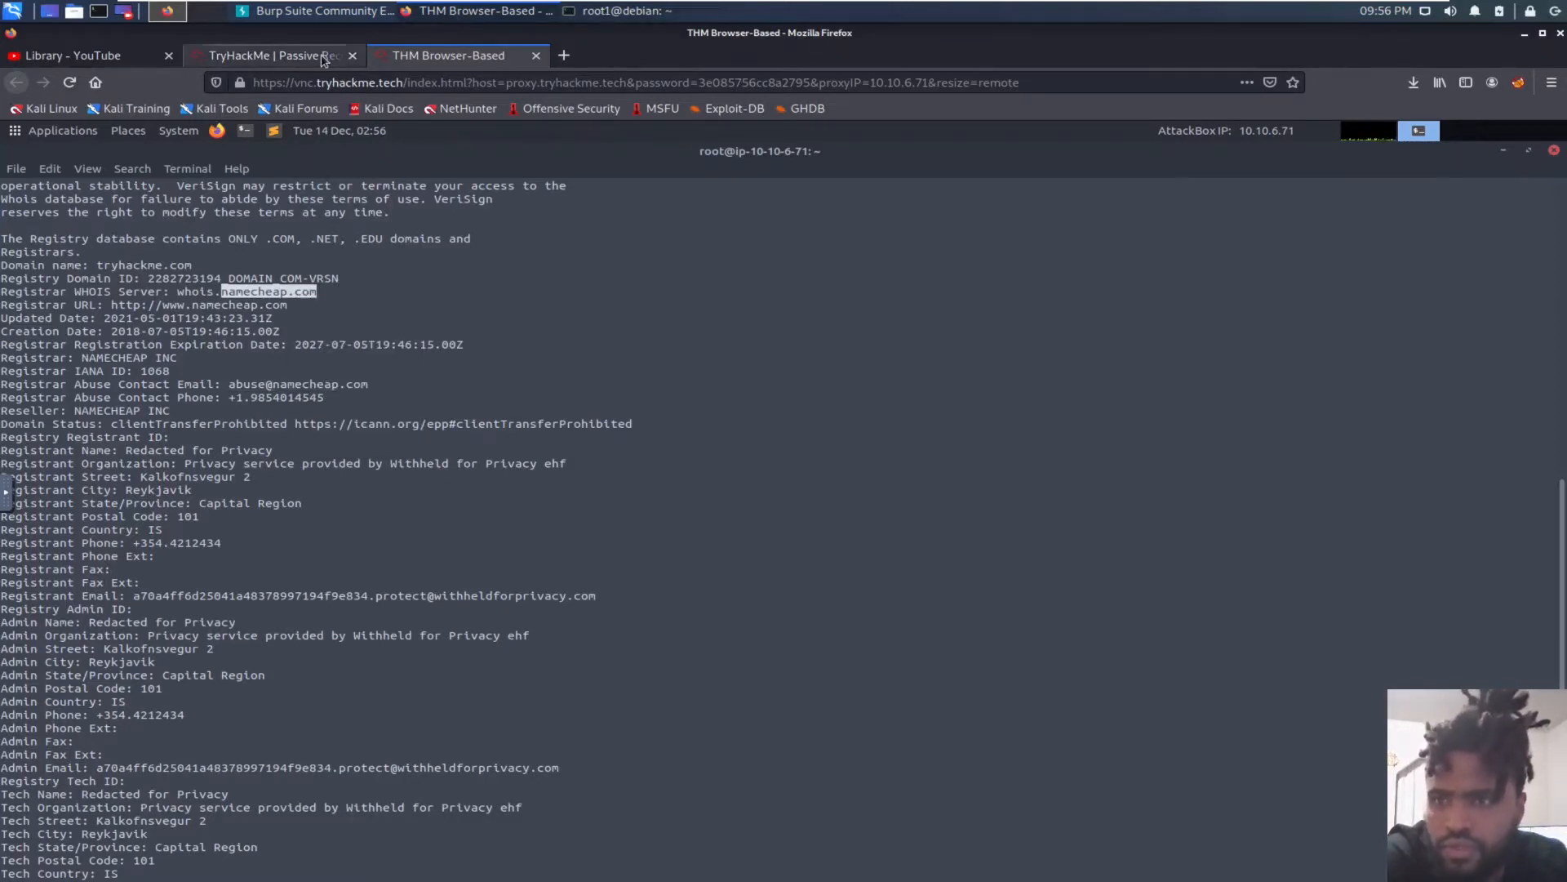
pyautogui.rightClick(594, 436)
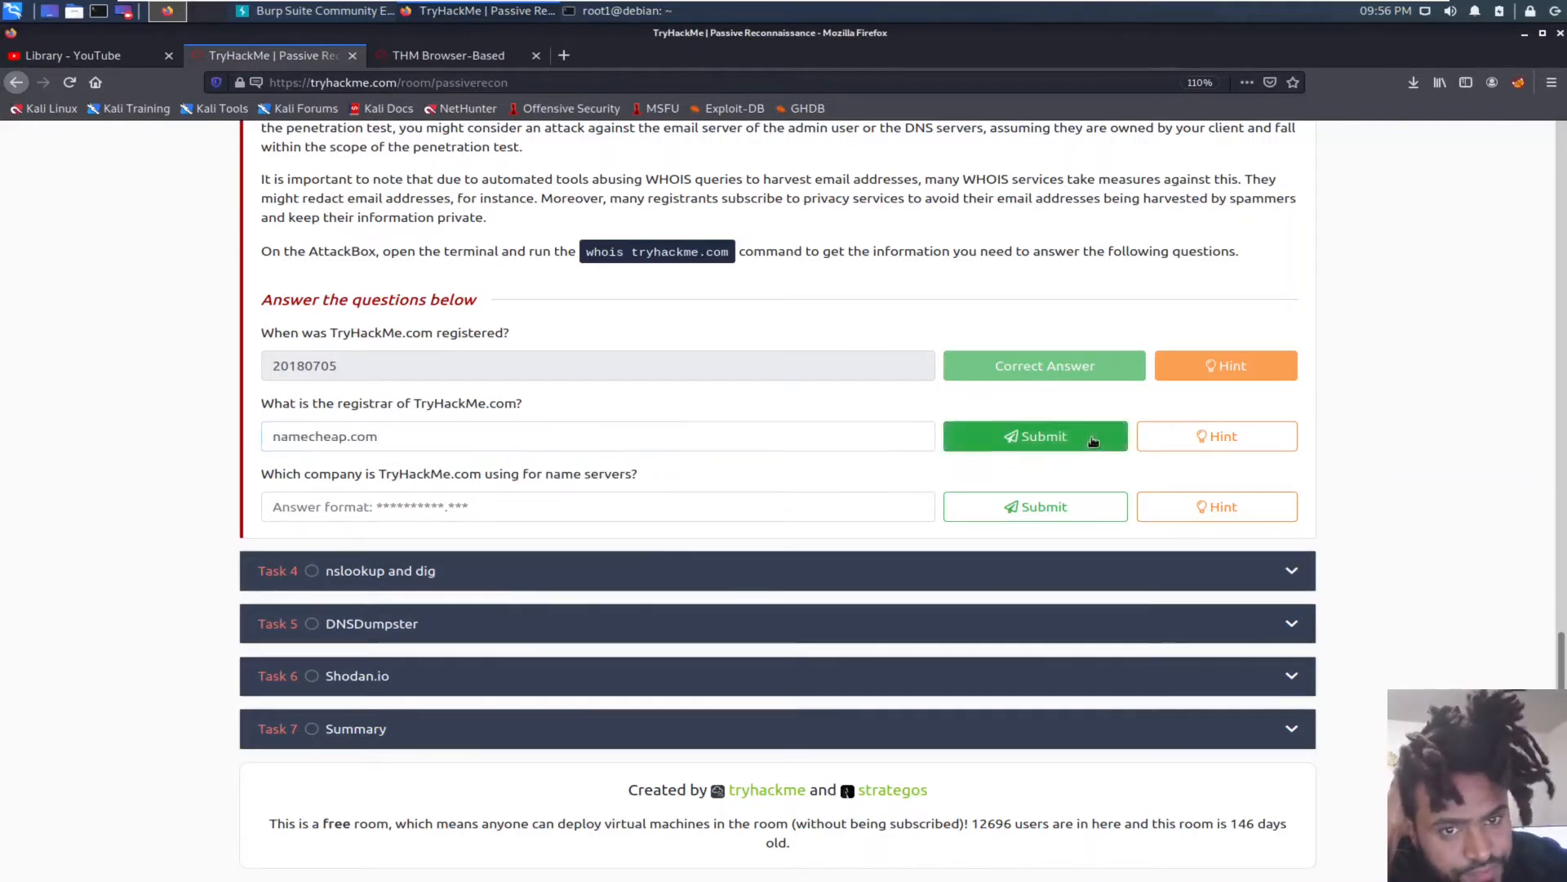
pyautogui.click(1035, 436)
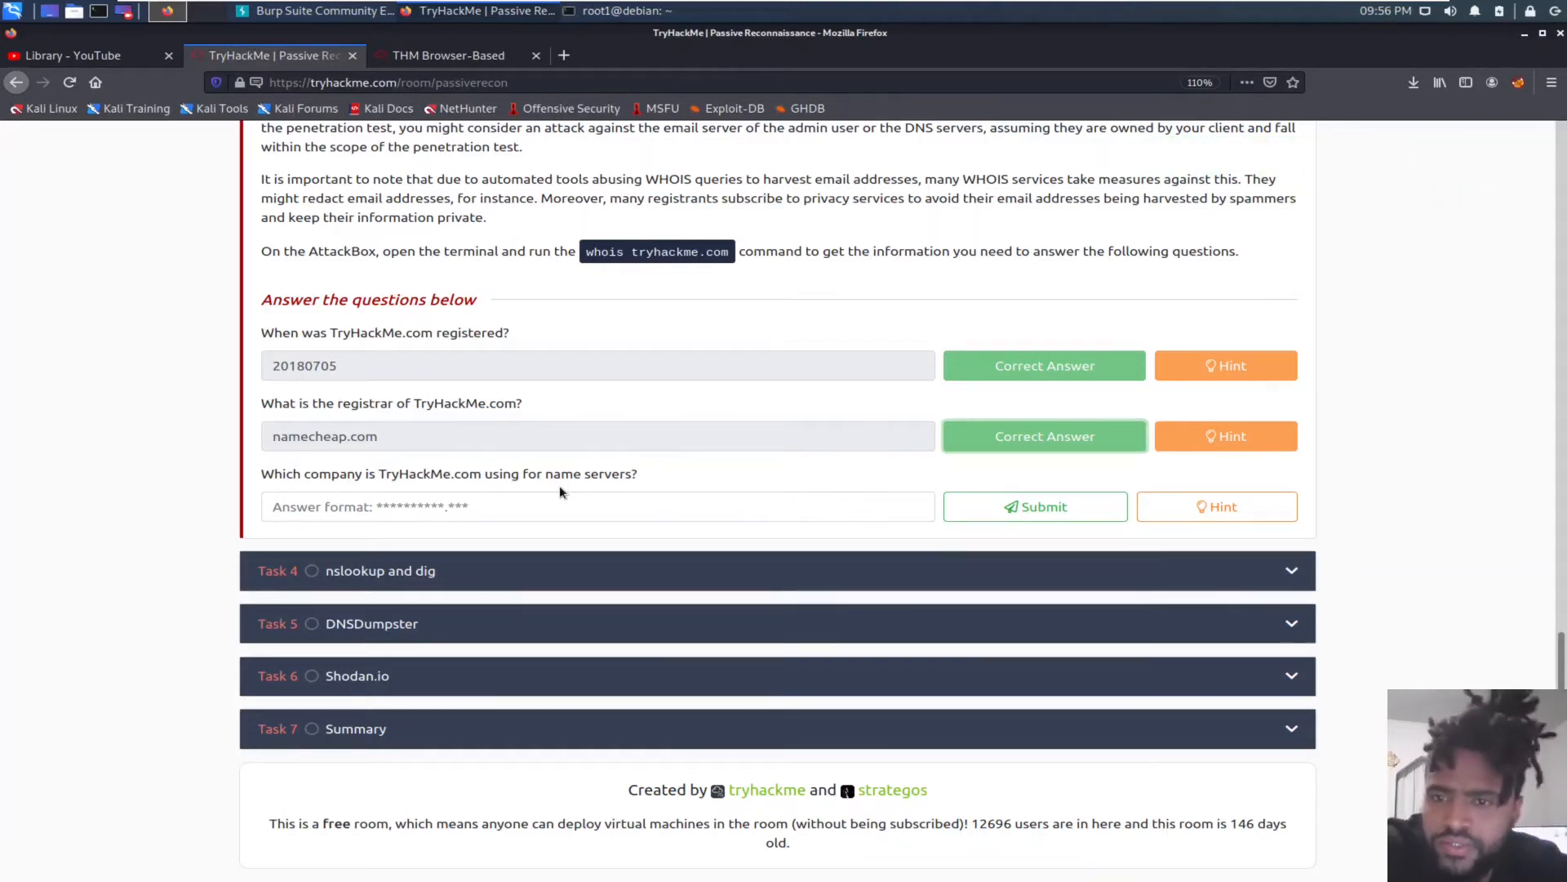
# Step: Try namecheap.com for the name-server question, then select cloudflare.com in the whois name server entries
pyautogui.rightClick(448, 507)
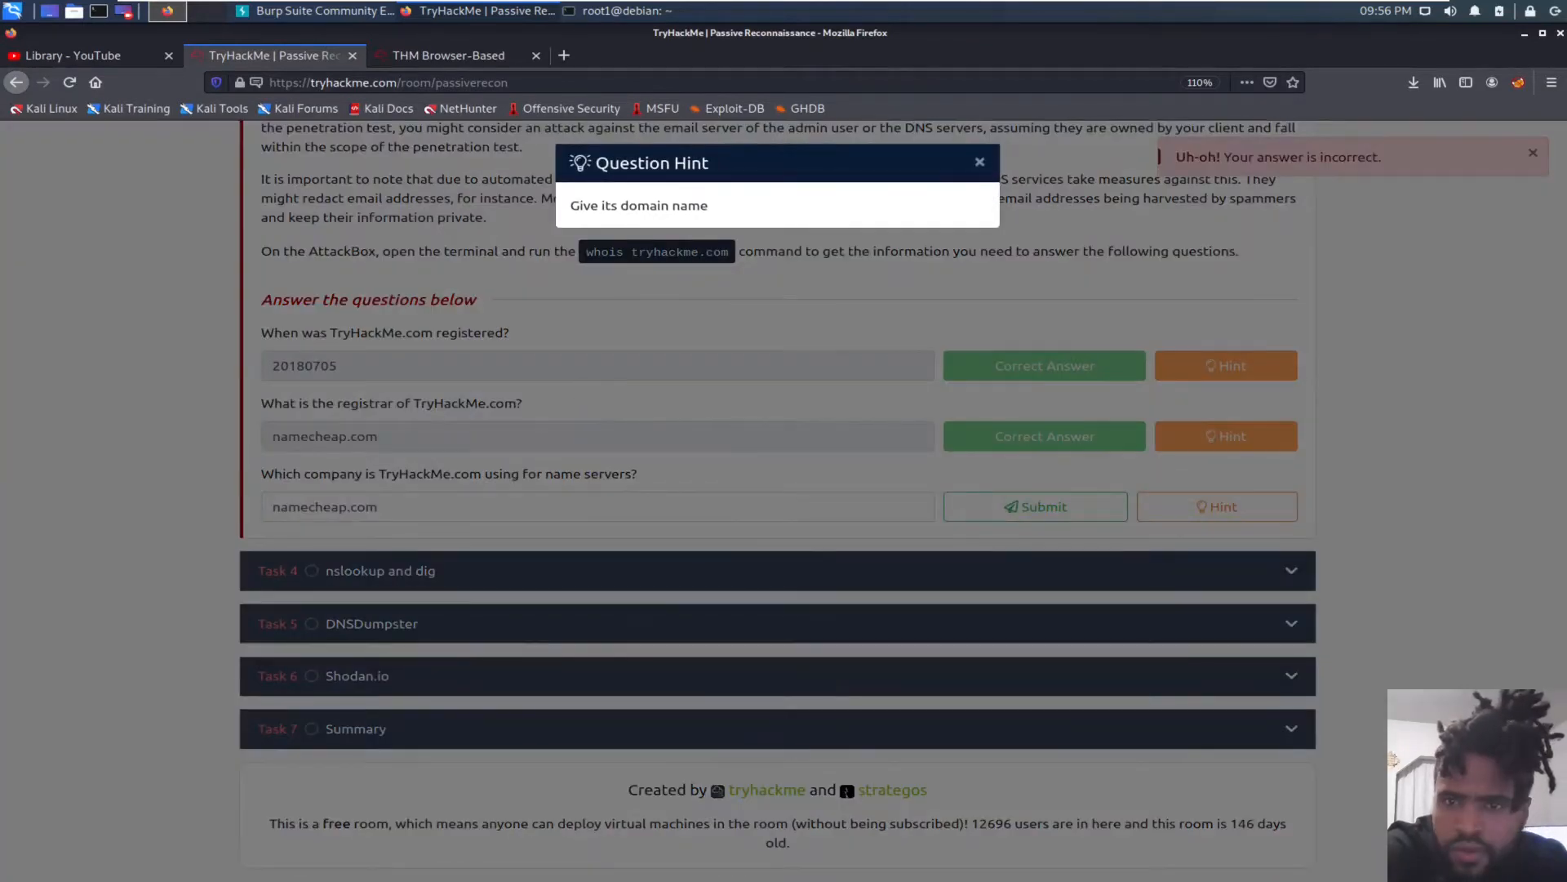
pyautogui.click(978, 162)
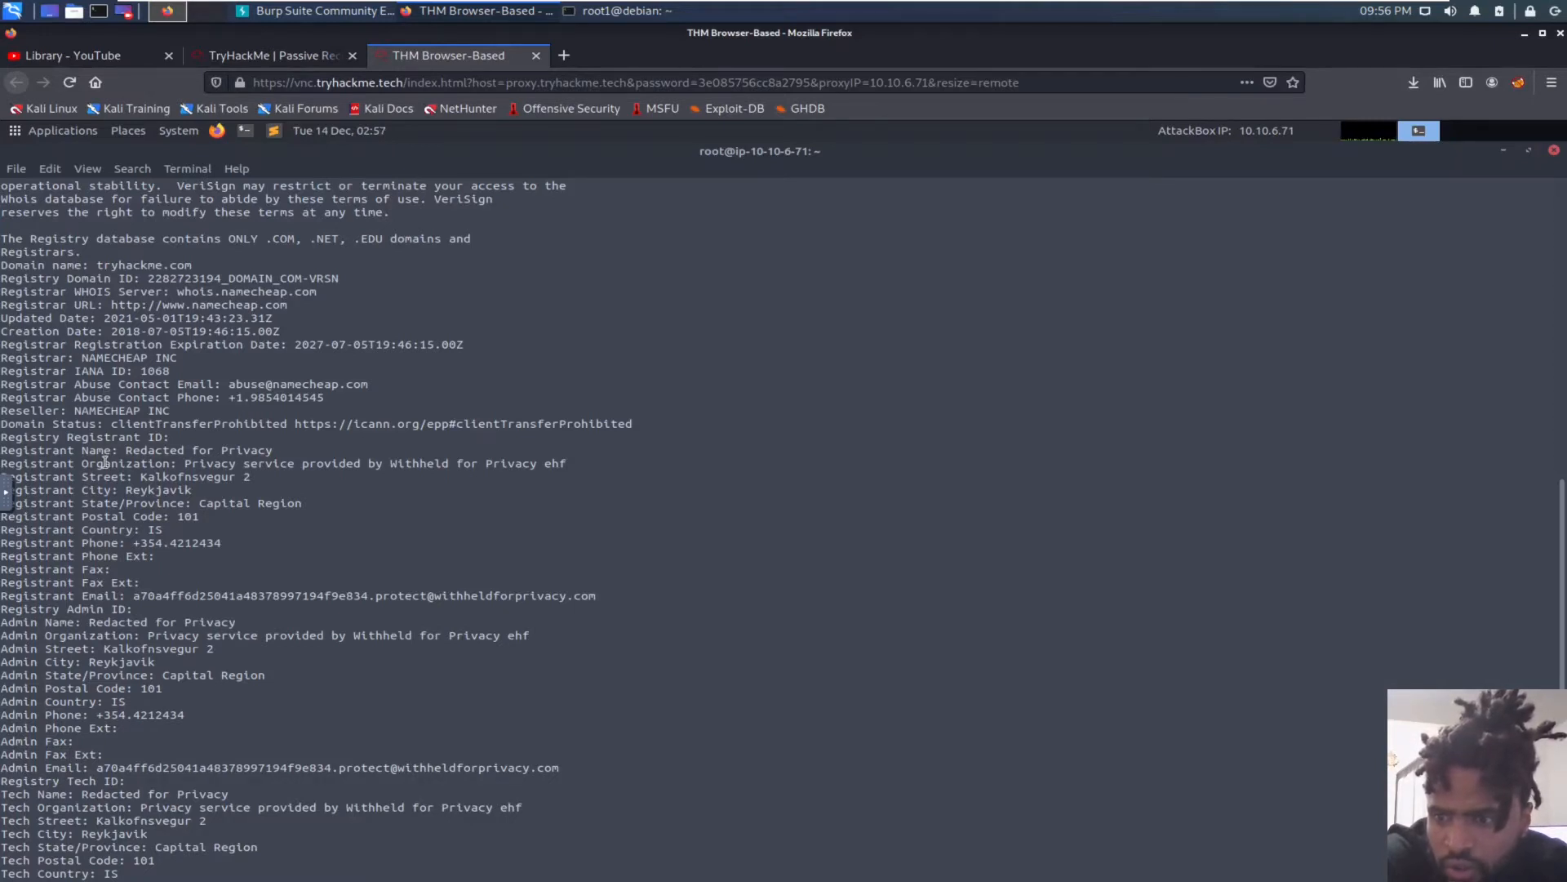
pyautogui.moveTo(103, 465)
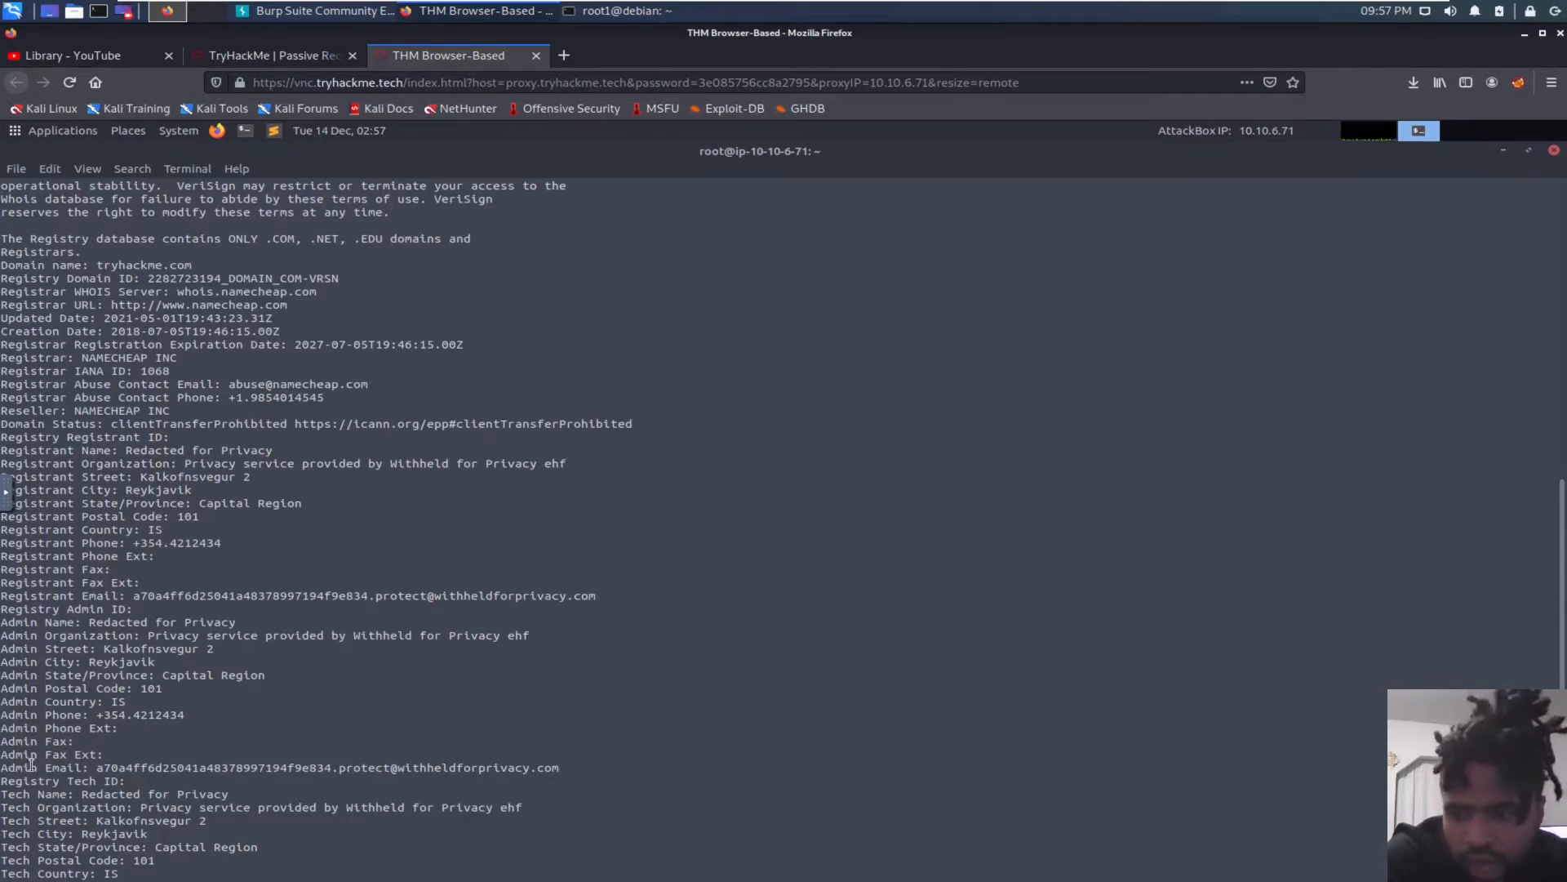
pyautogui.scroll(-3)
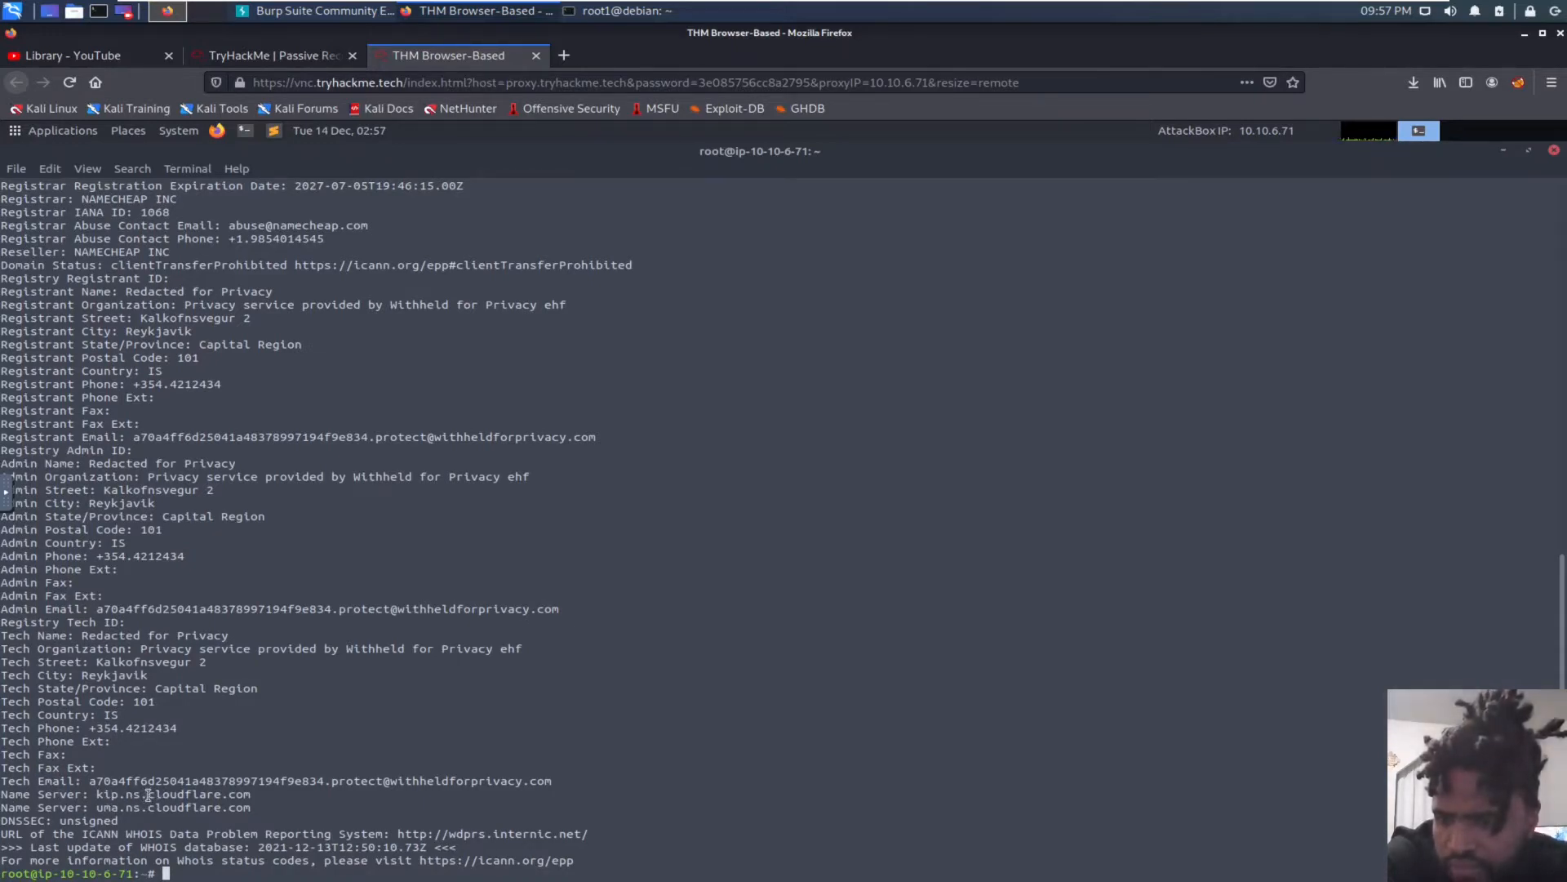
pyautogui.doubleClick(194, 794)
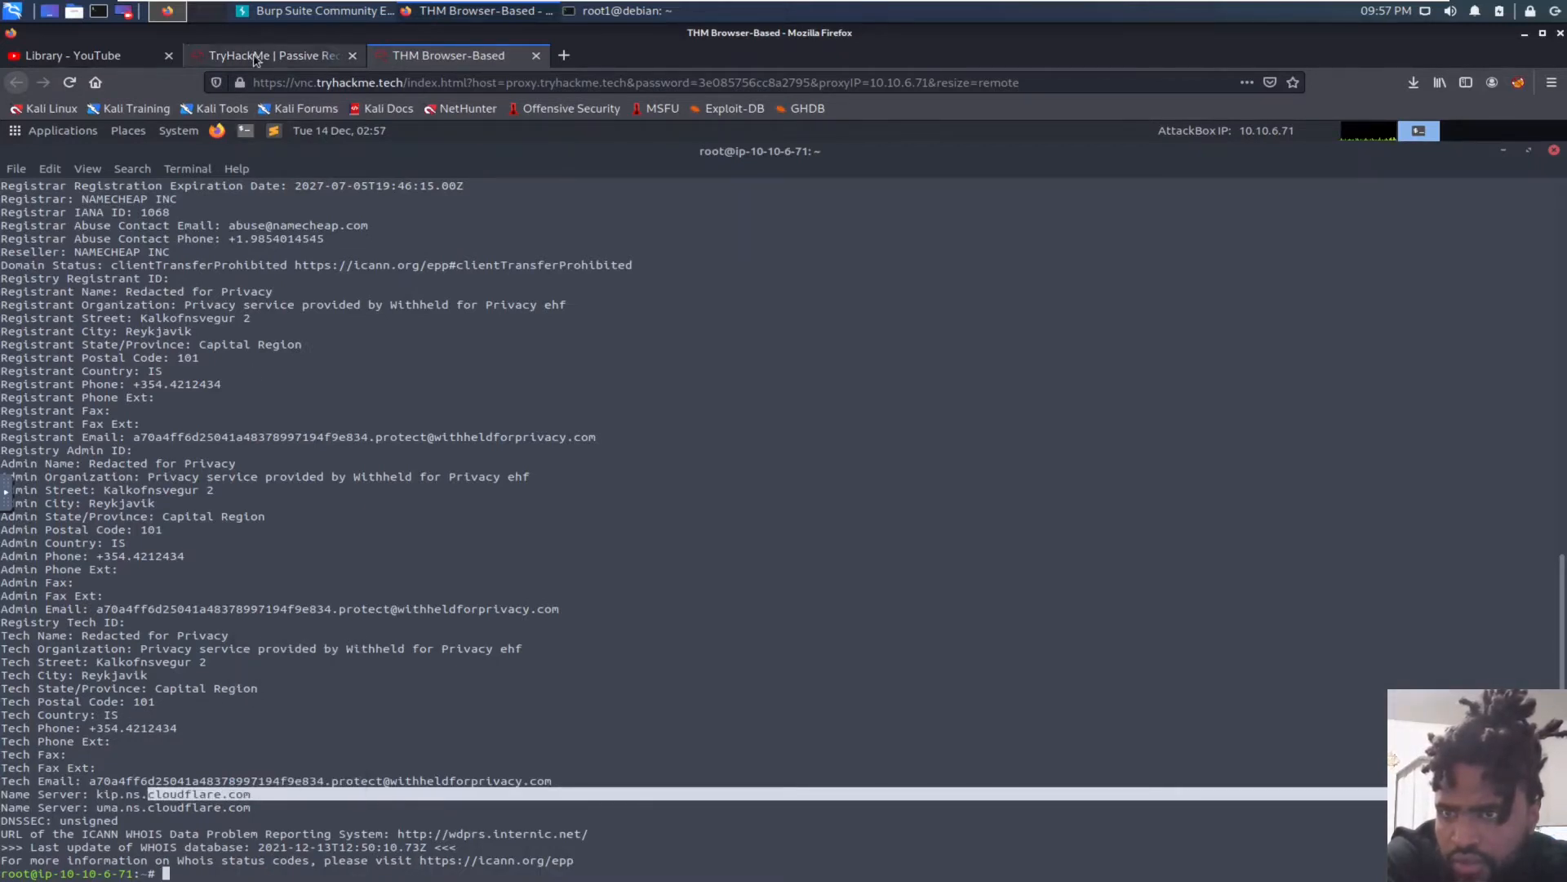
# Step: Submit cloudflare.com as the name server company, completing Task 3
pyautogui.click(270, 55)
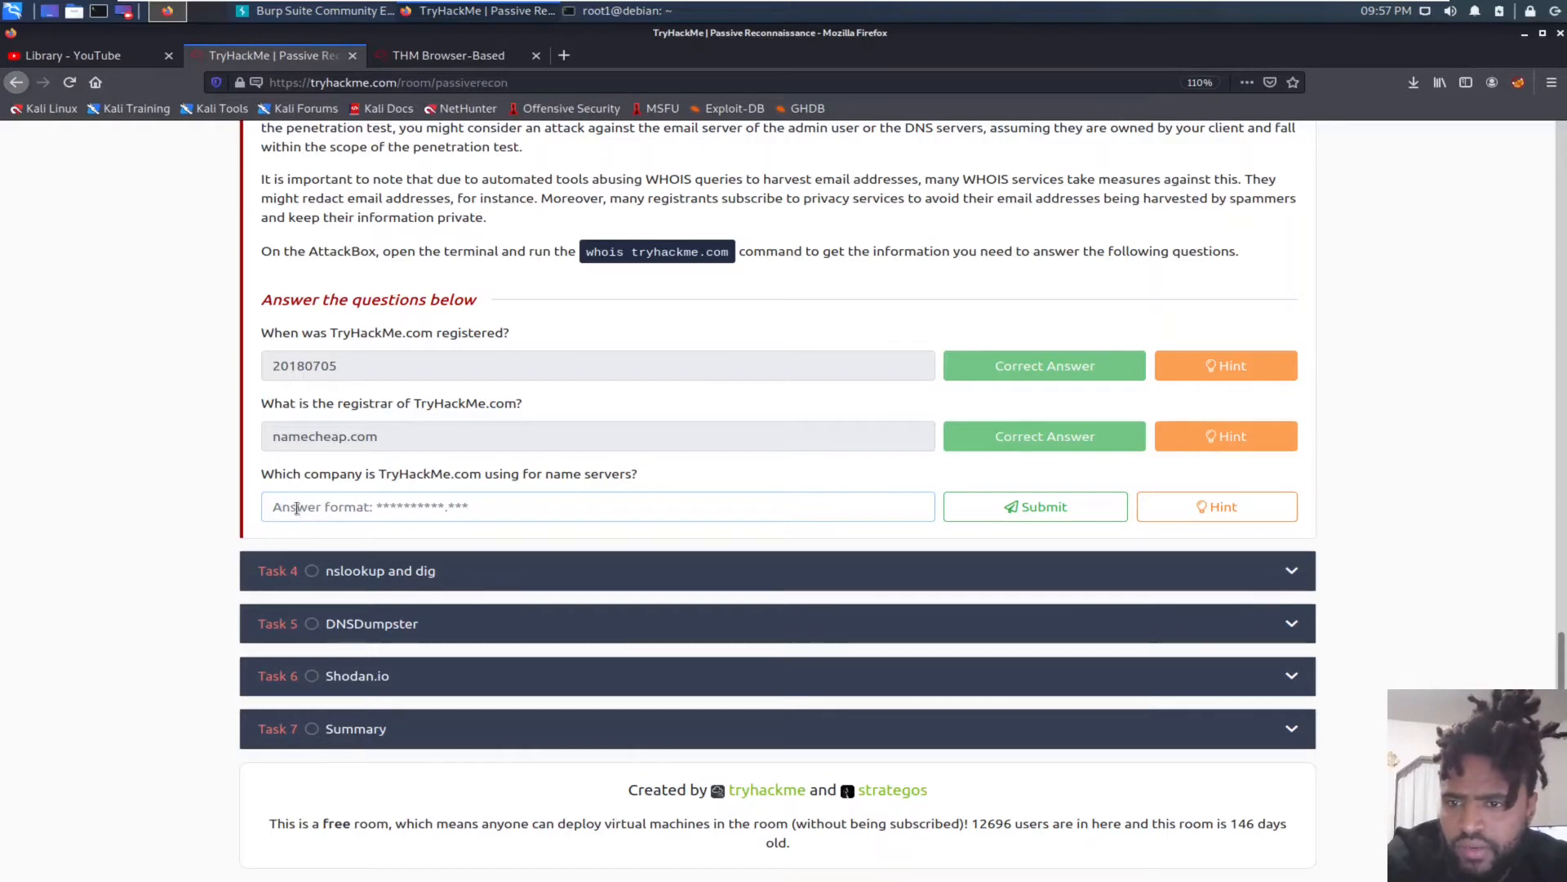
pyautogui.write('cloudflare.com')
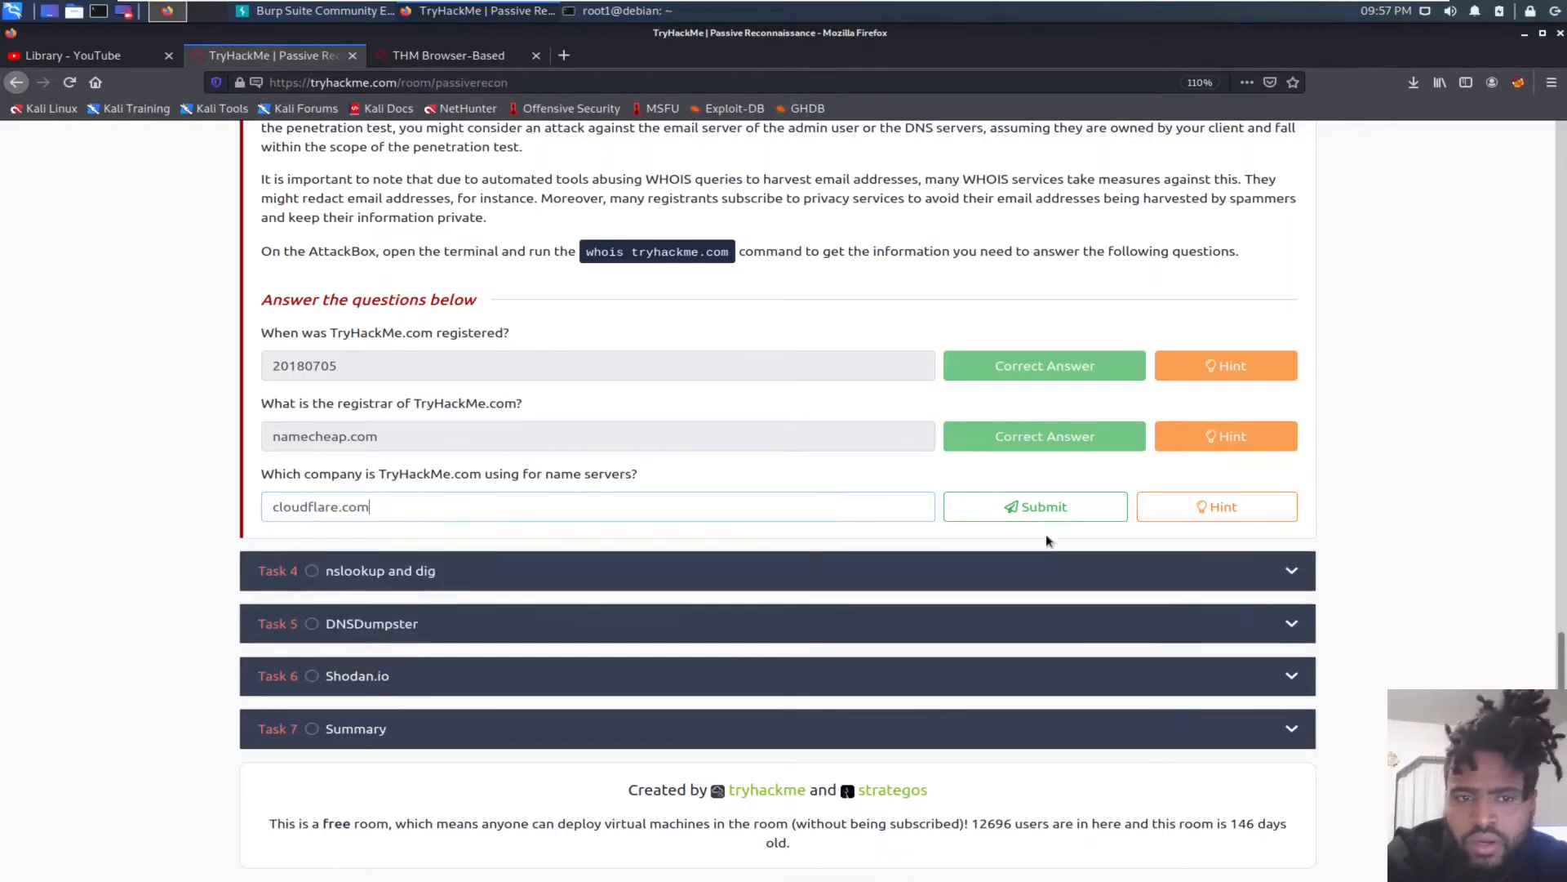
pyautogui.click(1036, 506)
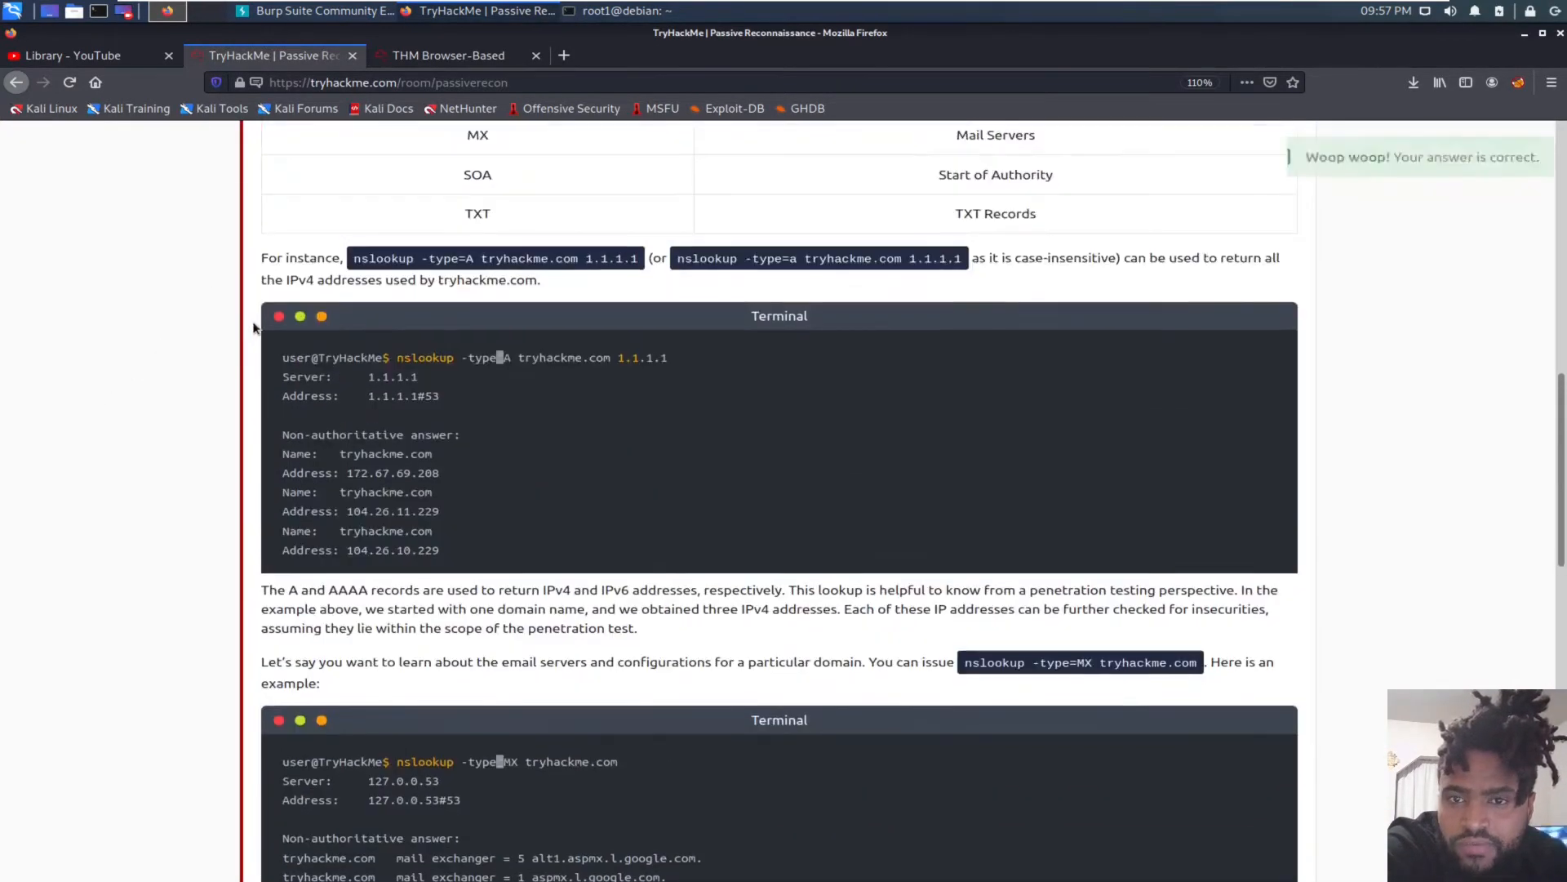
# Step: Scroll to Task 4's question about the flag in thmlabs.com's TXT records
pyautogui.scroll(-3)
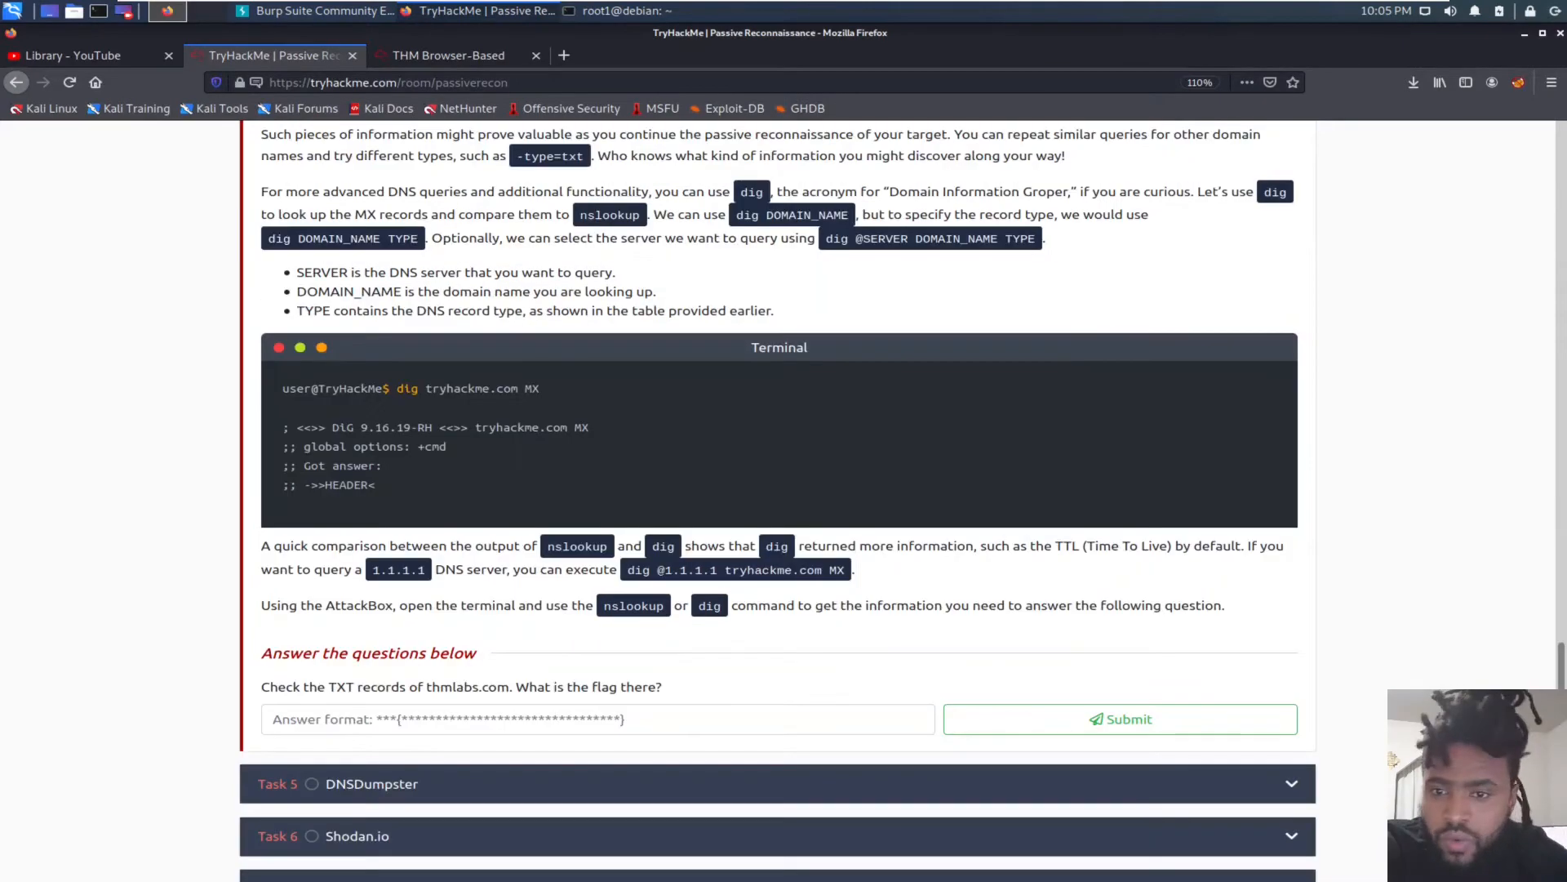
pyautogui.moveTo(157, 389)
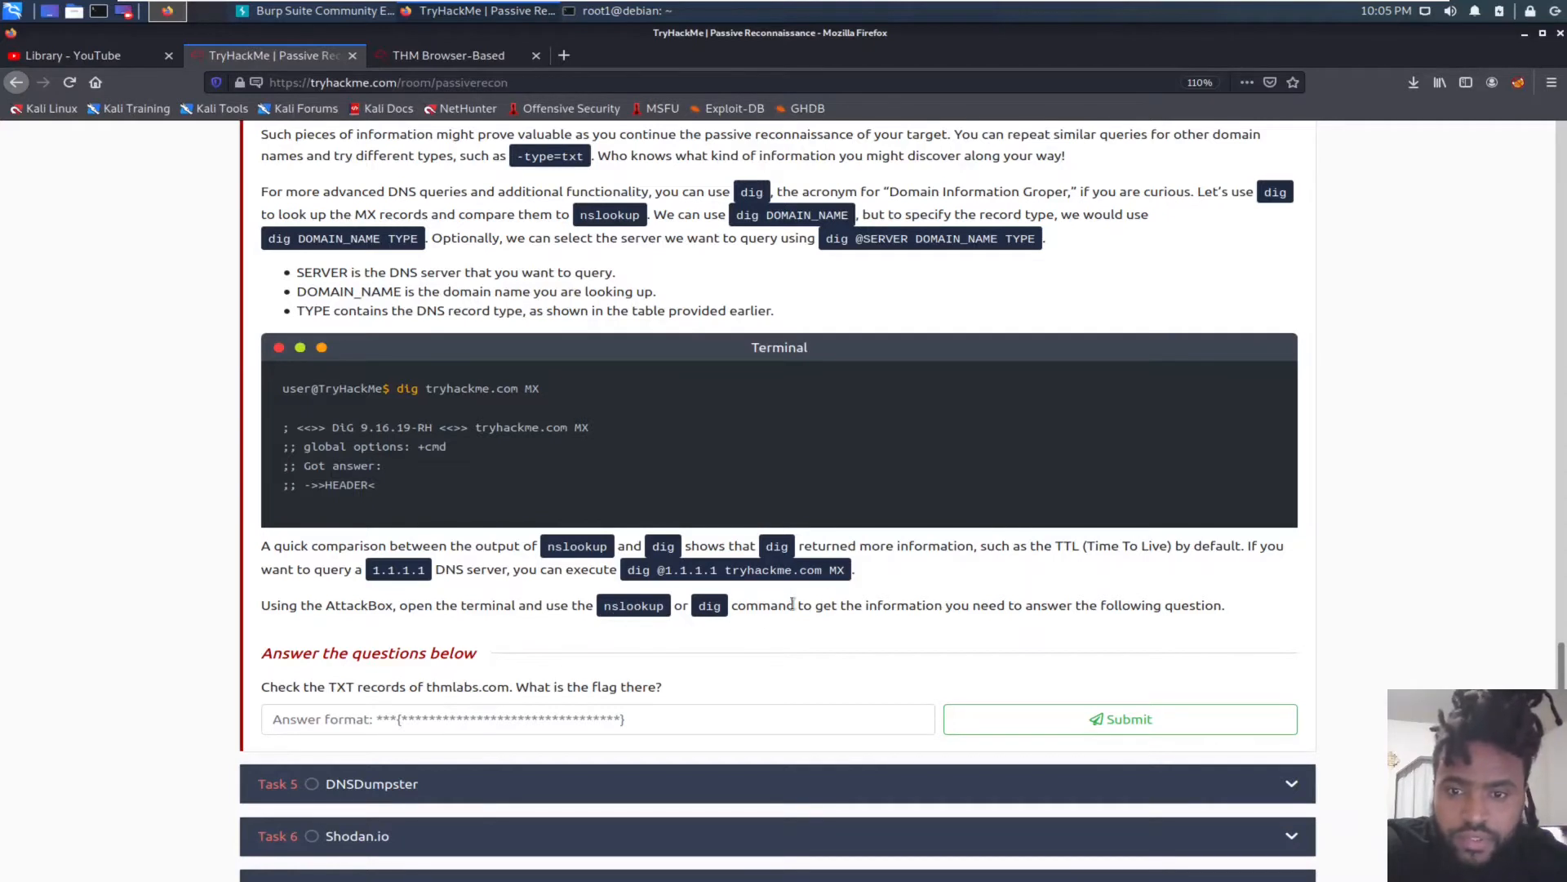
pyautogui.moveTo(494, 610)
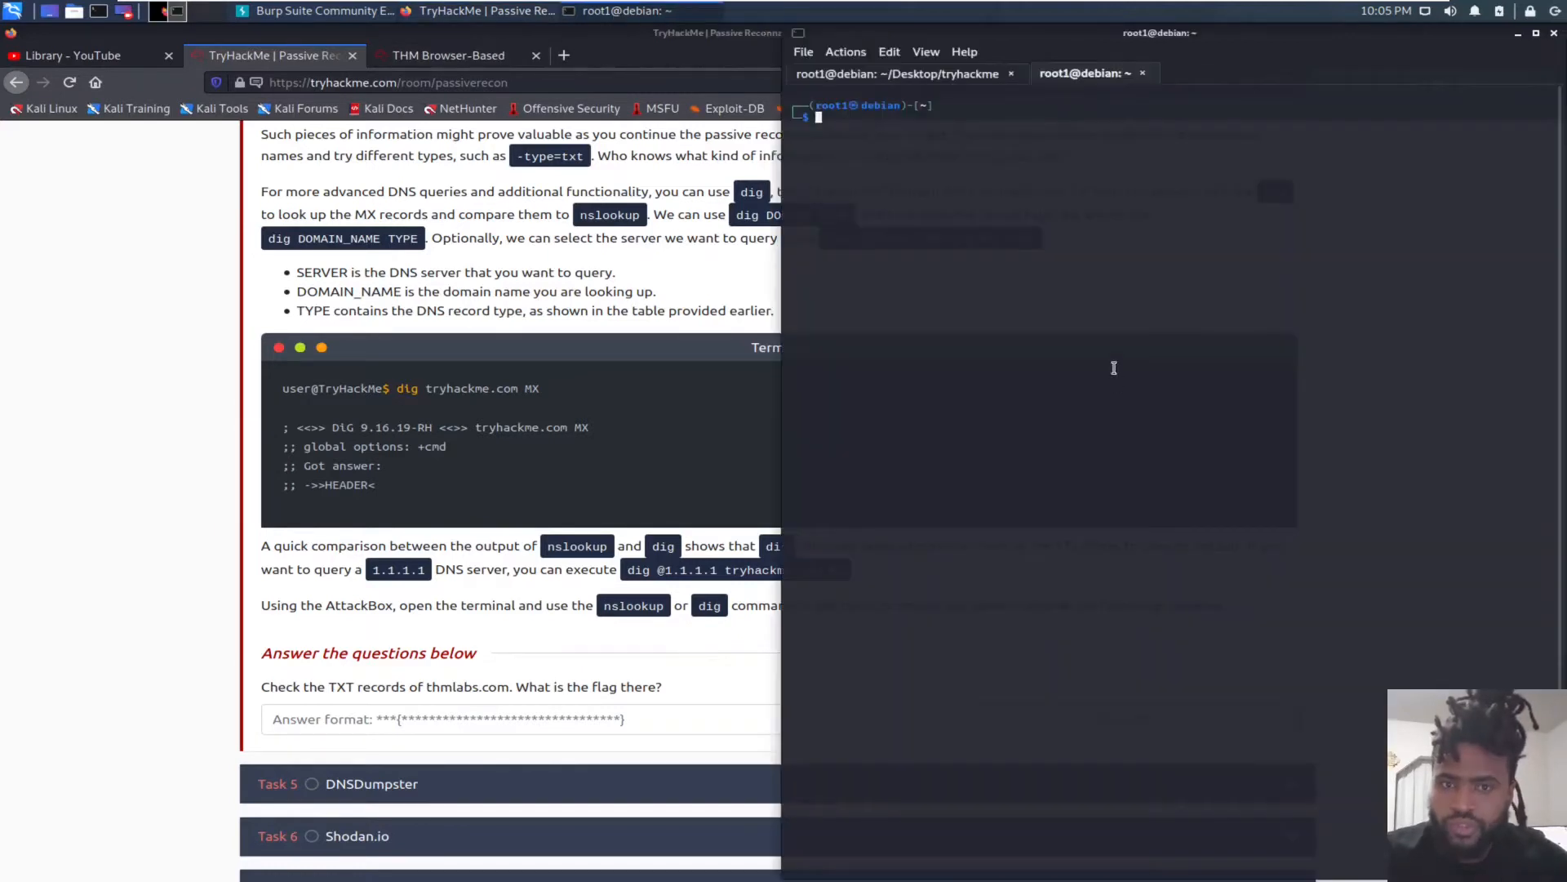
pyautogui.moveTo(1102, 346)
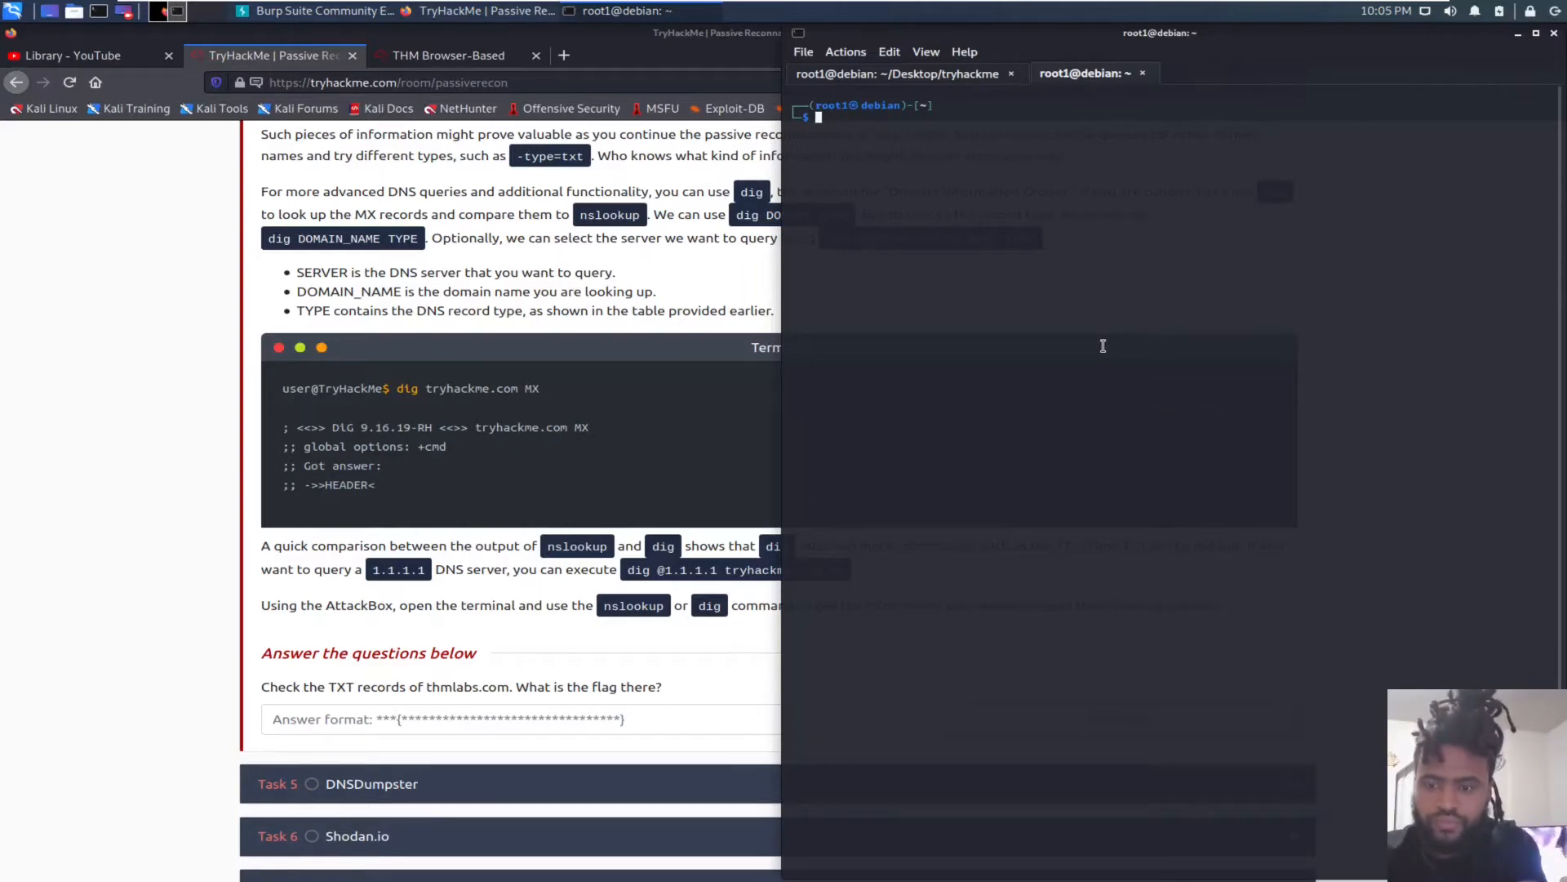
# Step: Run dig tryhackme.com MX to list its Google mail exchangers
pyautogui.write('dig tr')
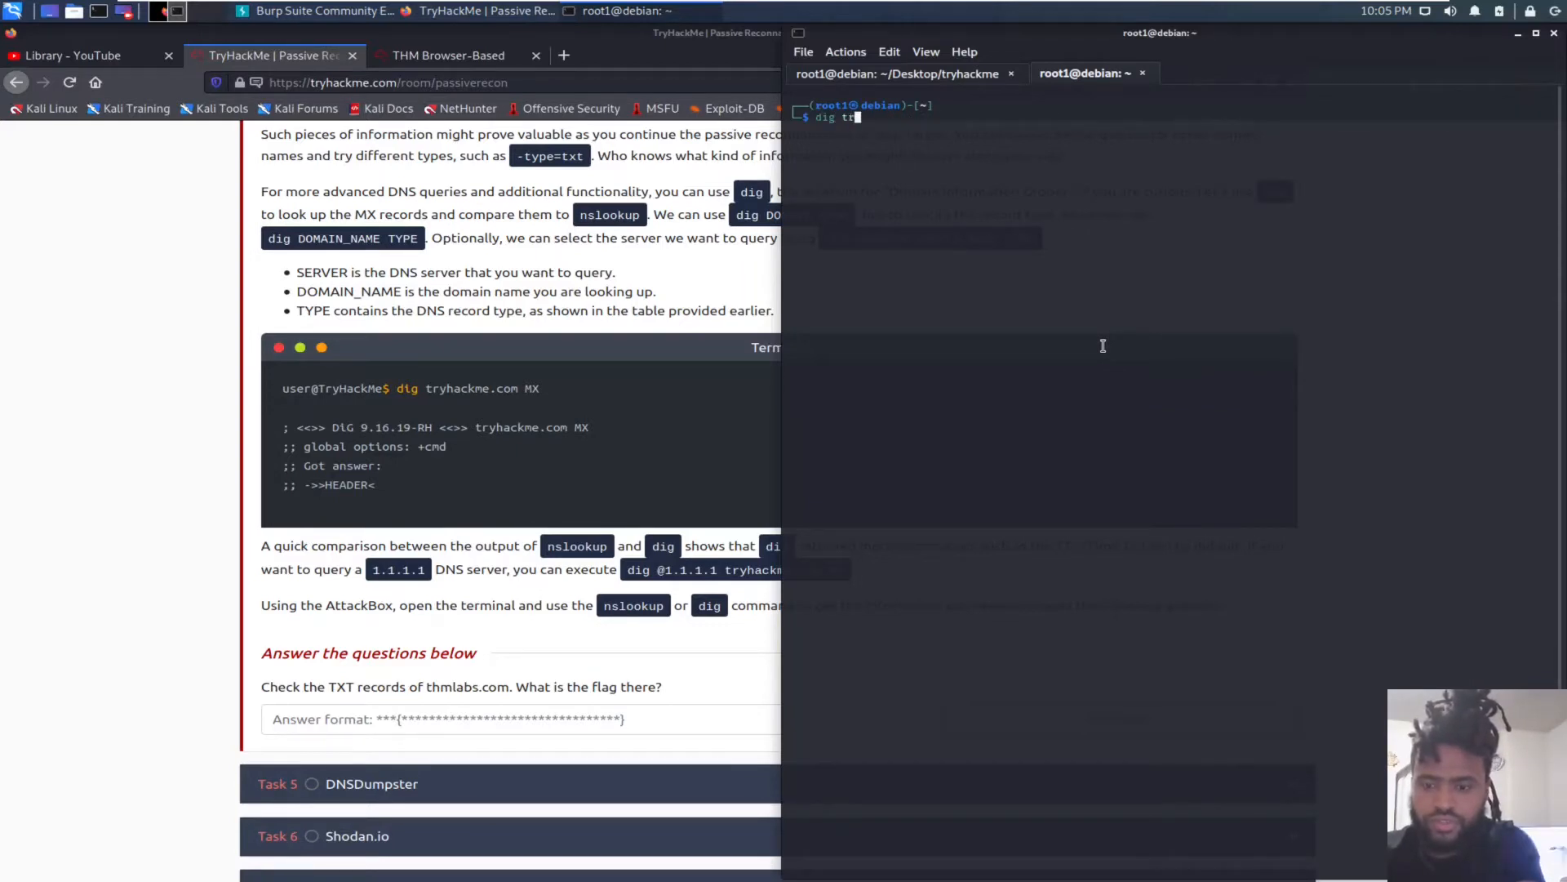
pyautogui.write('yhackme.')
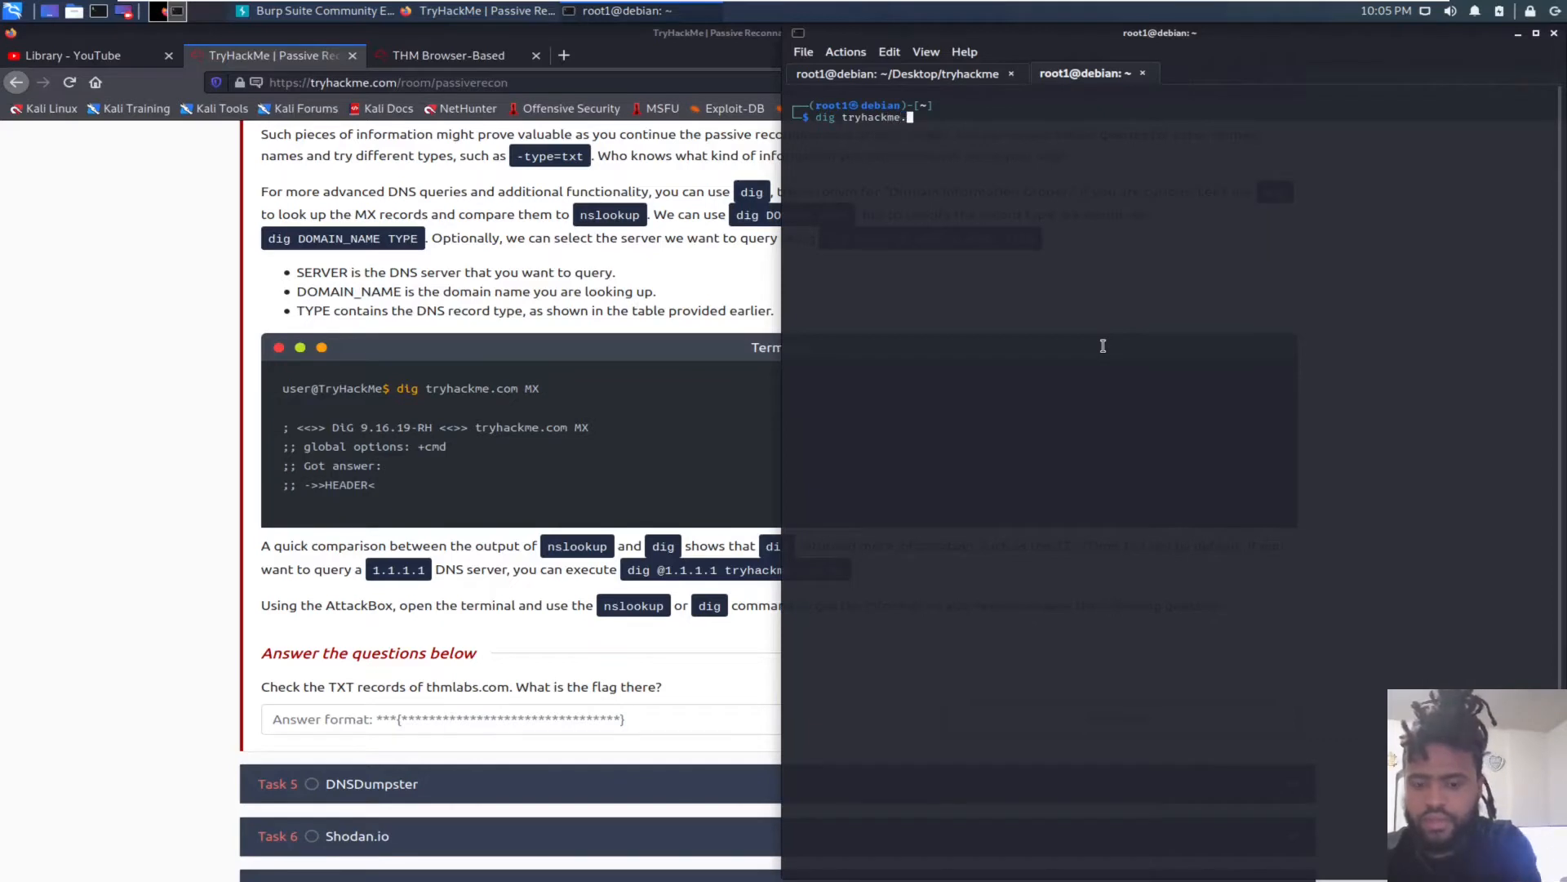
pyautogui.write('com')
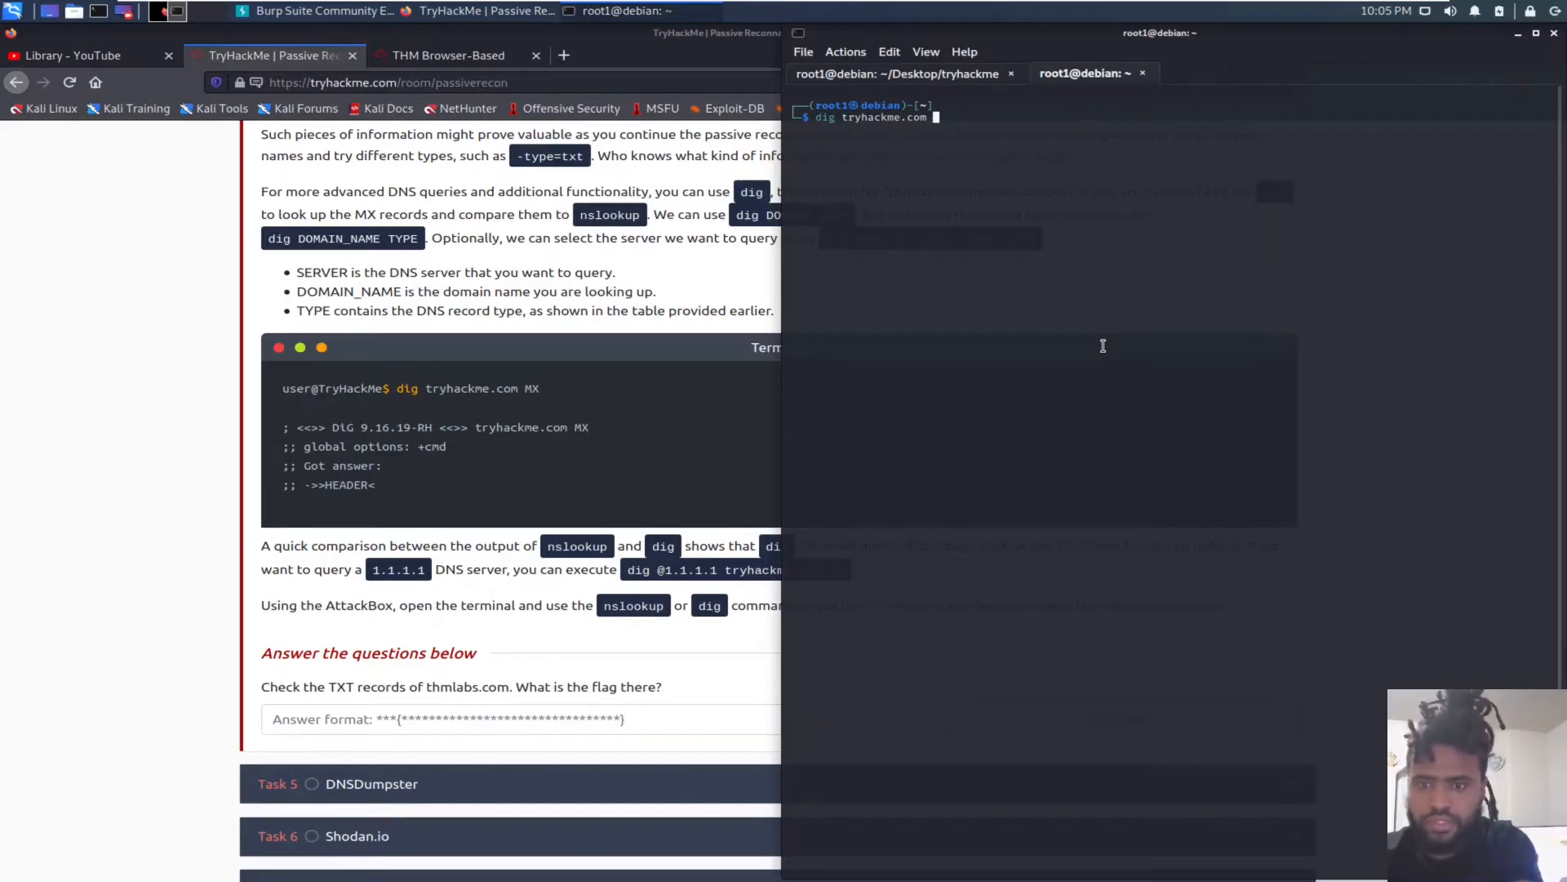
pyautogui.write('MX')
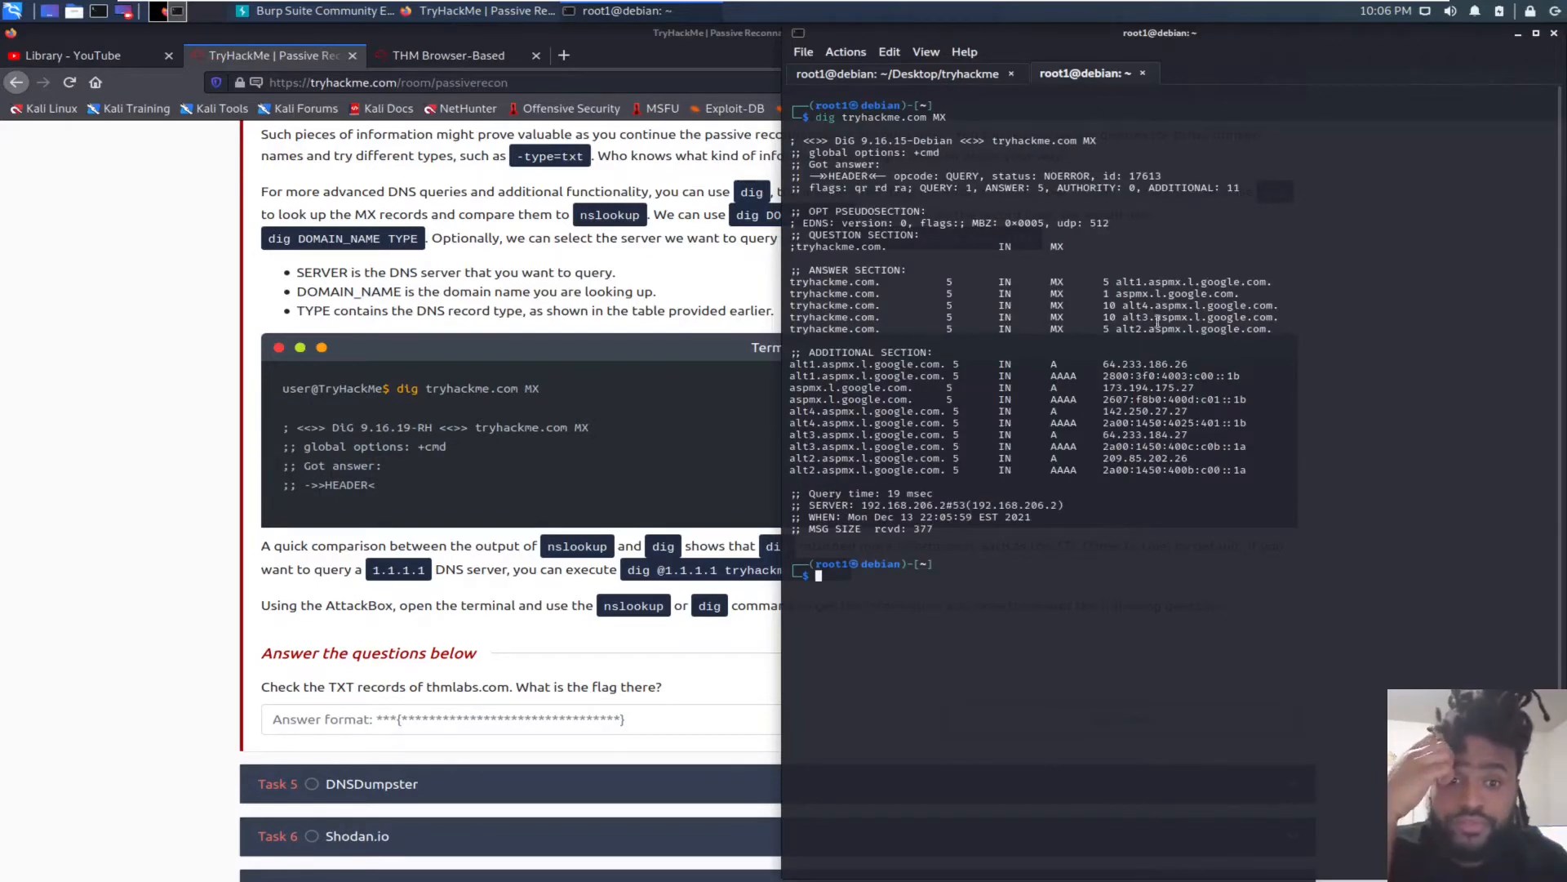
pyautogui.moveTo(827, 284)
pyautogui.write('nslookup -type=MX tryhackme.com')
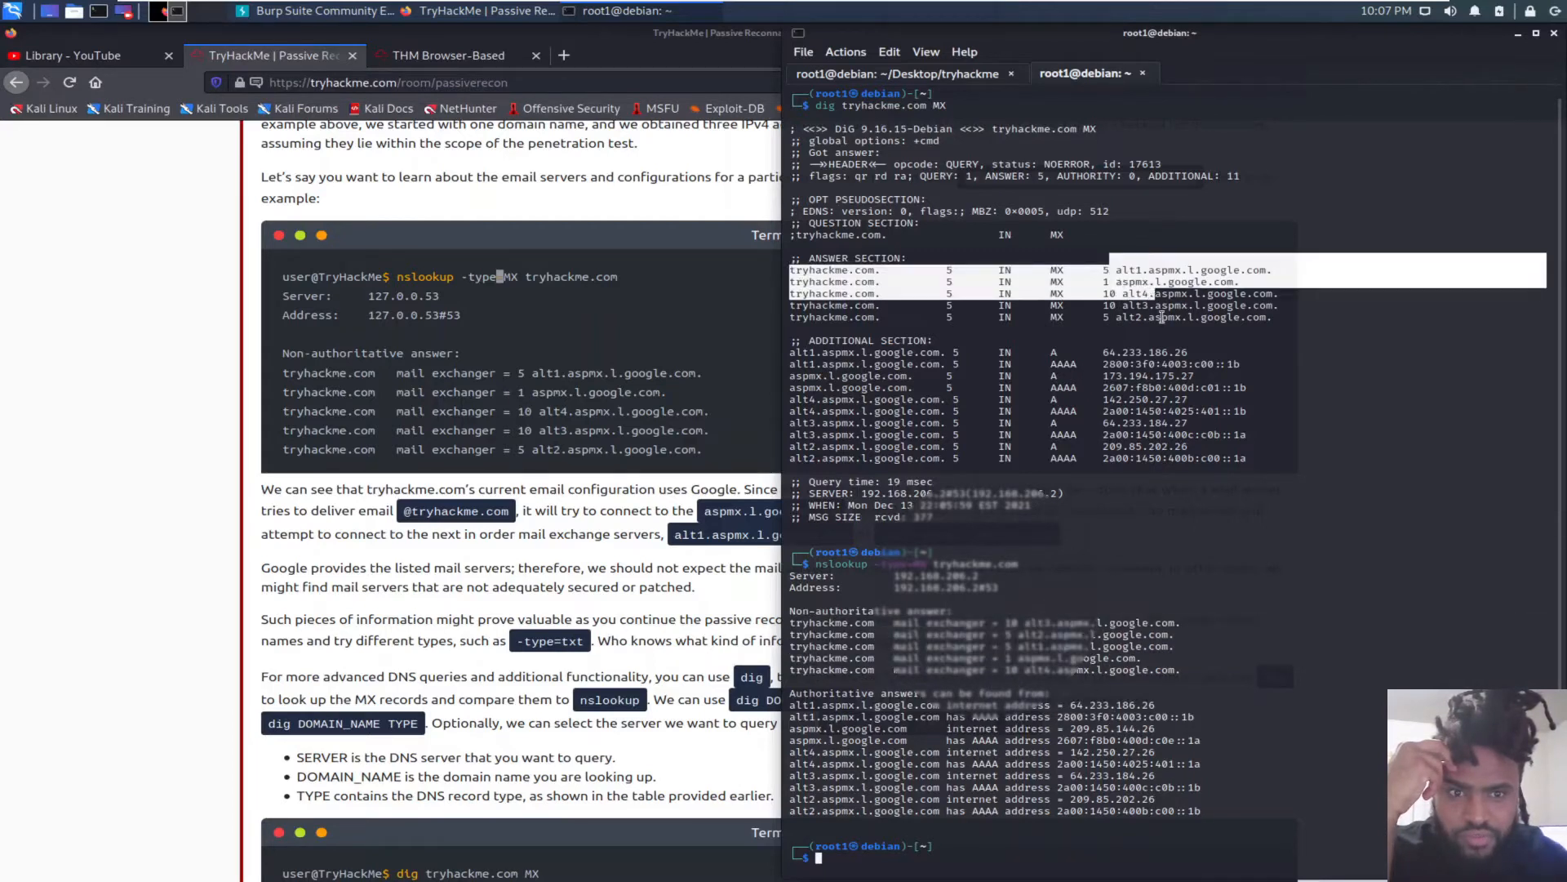
pyautogui.moveTo(240, 560)
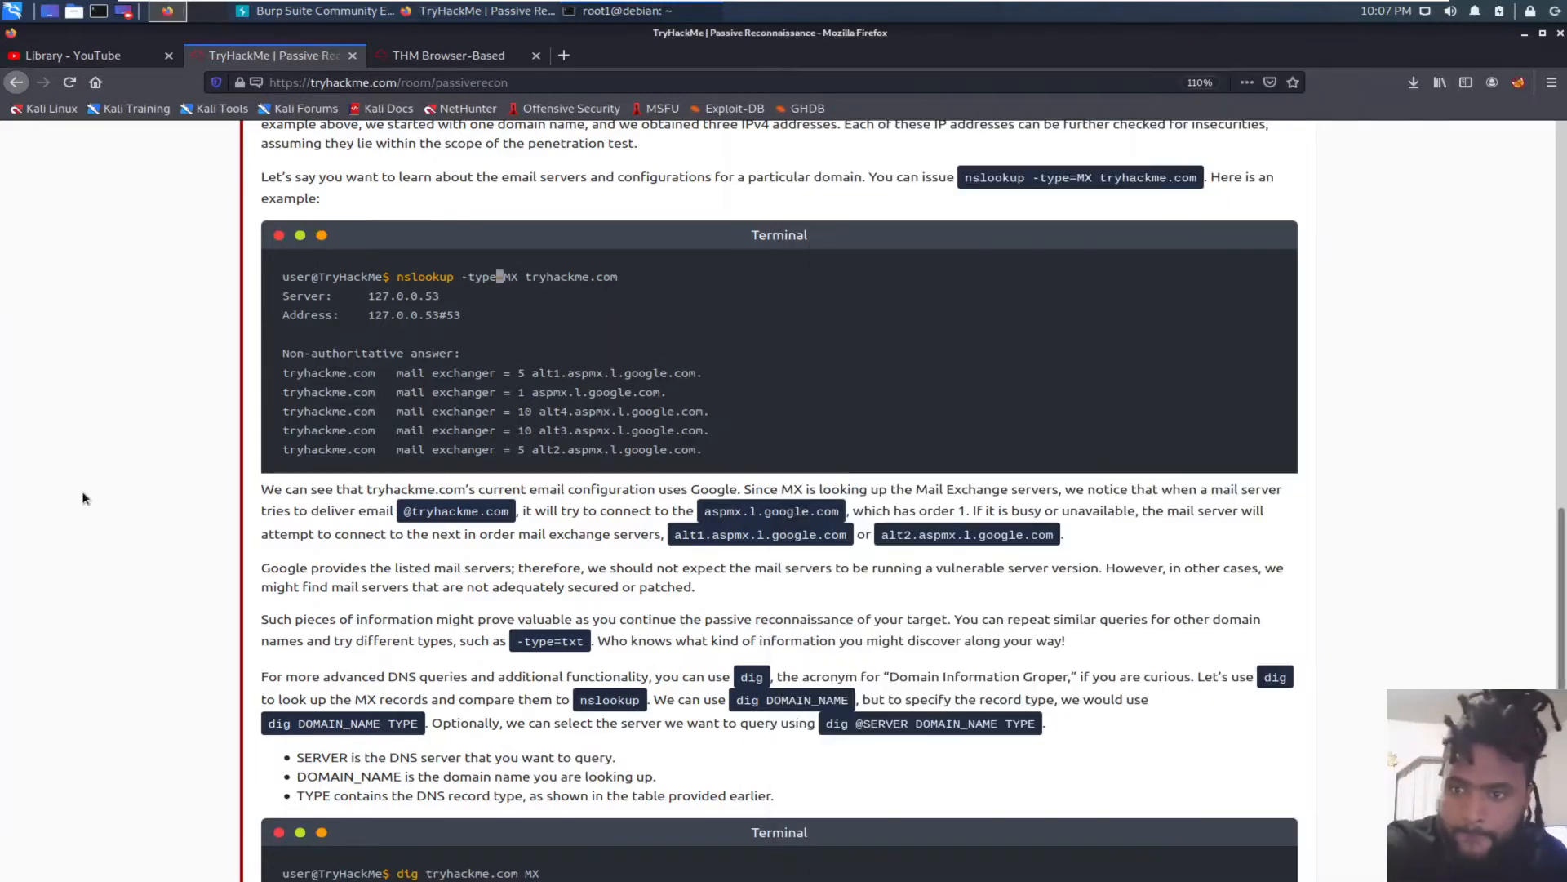
# Step: Scroll the room page down to the Task 4 thmlabs.com TXT flag question
pyautogui.scroll(-3)
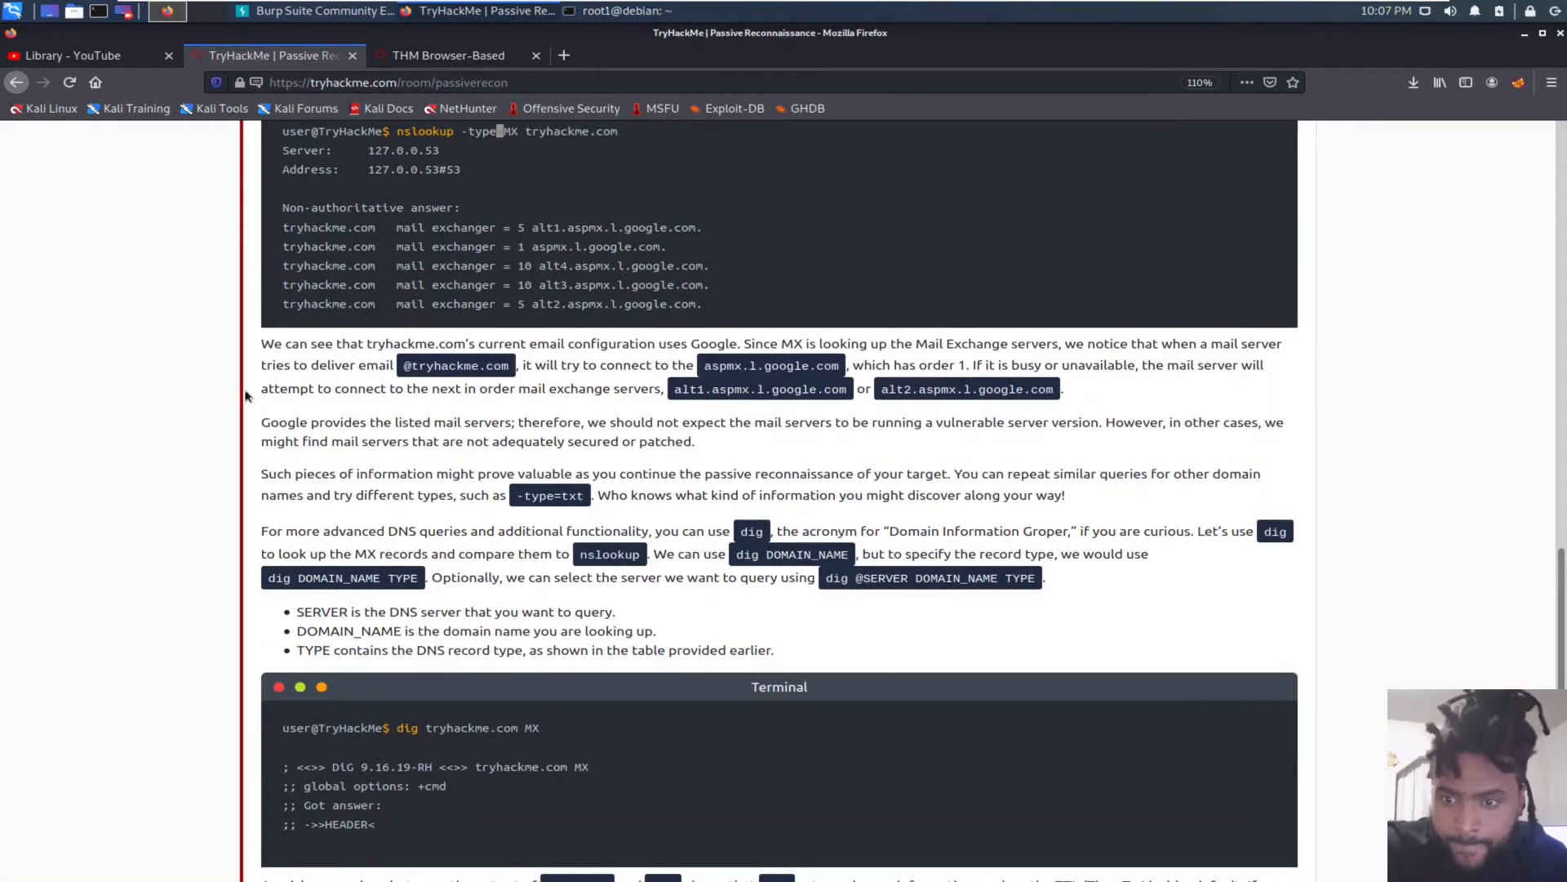
pyautogui.scroll(-3)
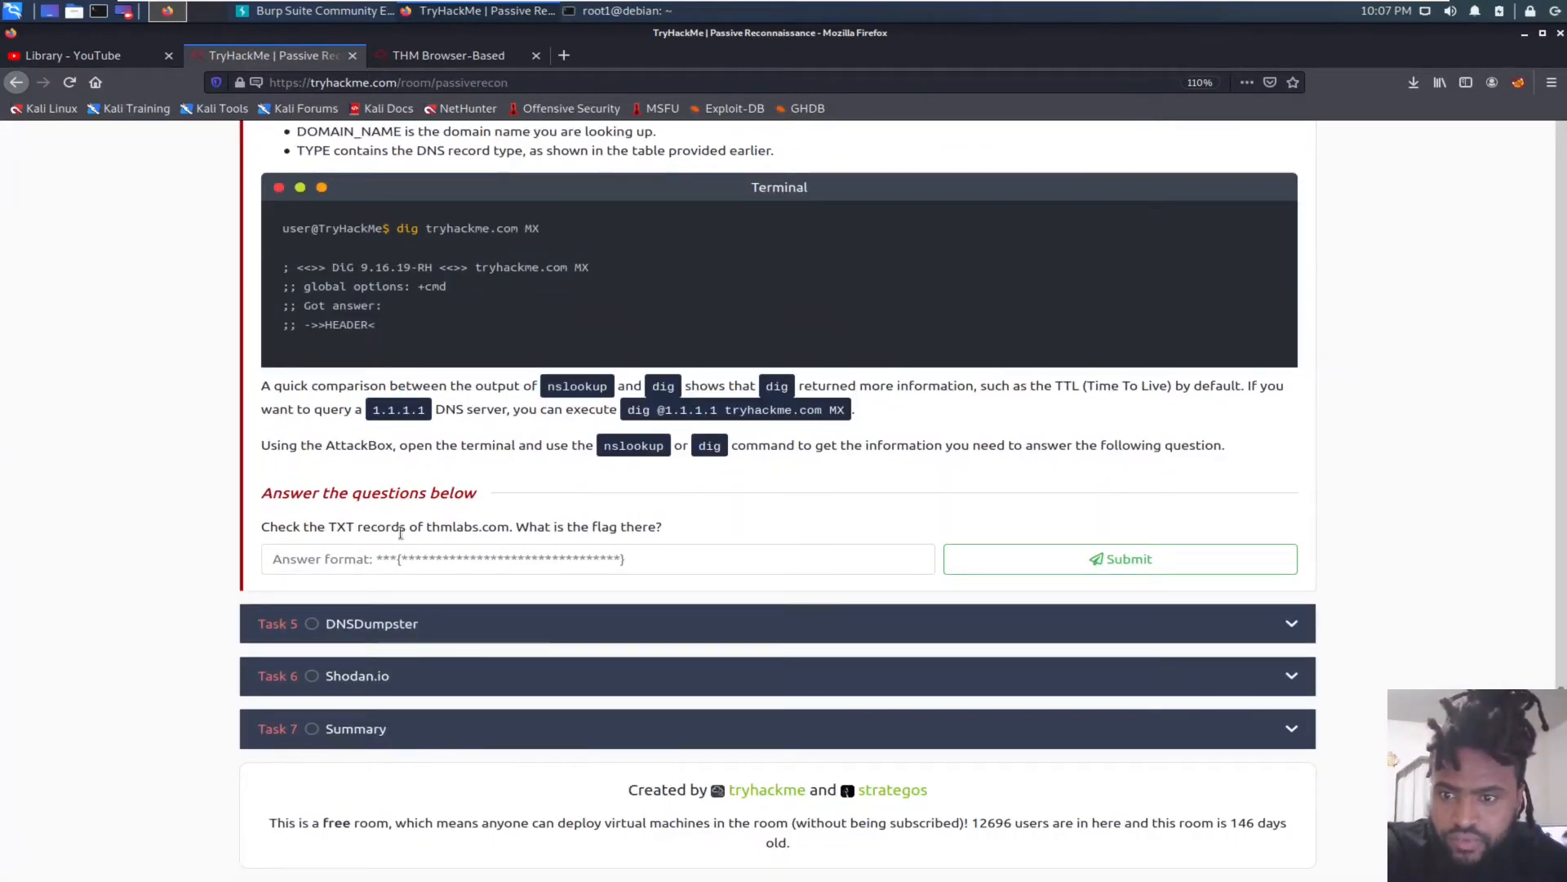
pyautogui.moveTo(438, 541)
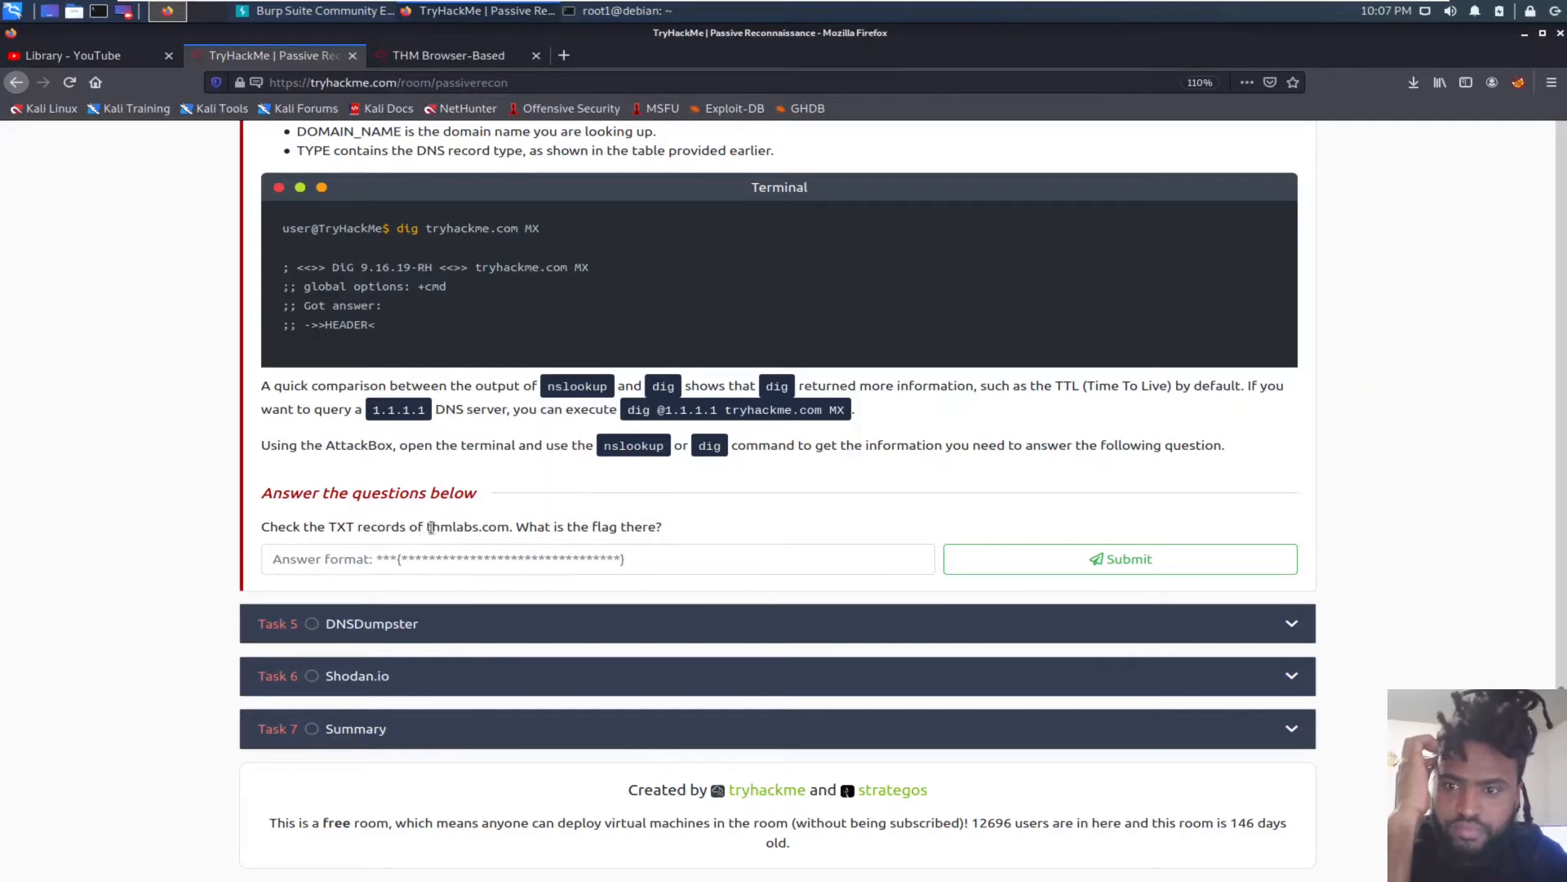
pyautogui.moveTo(431, 528)
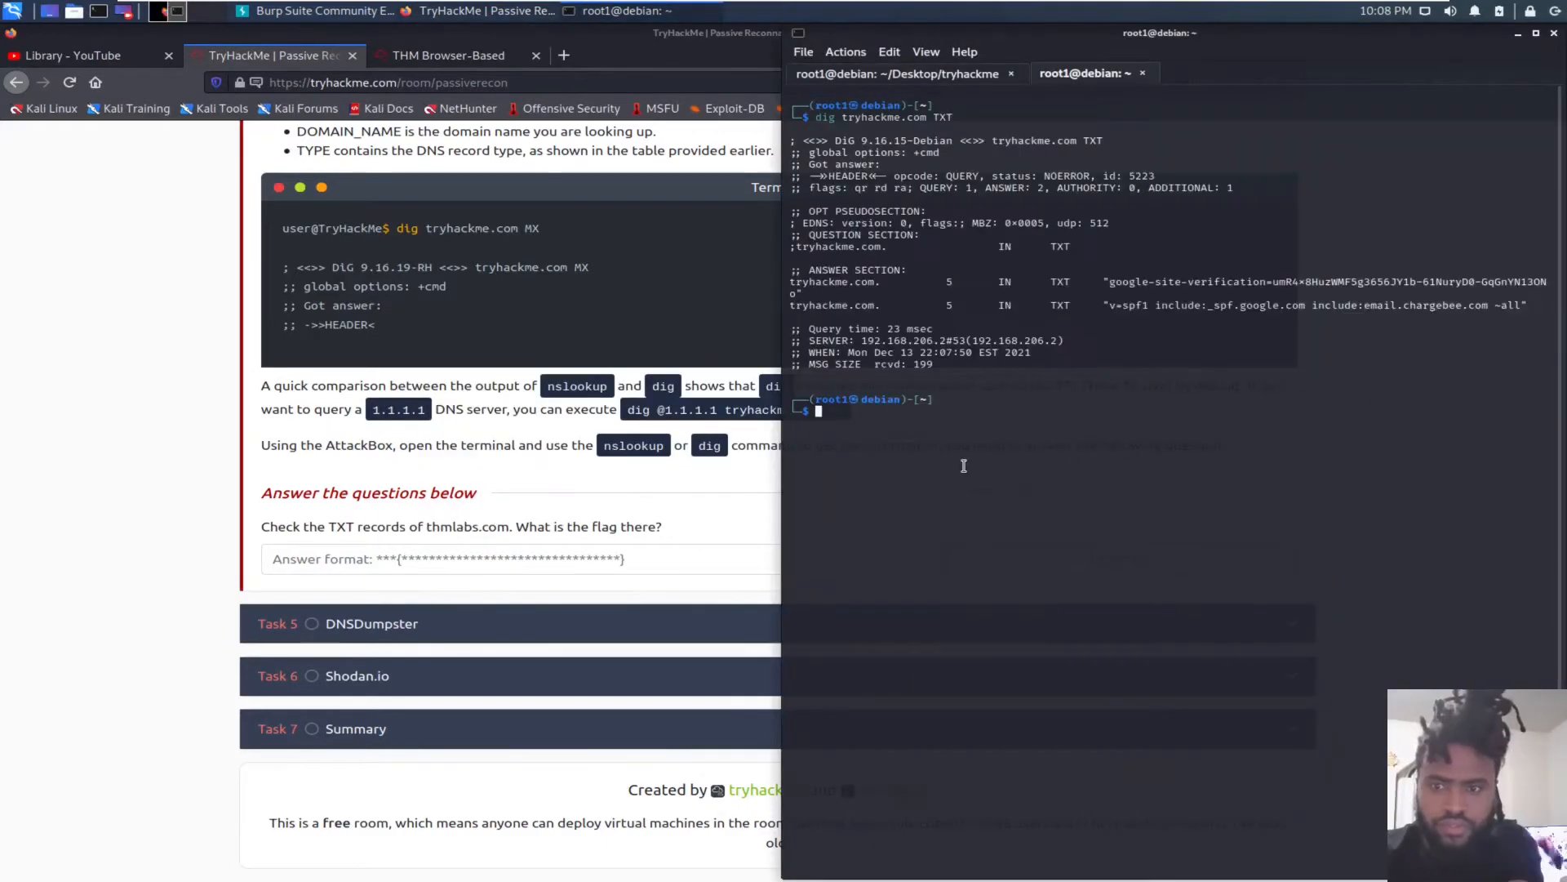
# Step: Run 'dig thmlabs.com TXT' in Terminal to reveal the THM{...} flag in the ANSWER SECTION
pyautogui.write('tryhackme.com TXT')
pyautogui.write('dig thm')
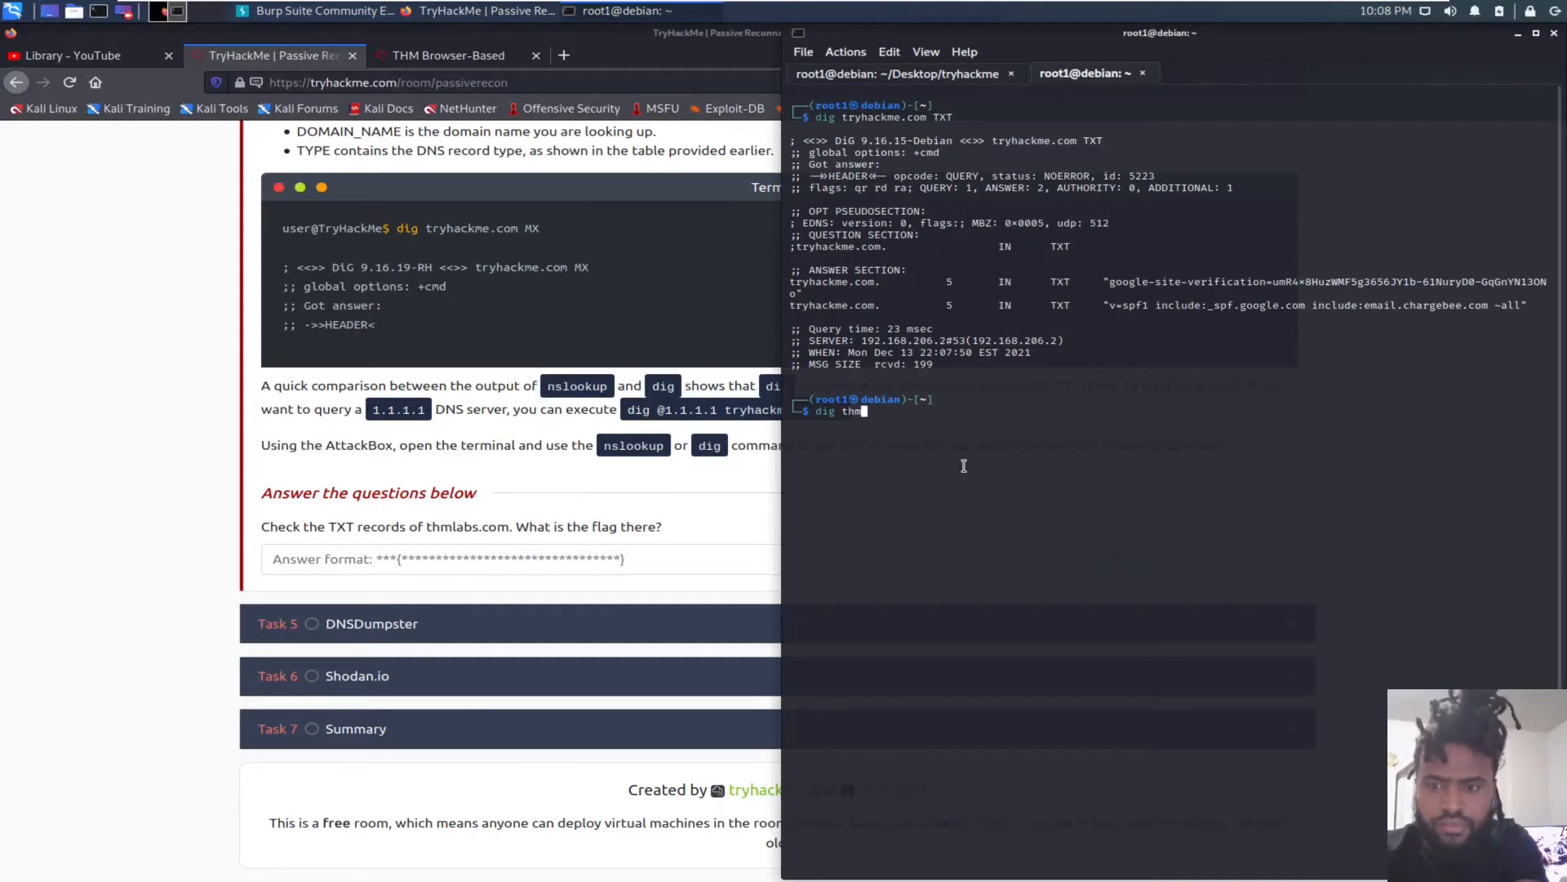
pyautogui.write('labs.')
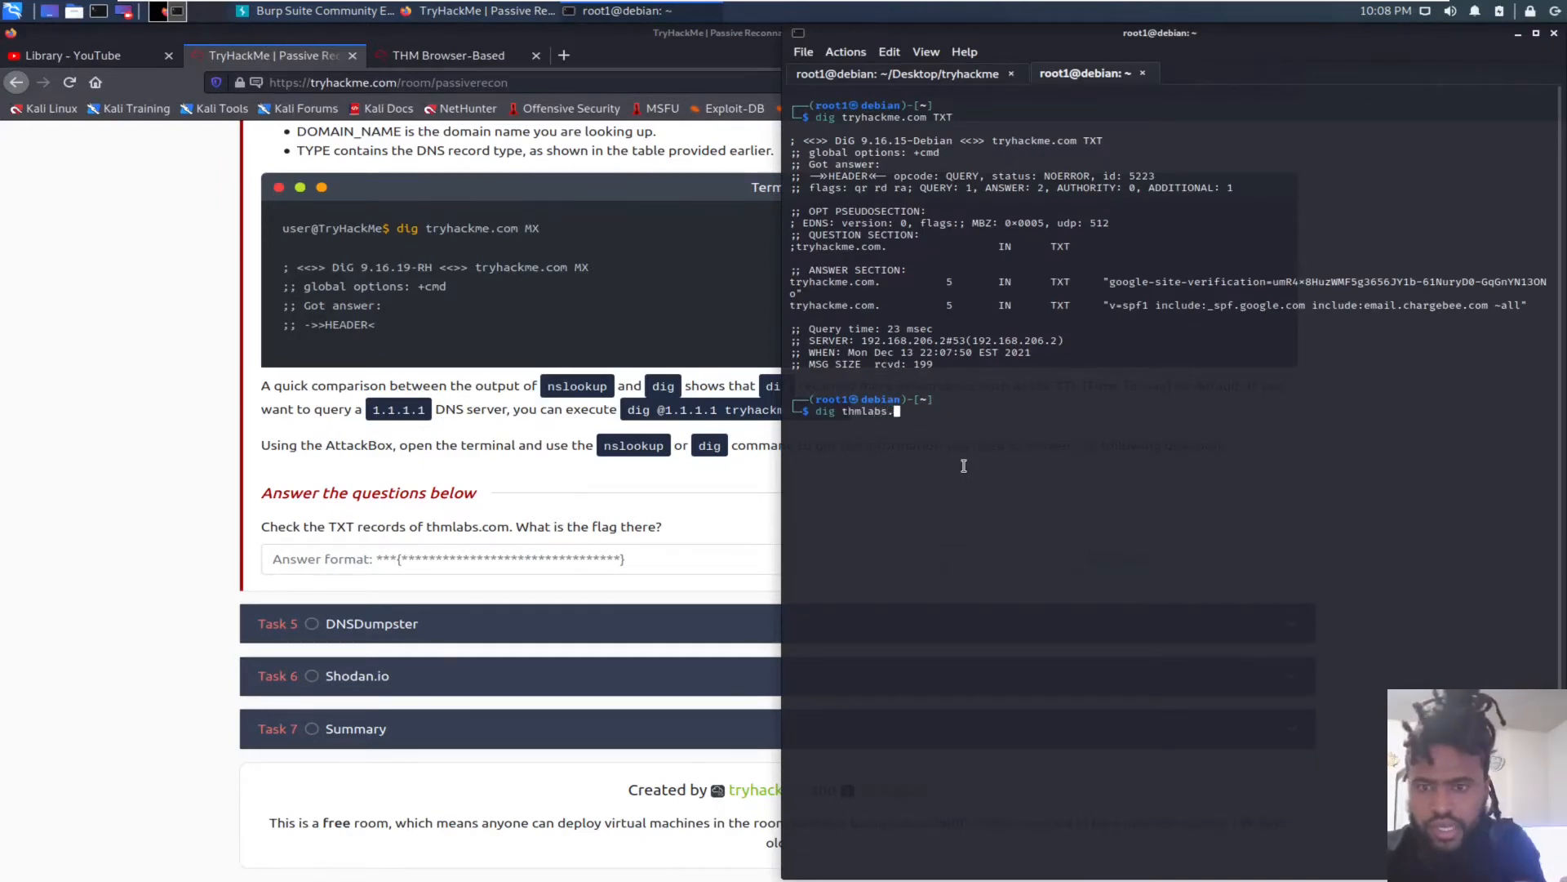
pyautogui.write('com TXT')
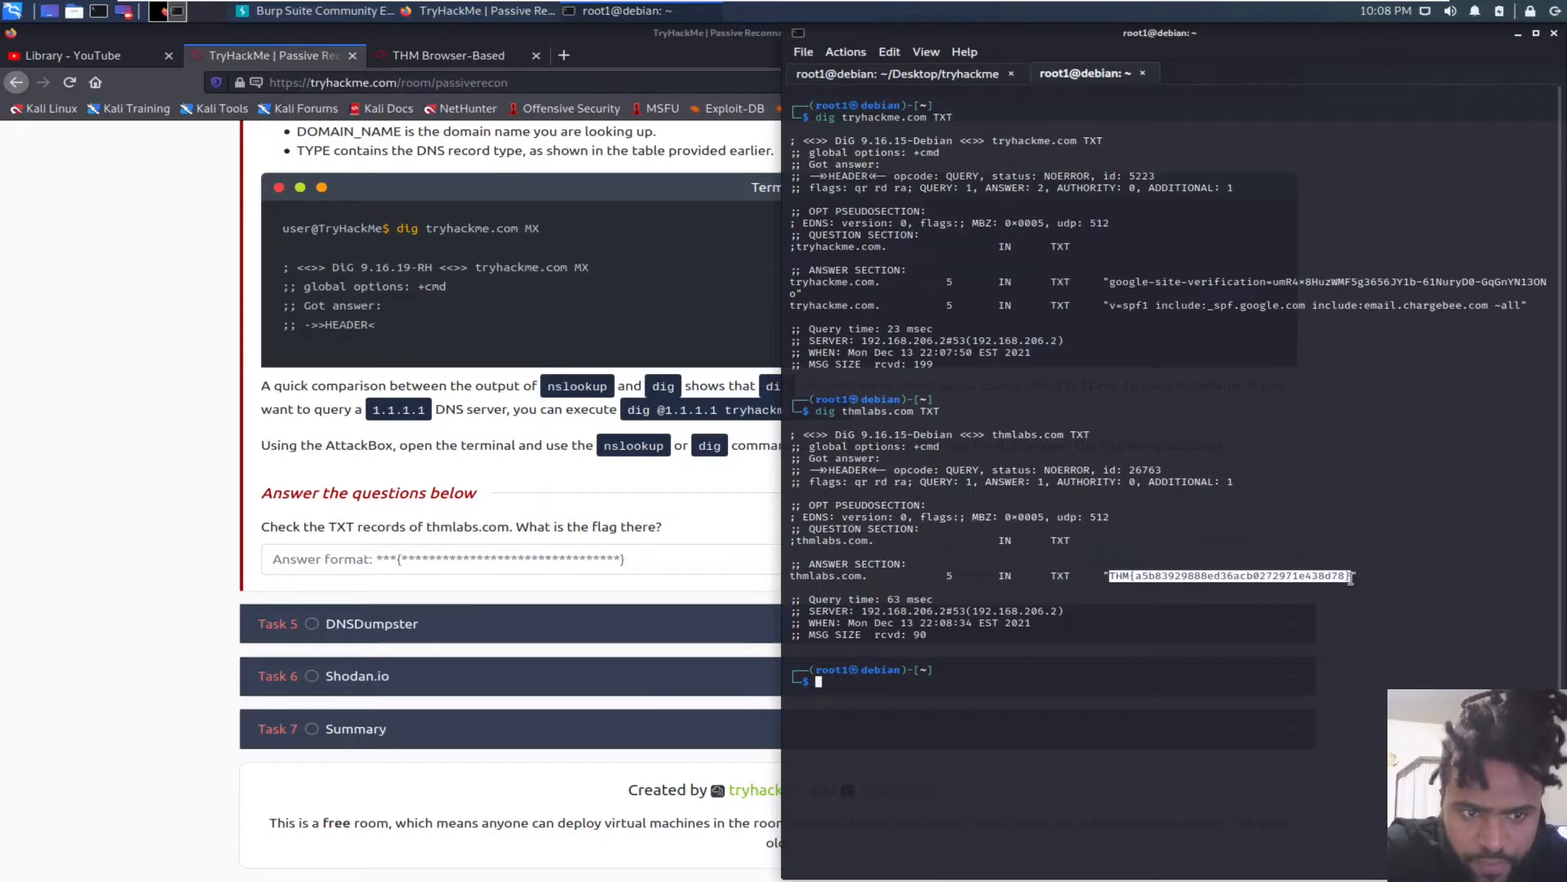
# Step: Paste the copied THM flag into the Task 4 answer field and submit it
pyautogui.rightClick(1229, 574)
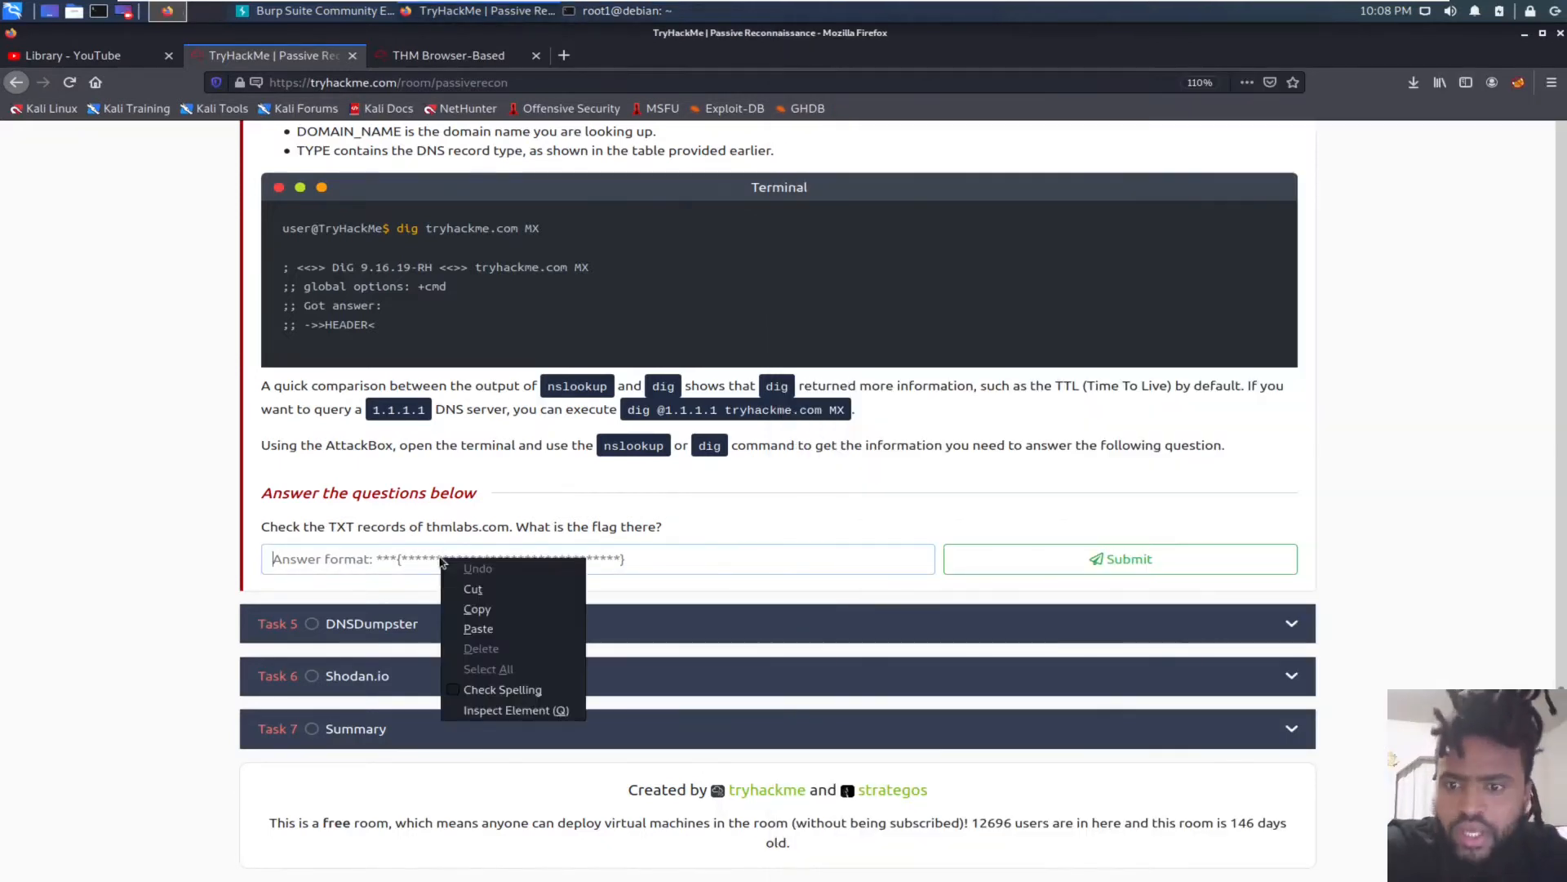
pyautogui.click(478, 627)
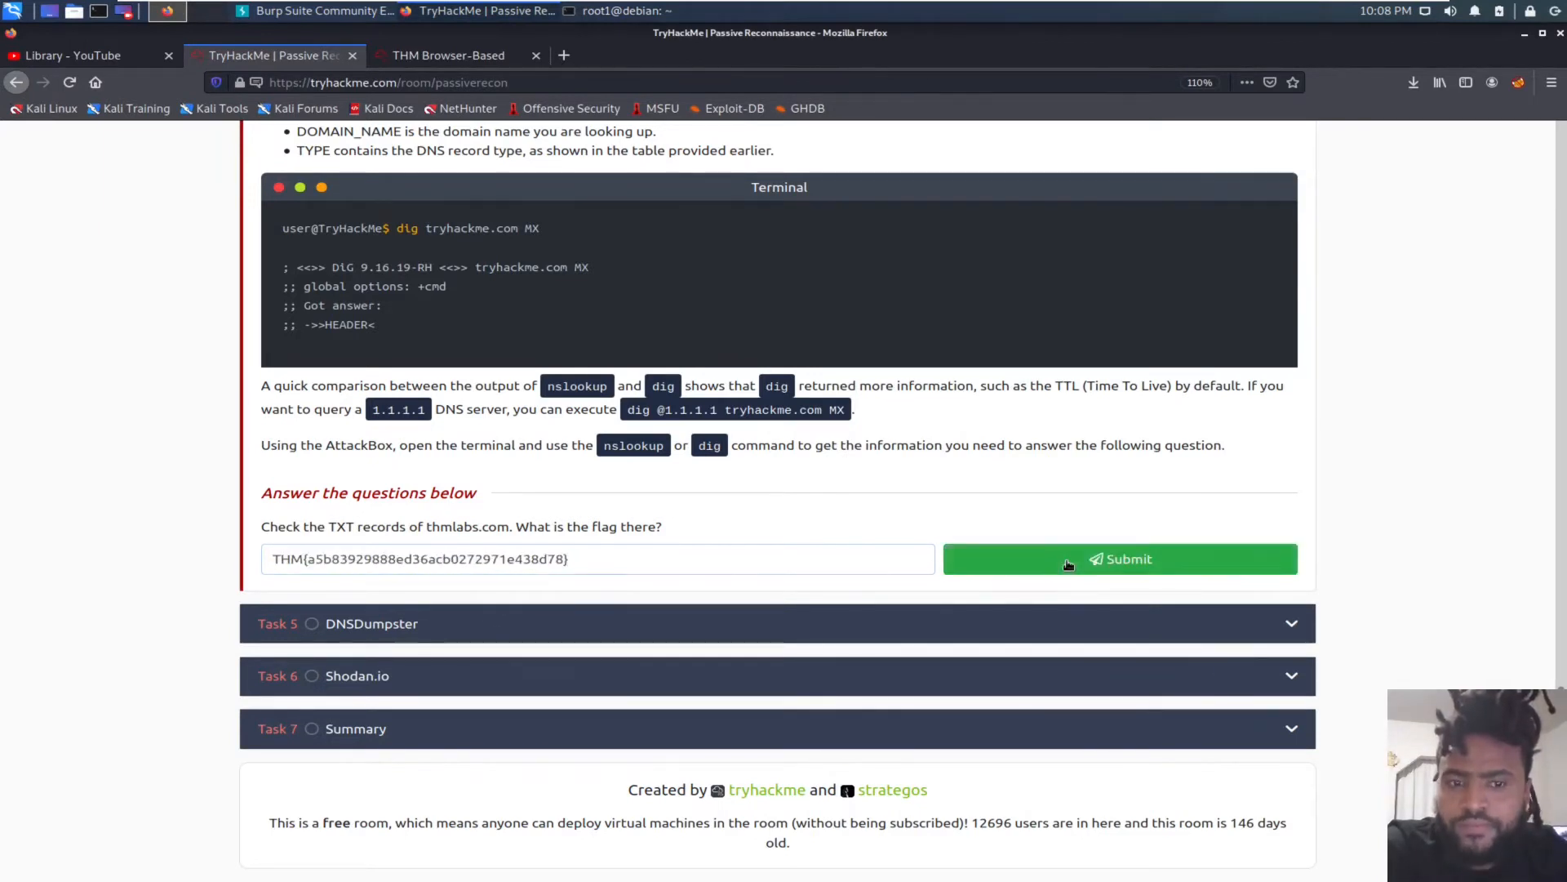
pyautogui.click(1120, 559)
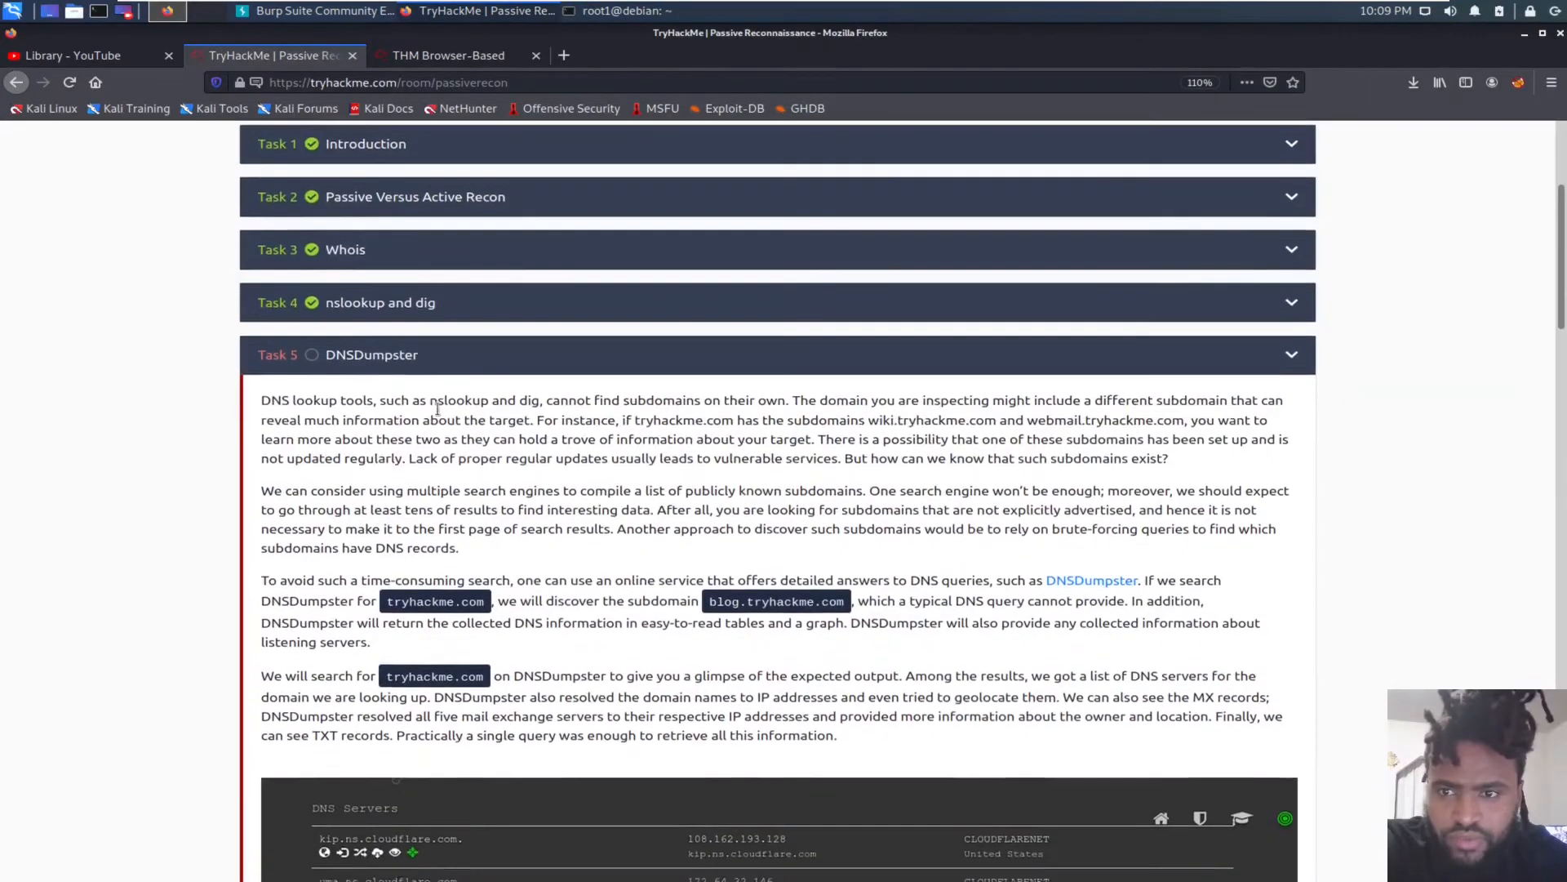
# Step: Scroll through Task 5 to its question and select the word DNSDumpster
pyautogui.scroll(-3)
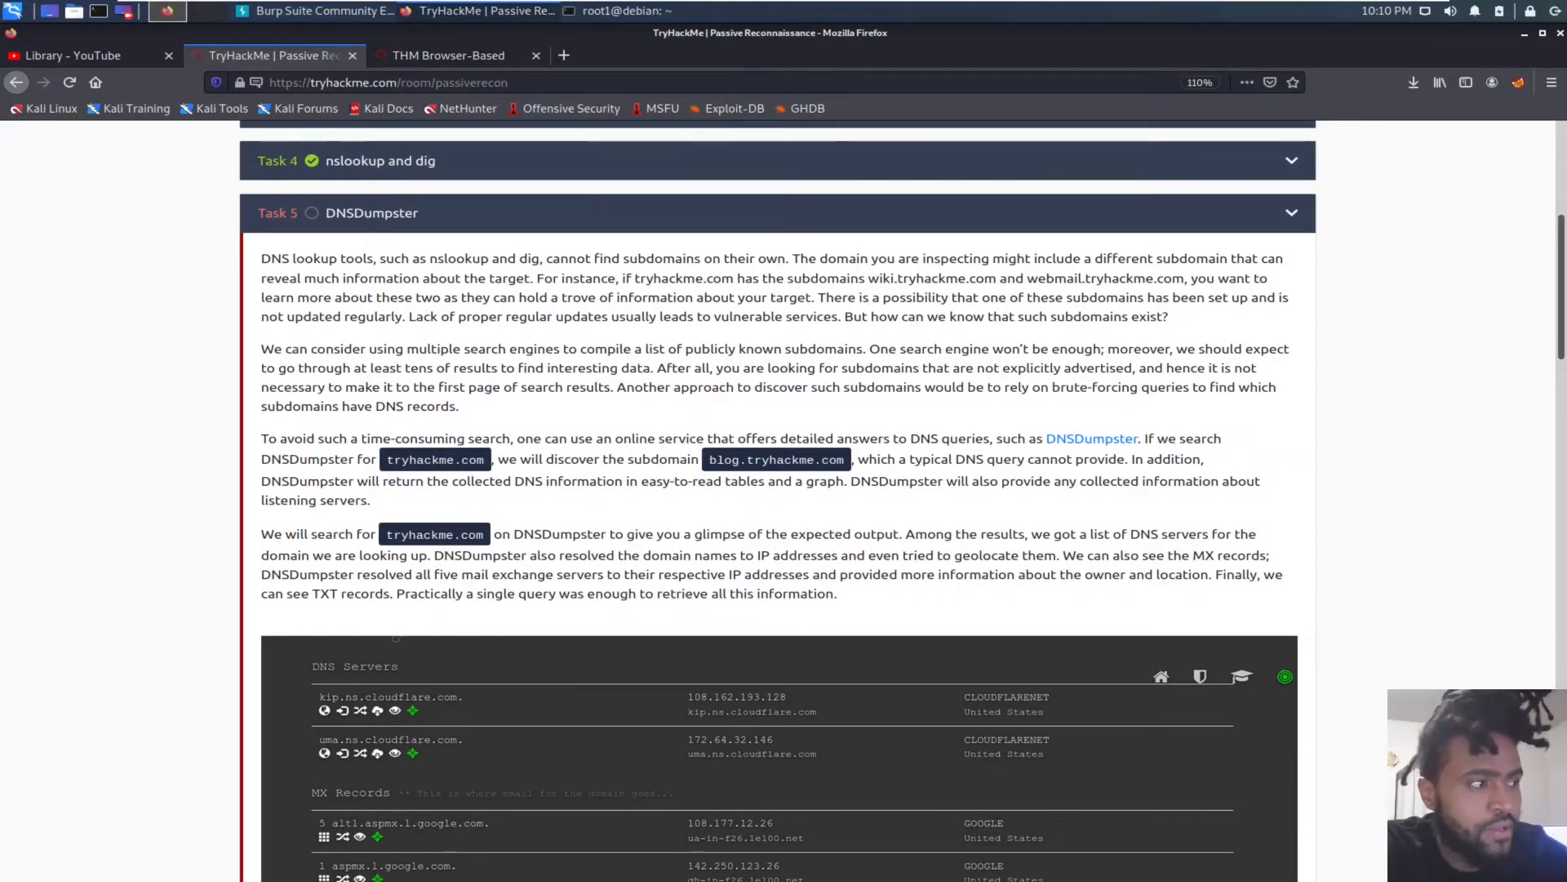
pyautogui.scroll(-3)
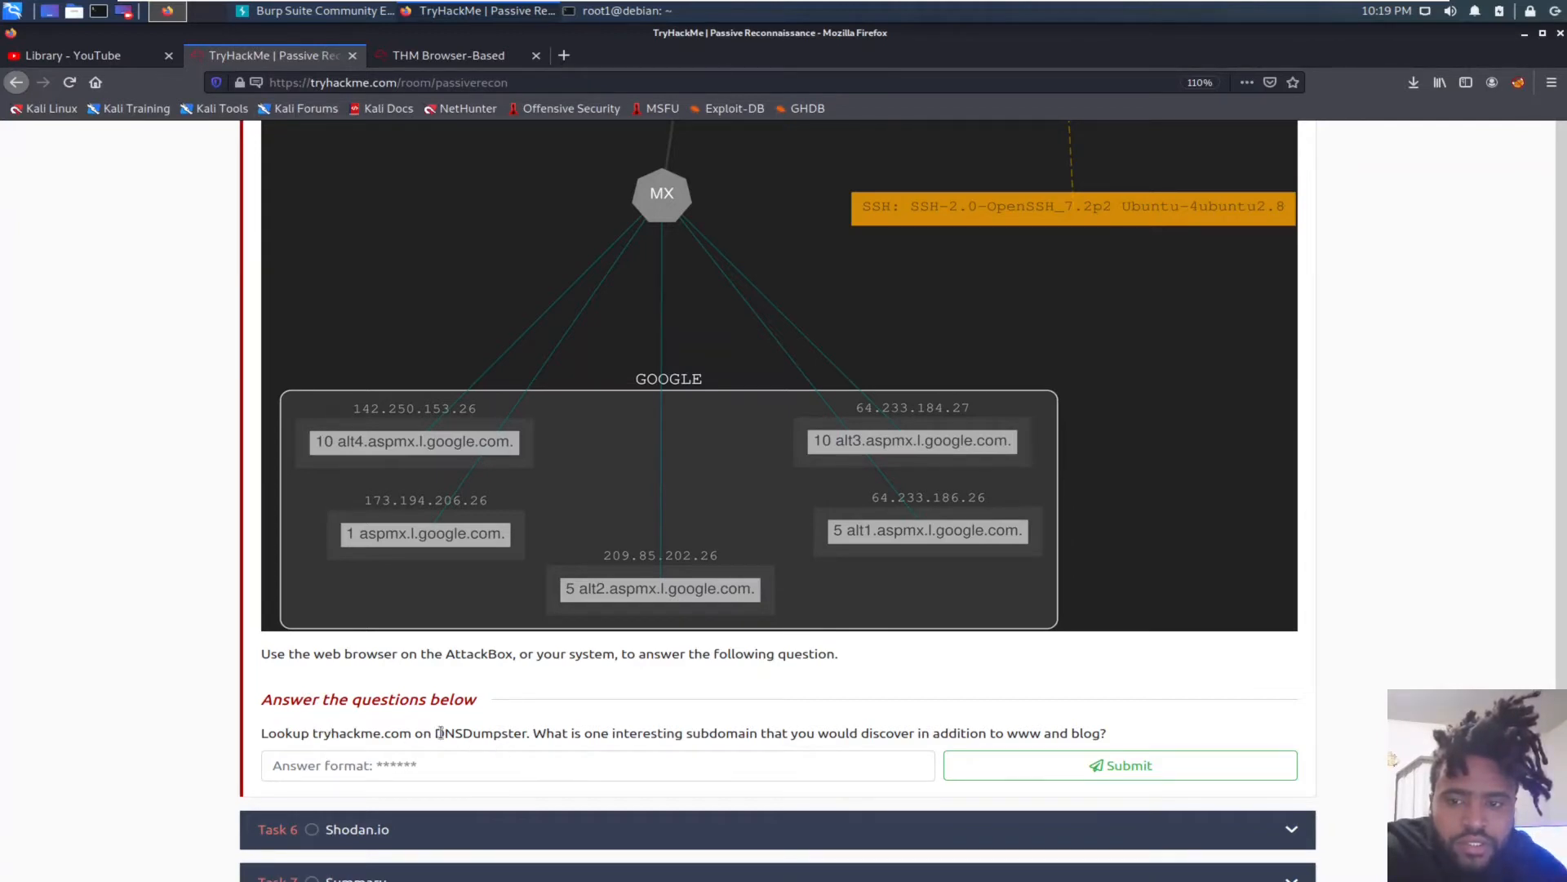
pyautogui.doubleClick(478, 733)
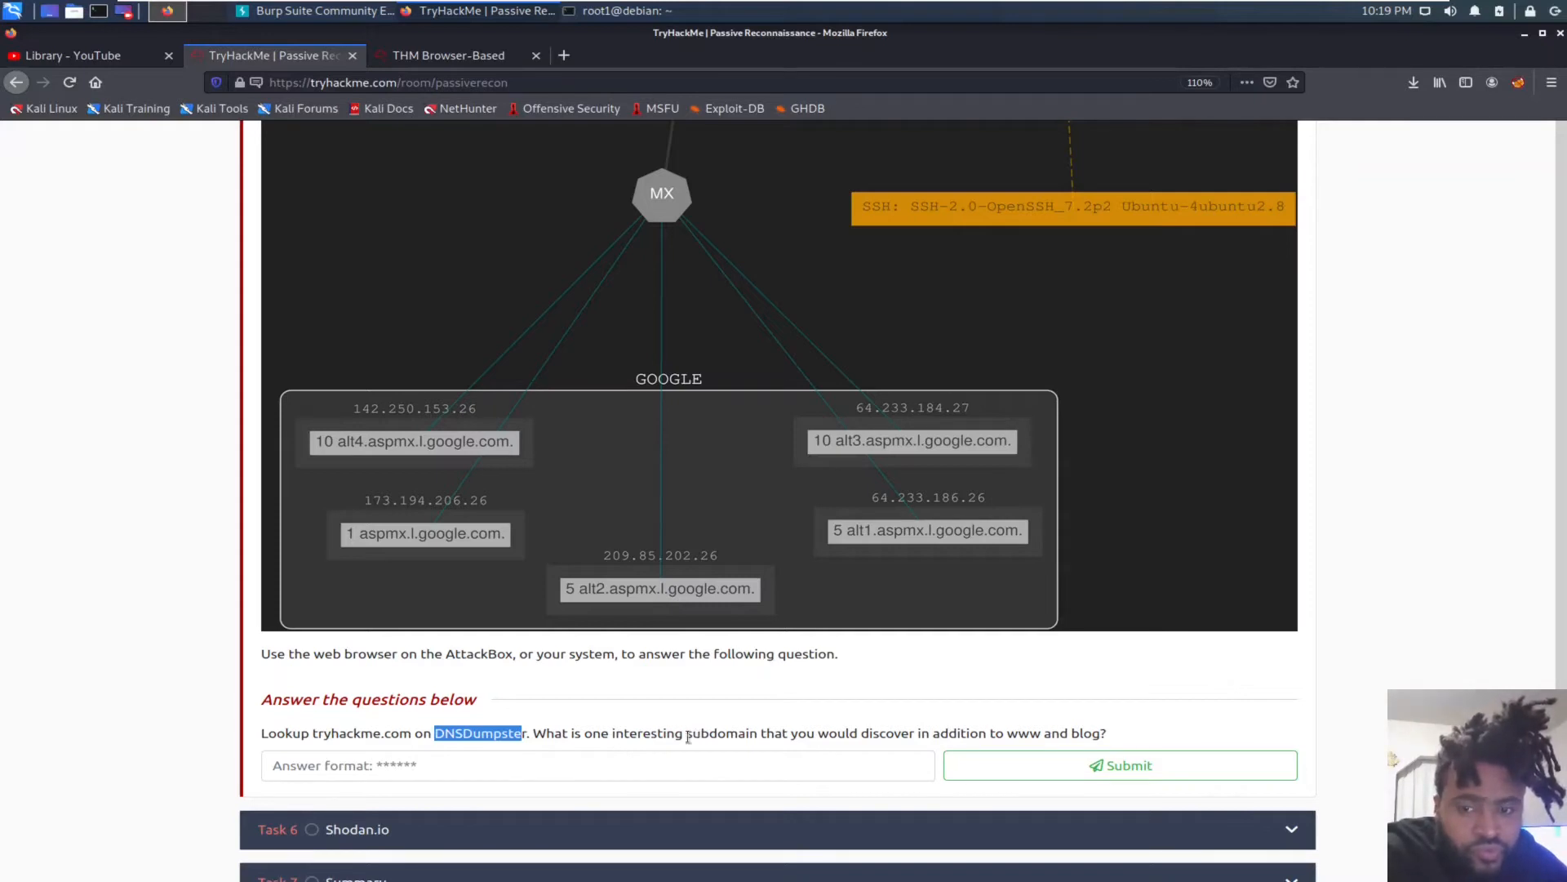
pyautogui.moveTo(644, 721)
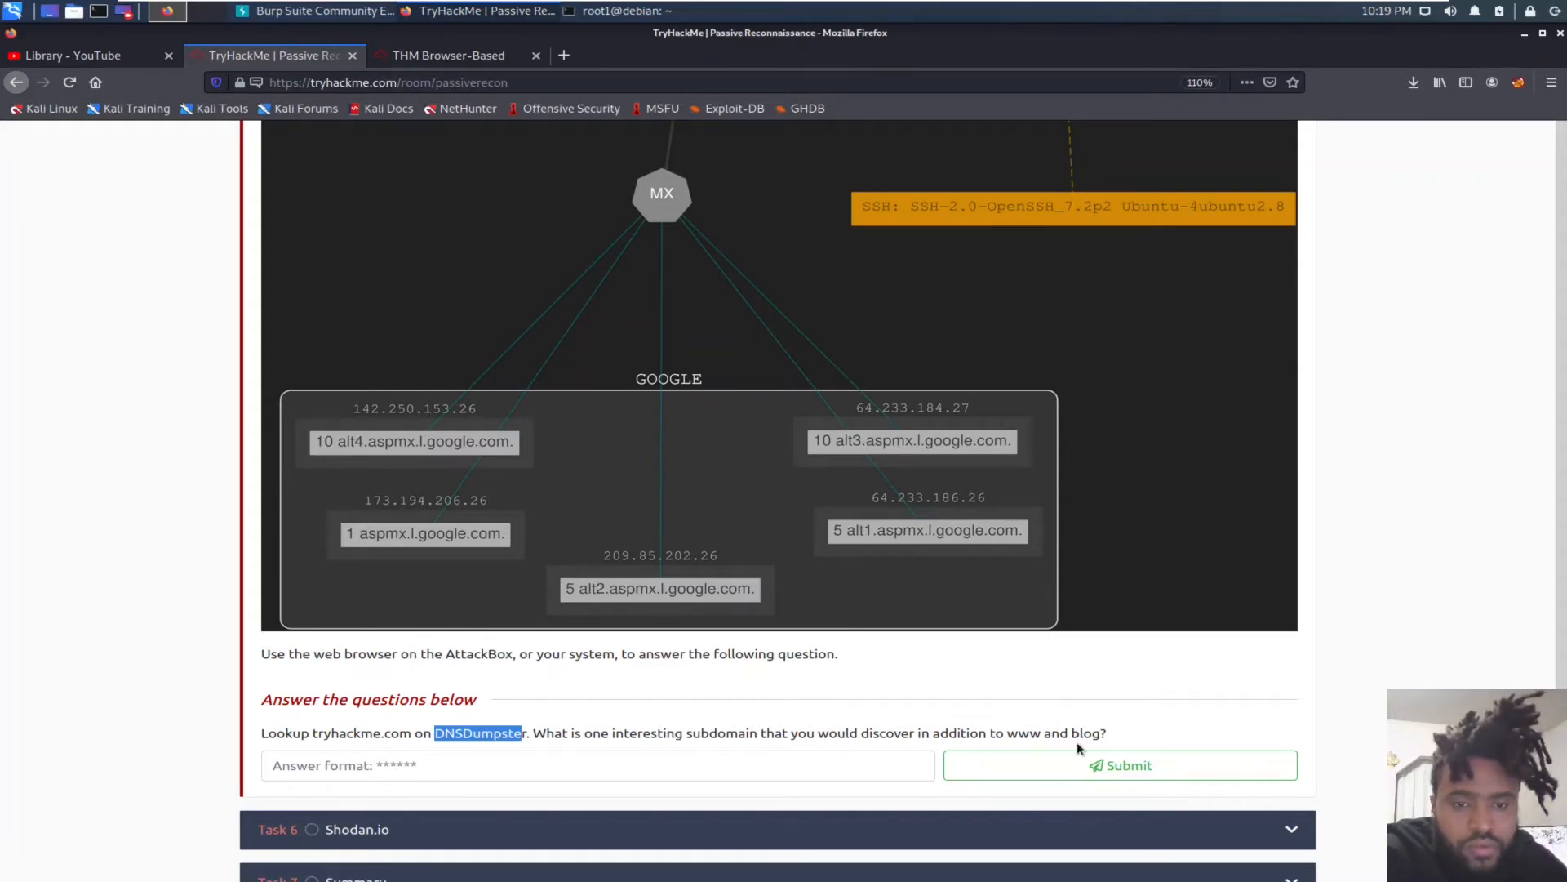
pyautogui.moveTo(462, 693)
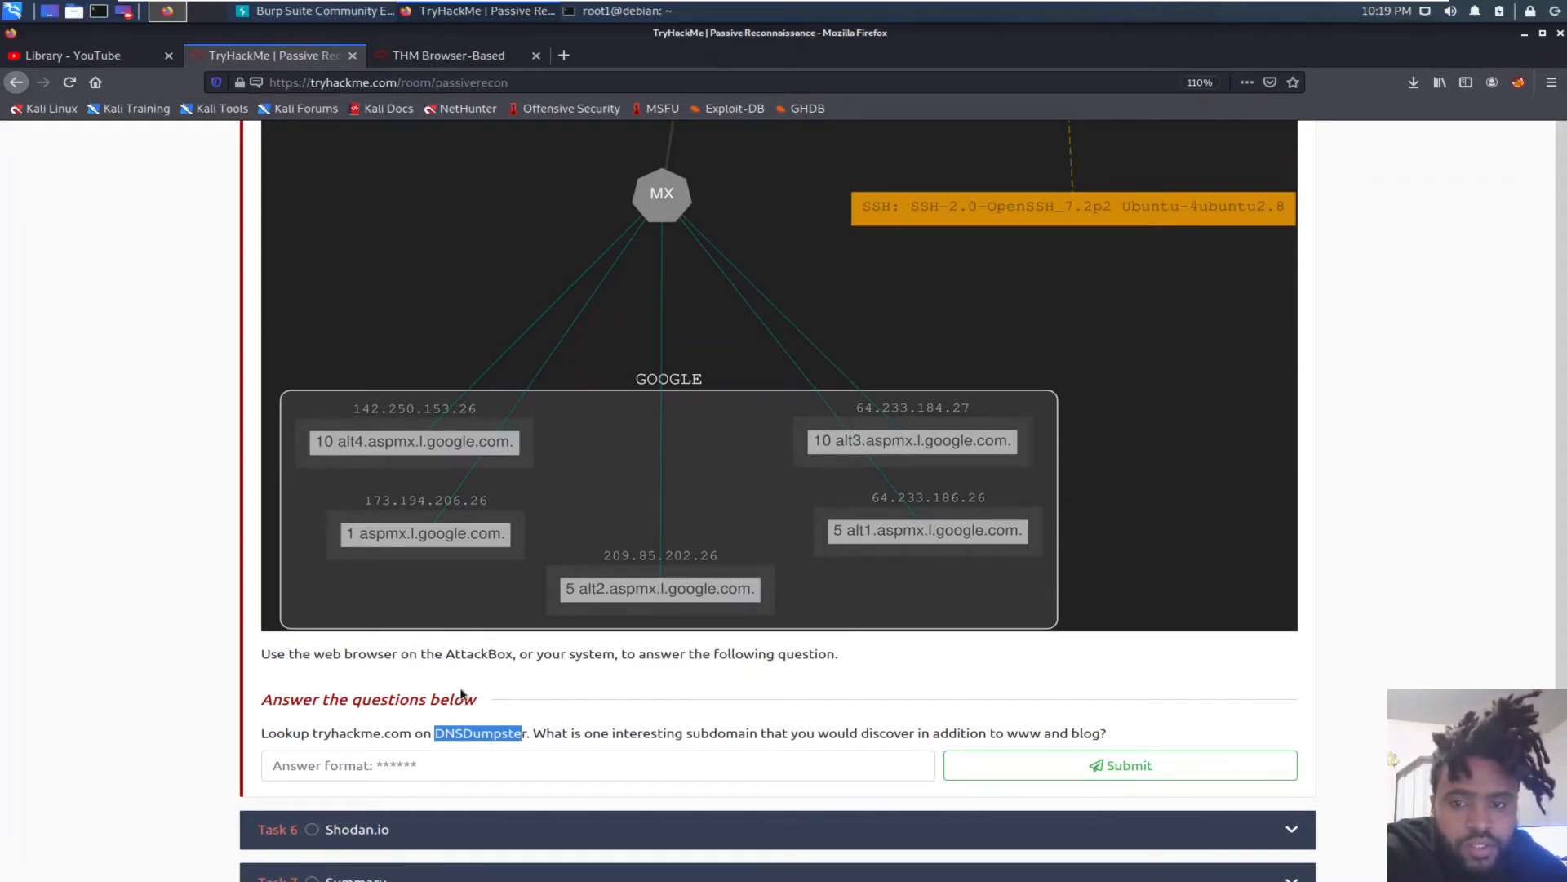
# Step: Follow the DNSDumpster link so the site opens in a new tab
pyautogui.scroll(-3)
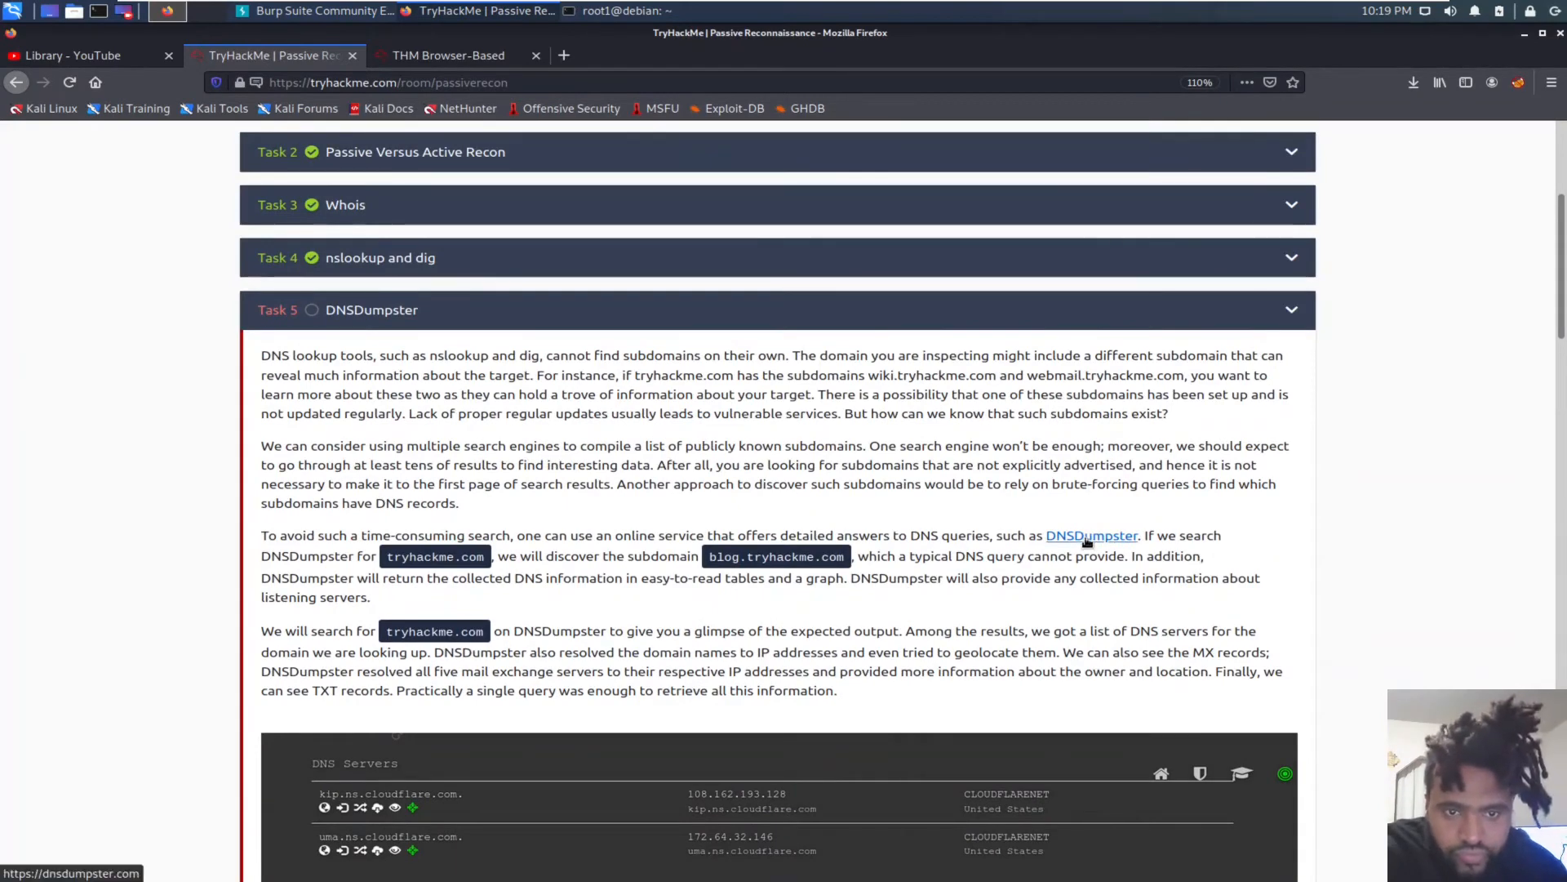
pyautogui.click(1092, 536)
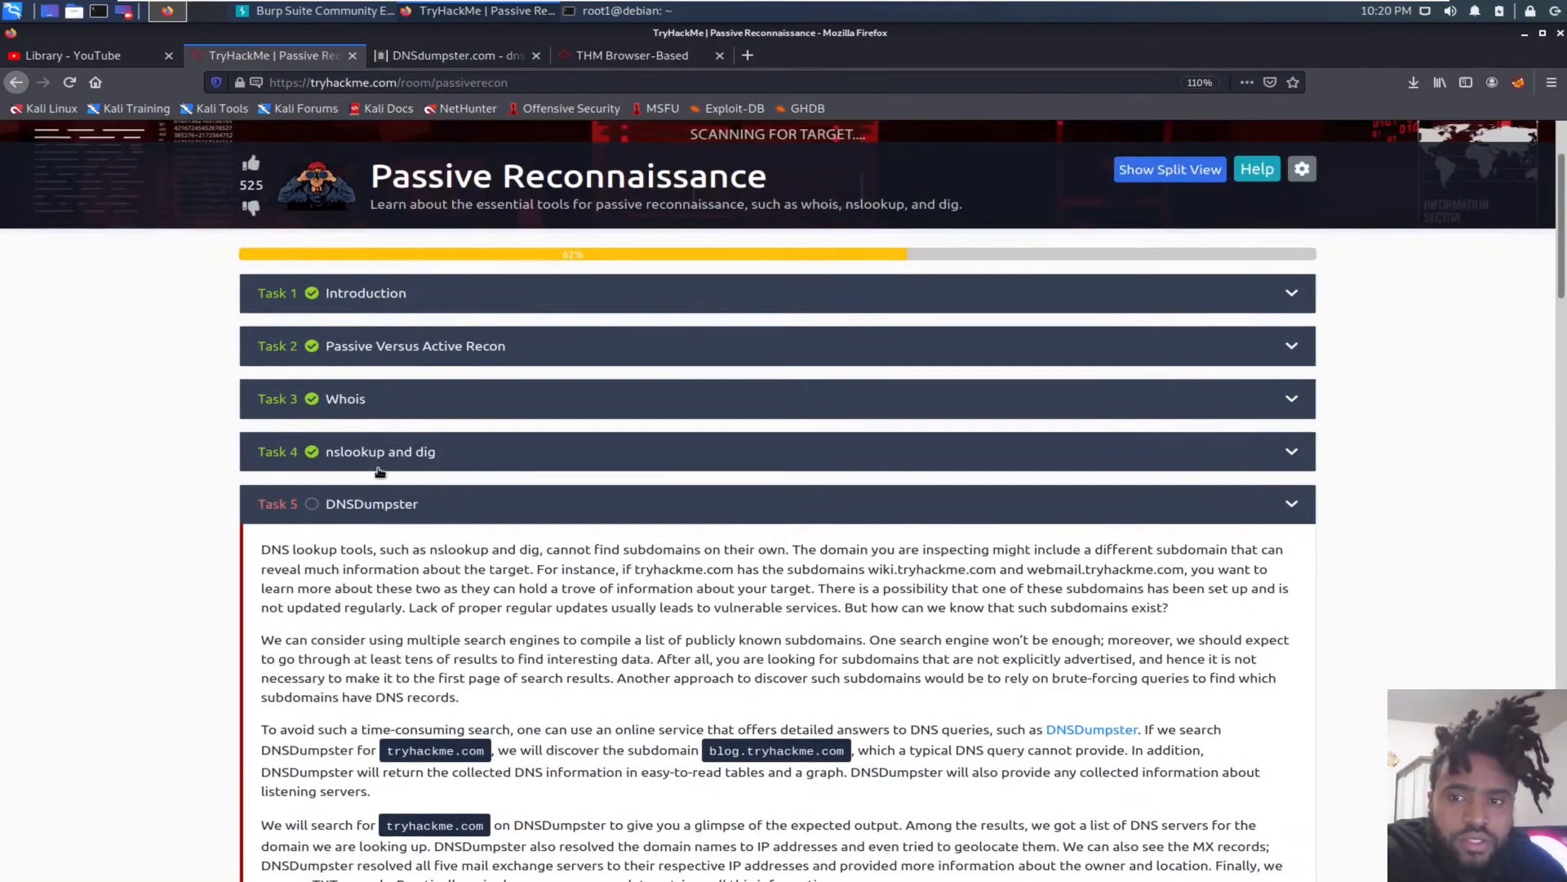
pyautogui.scroll(-3)
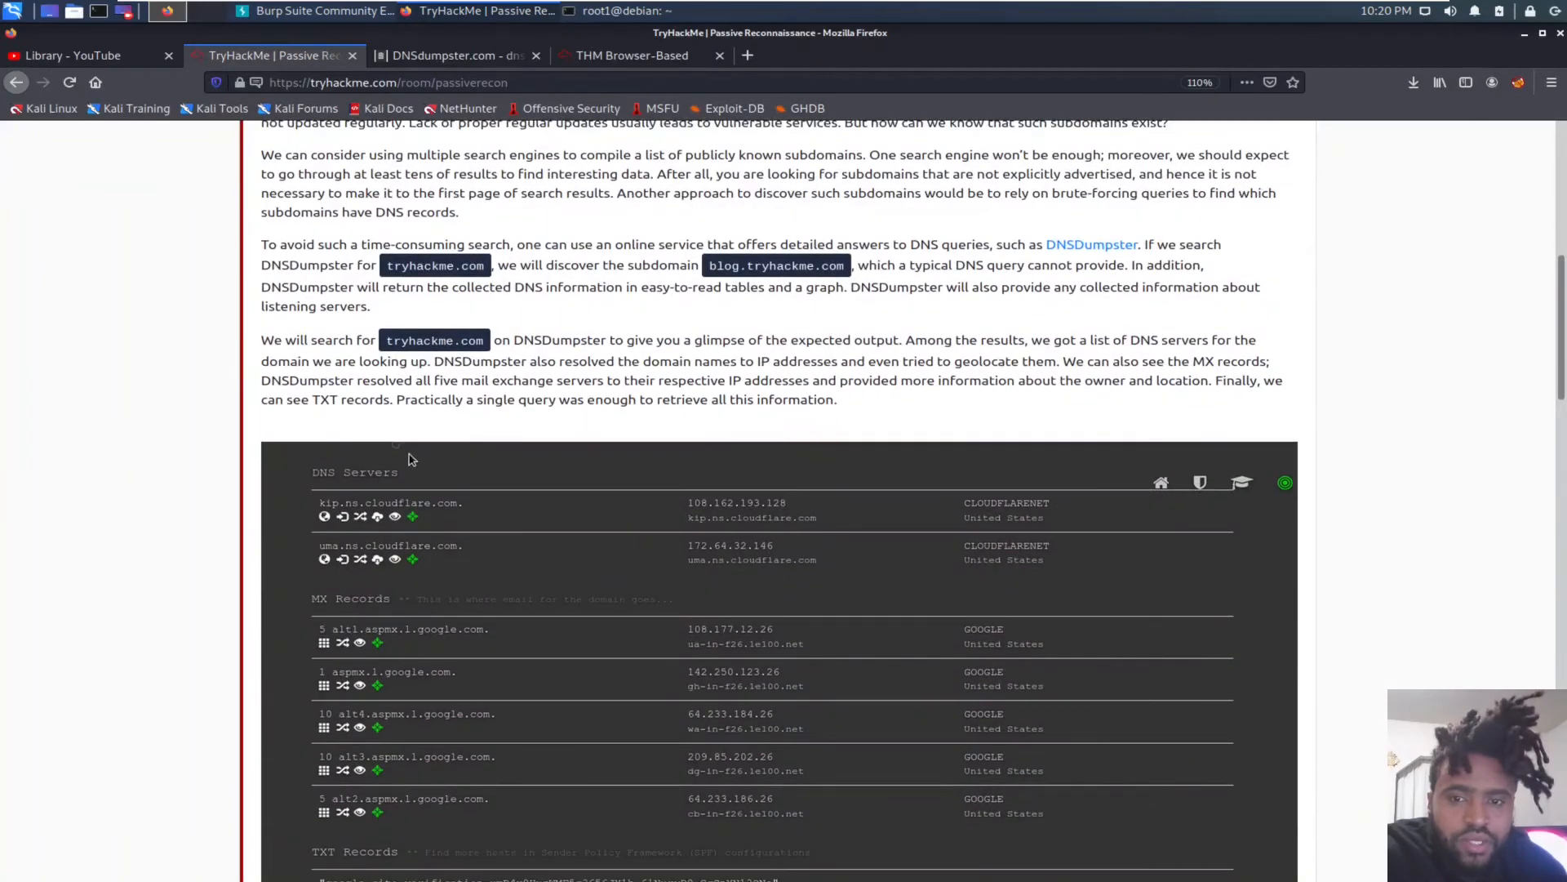
pyautogui.moveTo(471, 419)
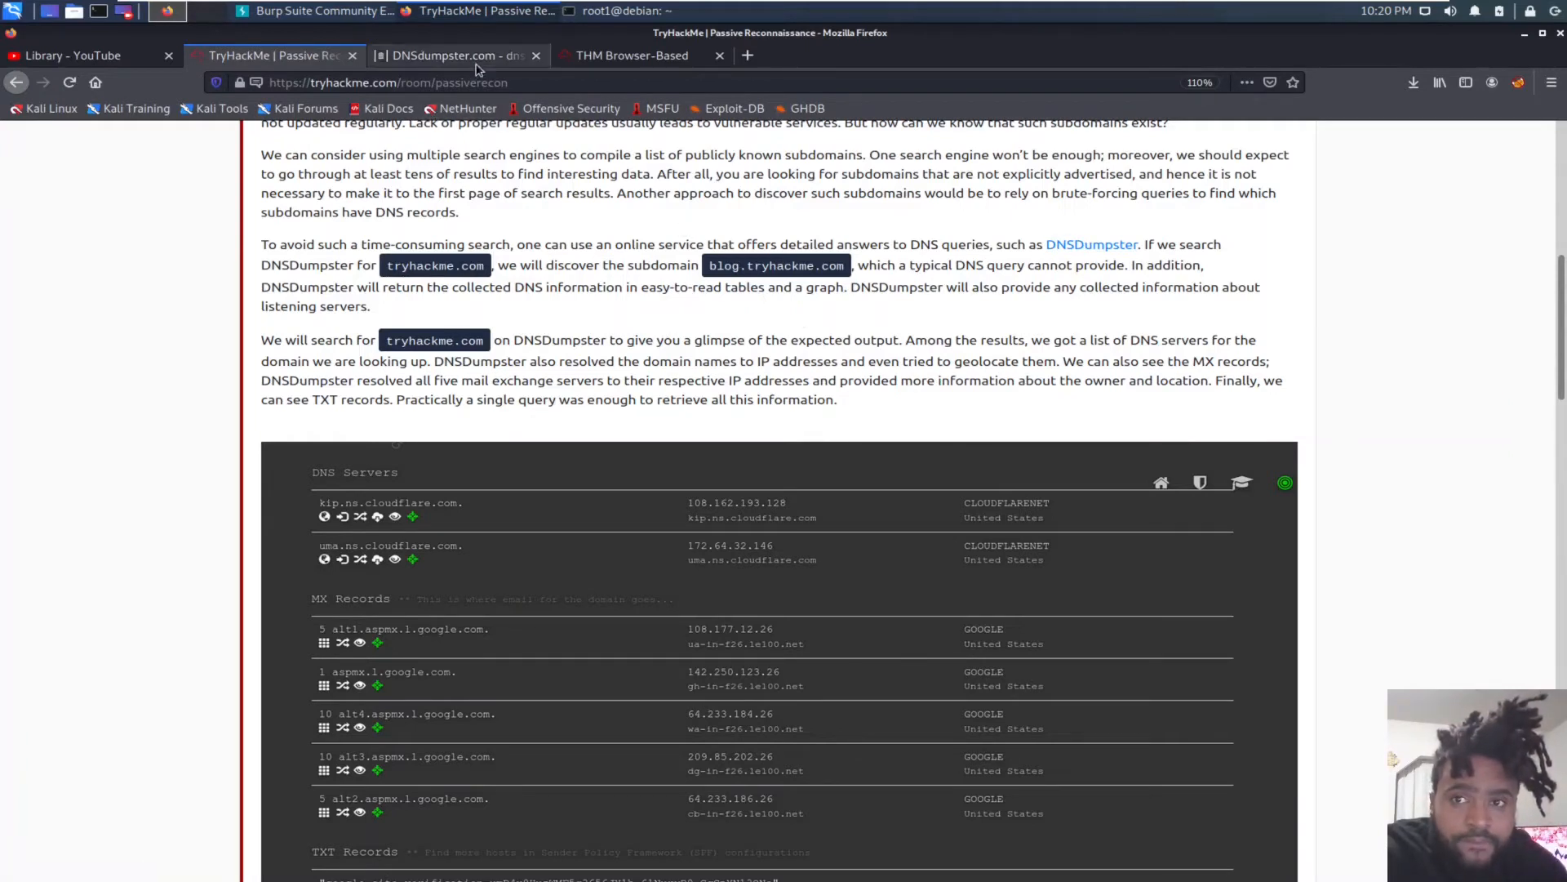
# Step: Search DNSDumpster for tryhackme to retrieve its DNS records
pyautogui.click(451, 55)
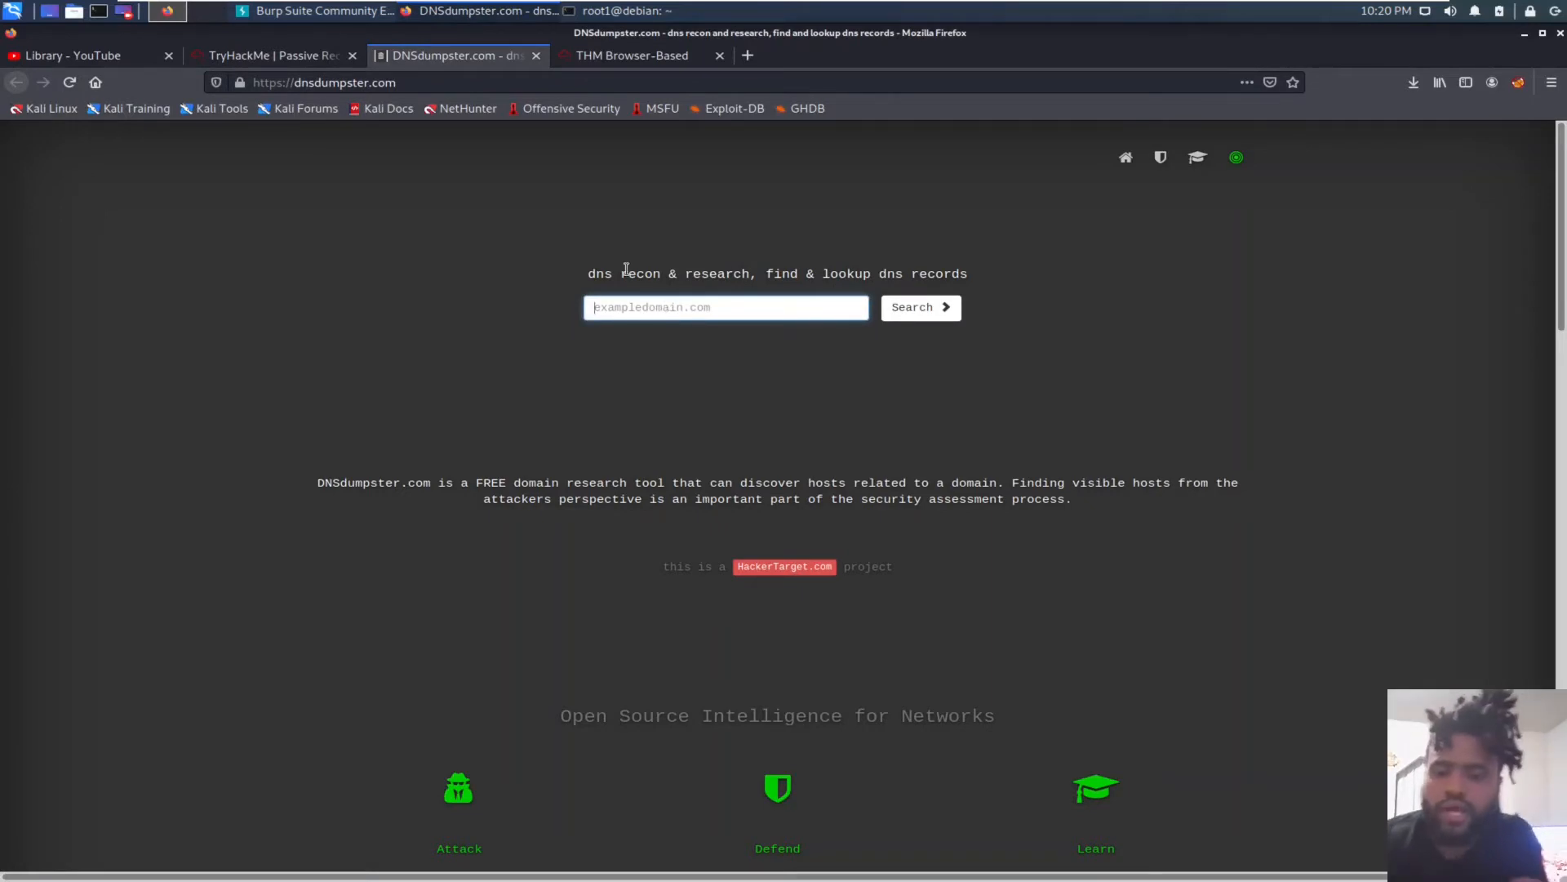
pyautogui.write('tryhack')
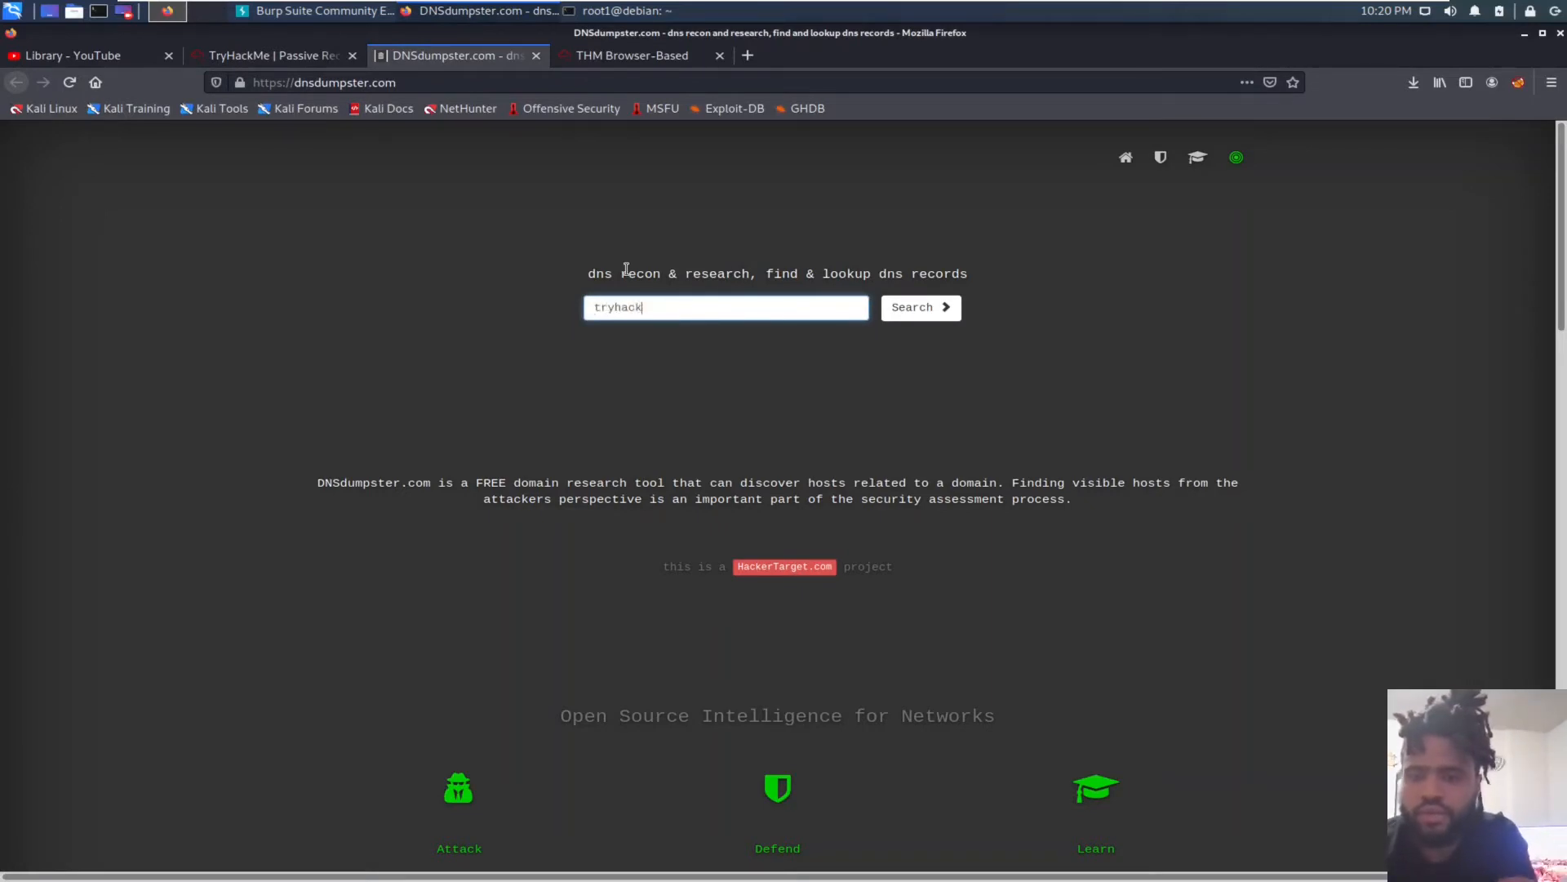
pyautogui.write('me')
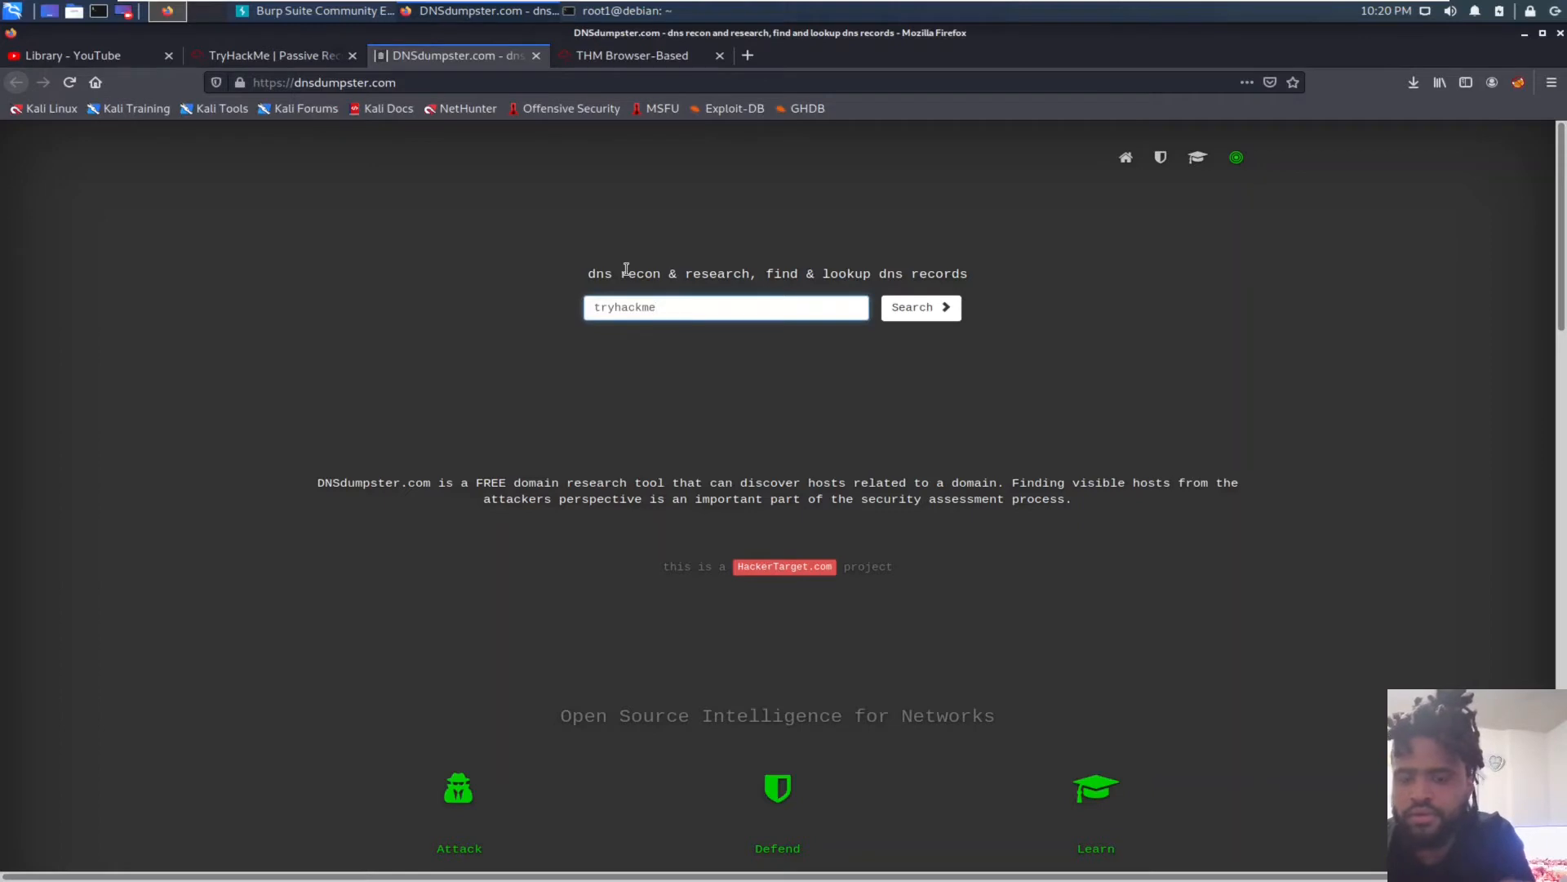
pyautogui.click(917, 307)
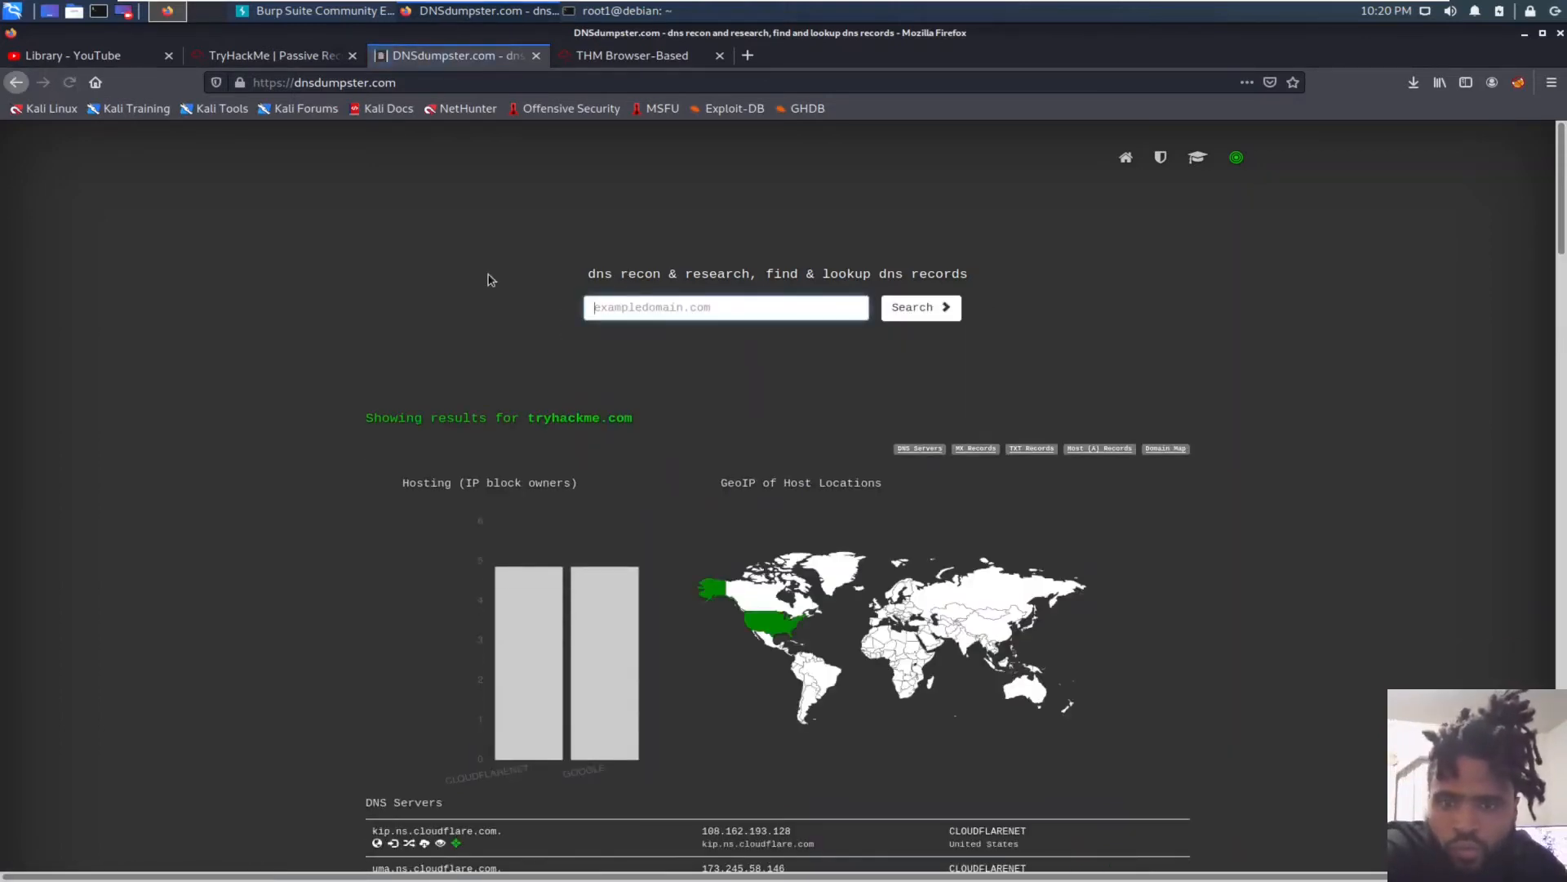
# Step: Scroll the results down to the Host Records showing remote.tryhackme.com
pyautogui.scroll(-3)
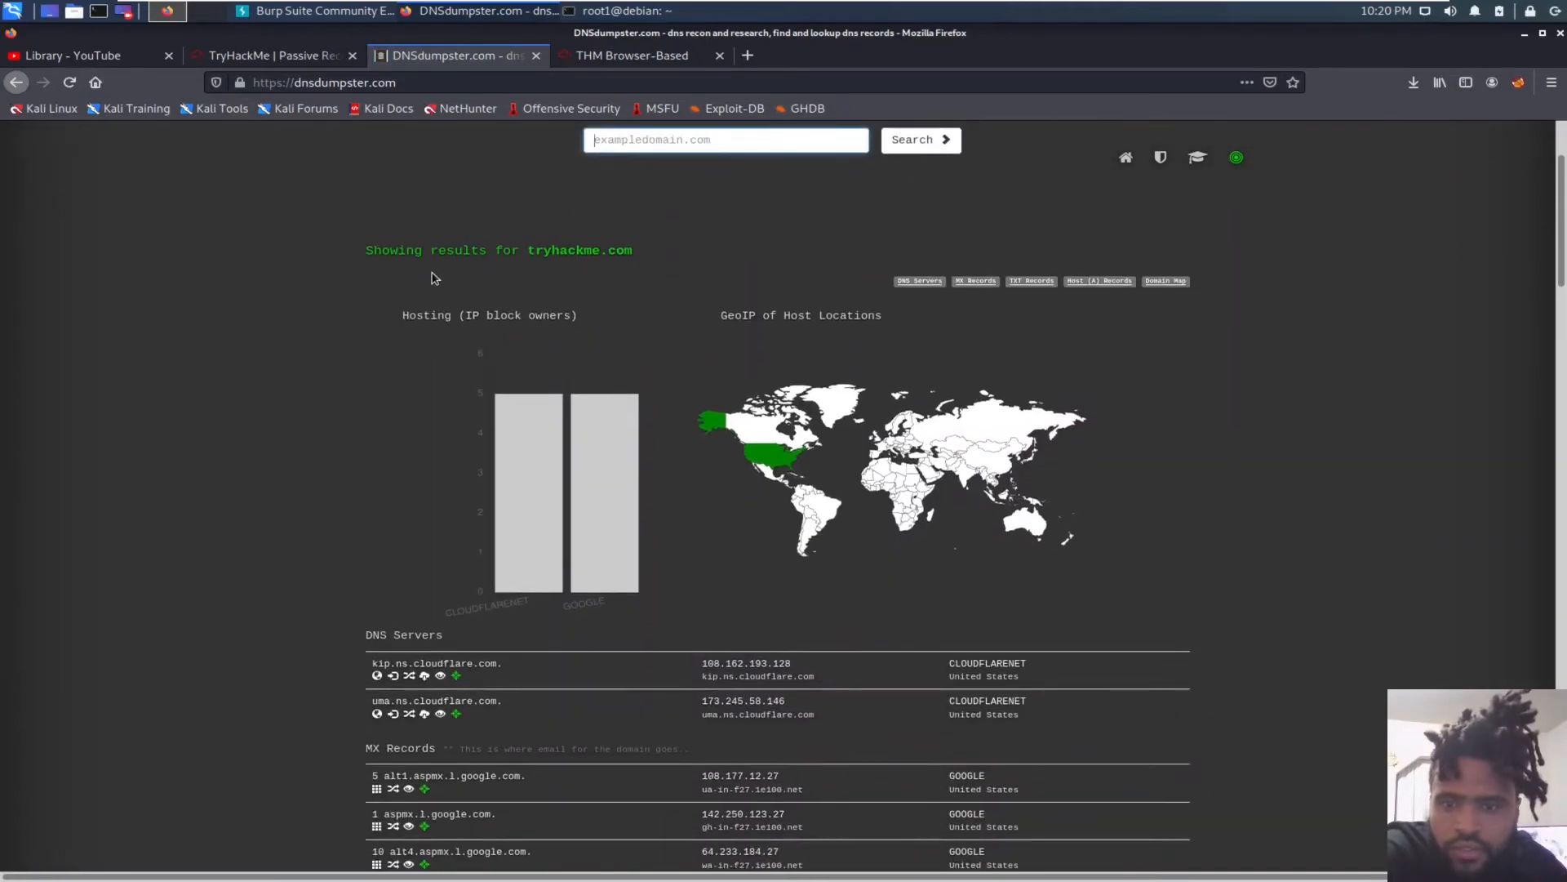
pyautogui.scroll(-3)
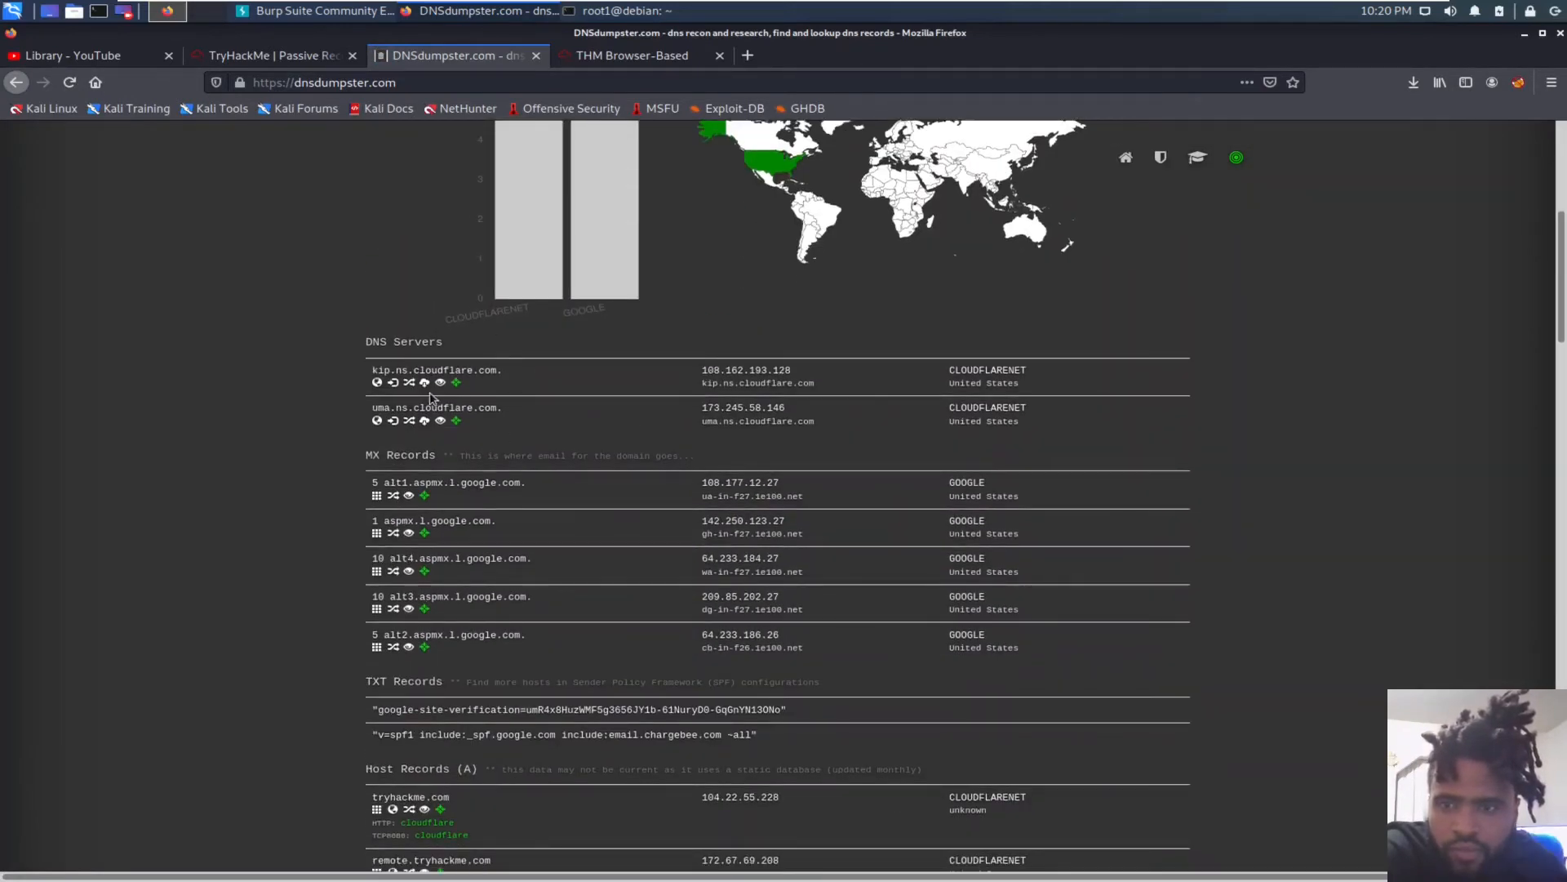
pyautogui.scroll(-3)
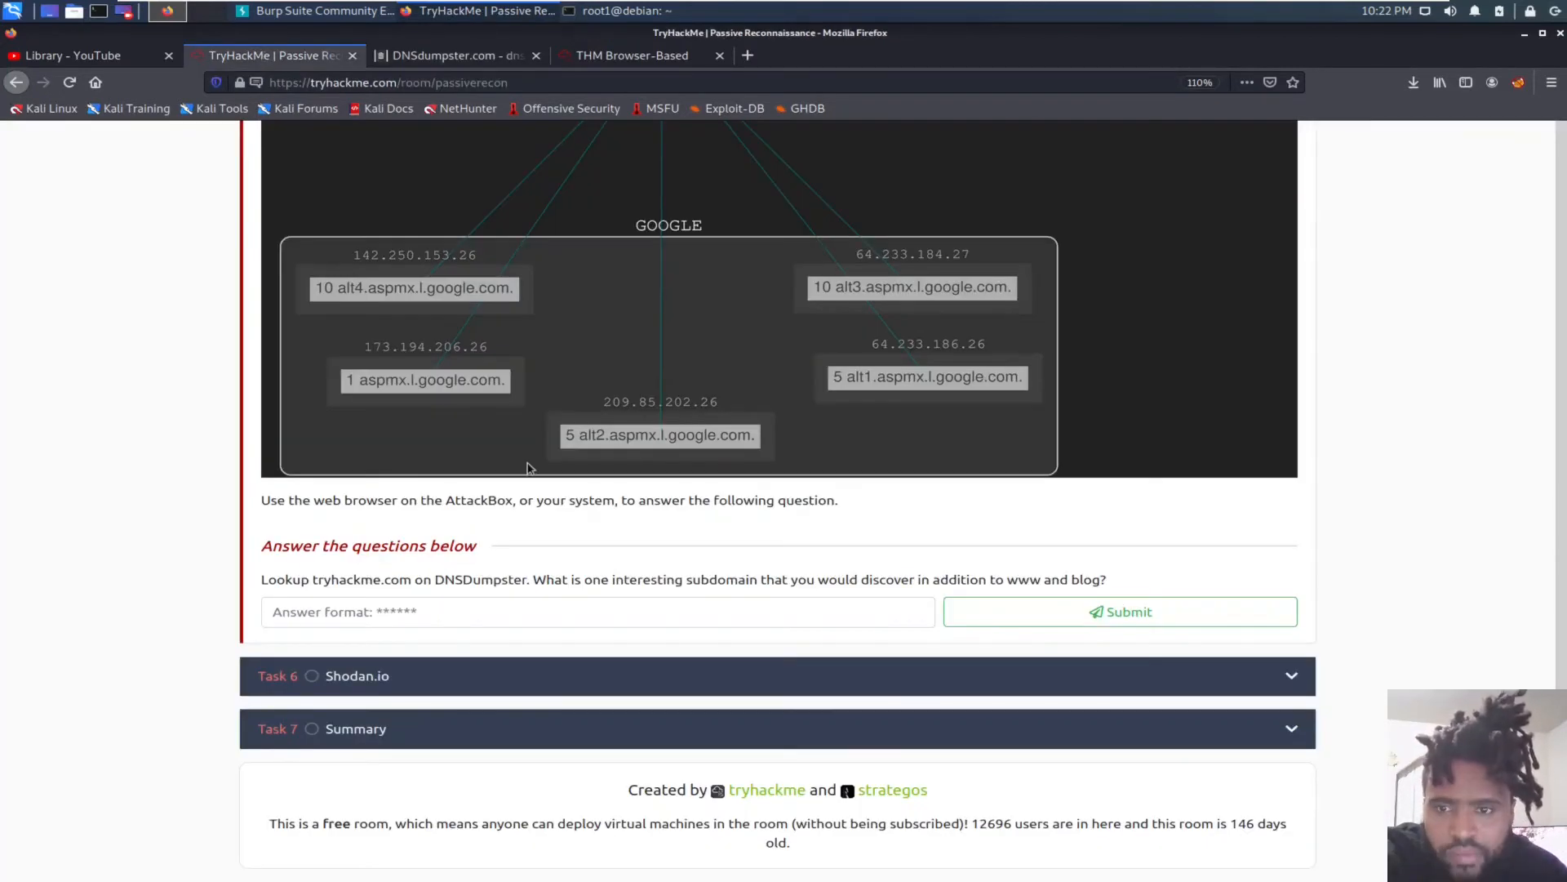
# Step: Answer the Task 5 subdomain question with 'remote' and submit it
pyautogui.click(597, 612)
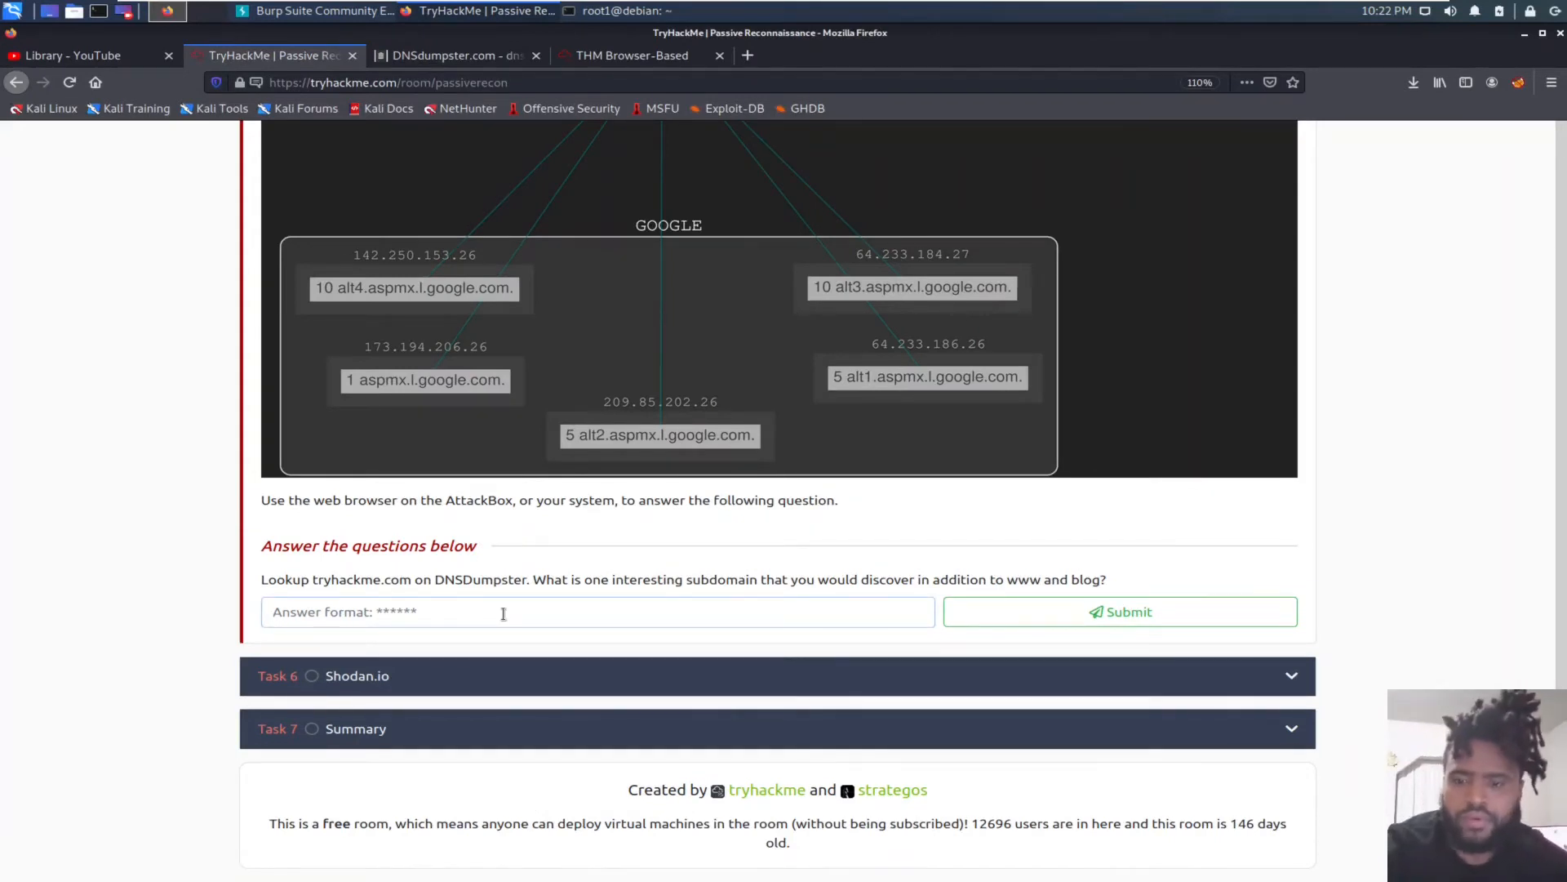
pyautogui.write('remot')
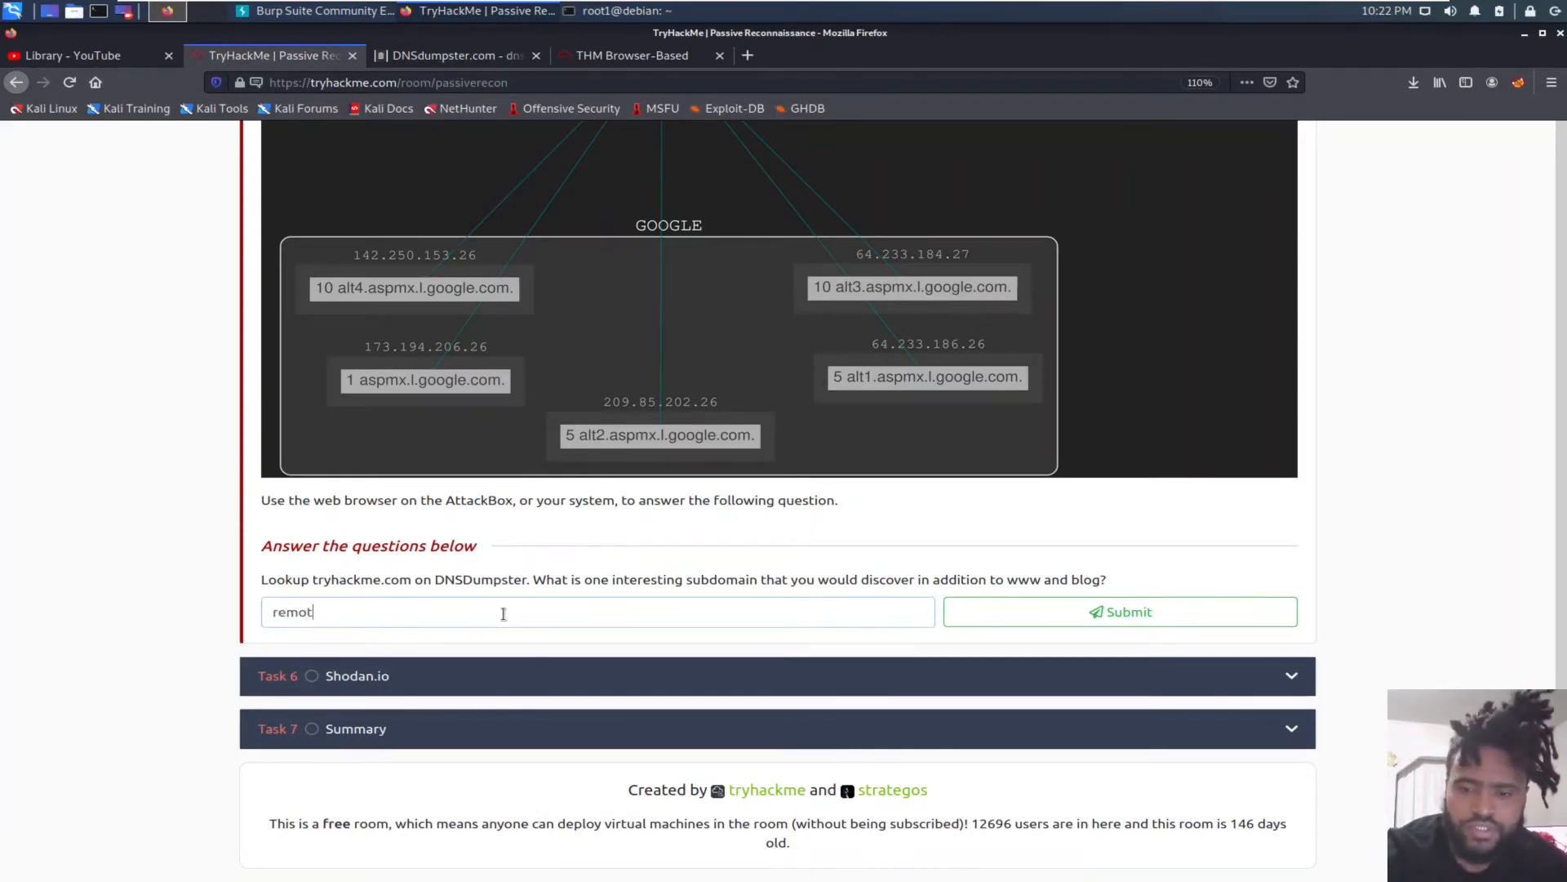
pyautogui.click(1121, 612)
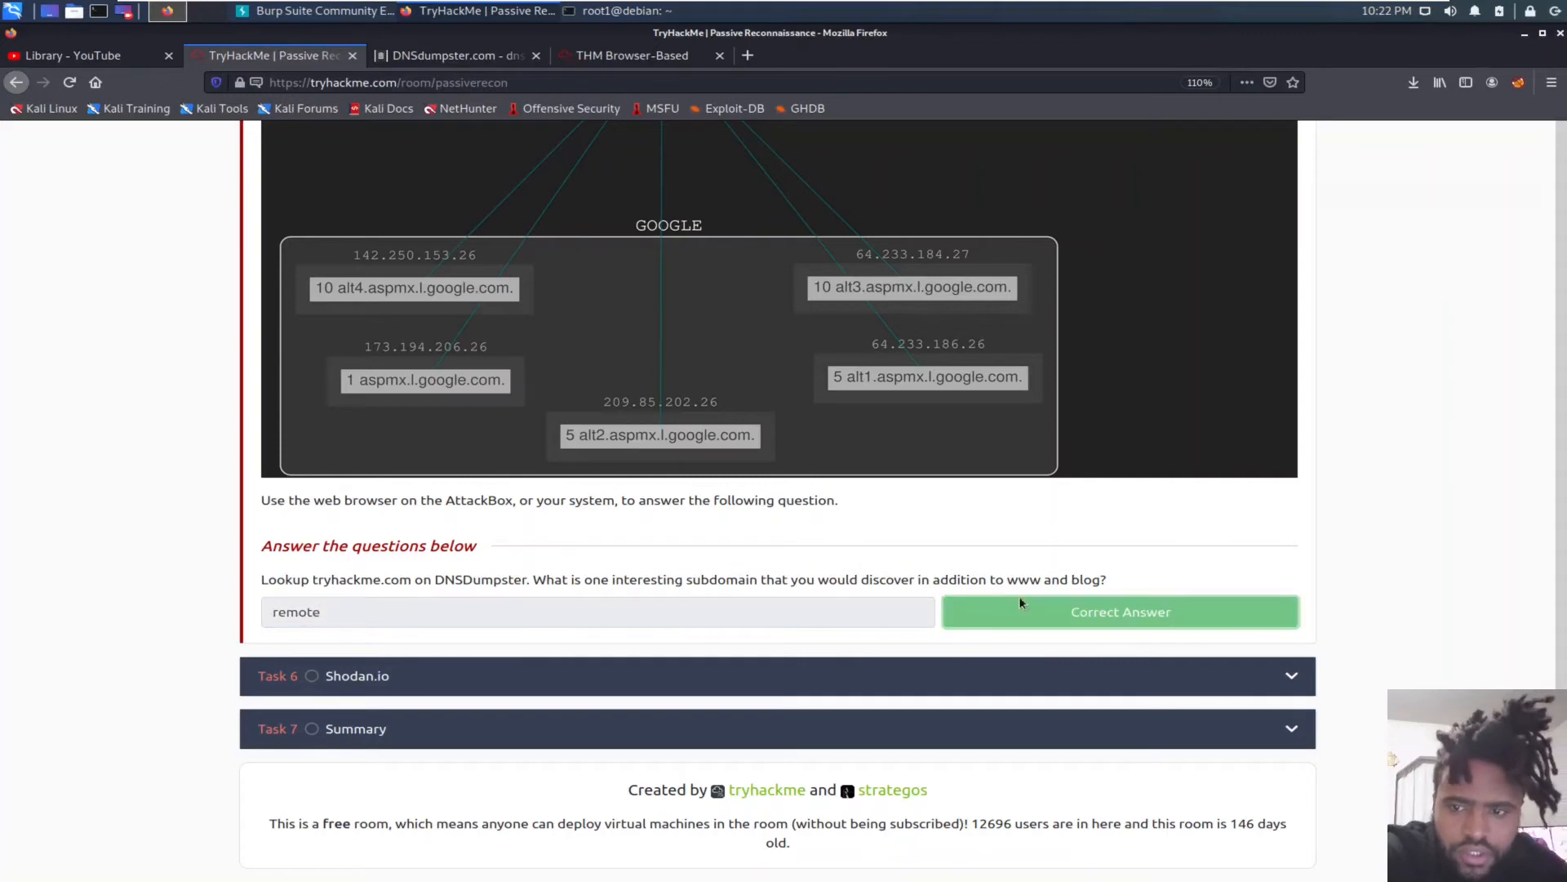
pyautogui.click(1119, 610)
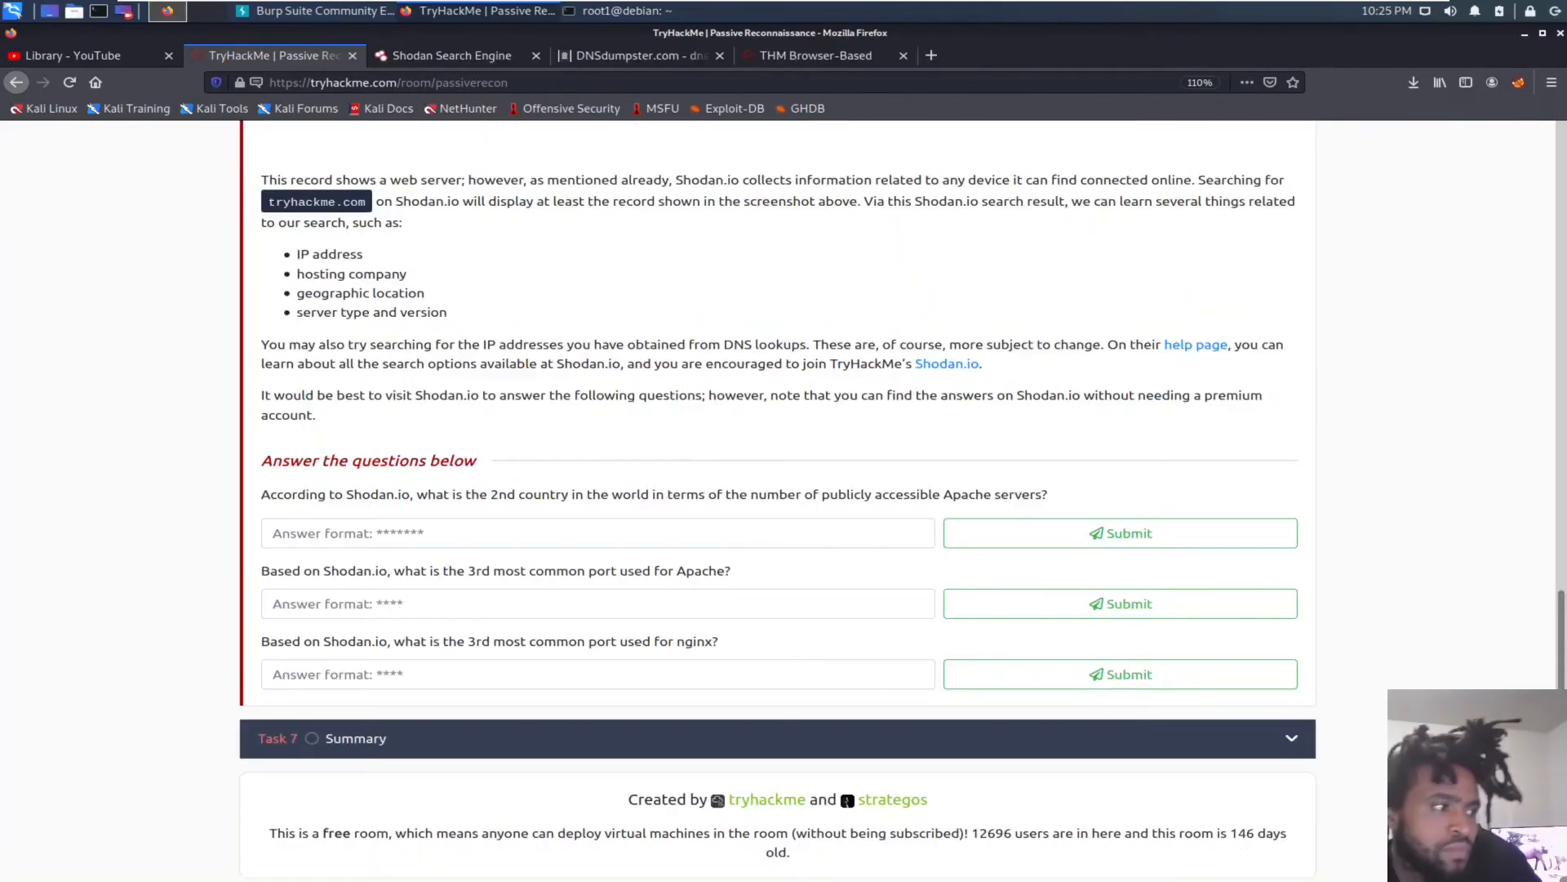
pyautogui.moveTo(222, 417)
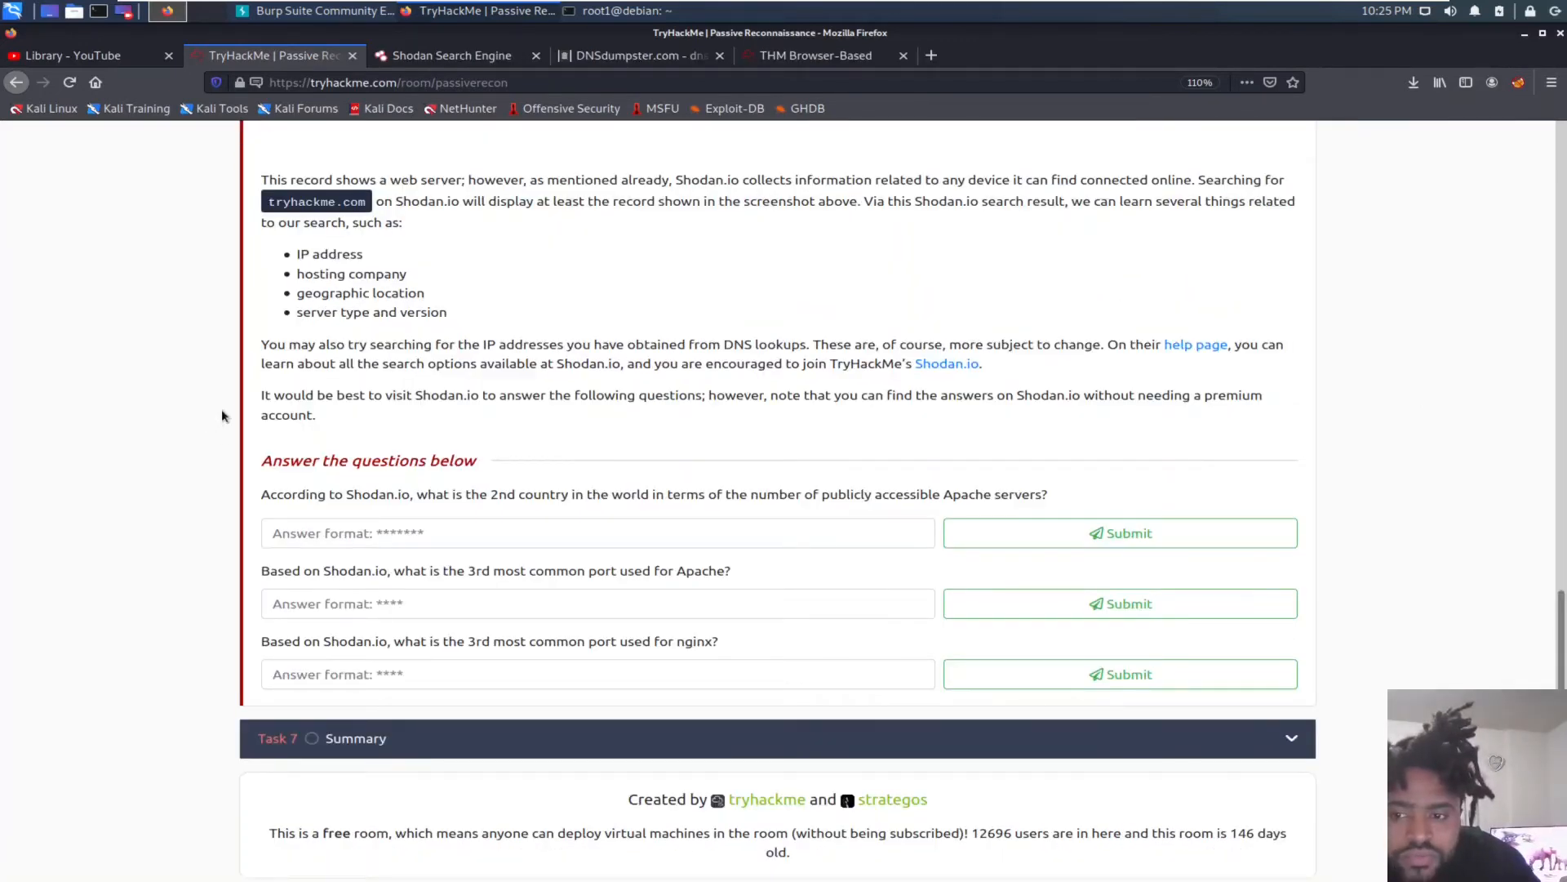
pyautogui.moveTo(282, 468)
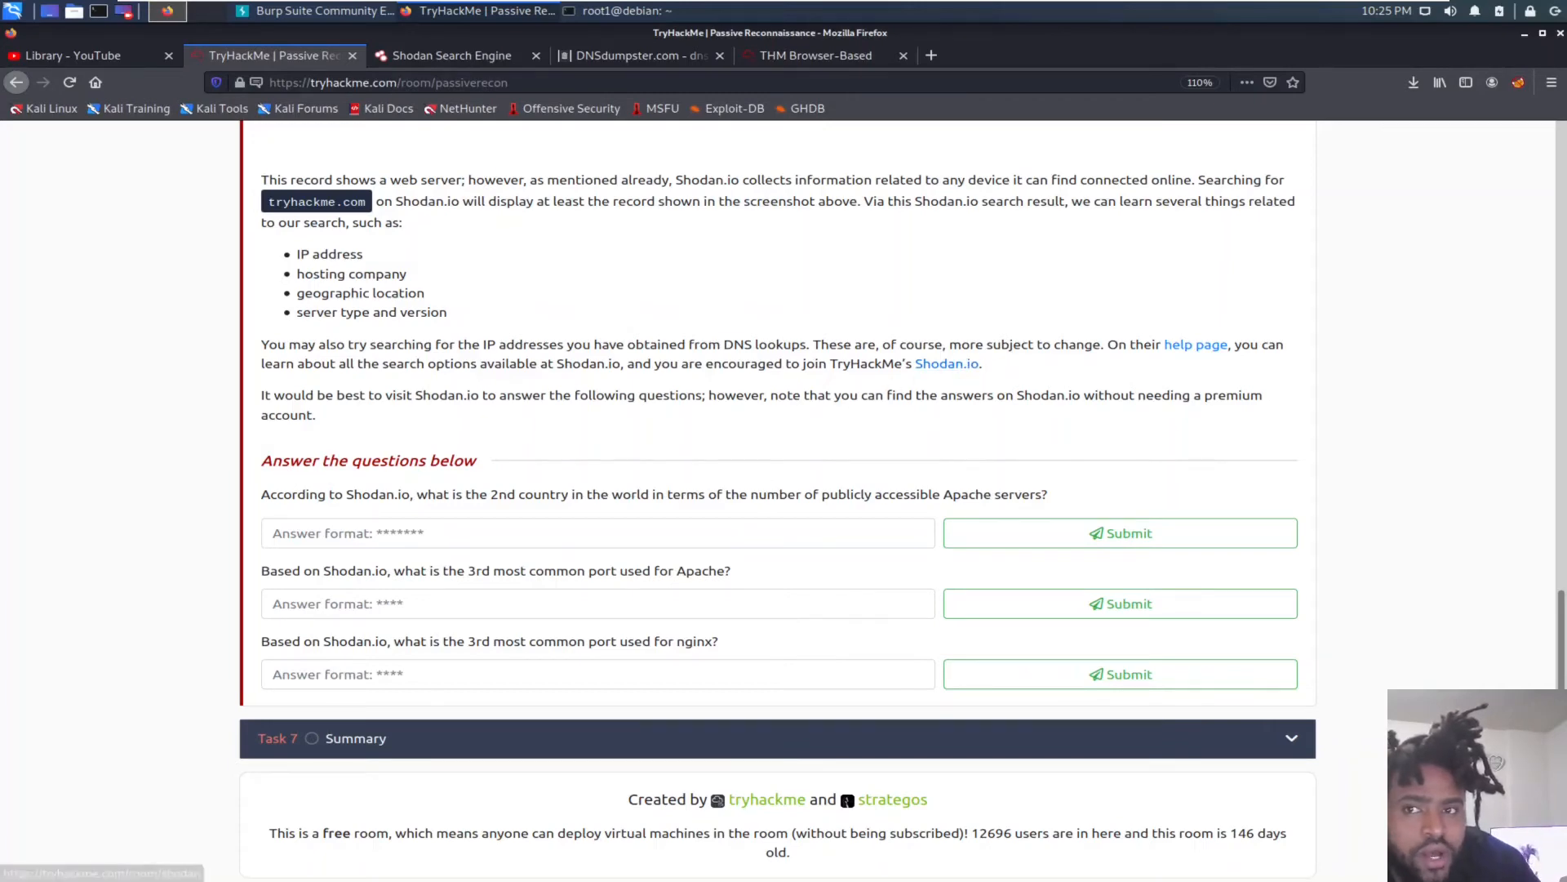
pyautogui.click(451, 55)
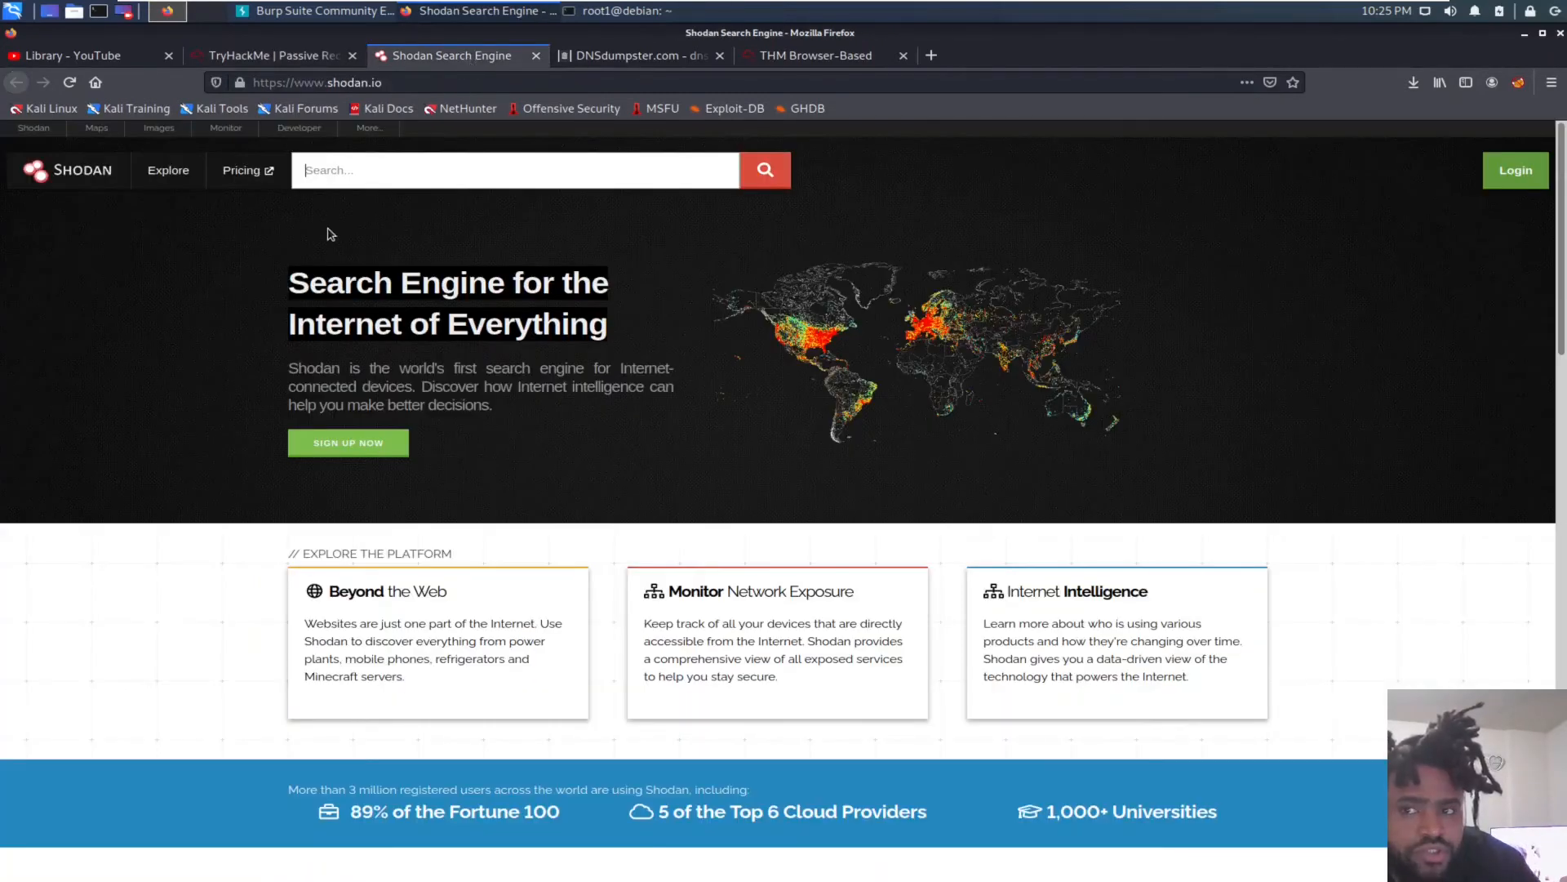
pyautogui.scroll(-3)
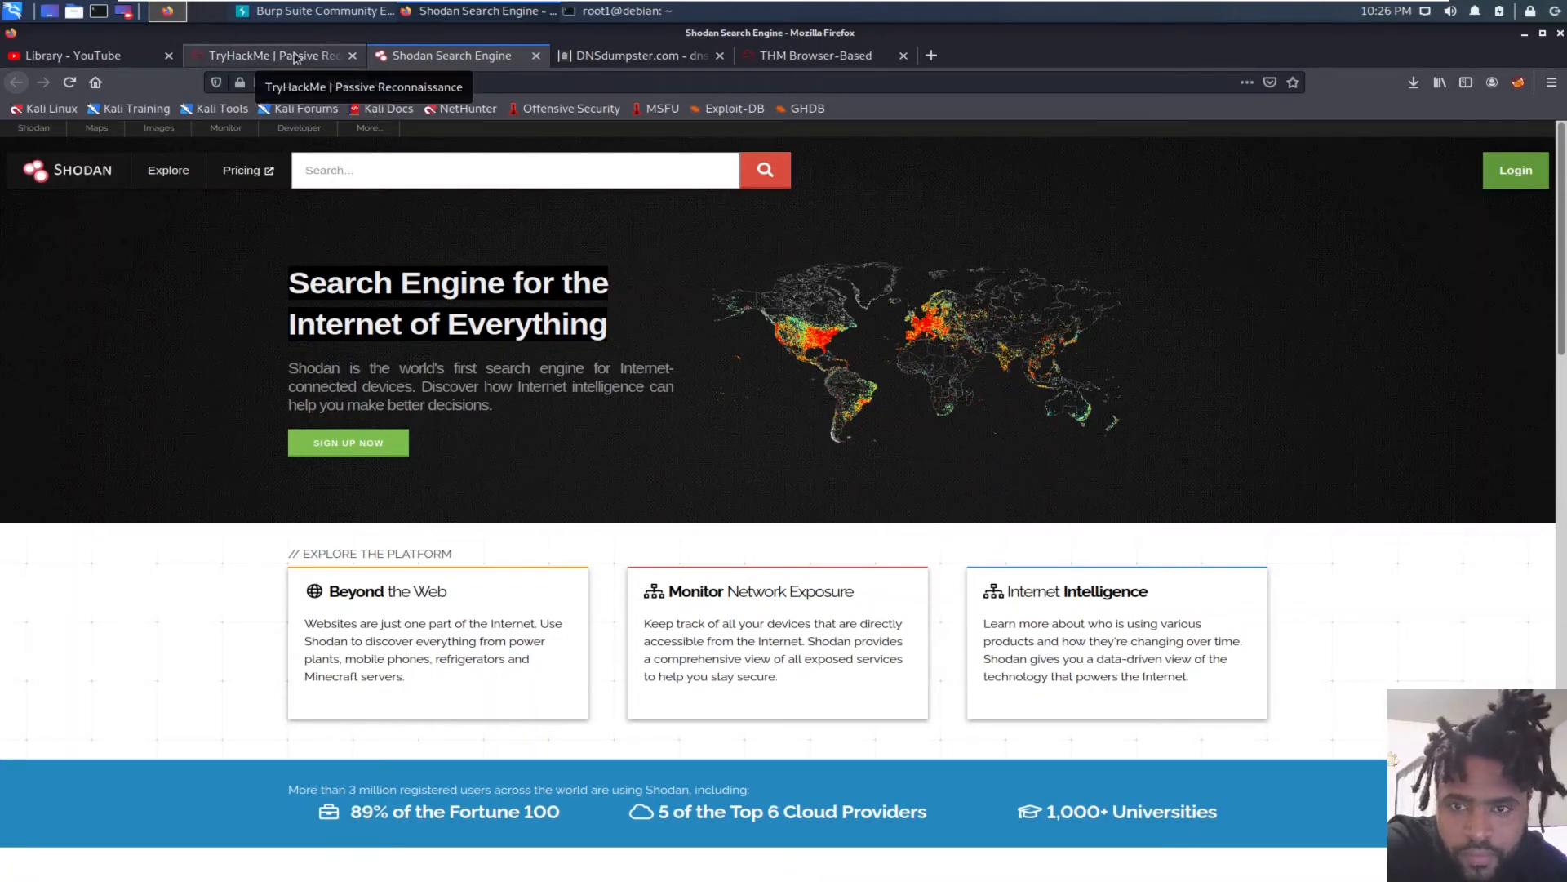
pyautogui.click(269, 55)
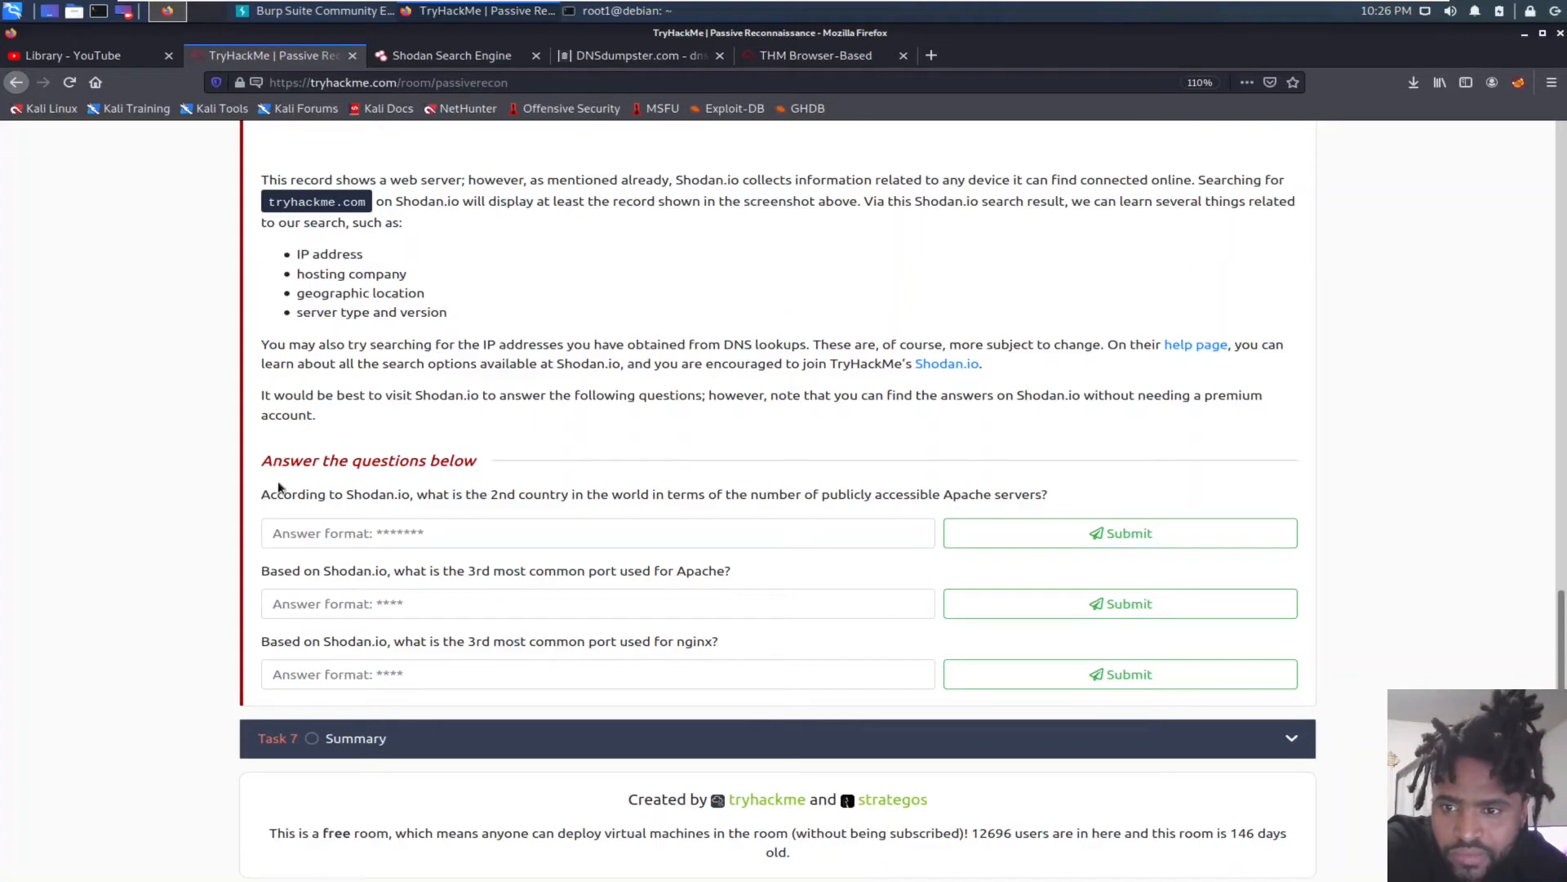
pyautogui.moveTo(208, 436)
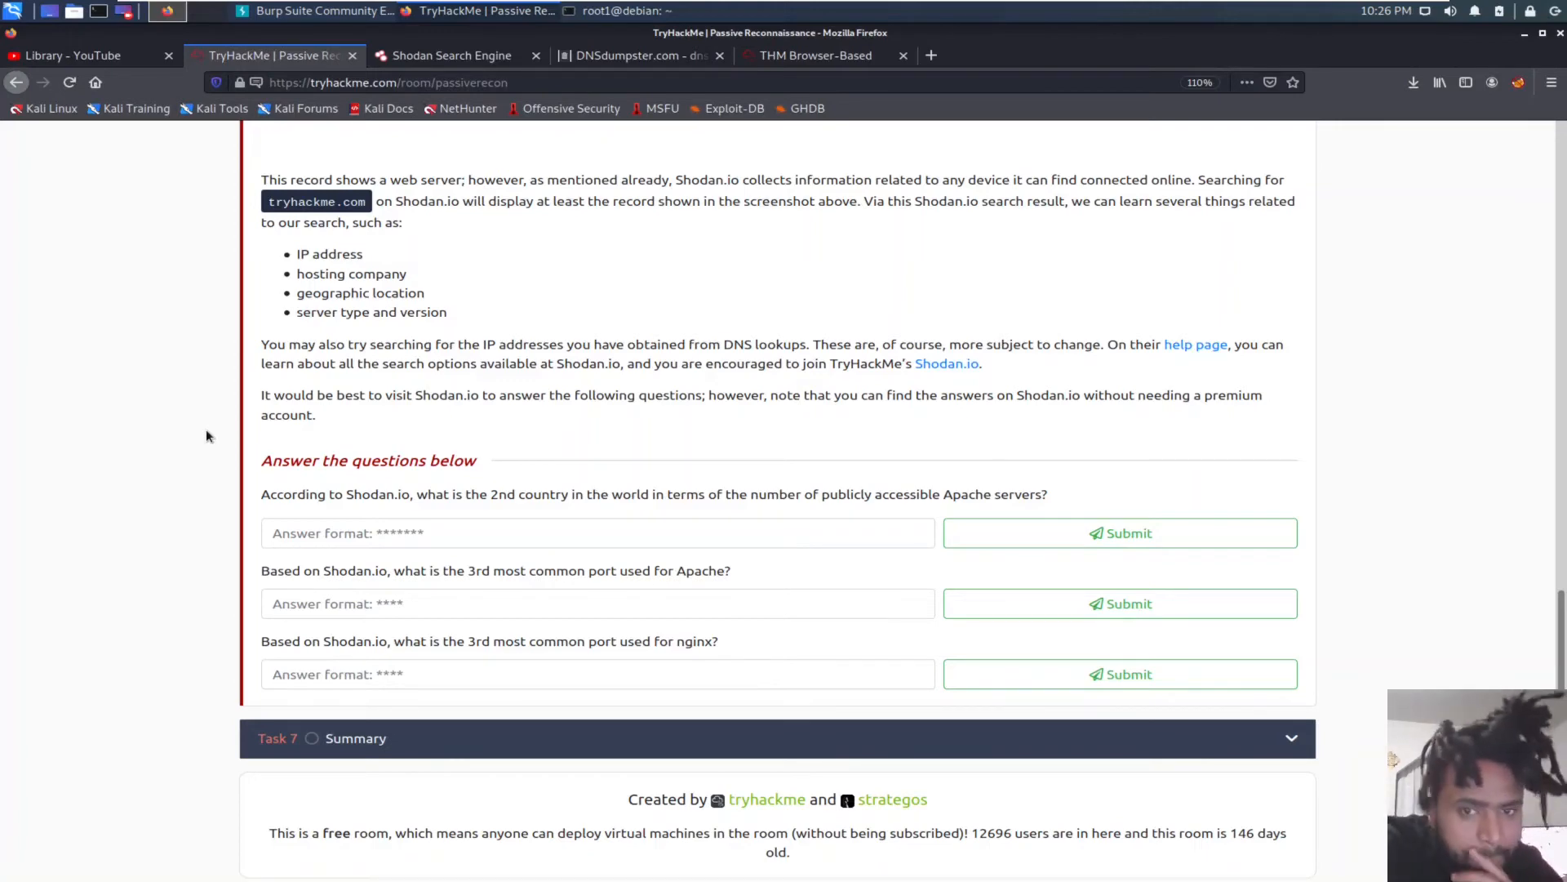
pyautogui.moveTo(421, 42)
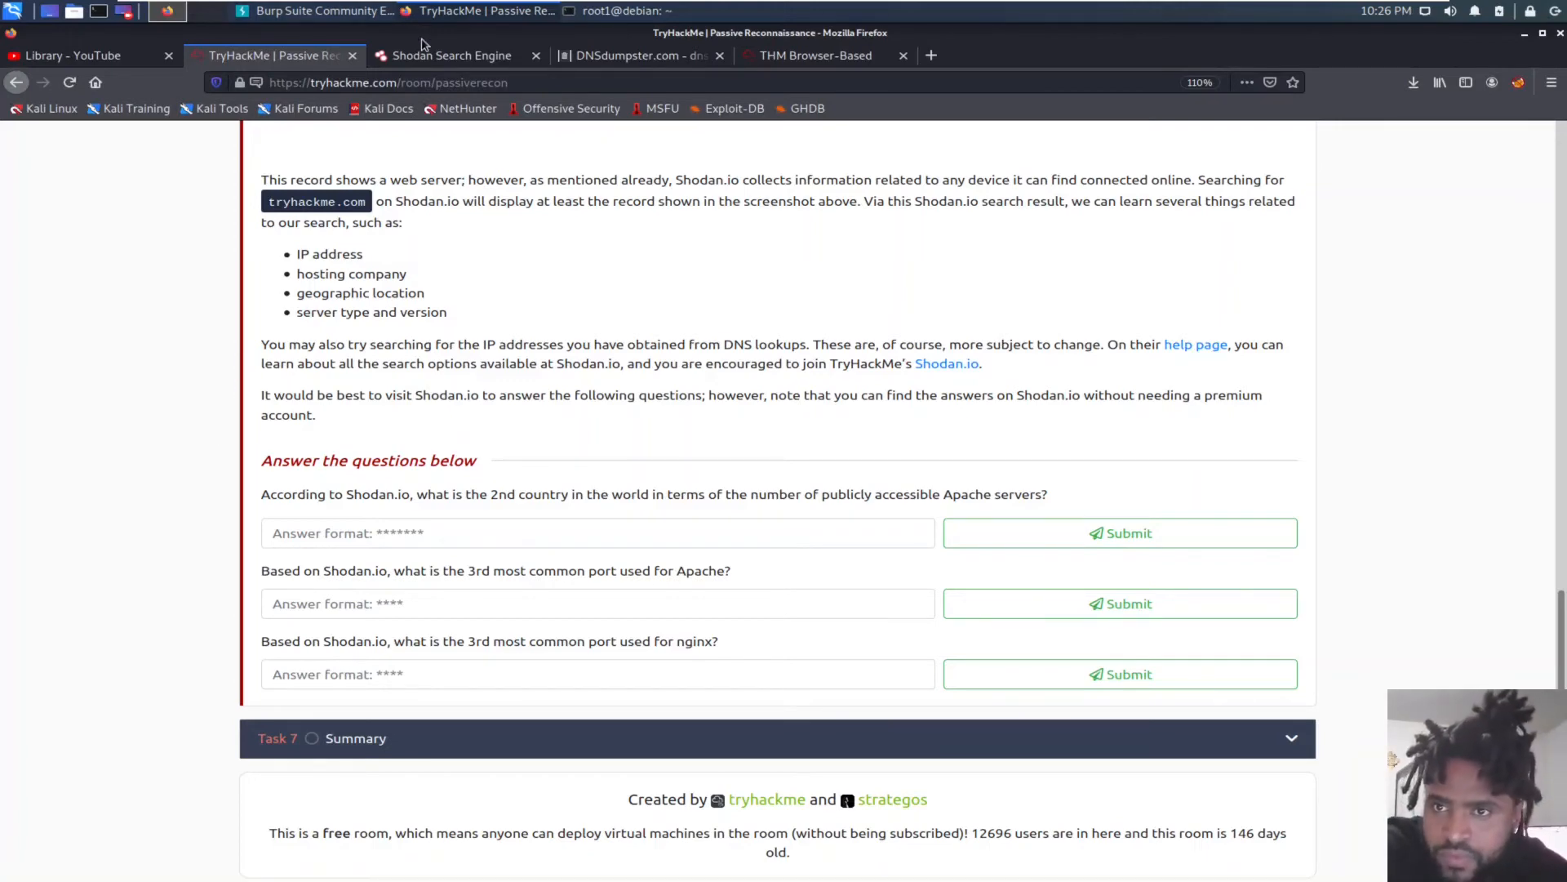
# Step: Switch to the Shodan tab and focus its search bar
pyautogui.click(451, 55)
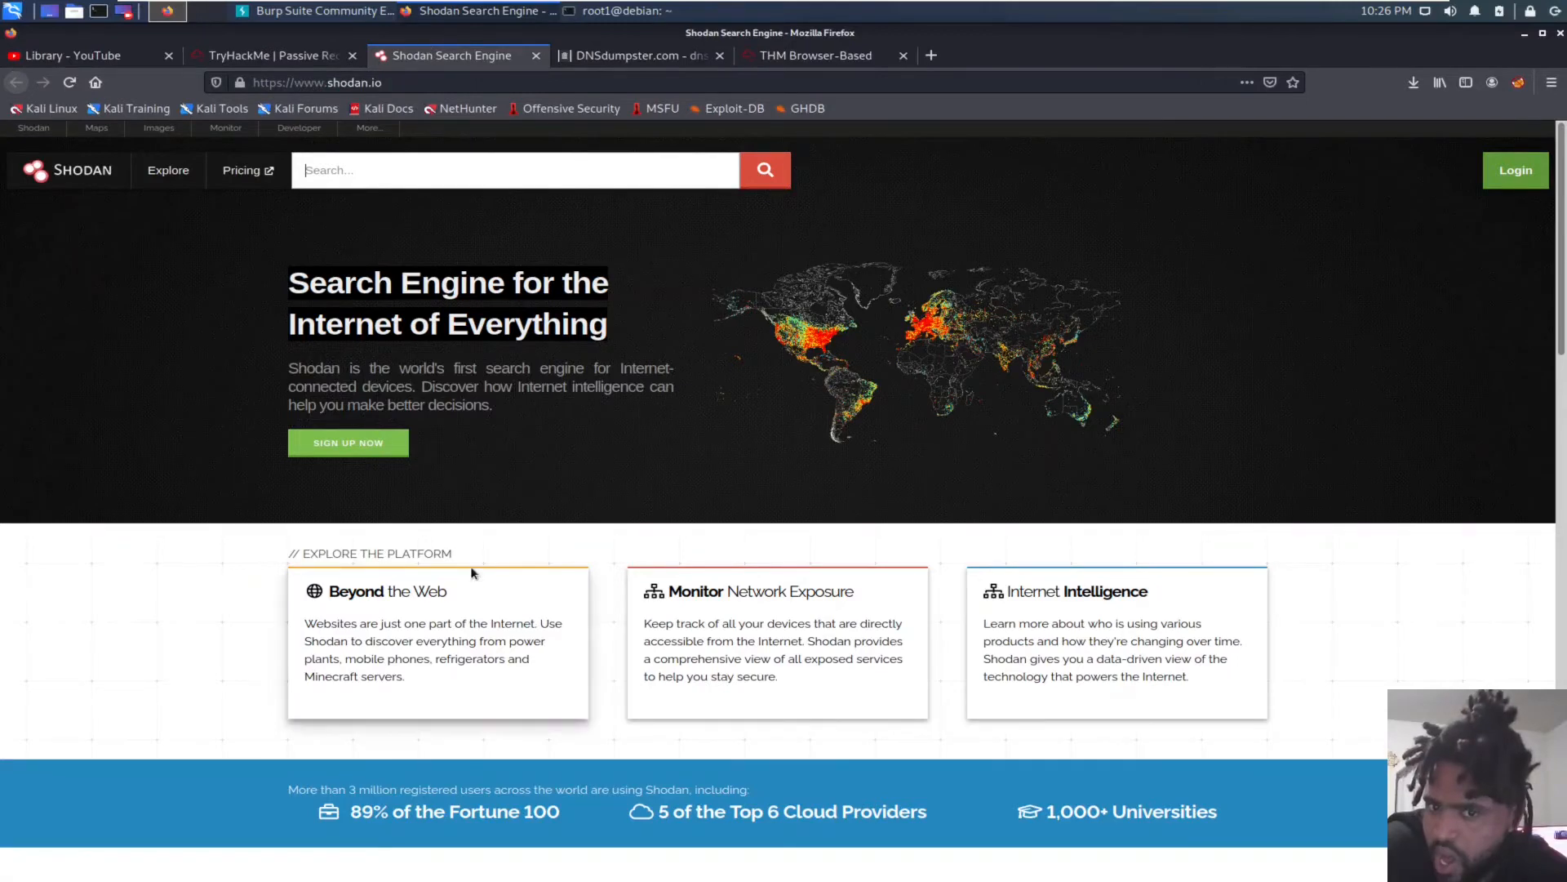
pyautogui.scroll(-3)
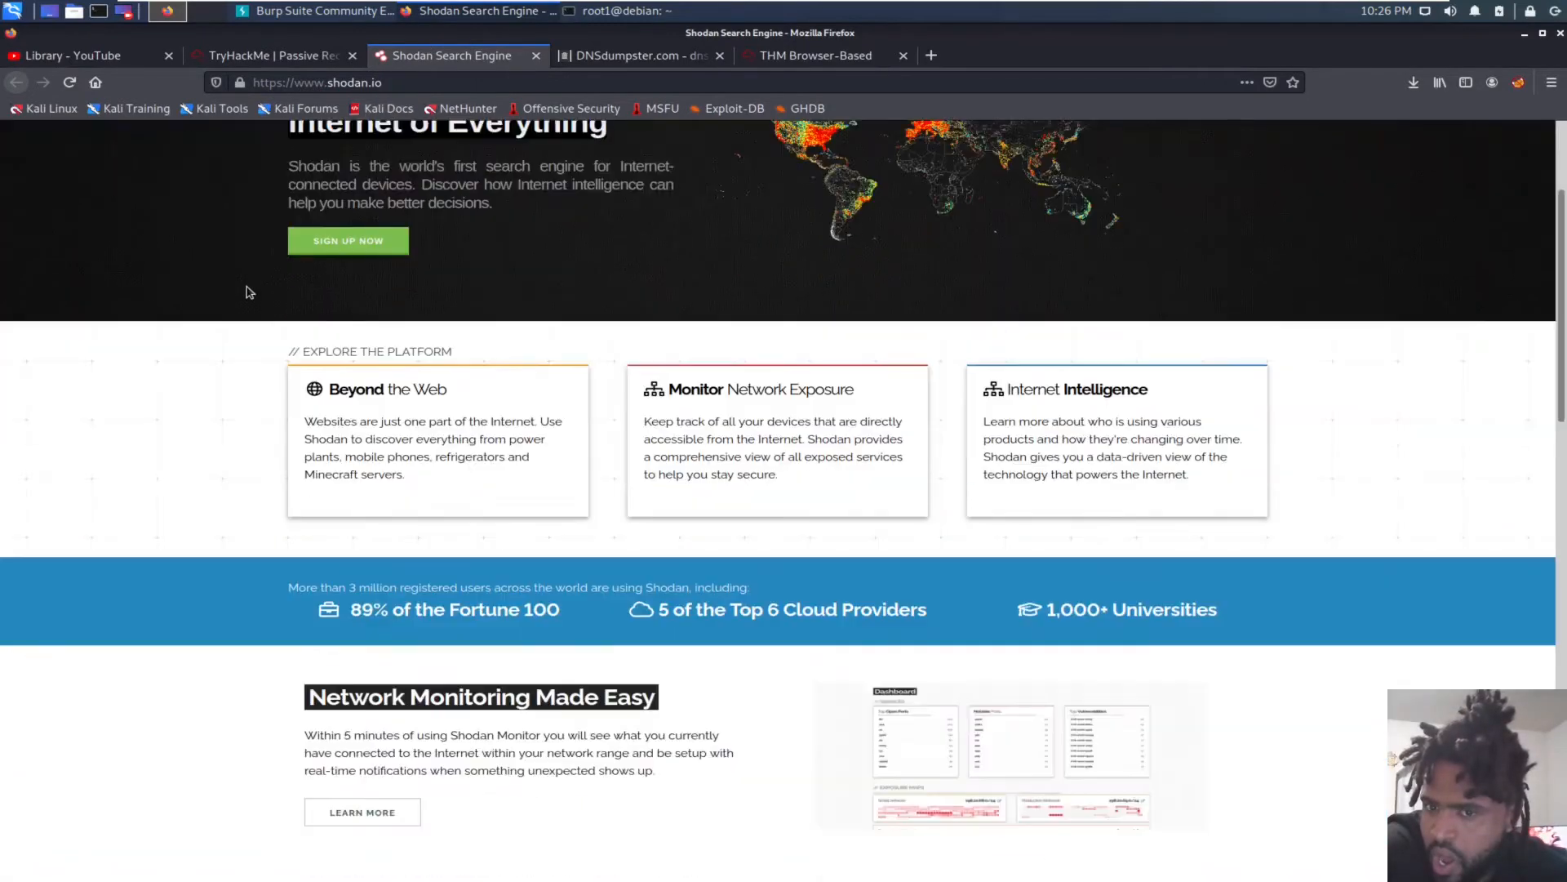
pyautogui.scroll(-3)
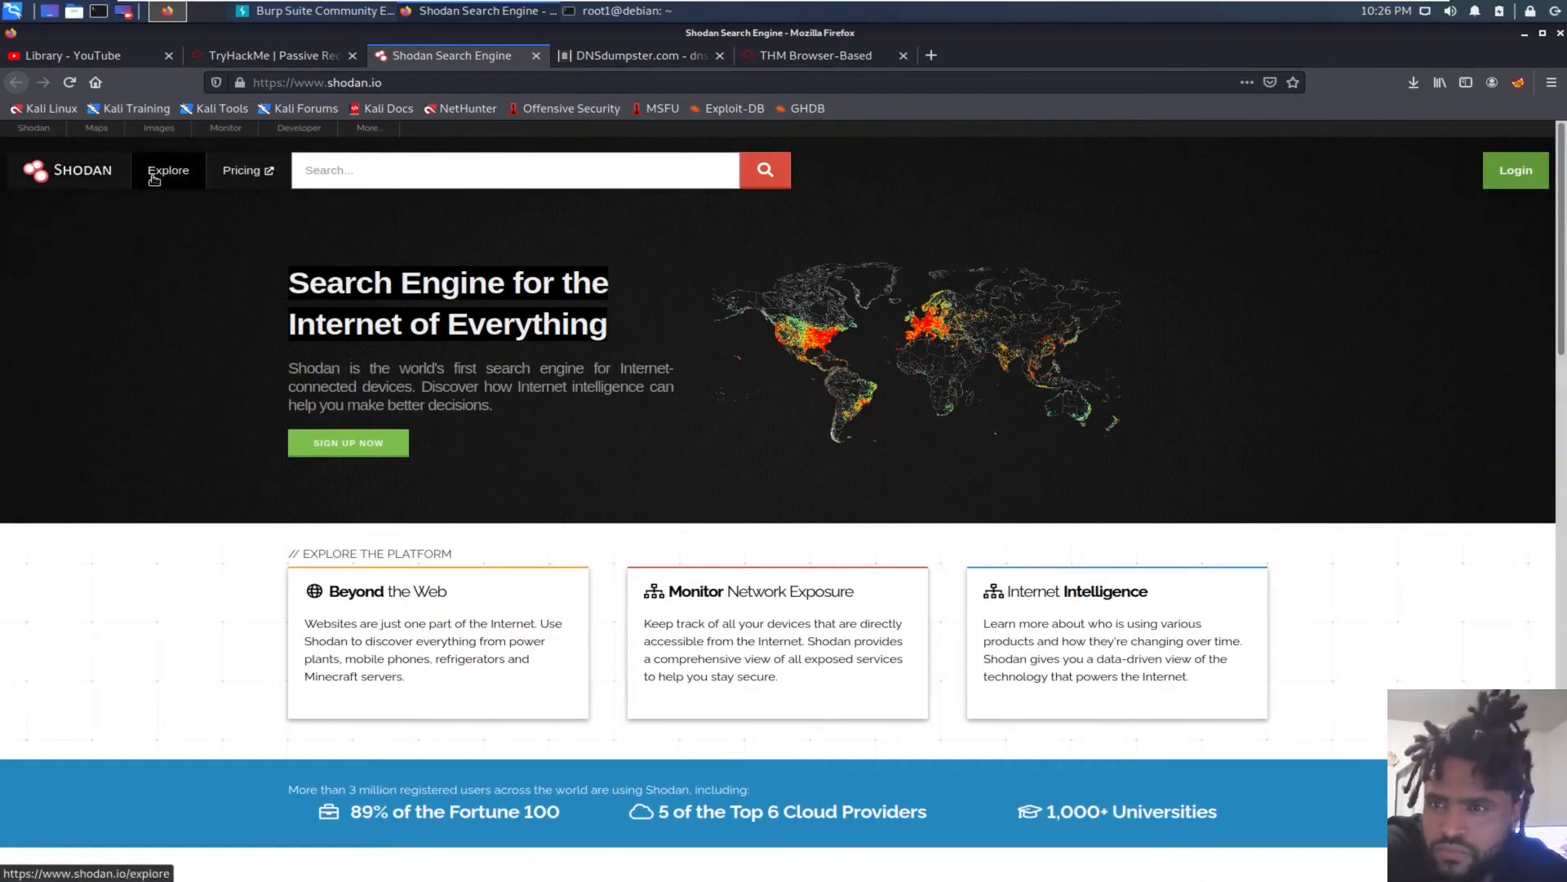
pyautogui.click(515, 168)
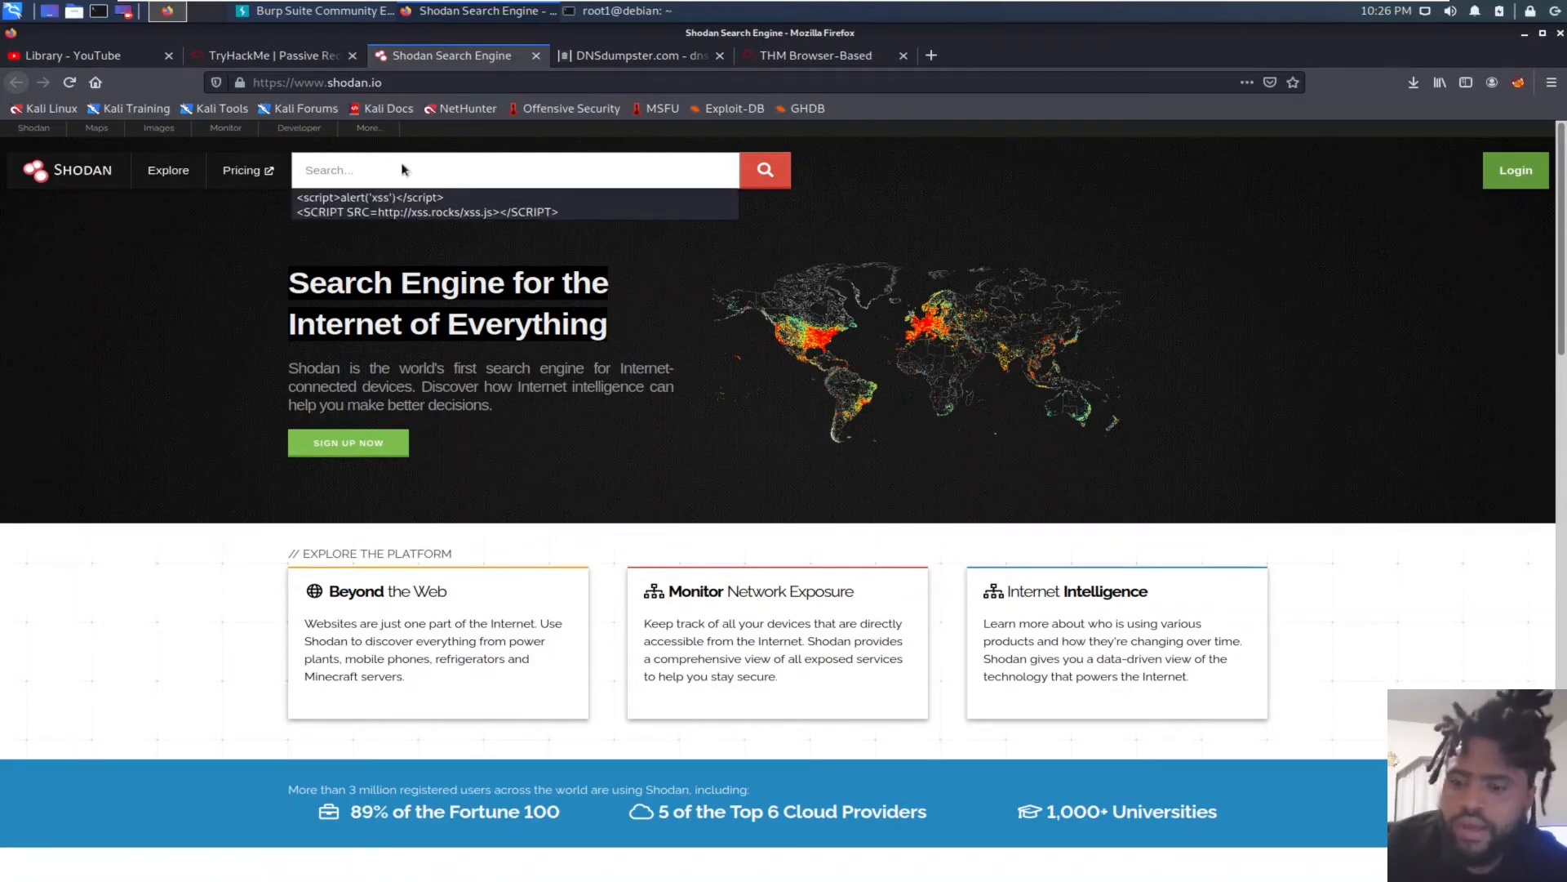
# Step: Search Shodan for 'apache servers' to show results with top countries and ports
pyautogui.write('apache s')
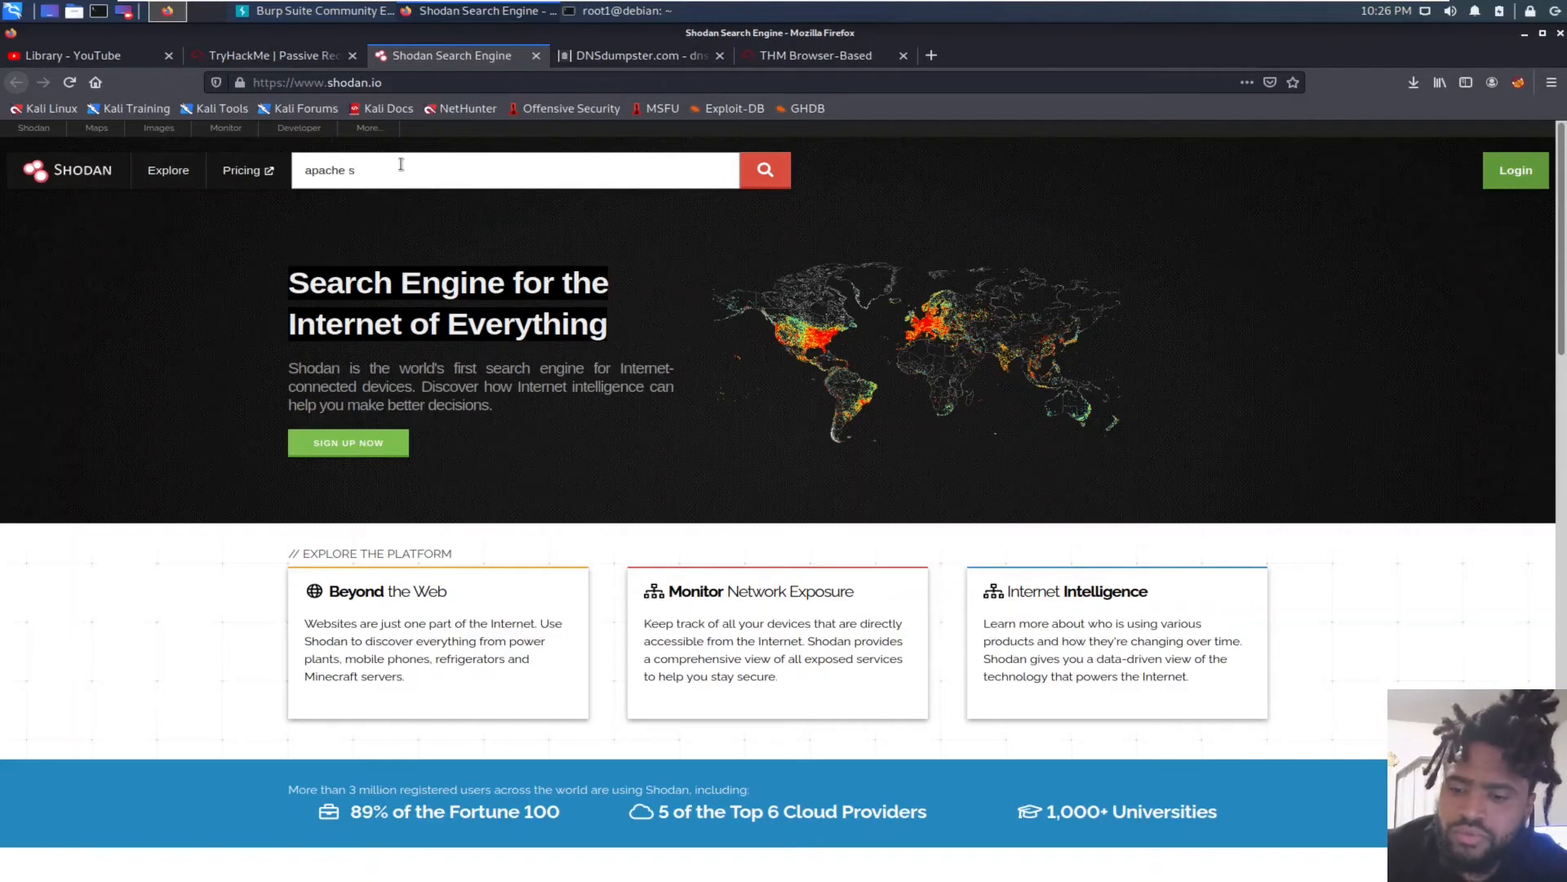
pyautogui.write('ervers')
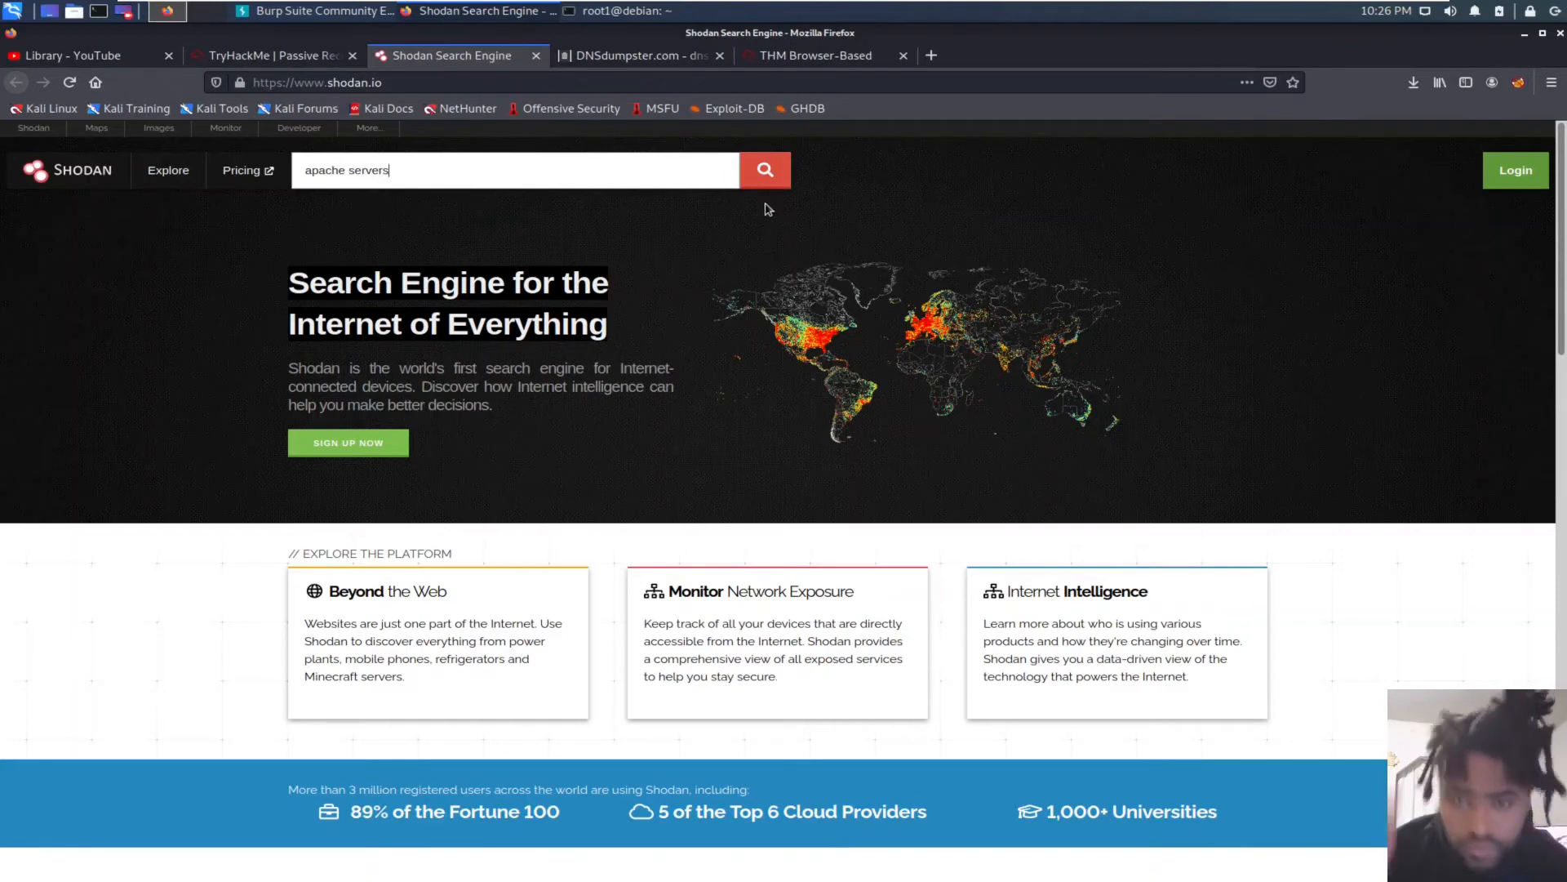
pyautogui.click(764, 169)
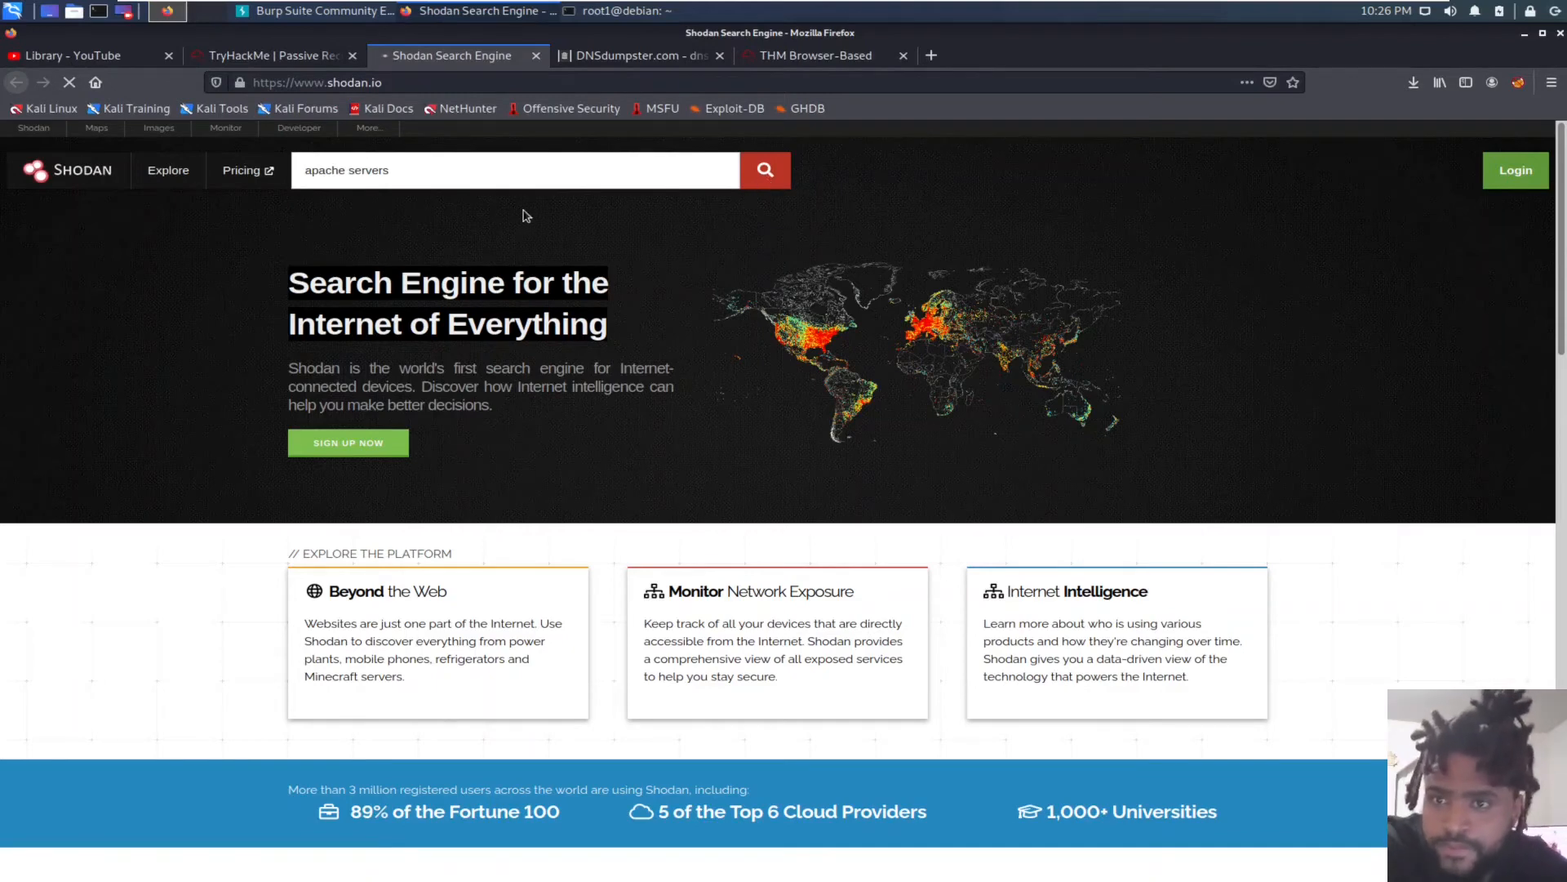
pyautogui.click(764, 168)
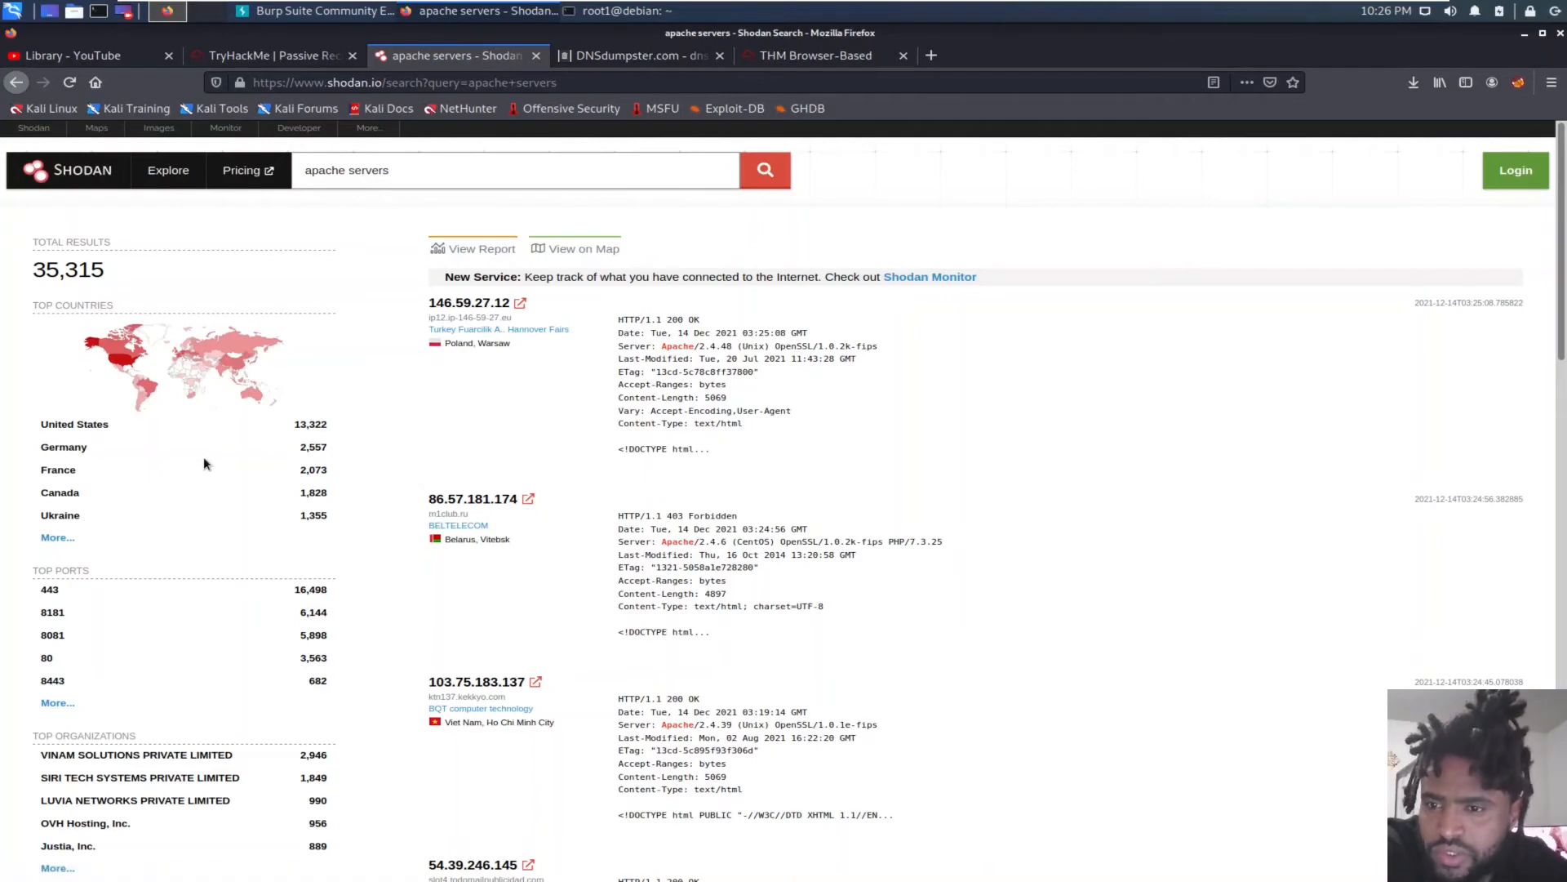
pyautogui.moveTo(189, 487)
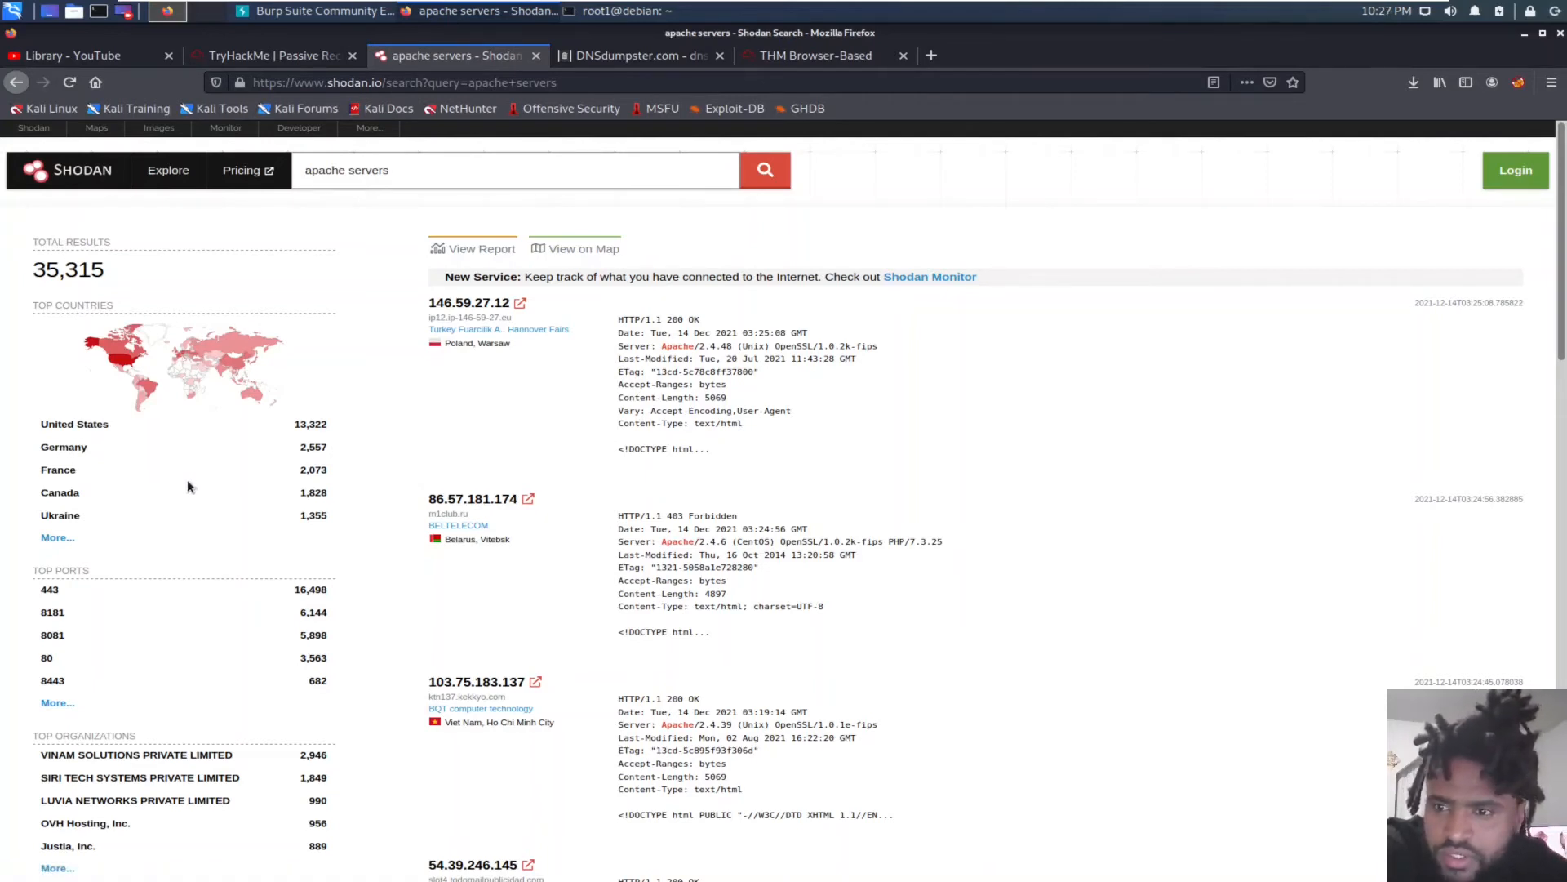
pyautogui.moveTo(240, 367)
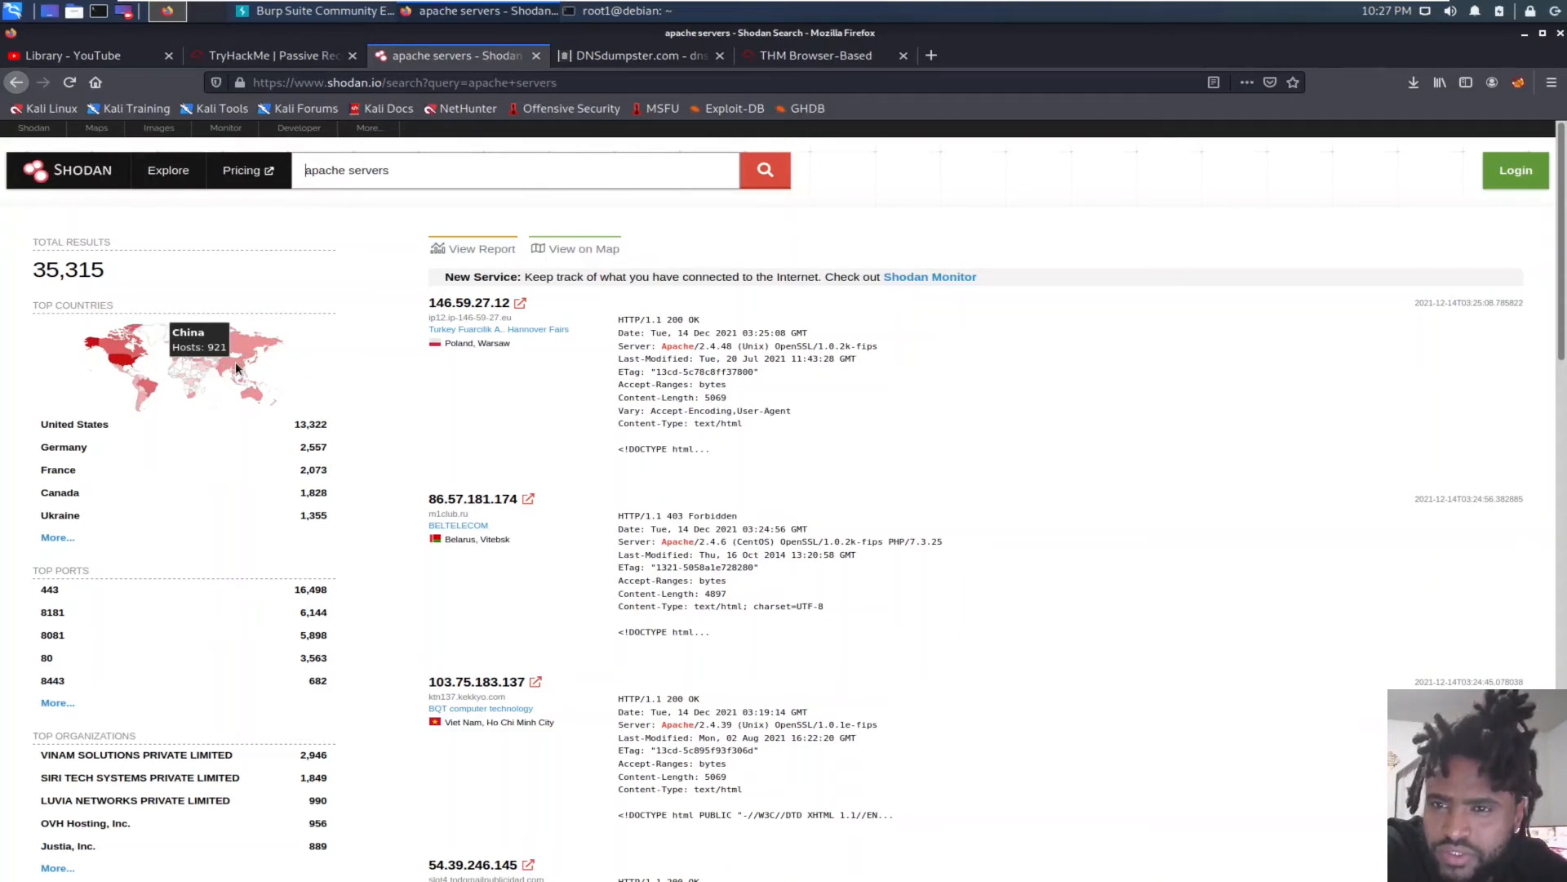
pyautogui.moveTo(463, 383)
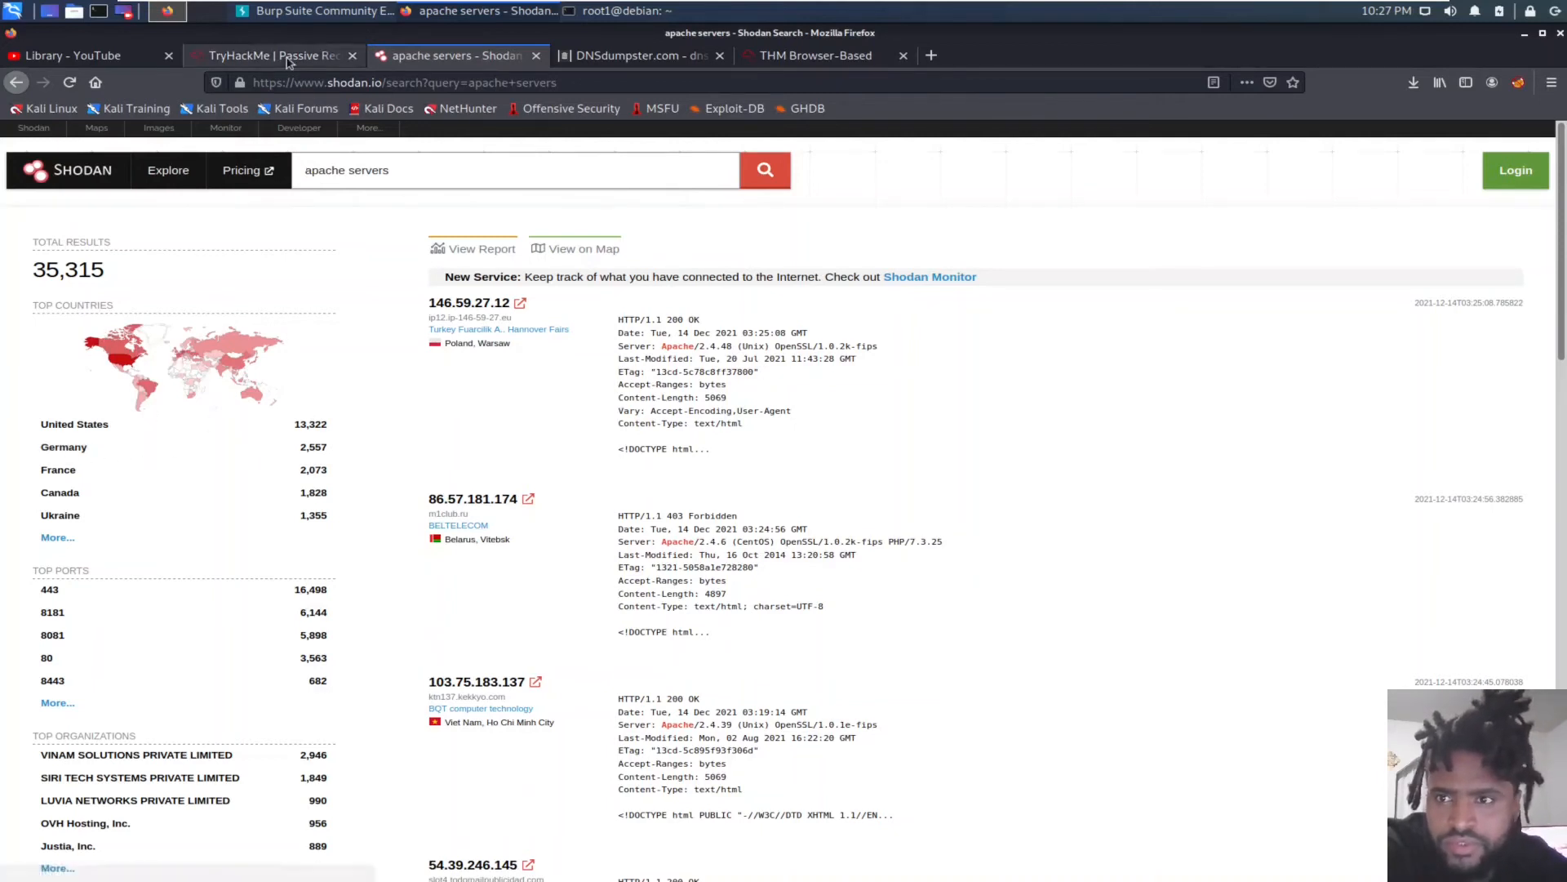
# Step: Answer 'germany' as the second Apache country in the TryHackMe room and submit
pyautogui.click(273, 55)
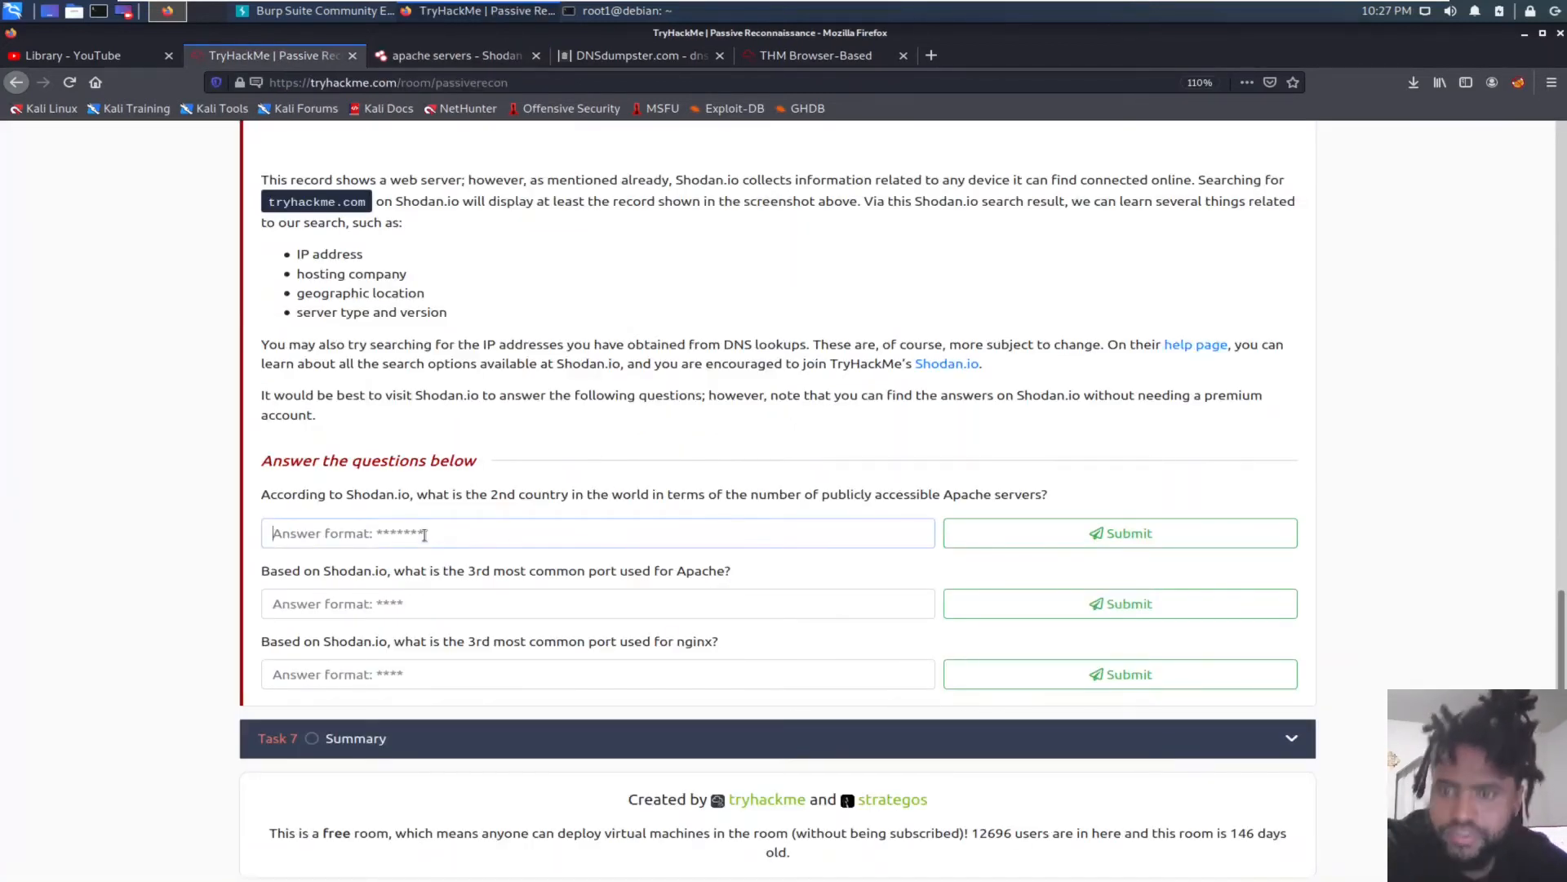
pyautogui.write('germany')
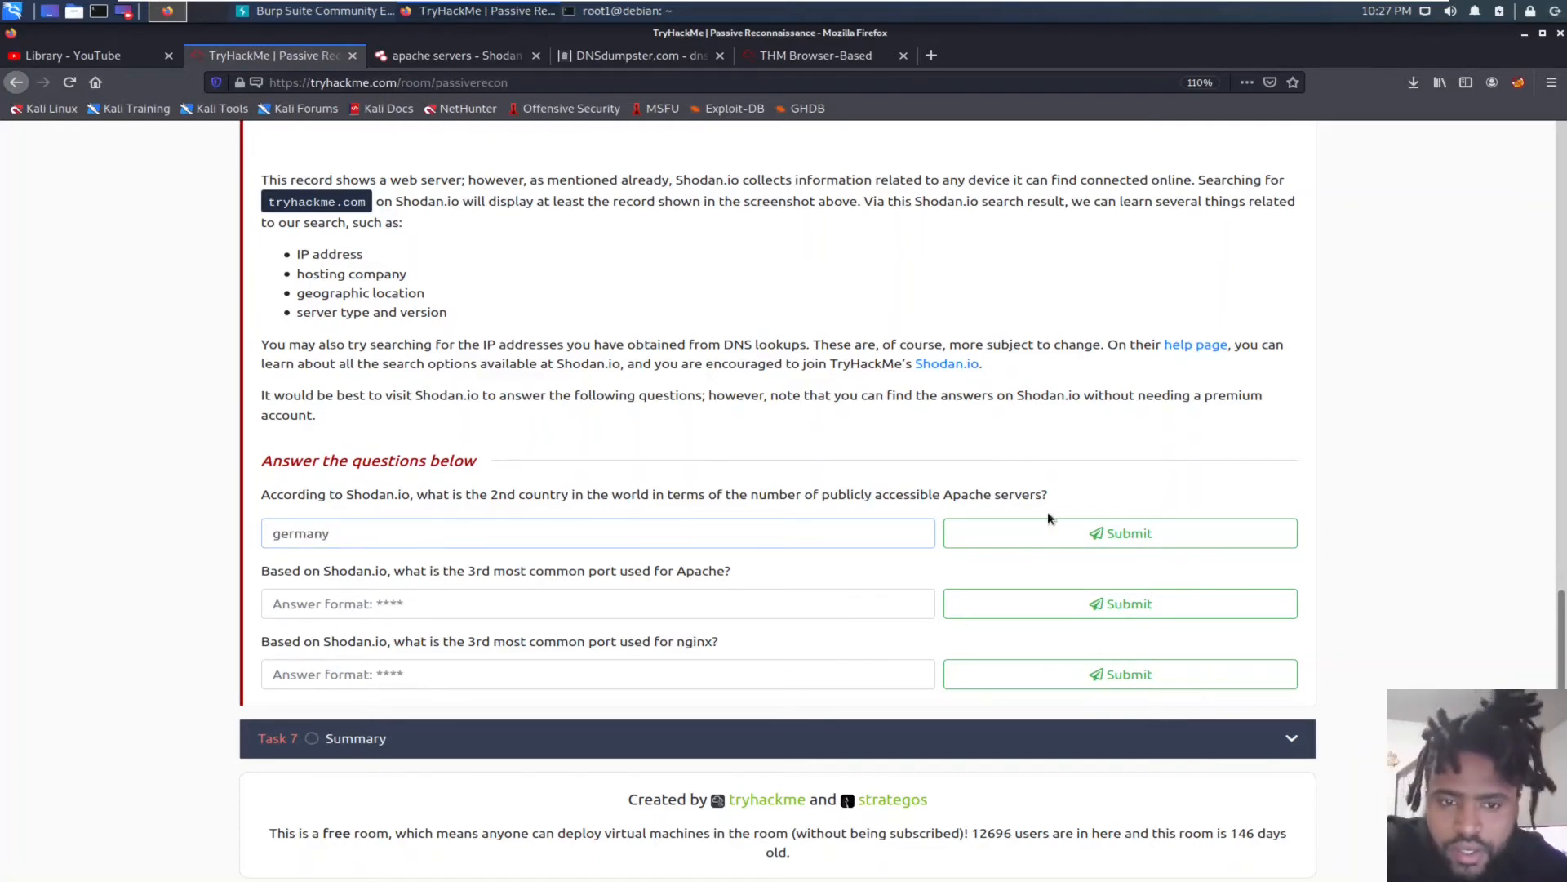
pyautogui.click(1118, 533)
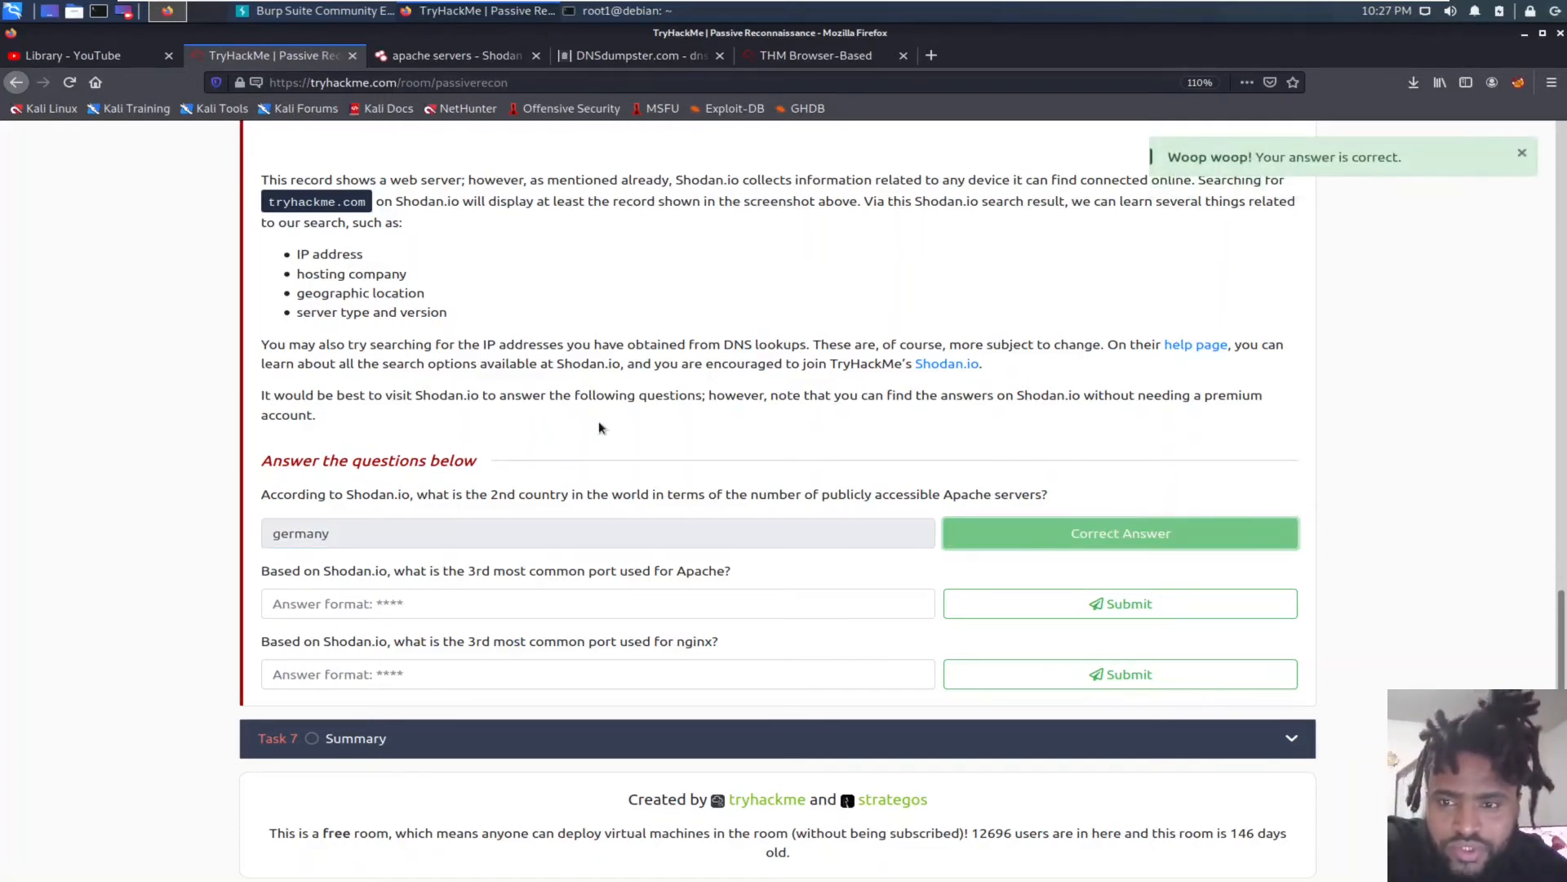
pyautogui.moveTo(168, 590)
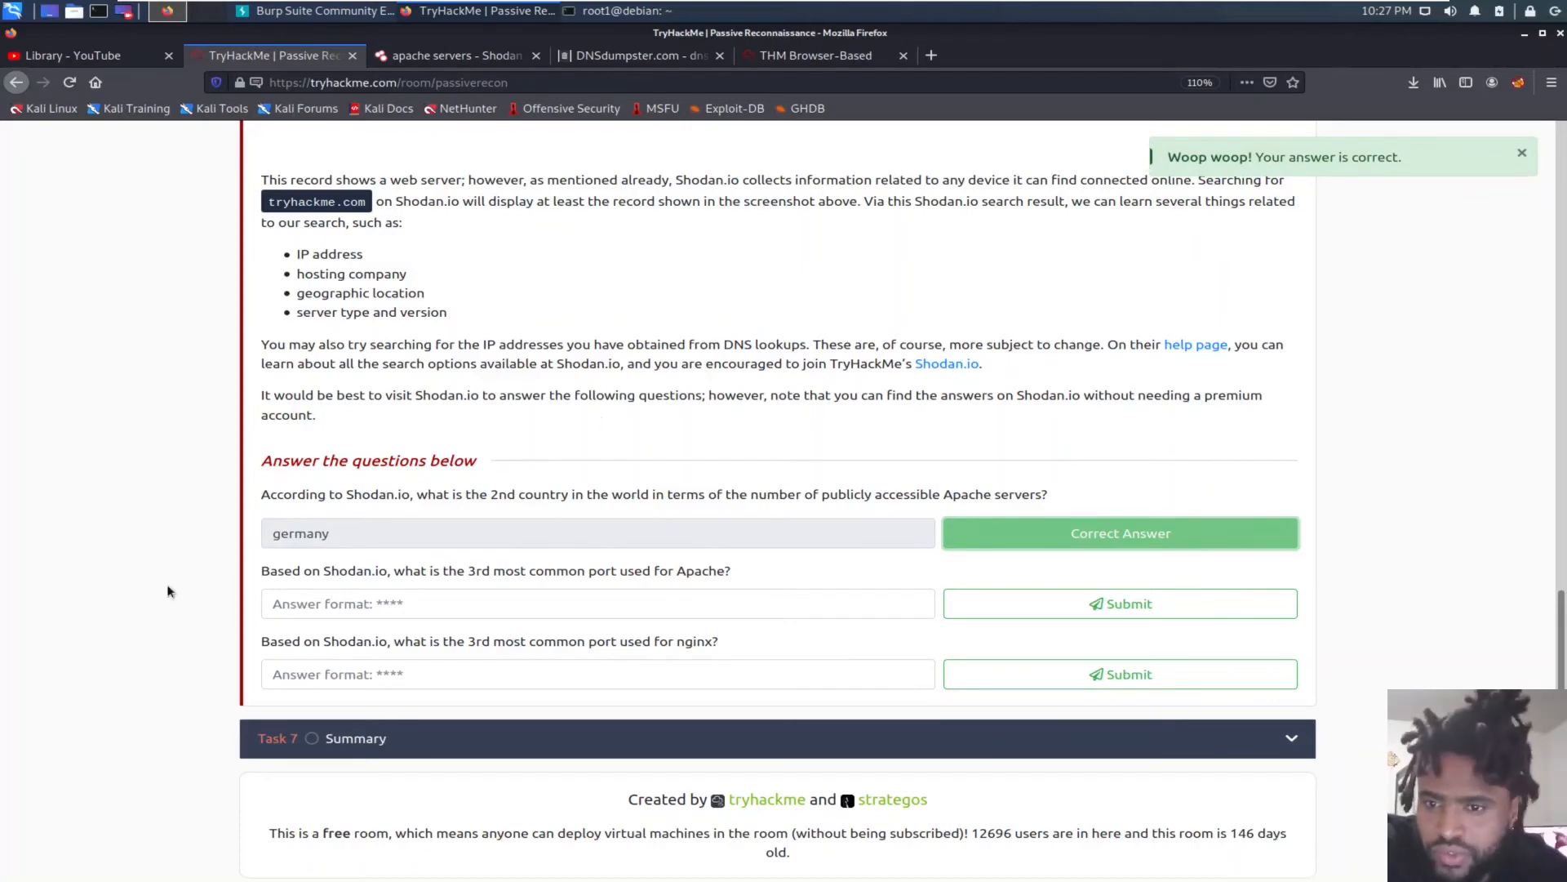
pyautogui.moveTo(650, 575)
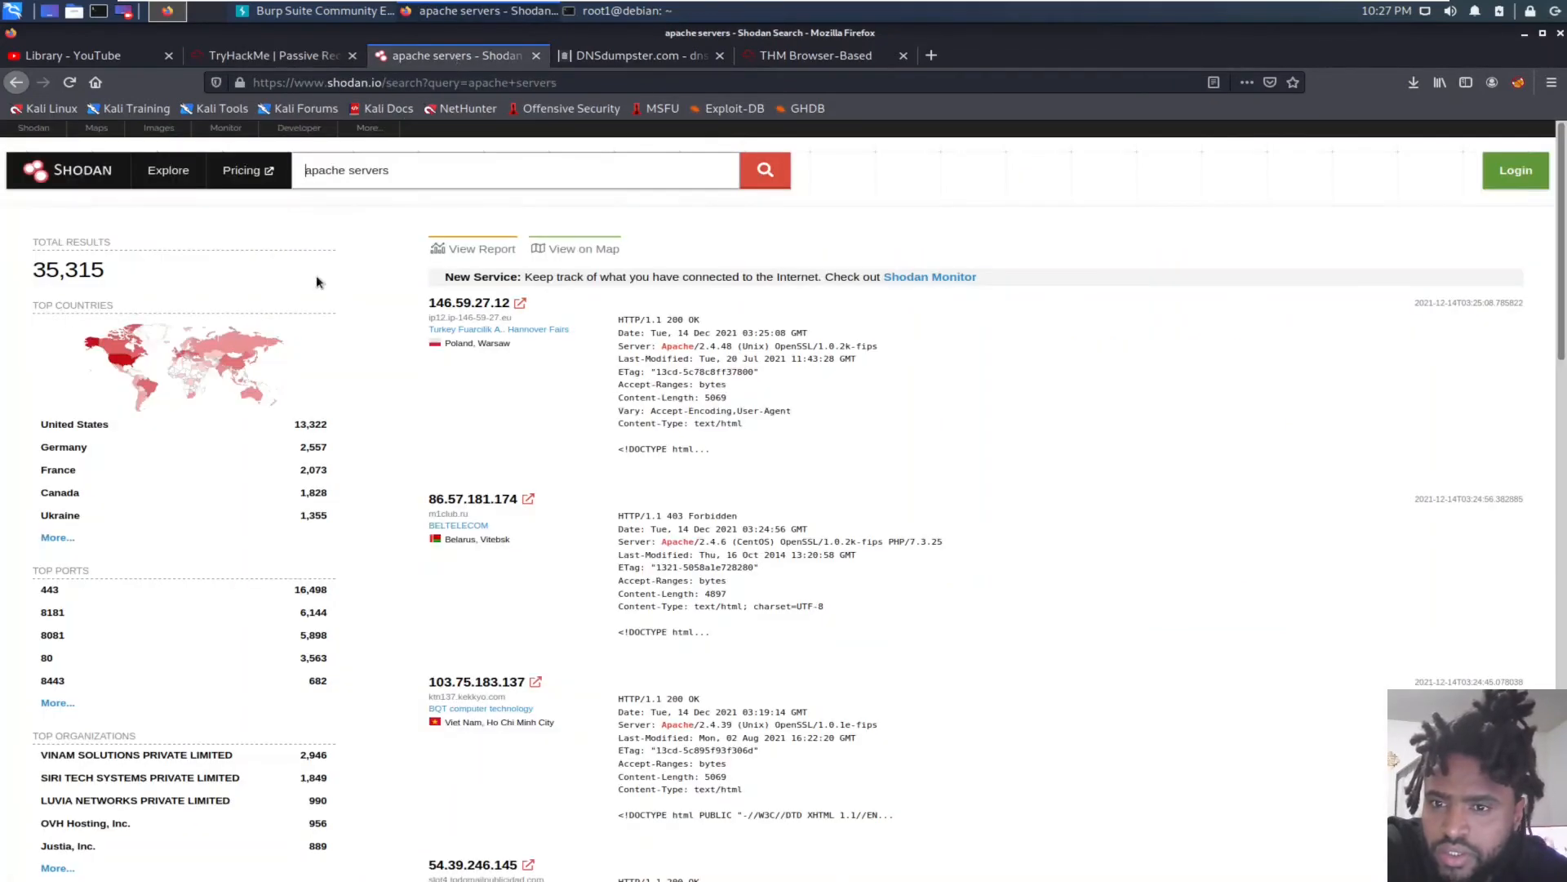
pyautogui.moveTo(521, 391)
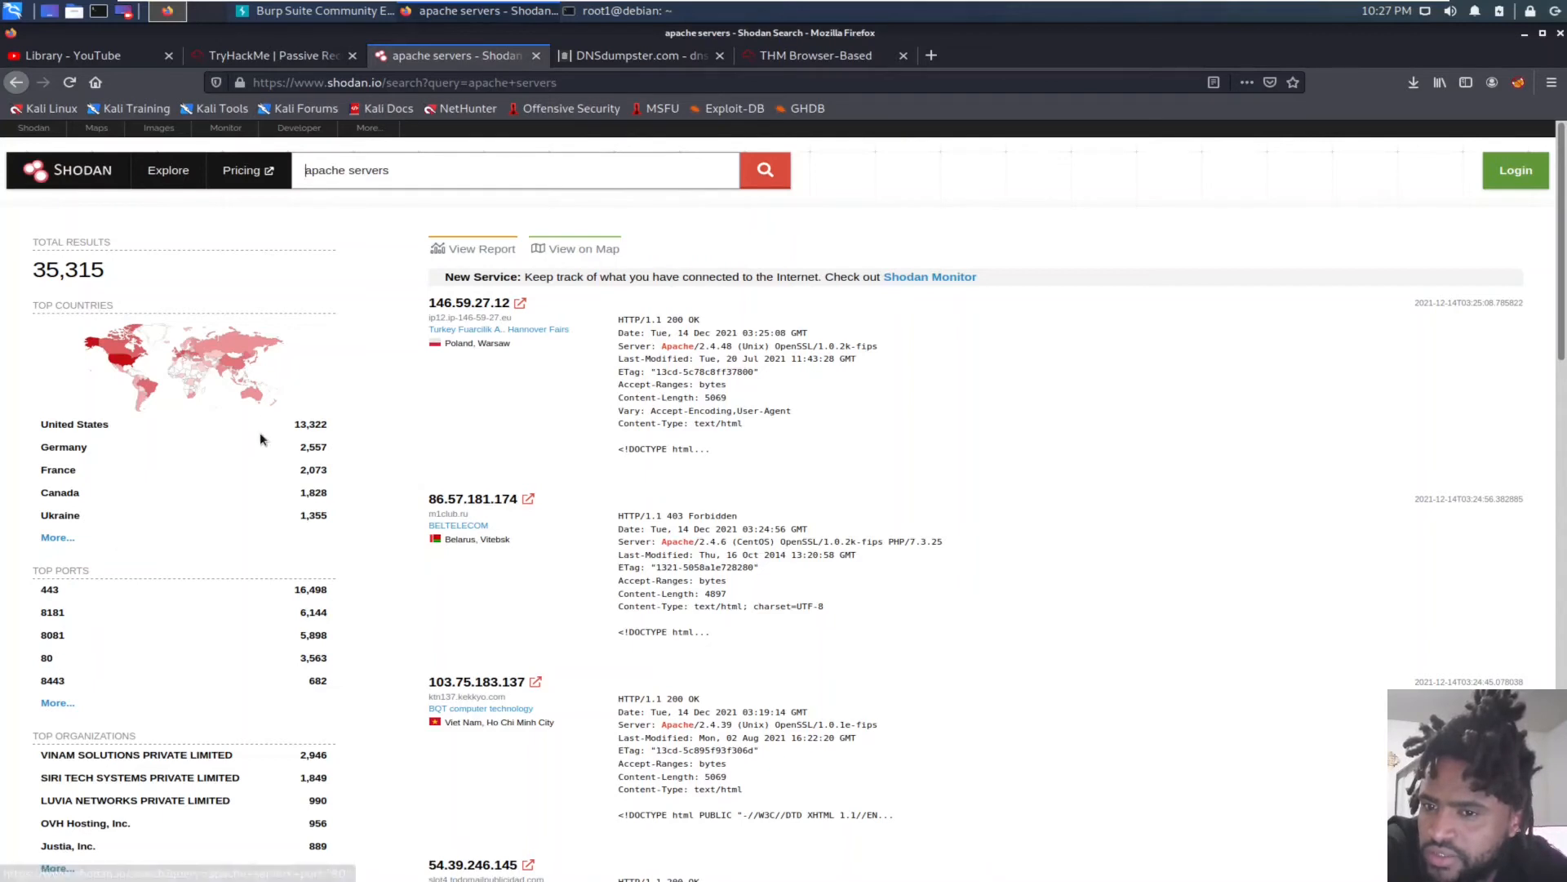
pyautogui.moveTo(53, 647)
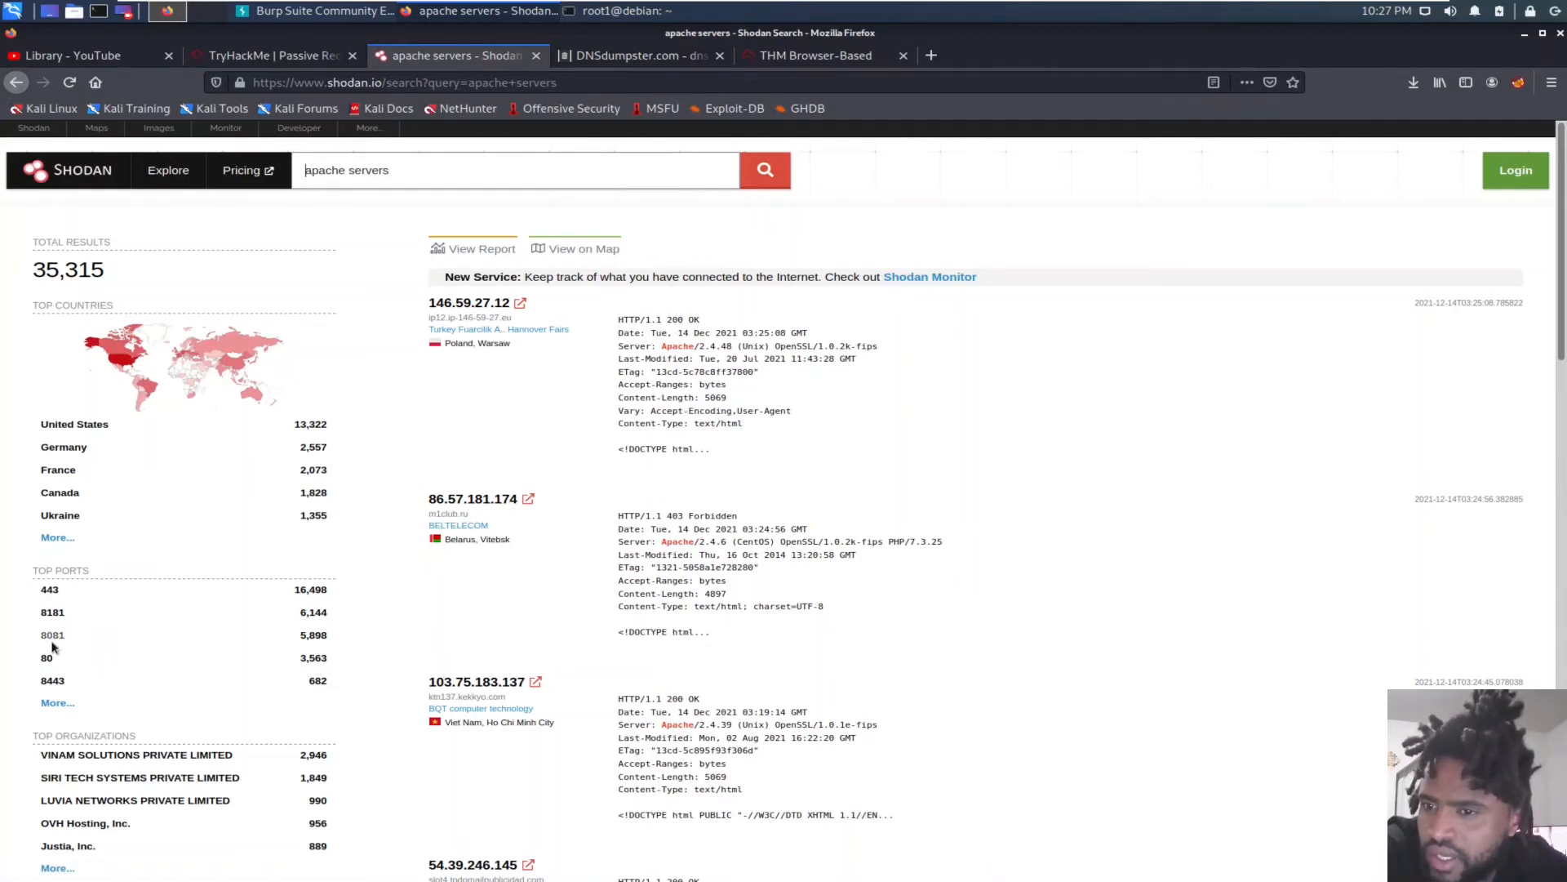
pyautogui.moveTo(51, 612)
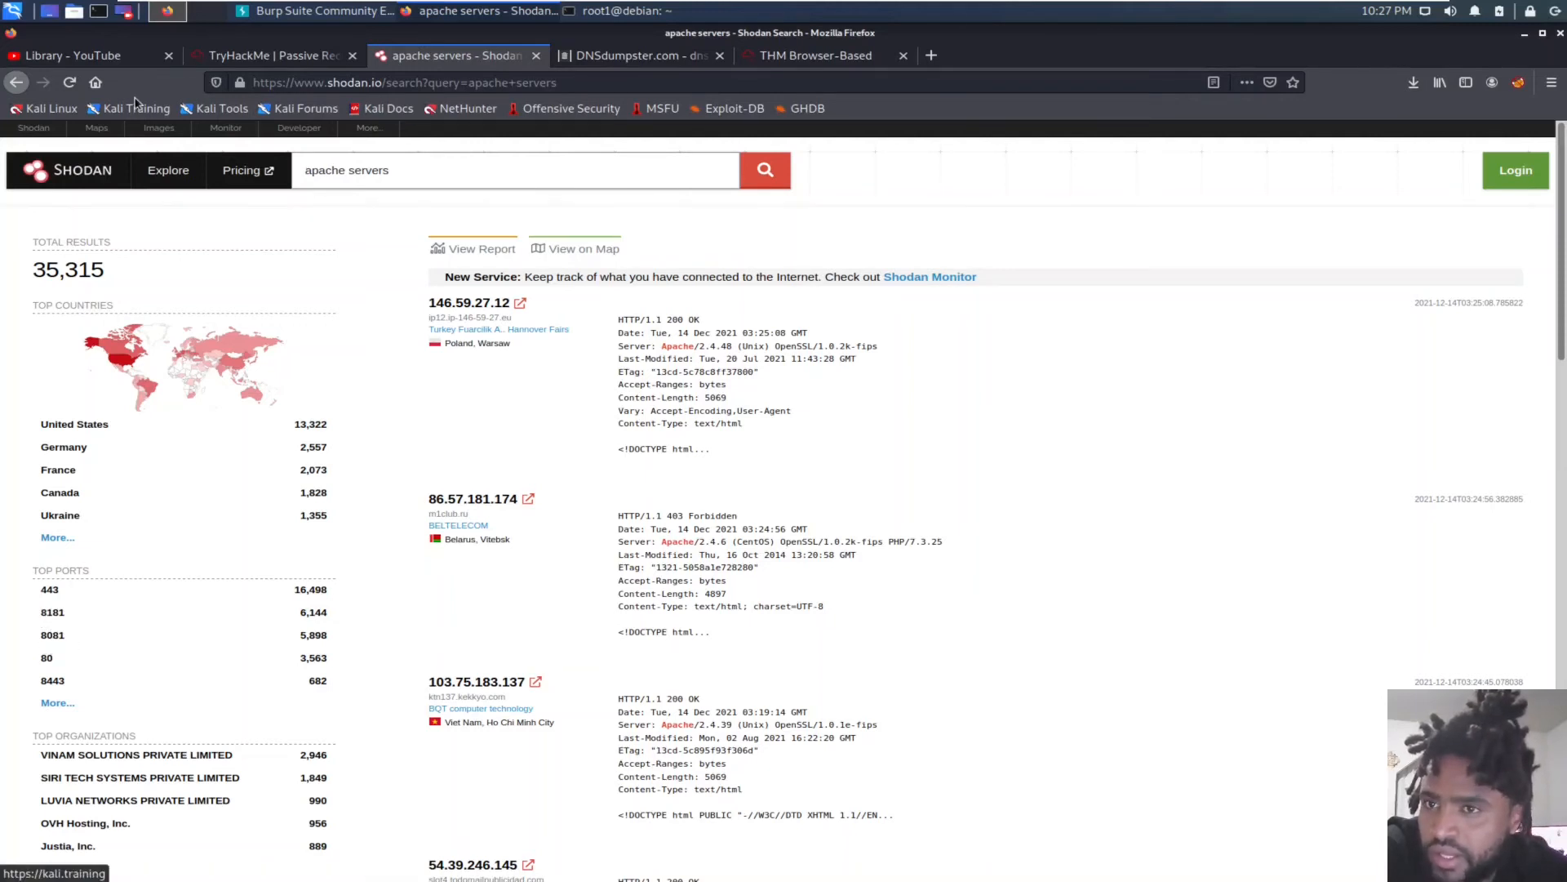
# Step: Enter 8081 as the third most common Apache port in the room and submit
pyautogui.click(269, 55)
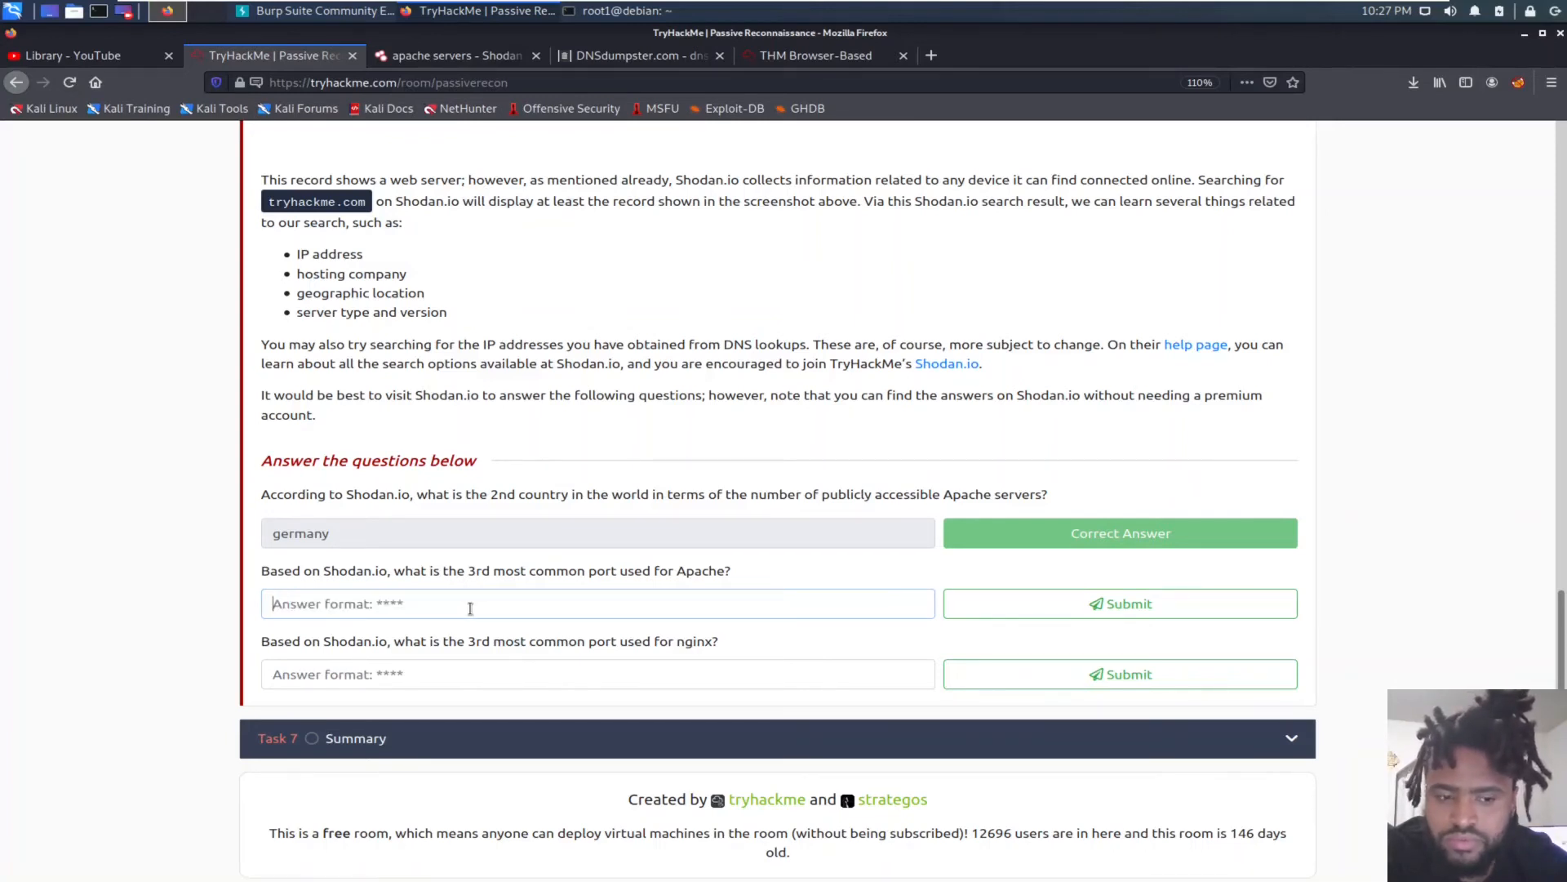
pyautogui.write('8081')
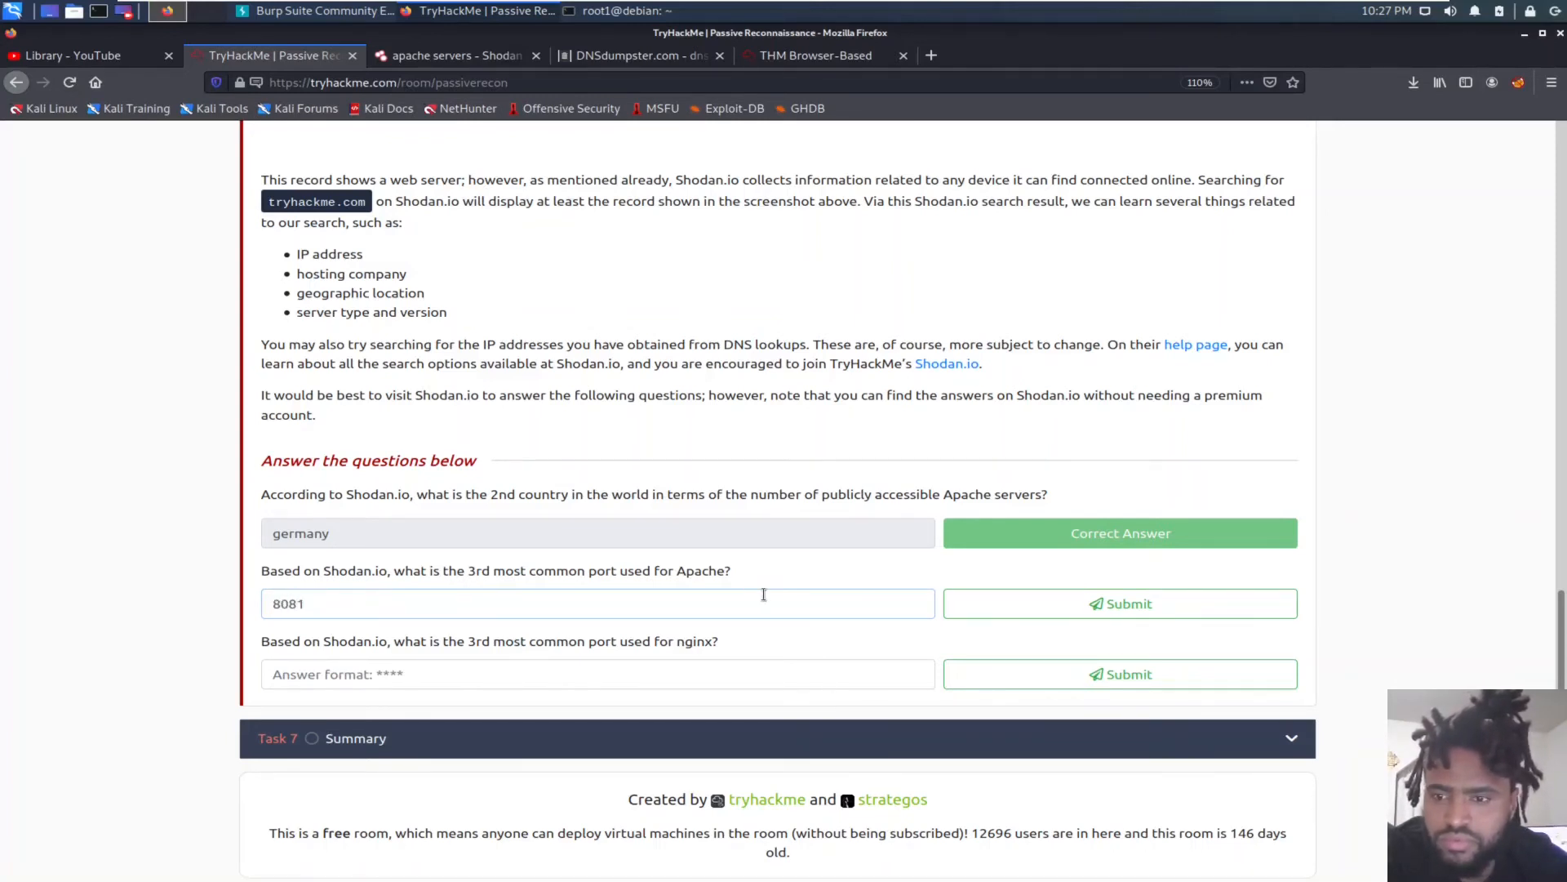
pyautogui.click(1120, 603)
pyautogui.write('8089')
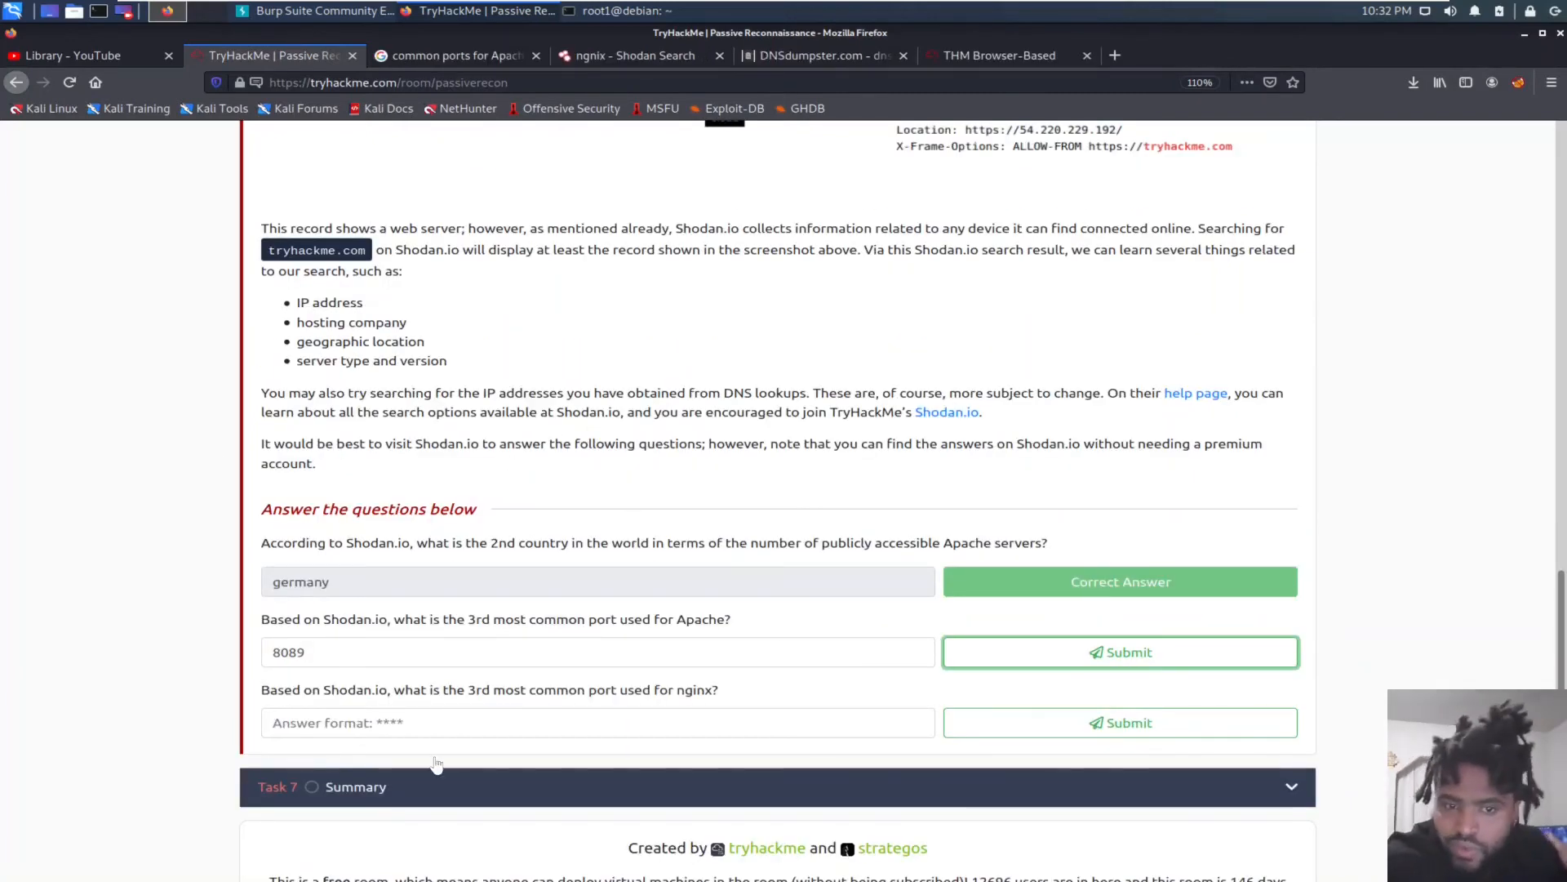
pyautogui.moveTo(389, 627)
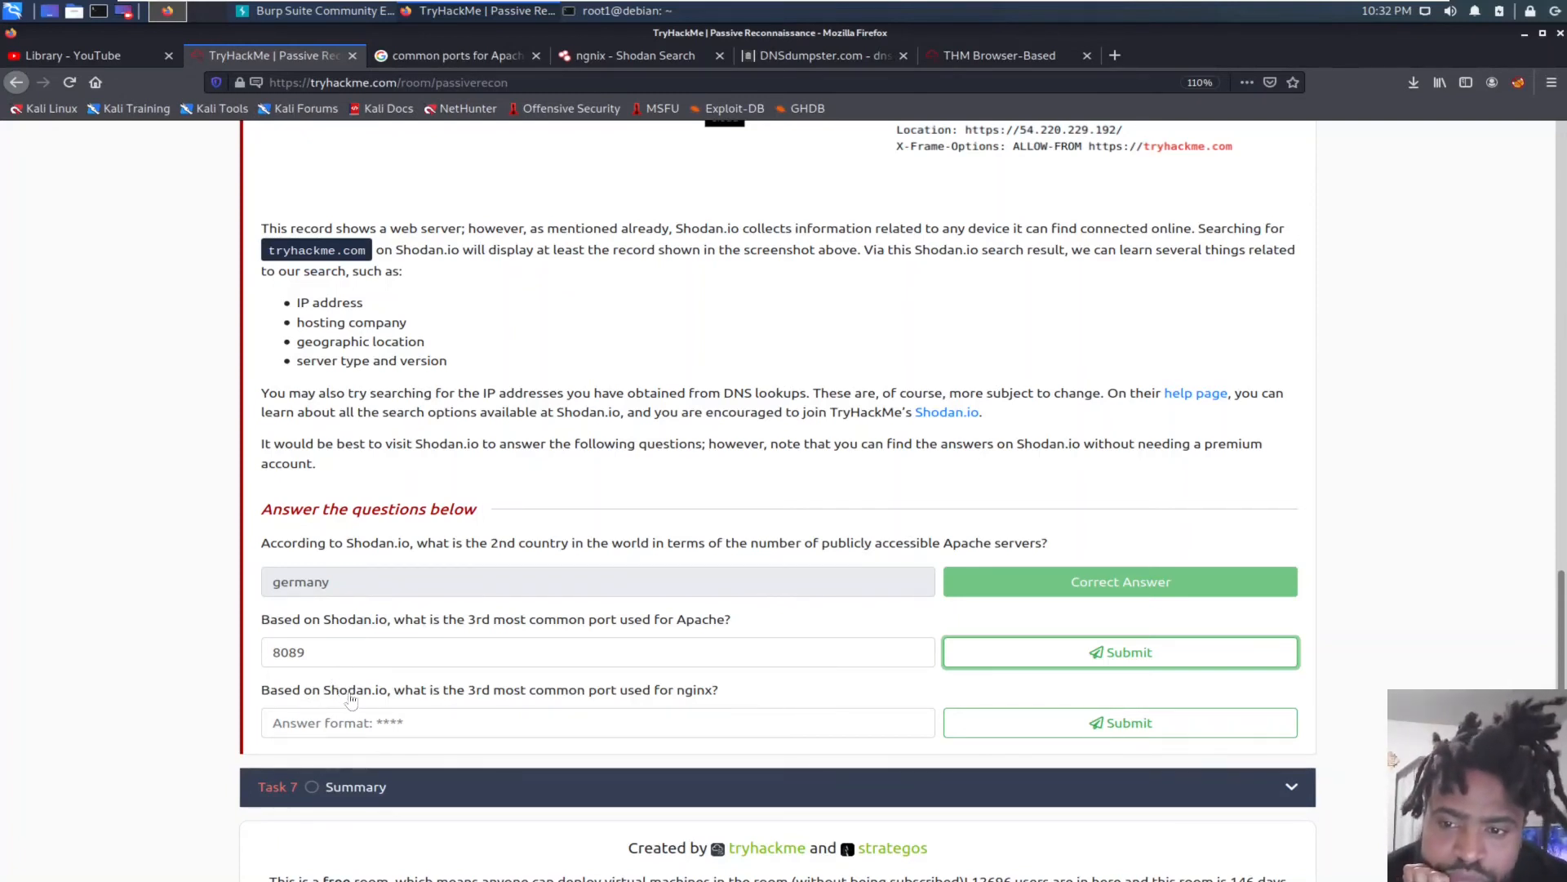
pyautogui.moveTo(496, 697)
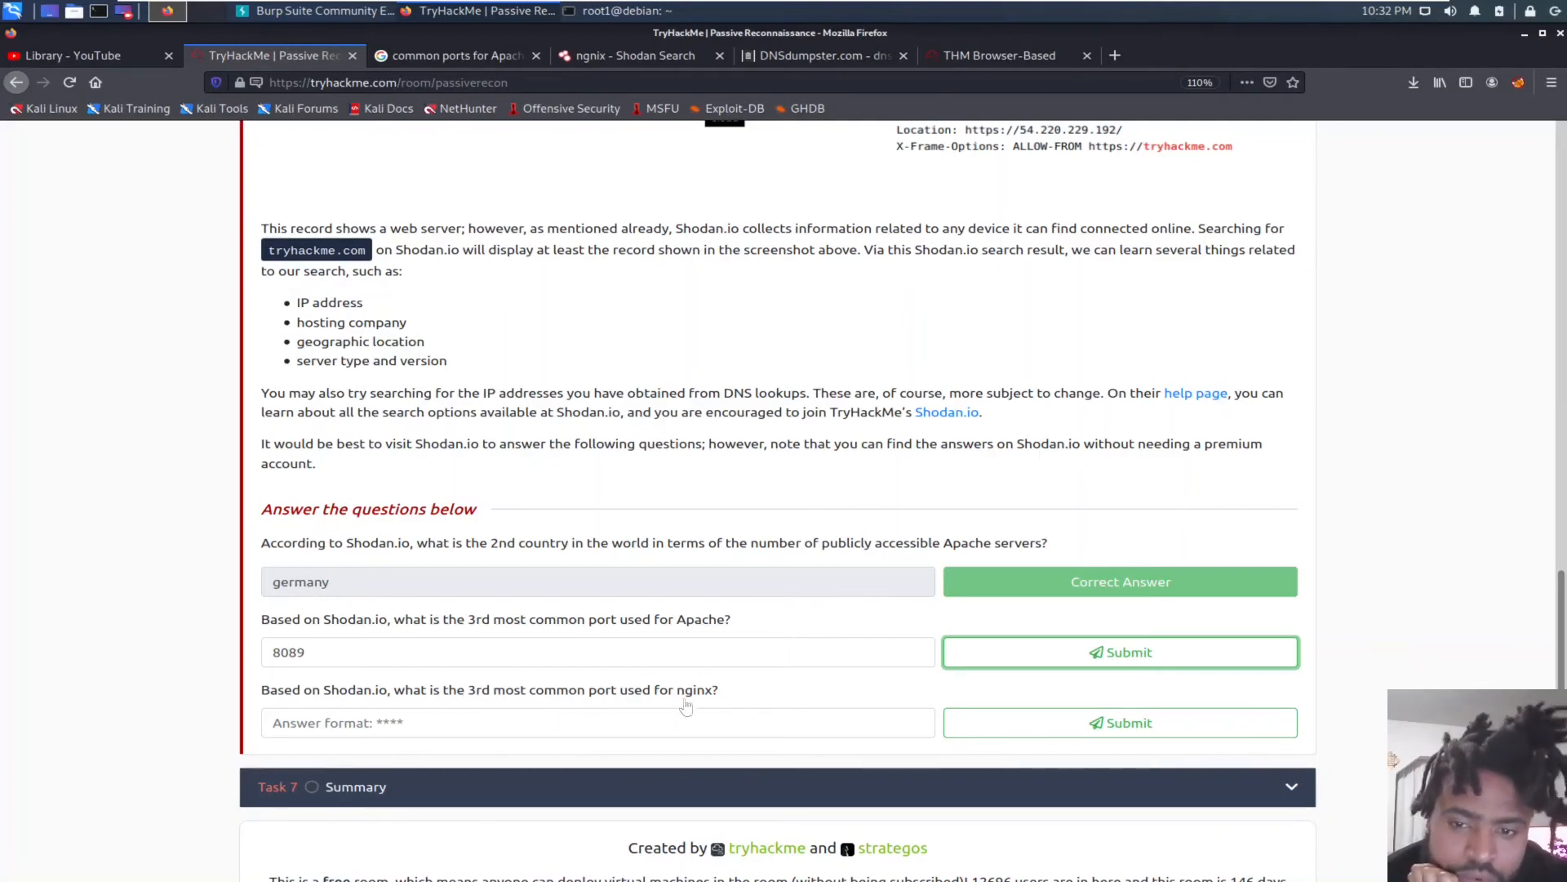
pyautogui.moveTo(688, 211)
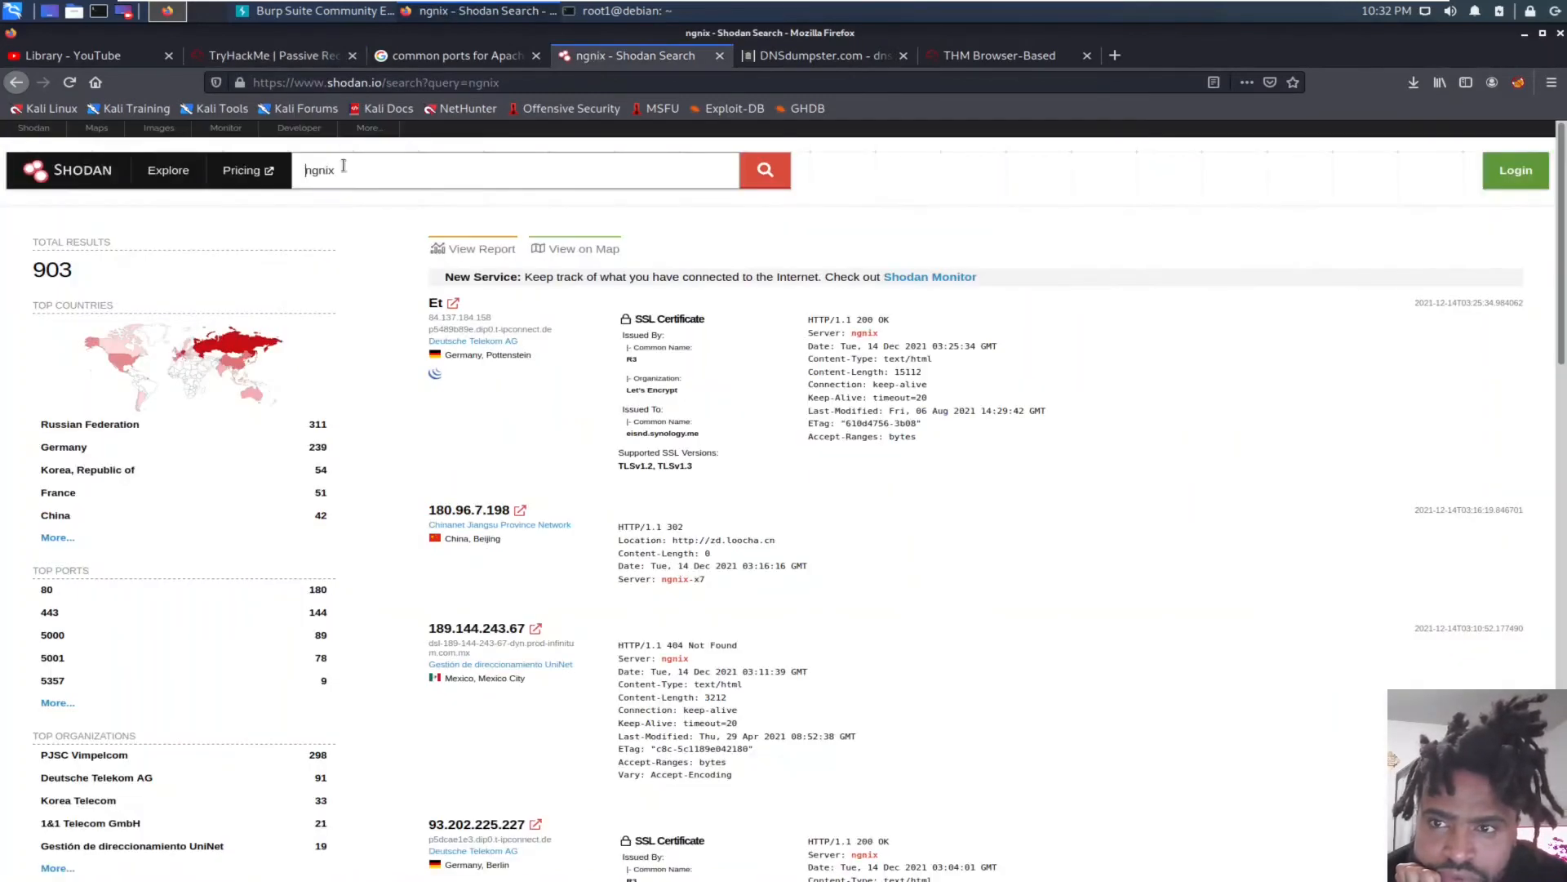
# Step: Rerun the nginx search on Shodan to see its port facet results
pyautogui.click(764, 169)
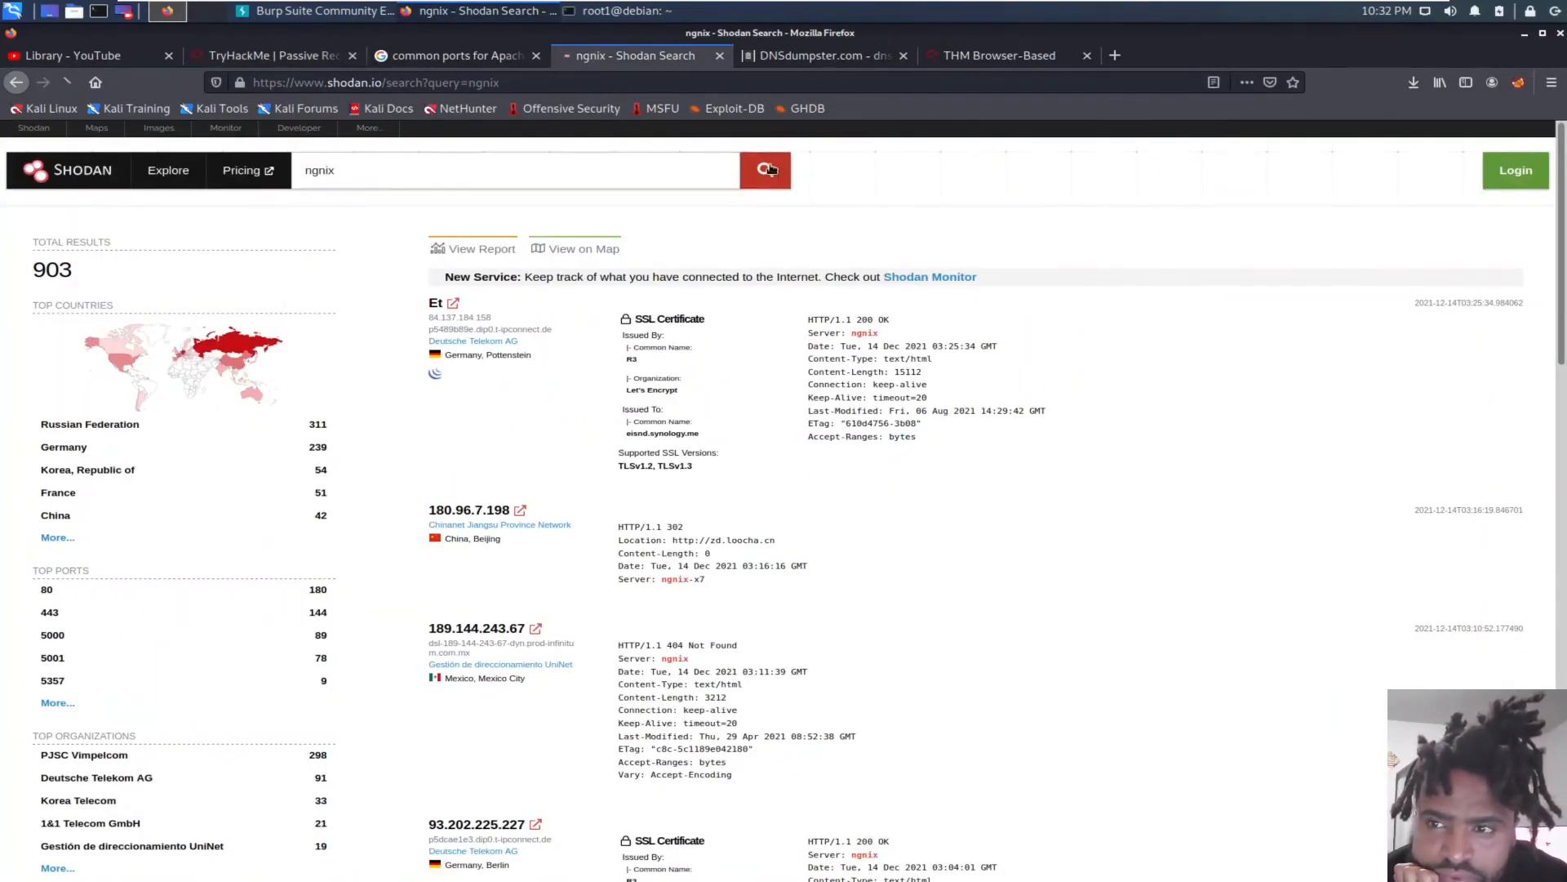
pyautogui.click(765, 168)
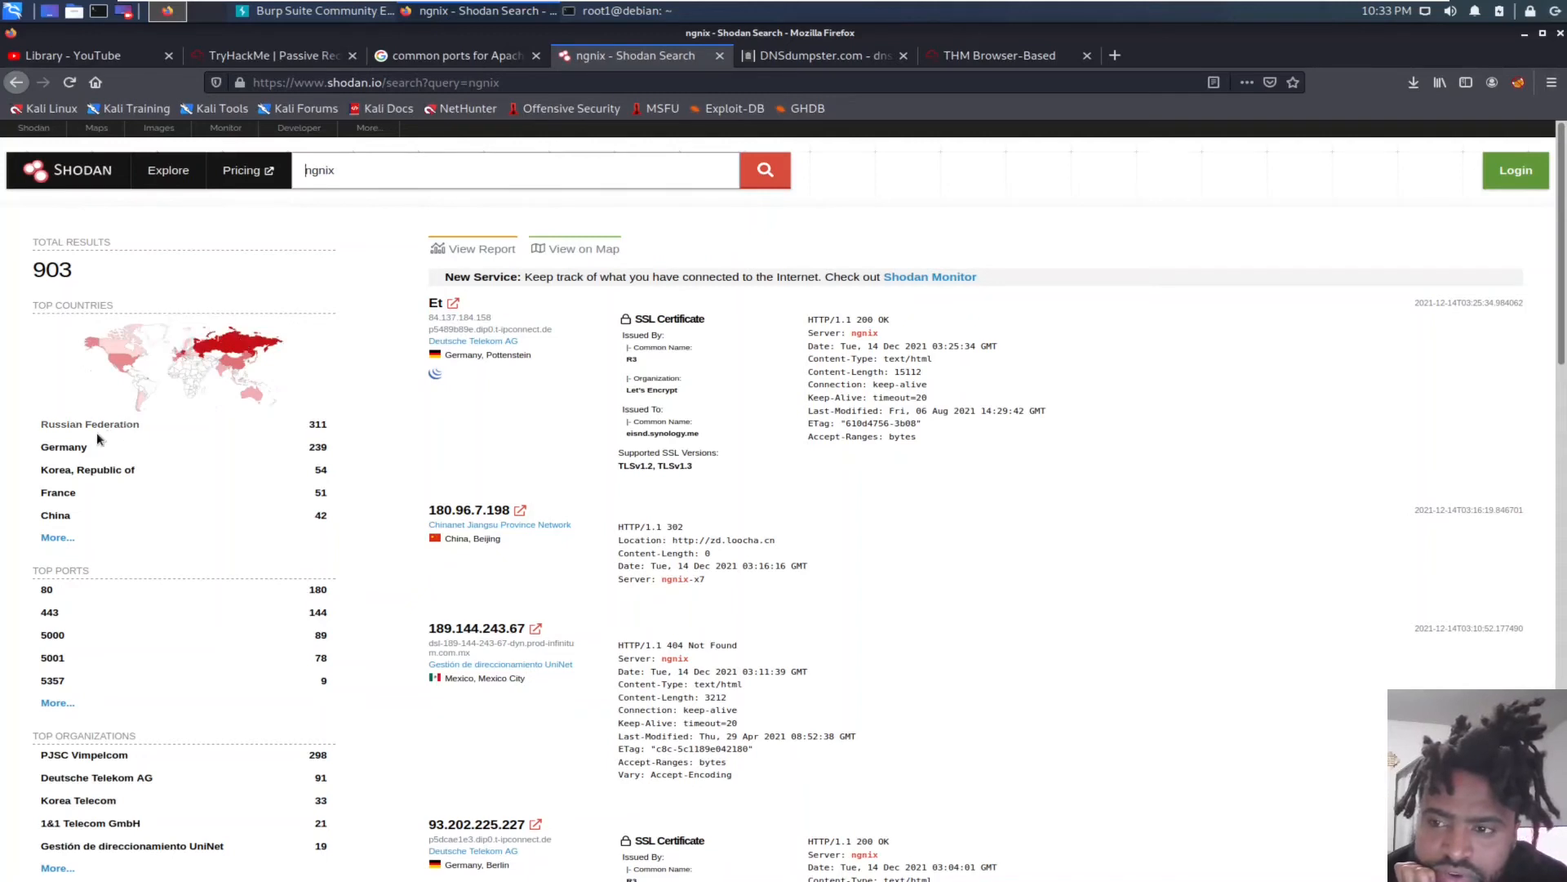
pyautogui.moveTo(86, 470)
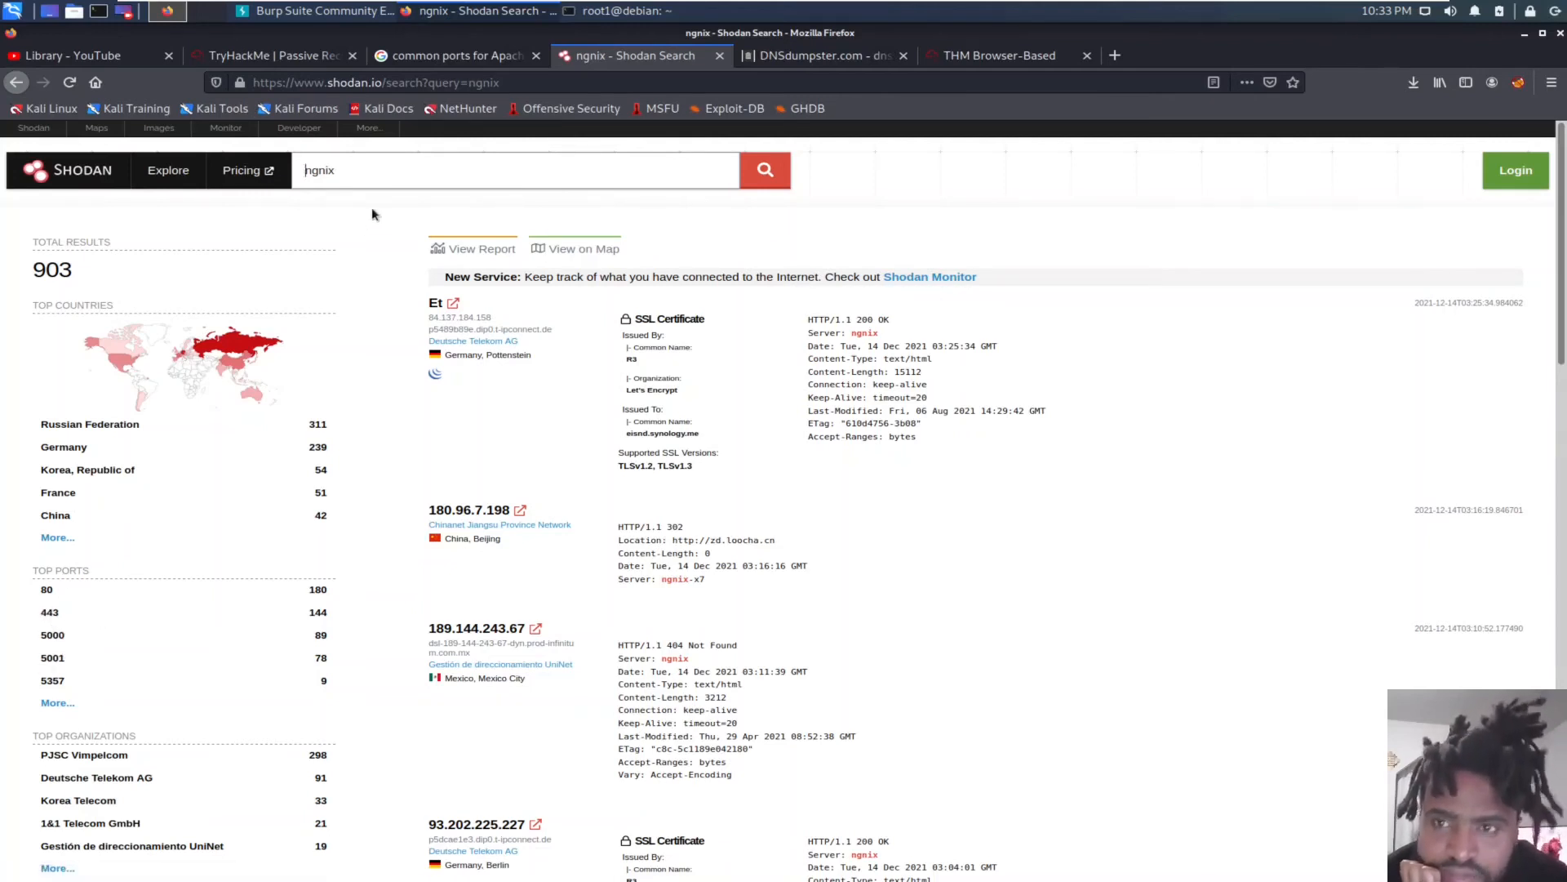
# Step: Return to the TryHackMe tab and submit the nginx third-port answer
pyautogui.click(269, 56)
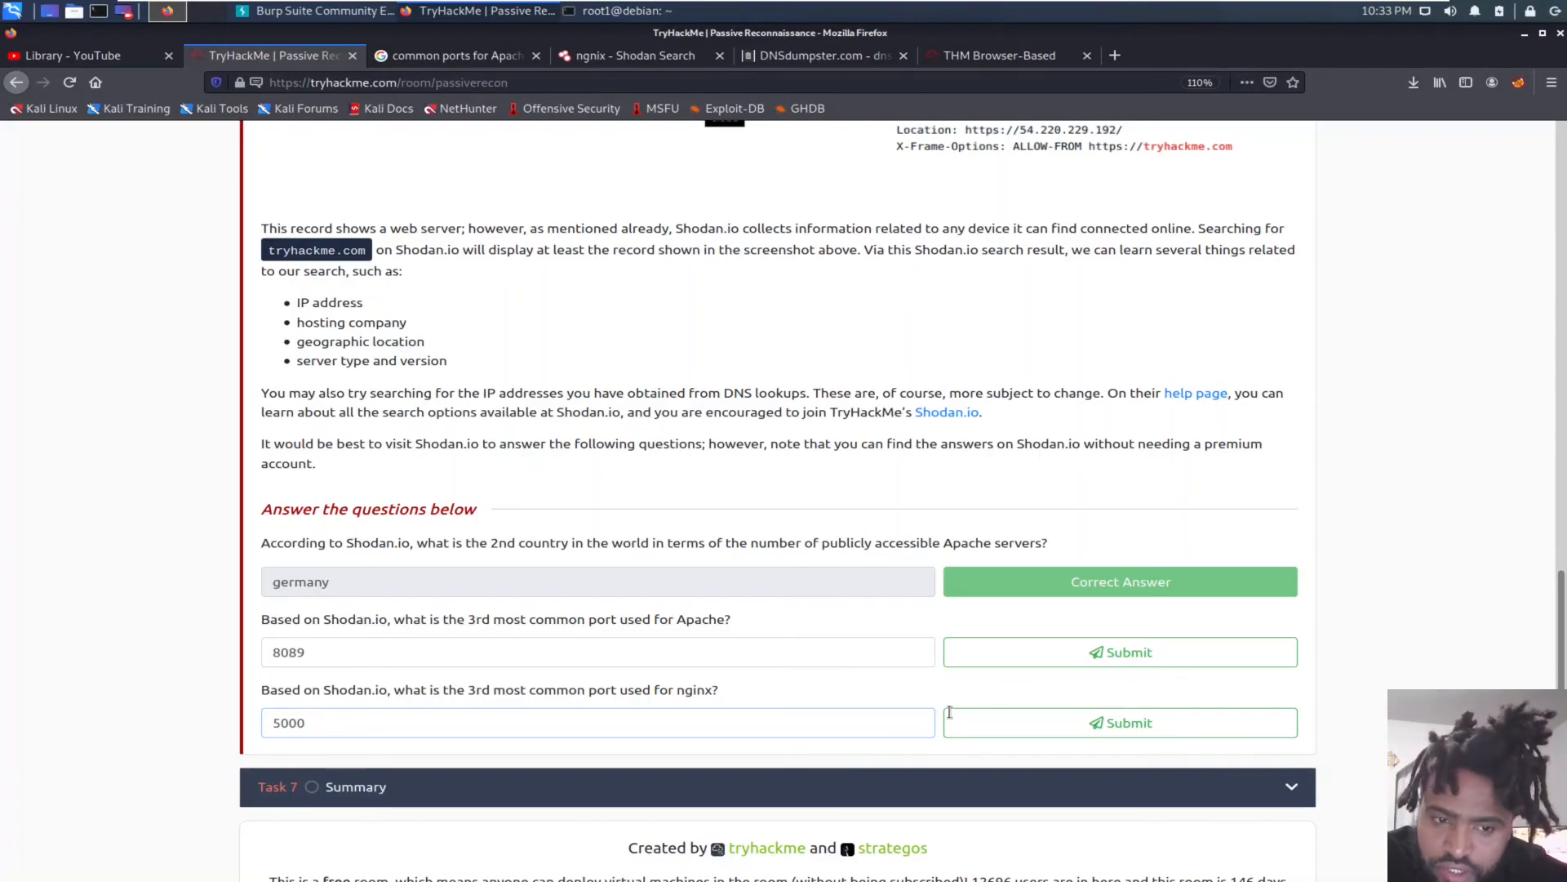
pyautogui.click(1118, 722)
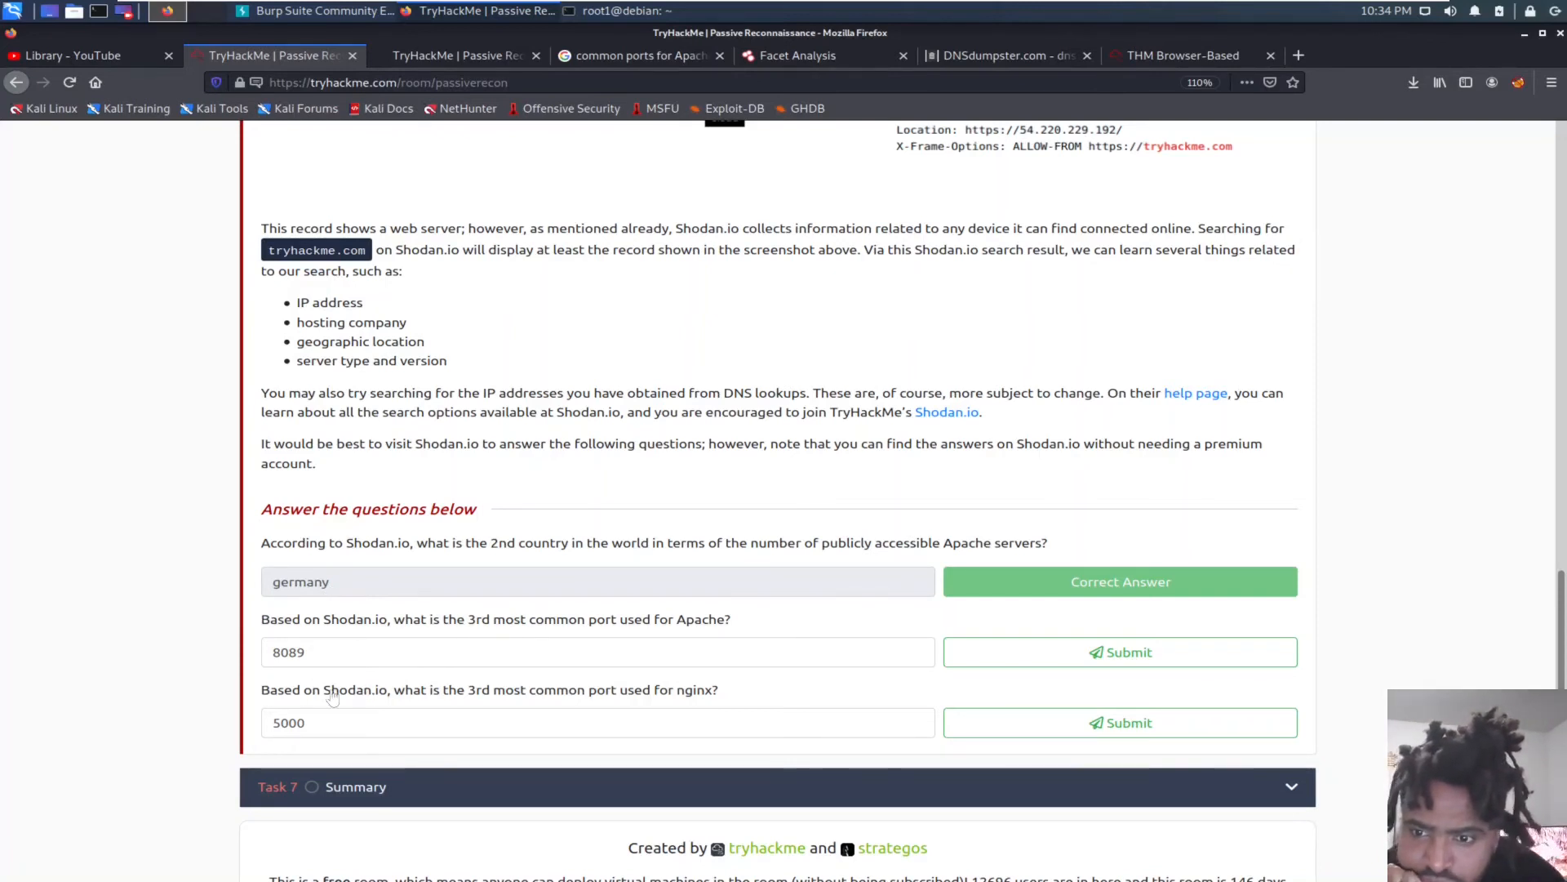
pyautogui.moveTo(554, 700)
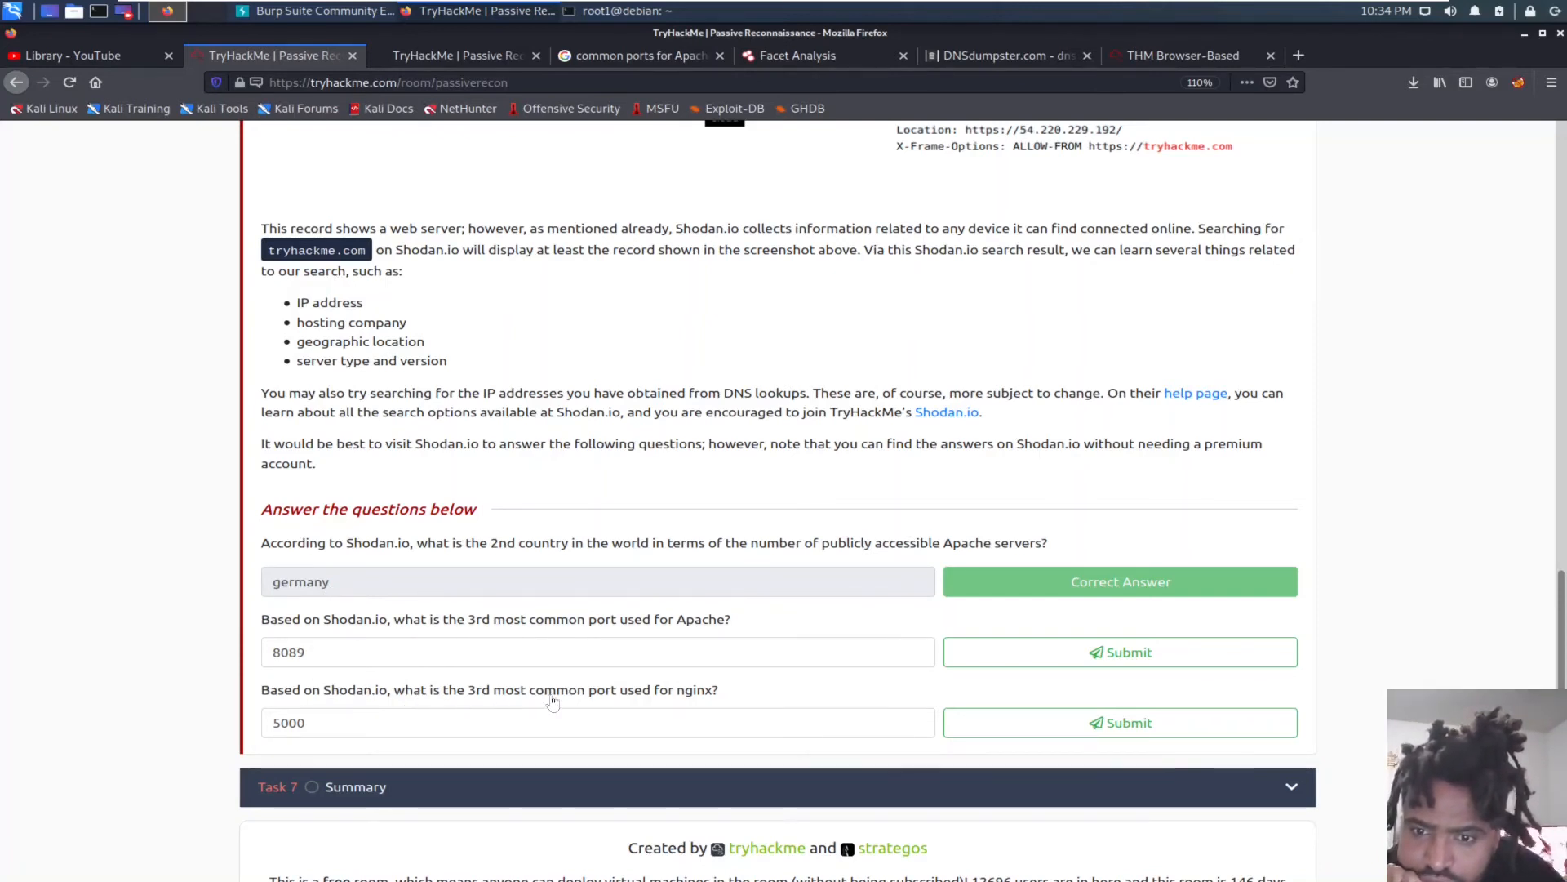
pyautogui.moveTo(377, 747)
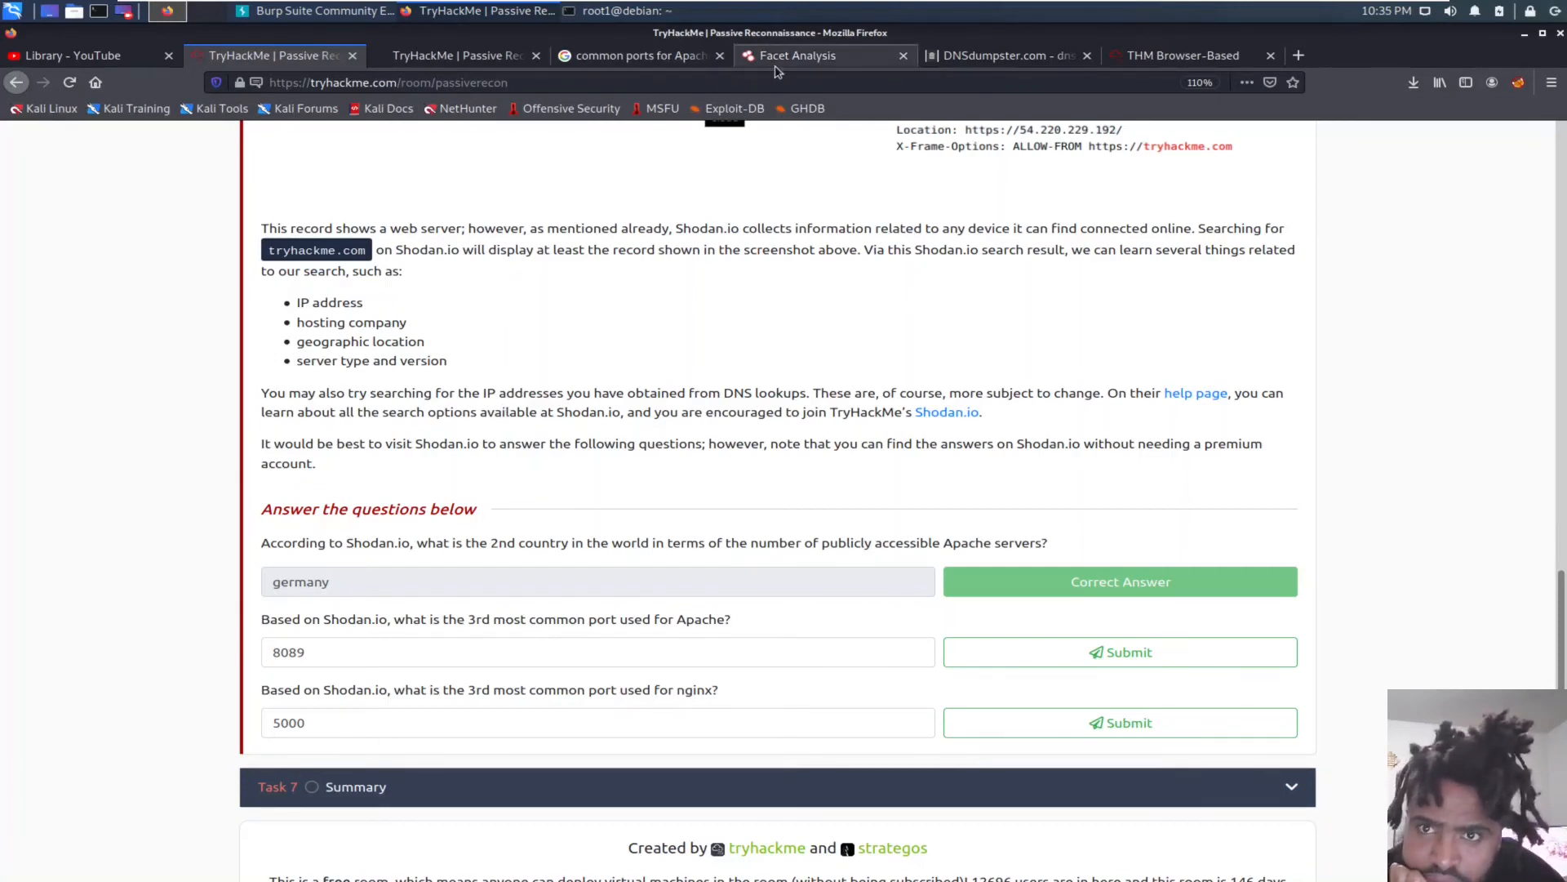
# Step: Answer the nginx third-most-common-port question, first trying 8000 then getting 8888 accepted
pyautogui.click(797, 55)
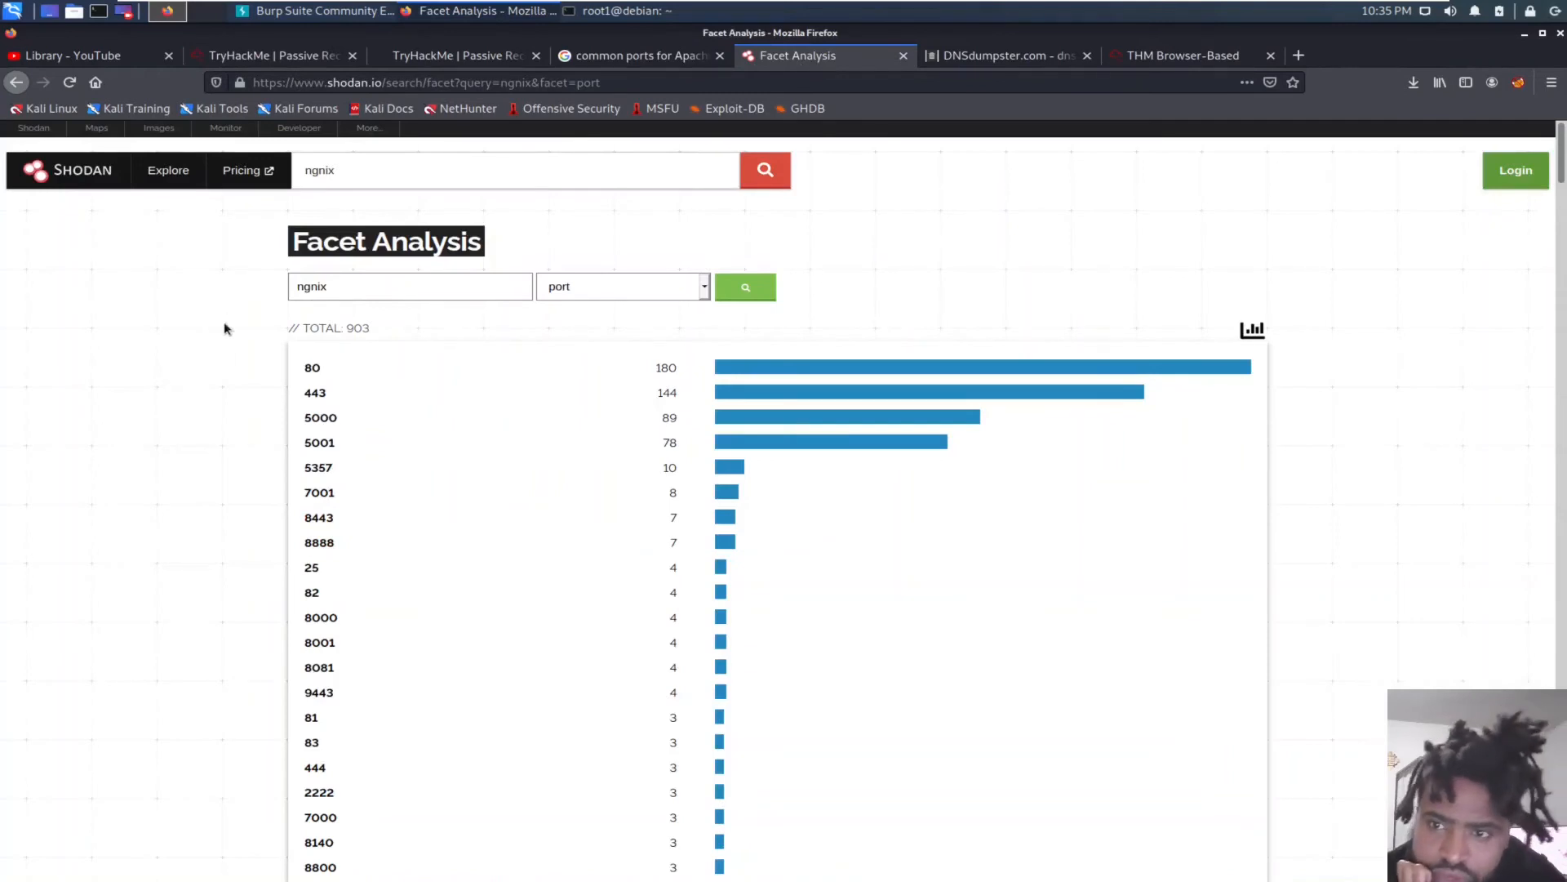
pyautogui.moveTo(500, 444)
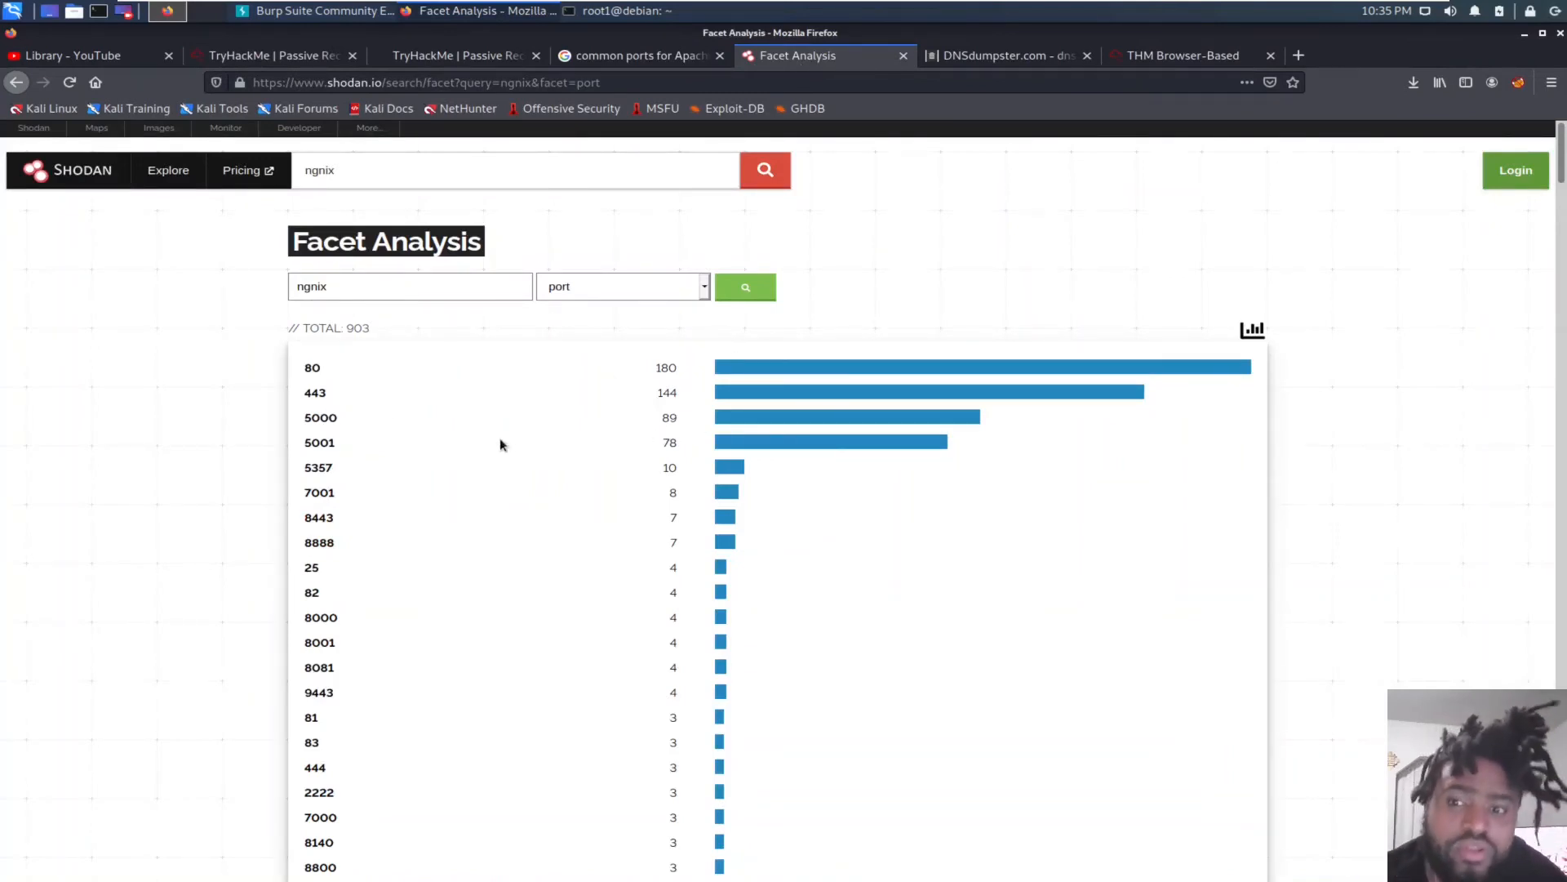
pyautogui.moveTo(320, 418)
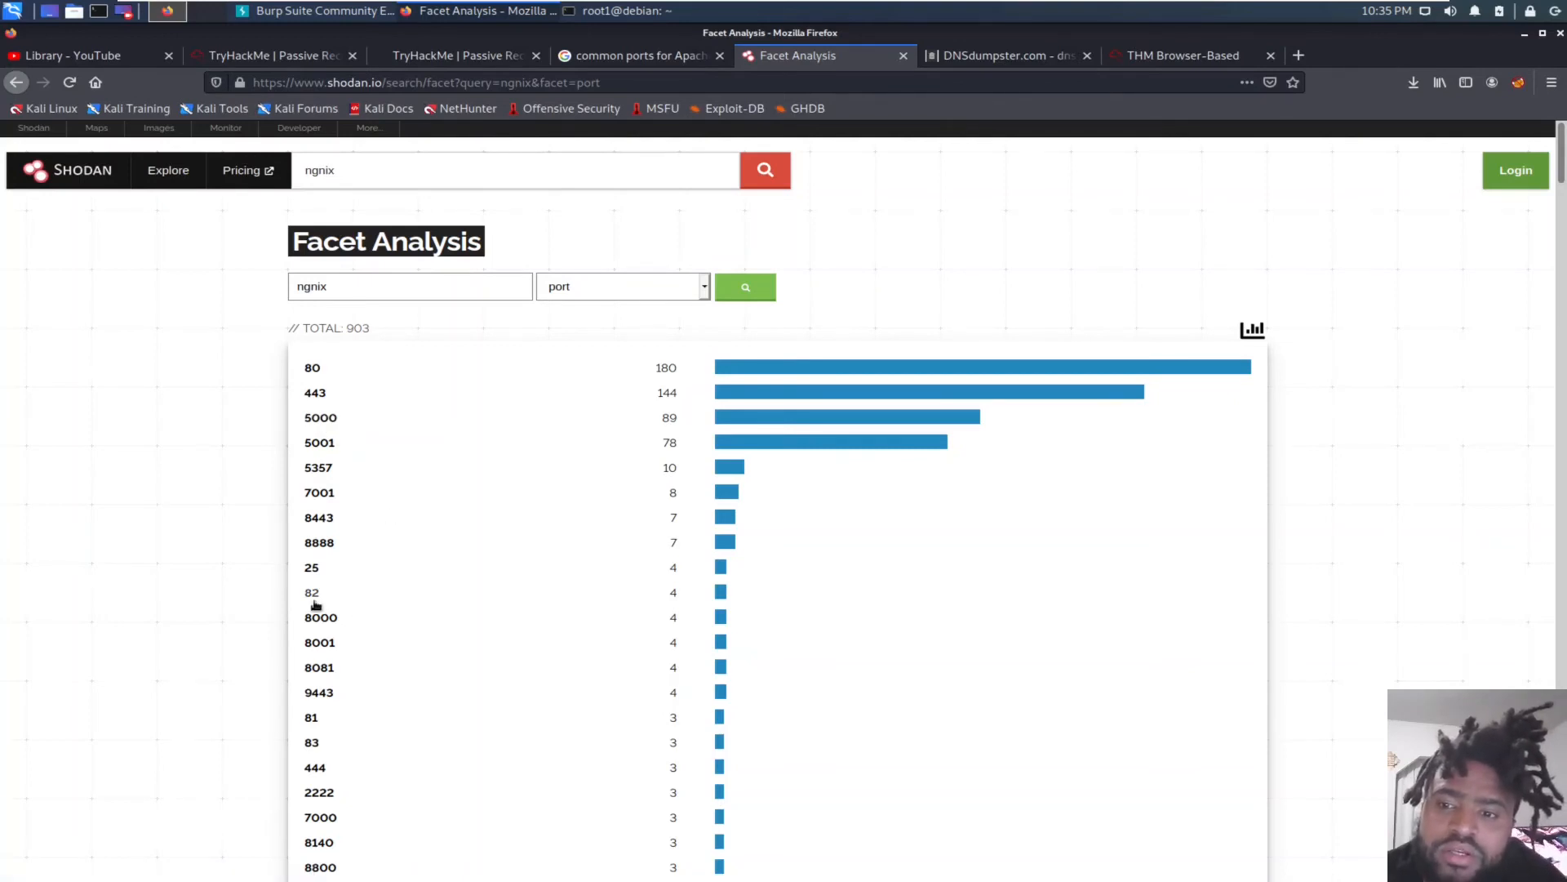
pyautogui.moveTo(322, 617)
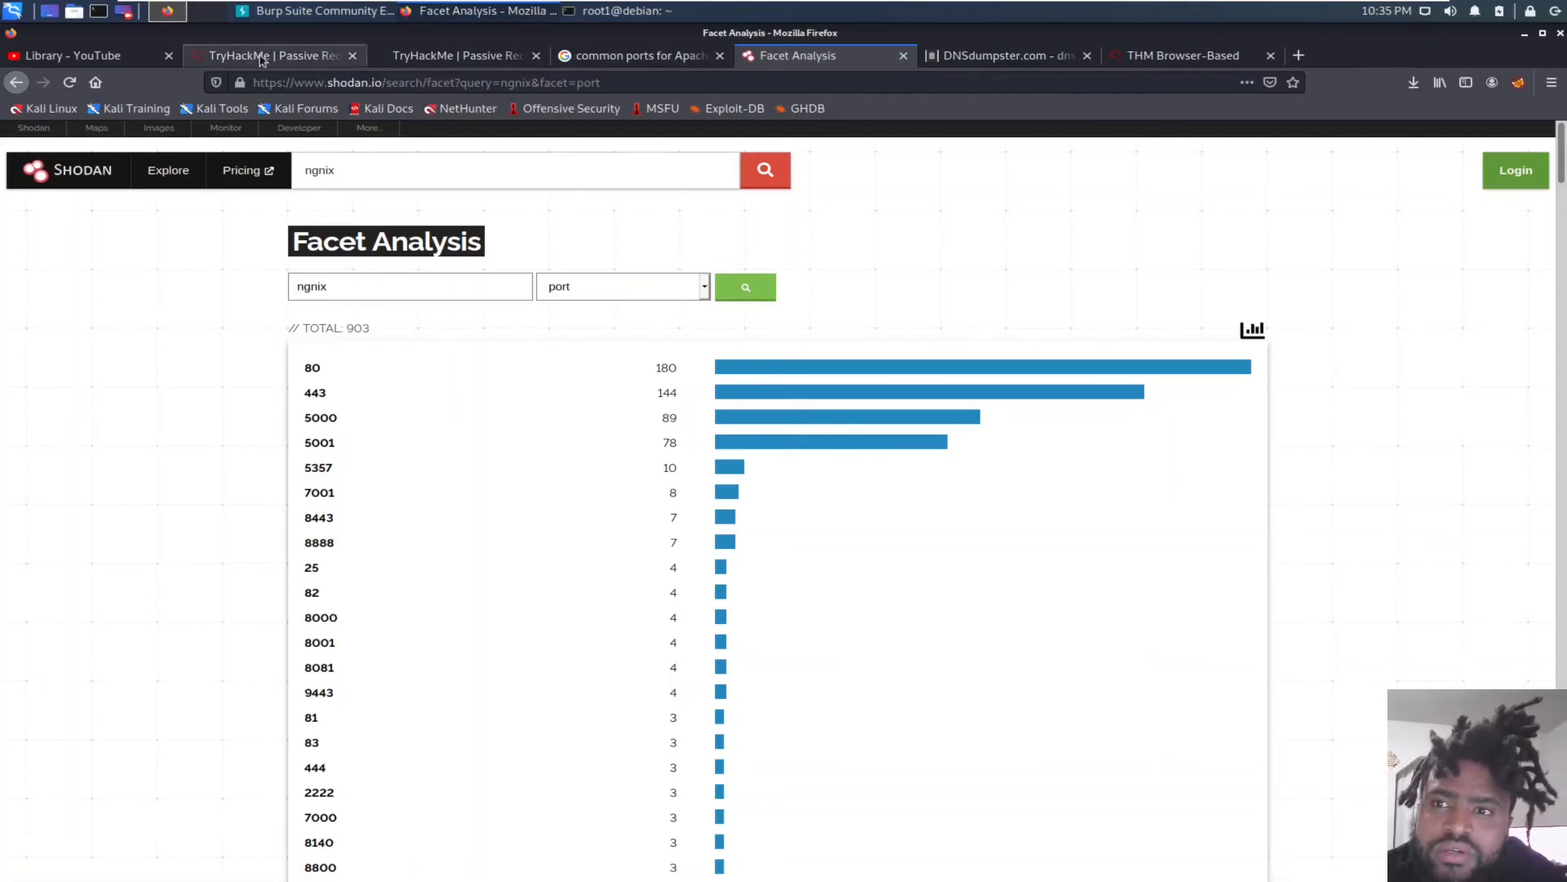
pyautogui.click(270, 55)
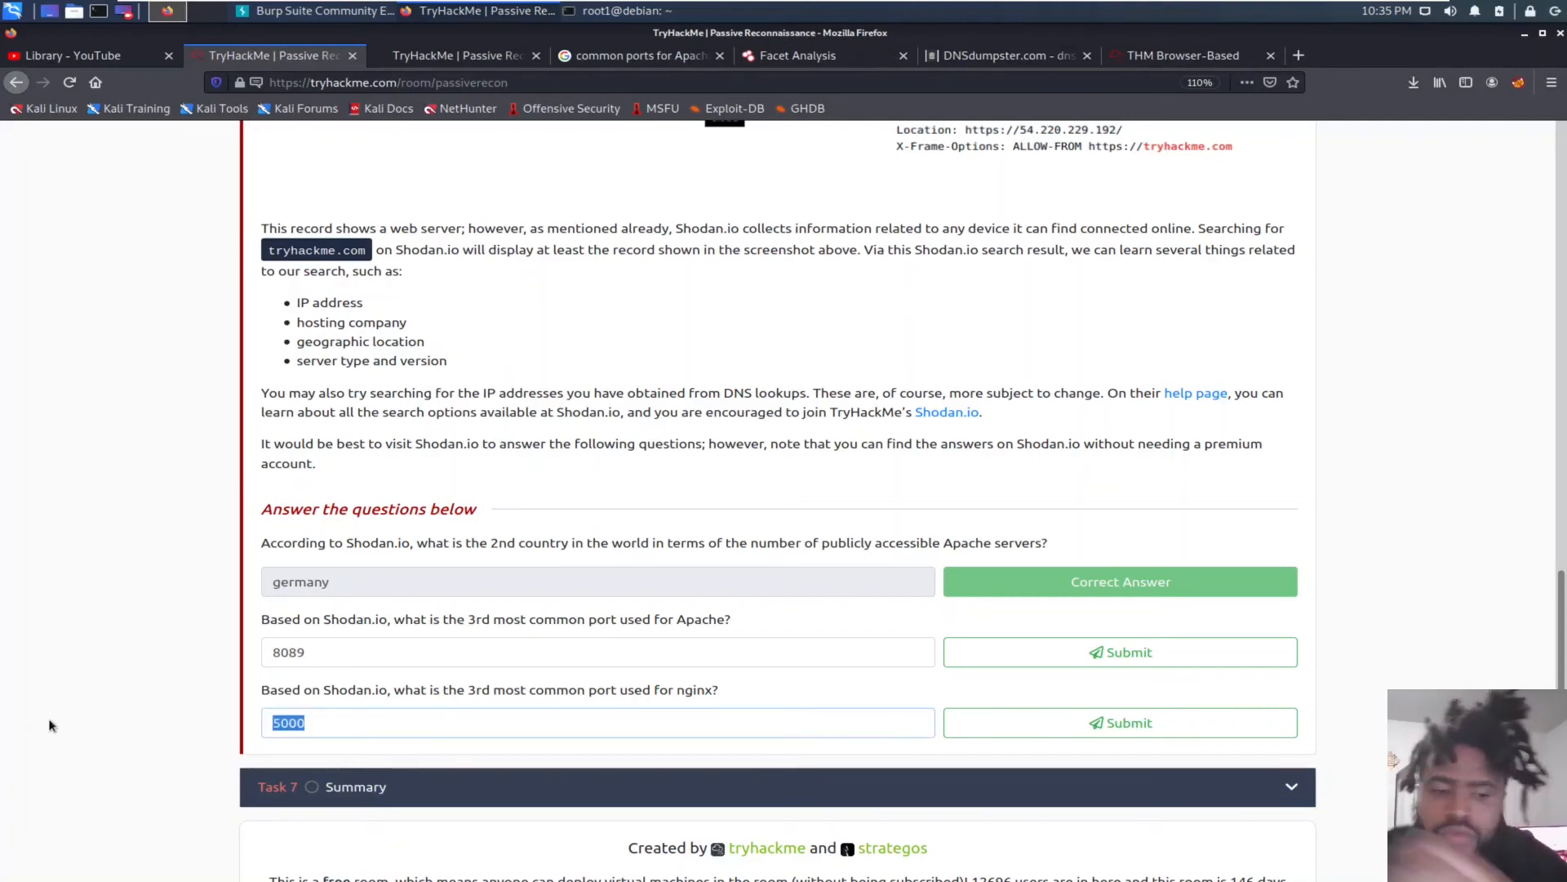
pyautogui.write('8000')
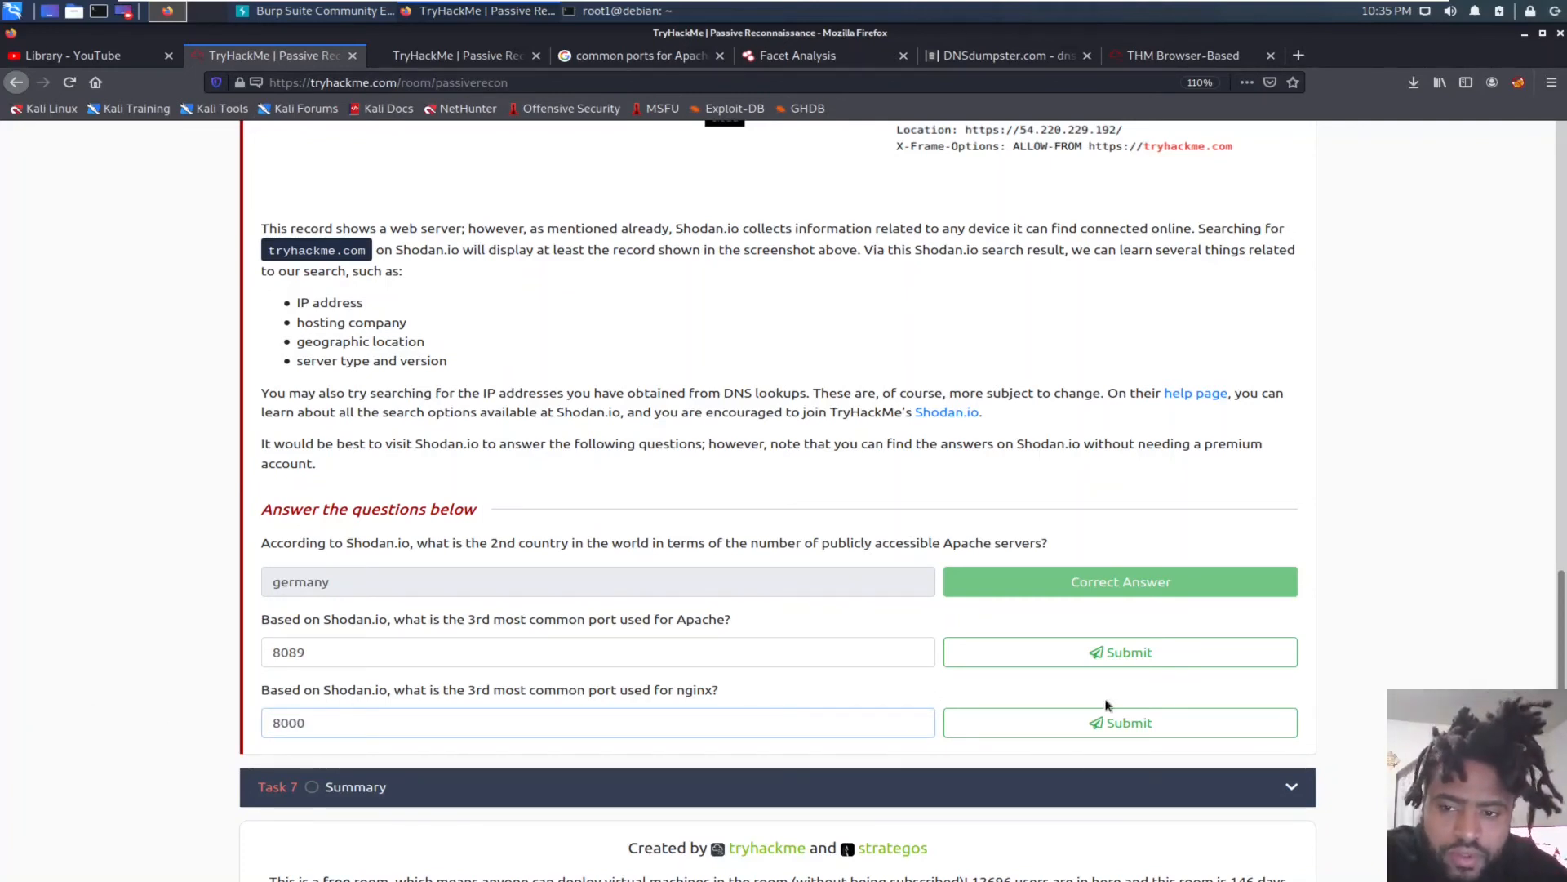
pyautogui.click(1120, 724)
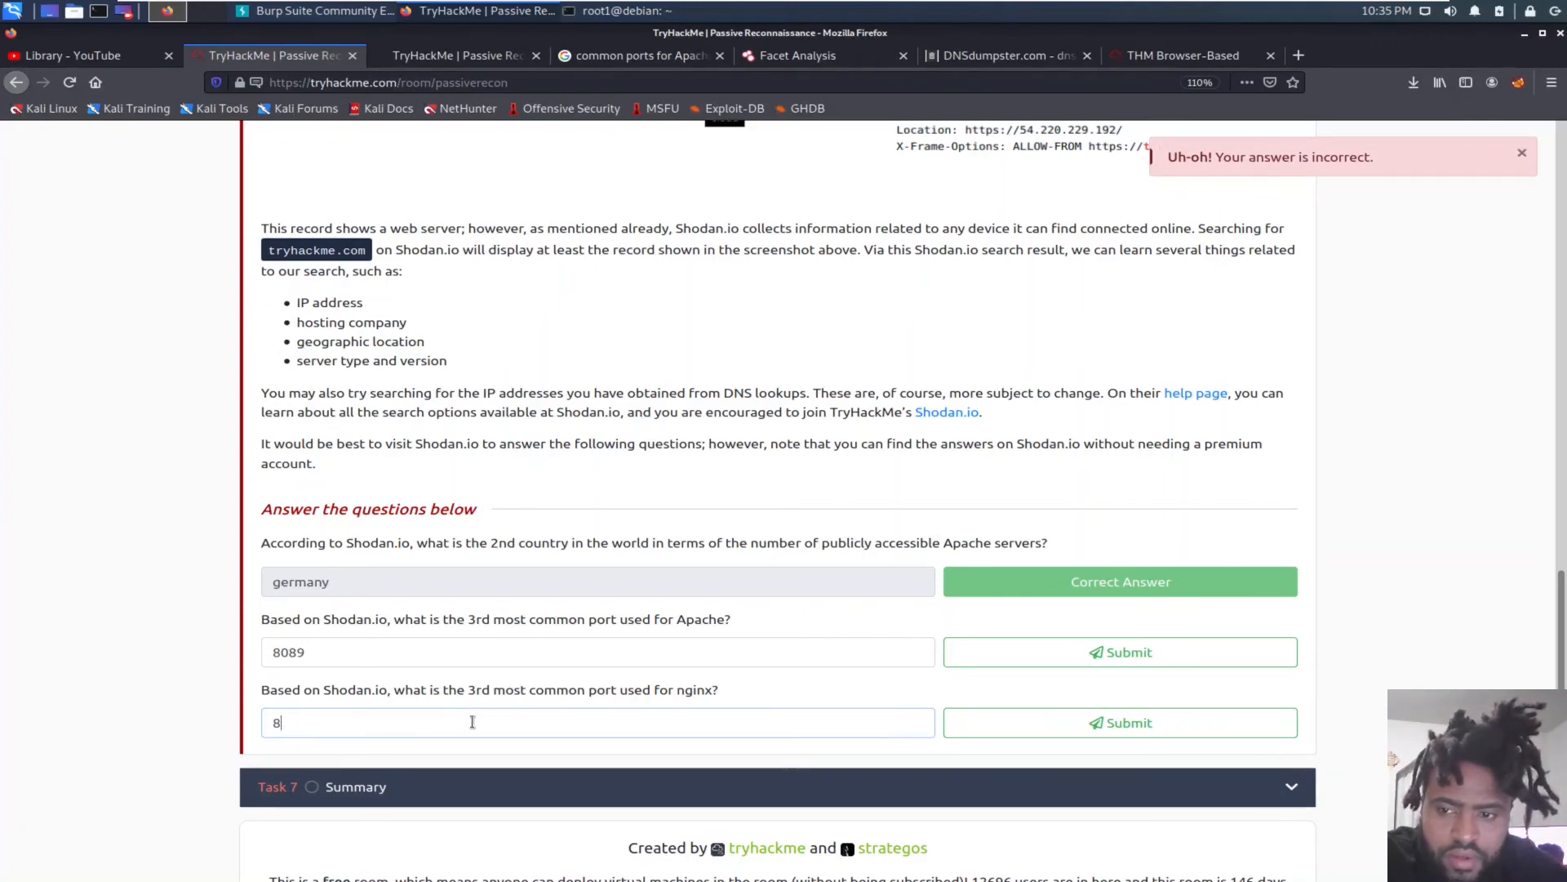
pyautogui.write('888')
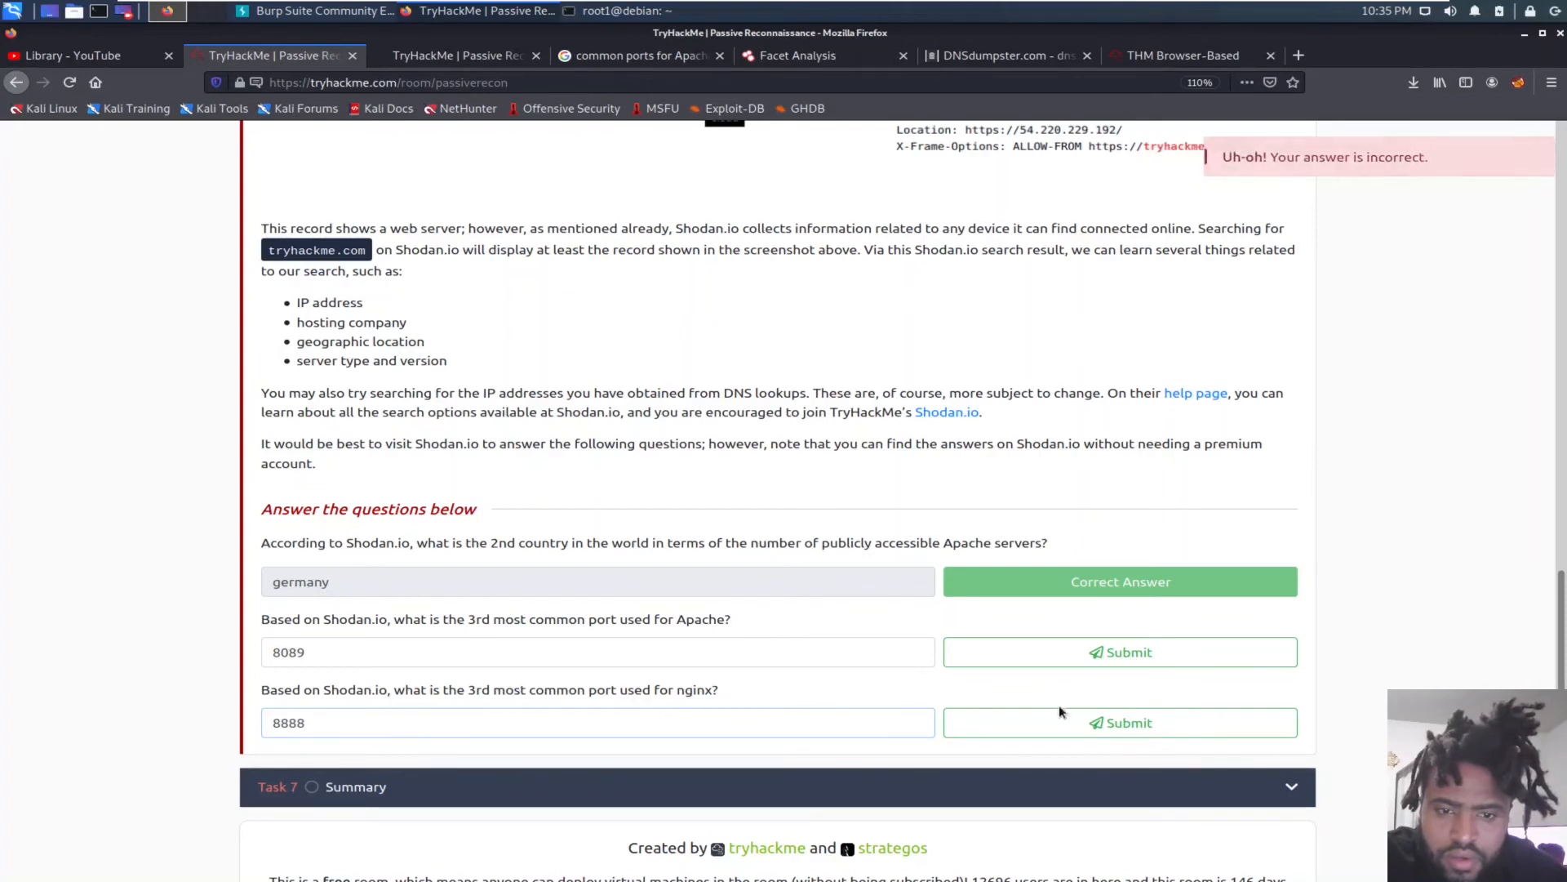
pyautogui.click(1121, 721)
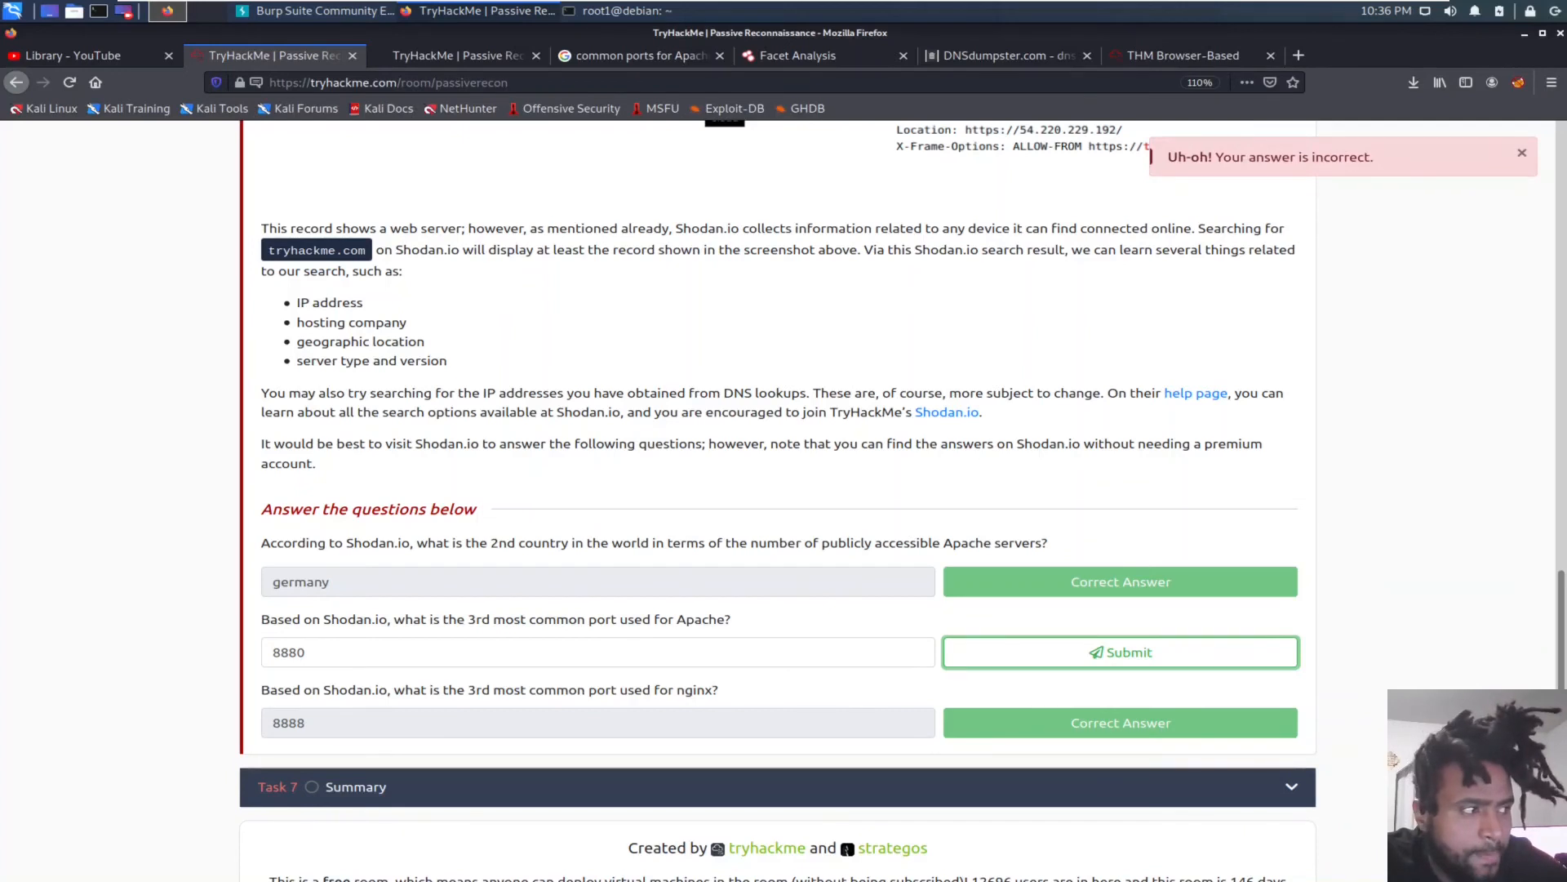
# Step: Answer the Apache third-most-common-port question with 8080 and get it accepted
pyautogui.click(797, 56)
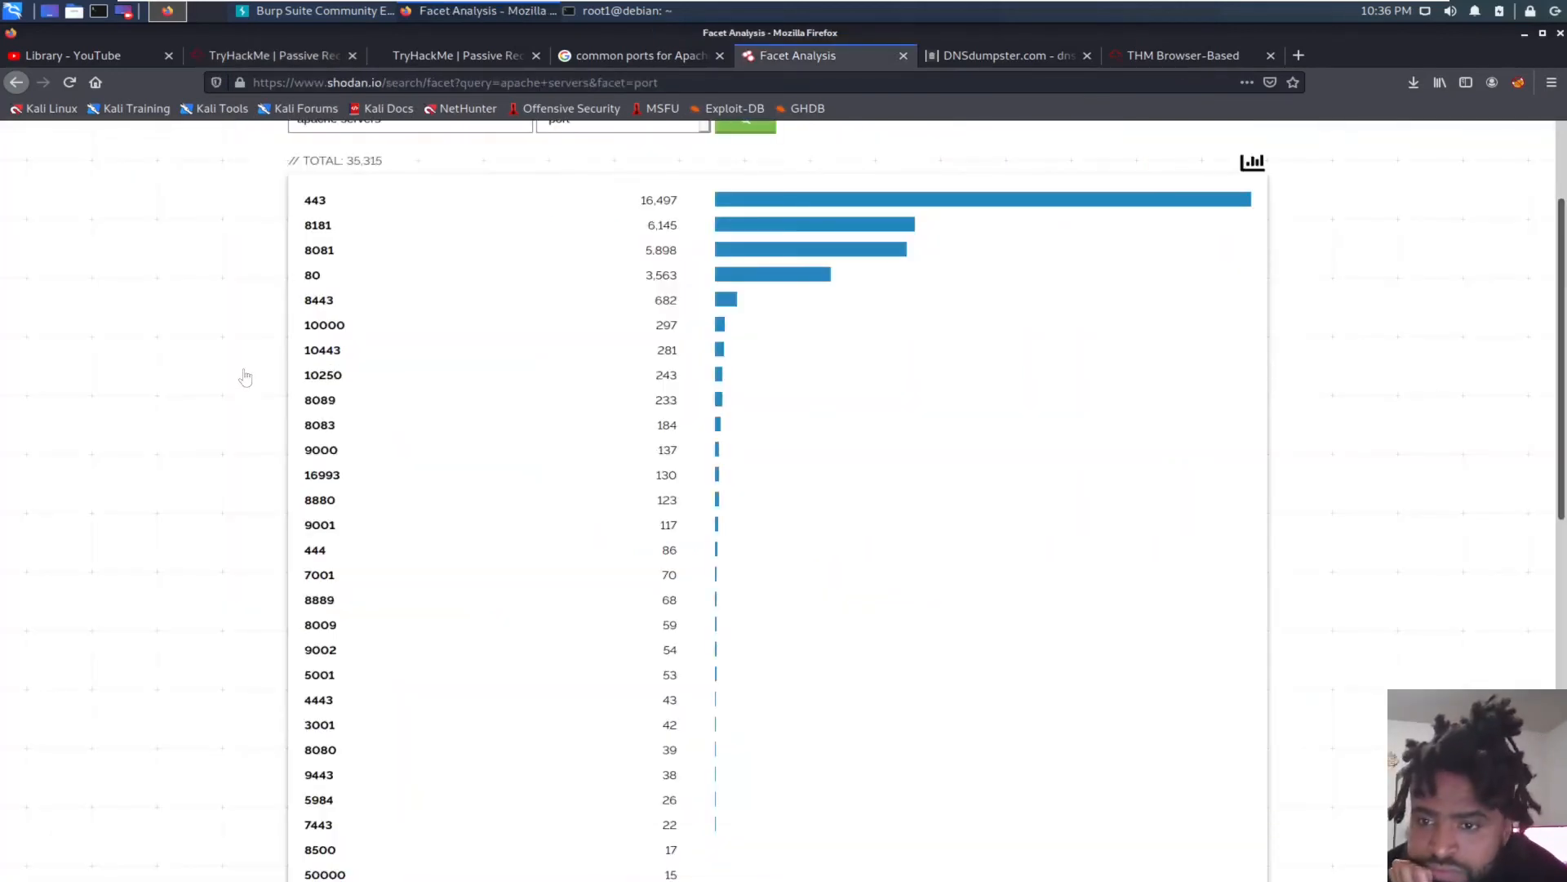
pyautogui.moveTo(357, 620)
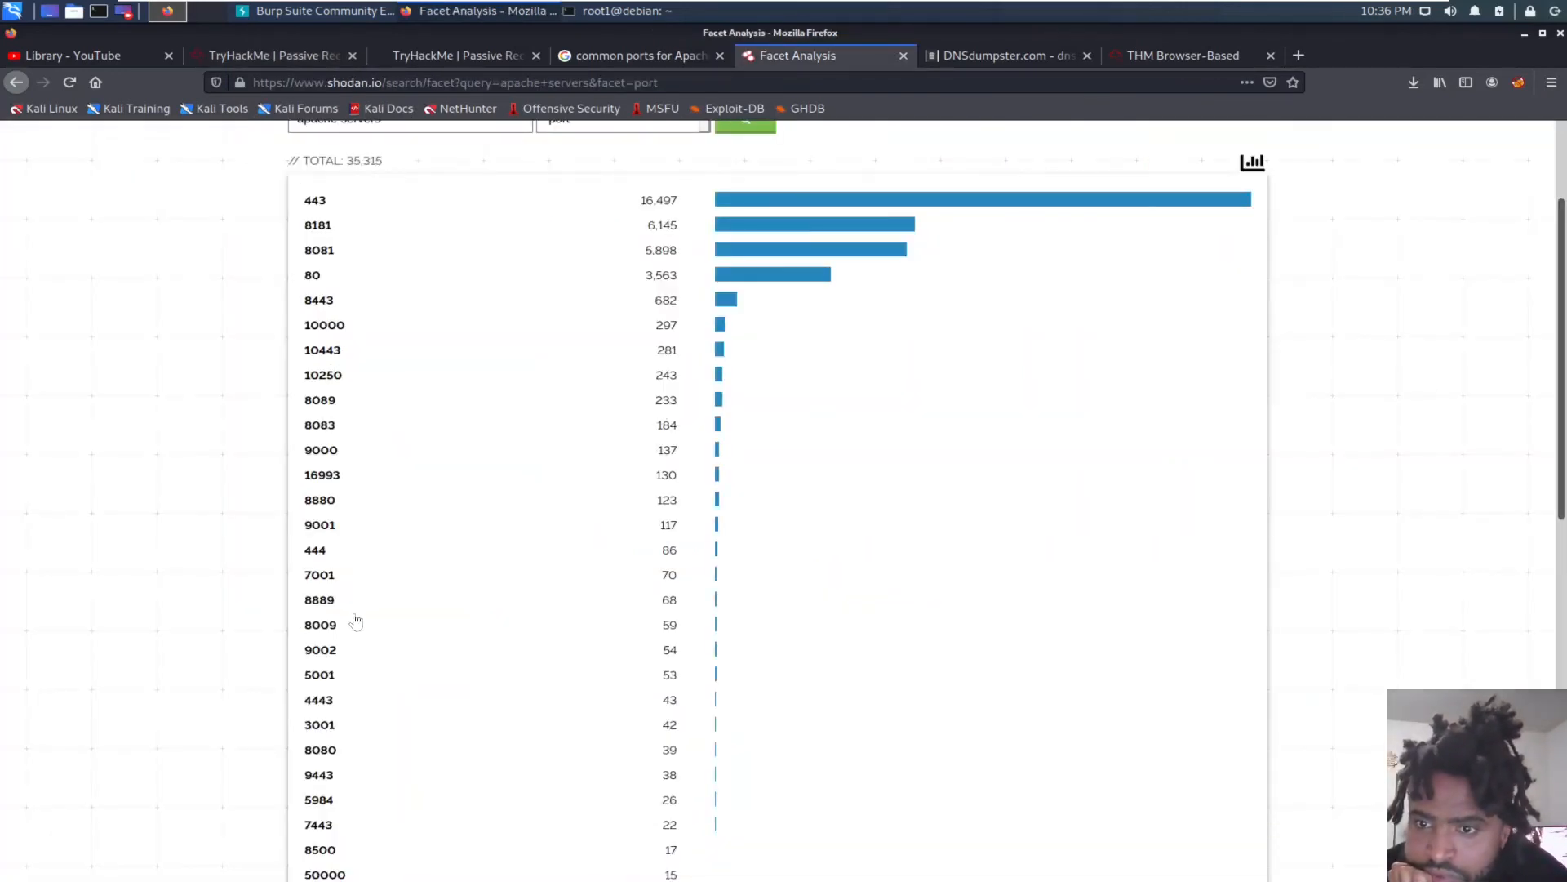
pyautogui.moveTo(429, 349)
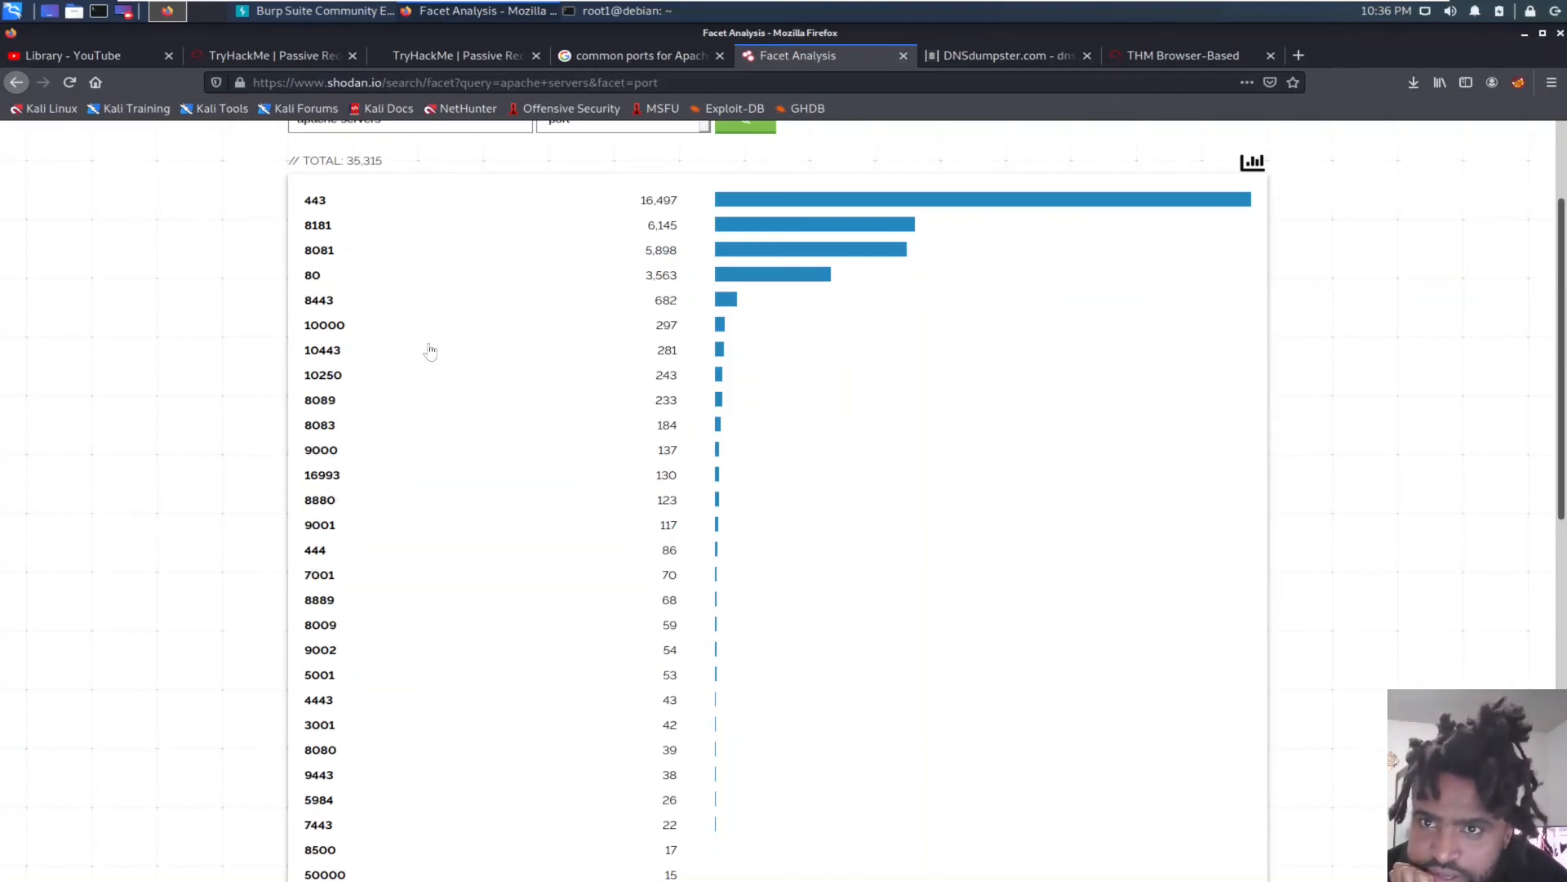
pyautogui.moveTo(364, 614)
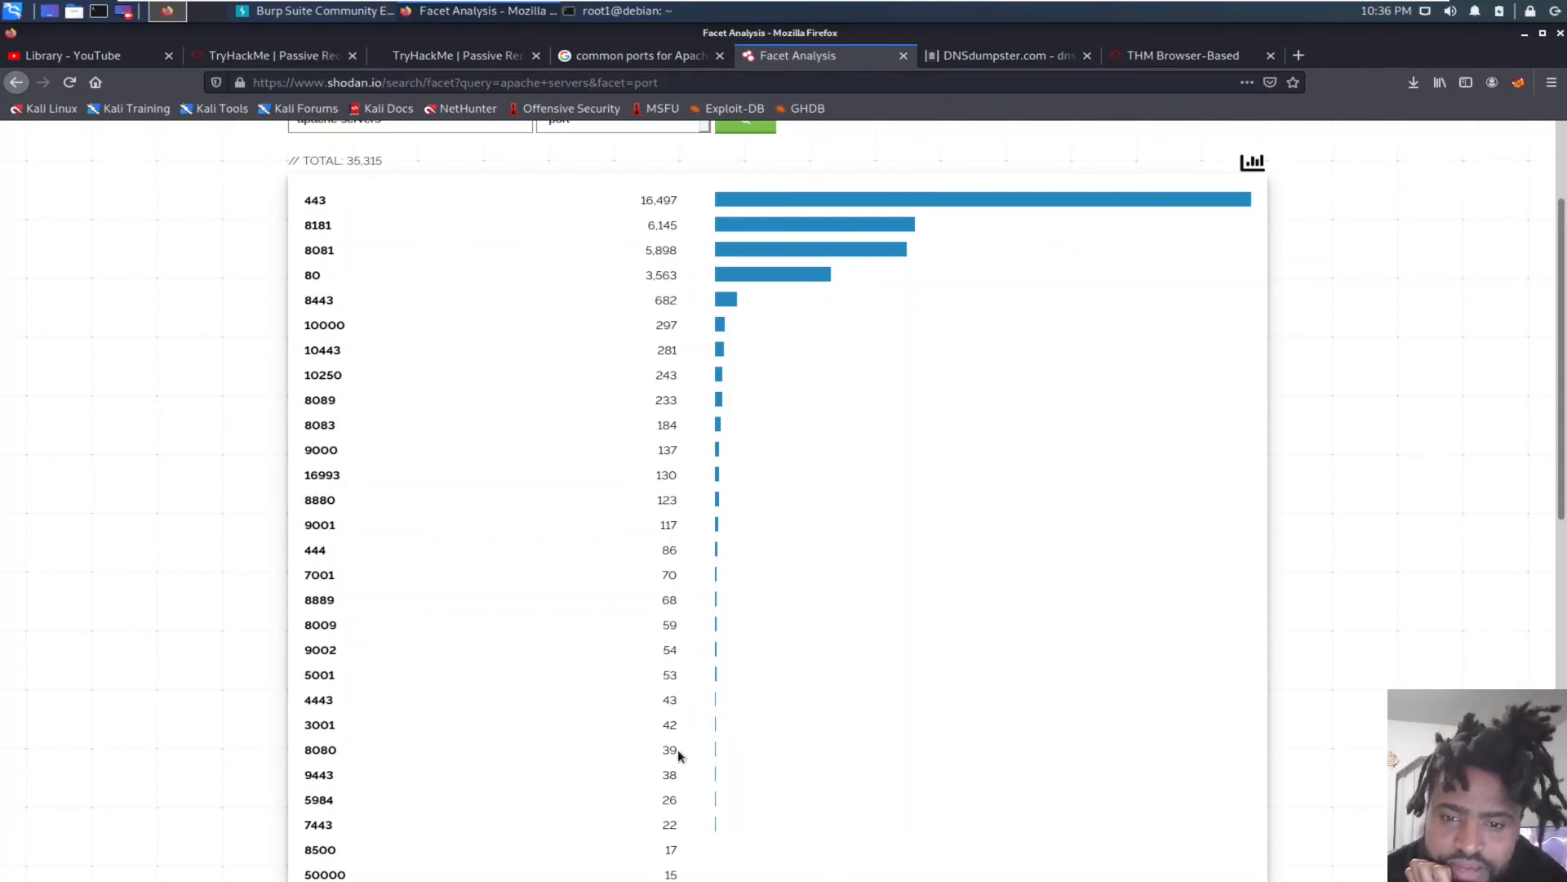
pyautogui.moveTo(663, 265)
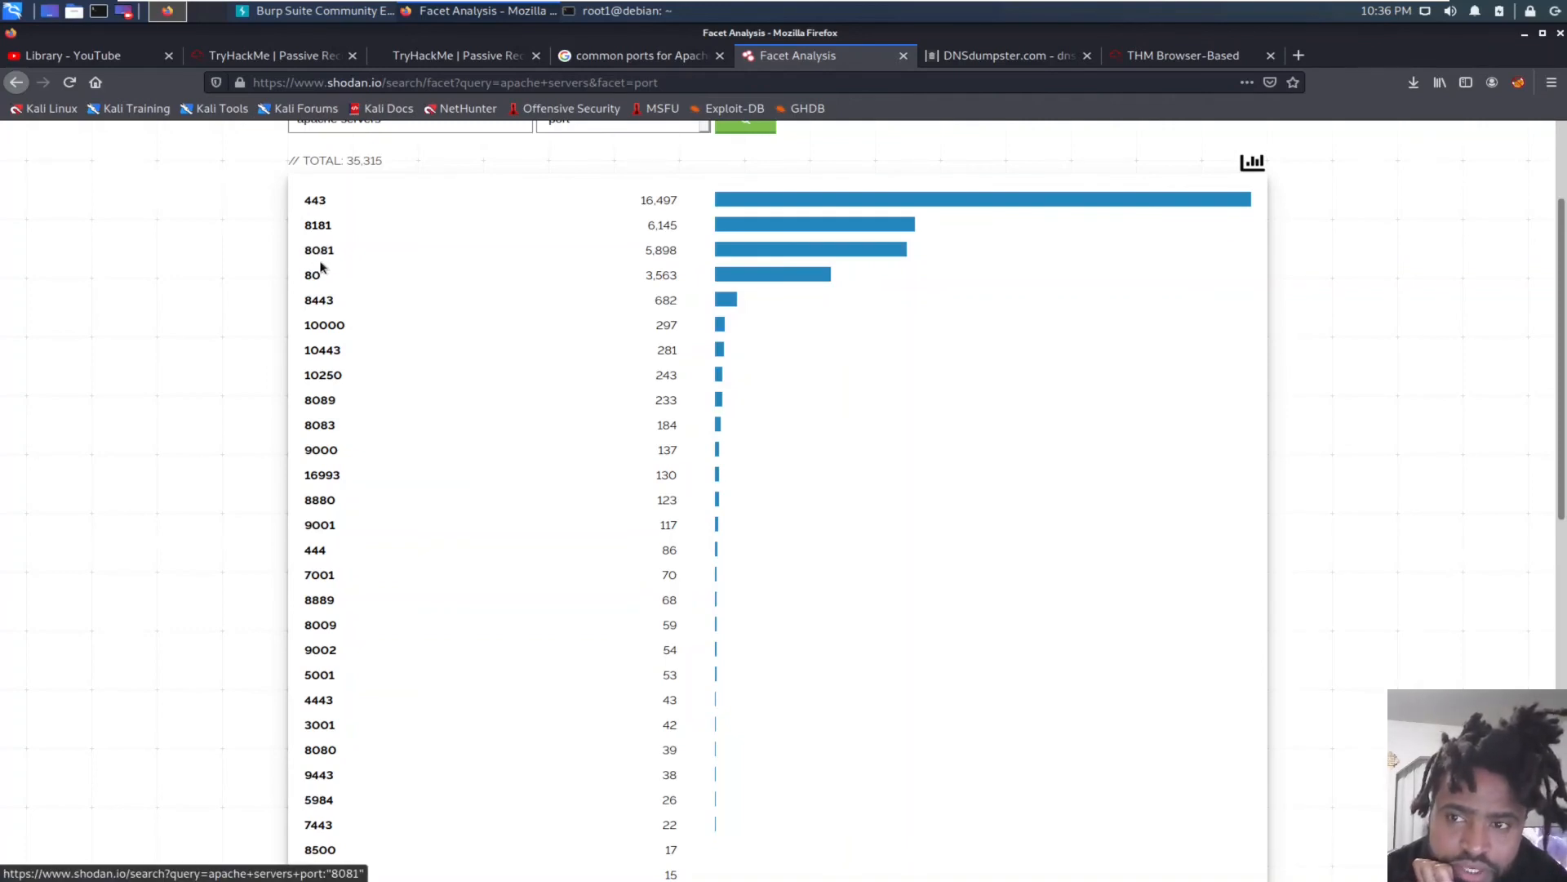
pyautogui.click(275, 56)
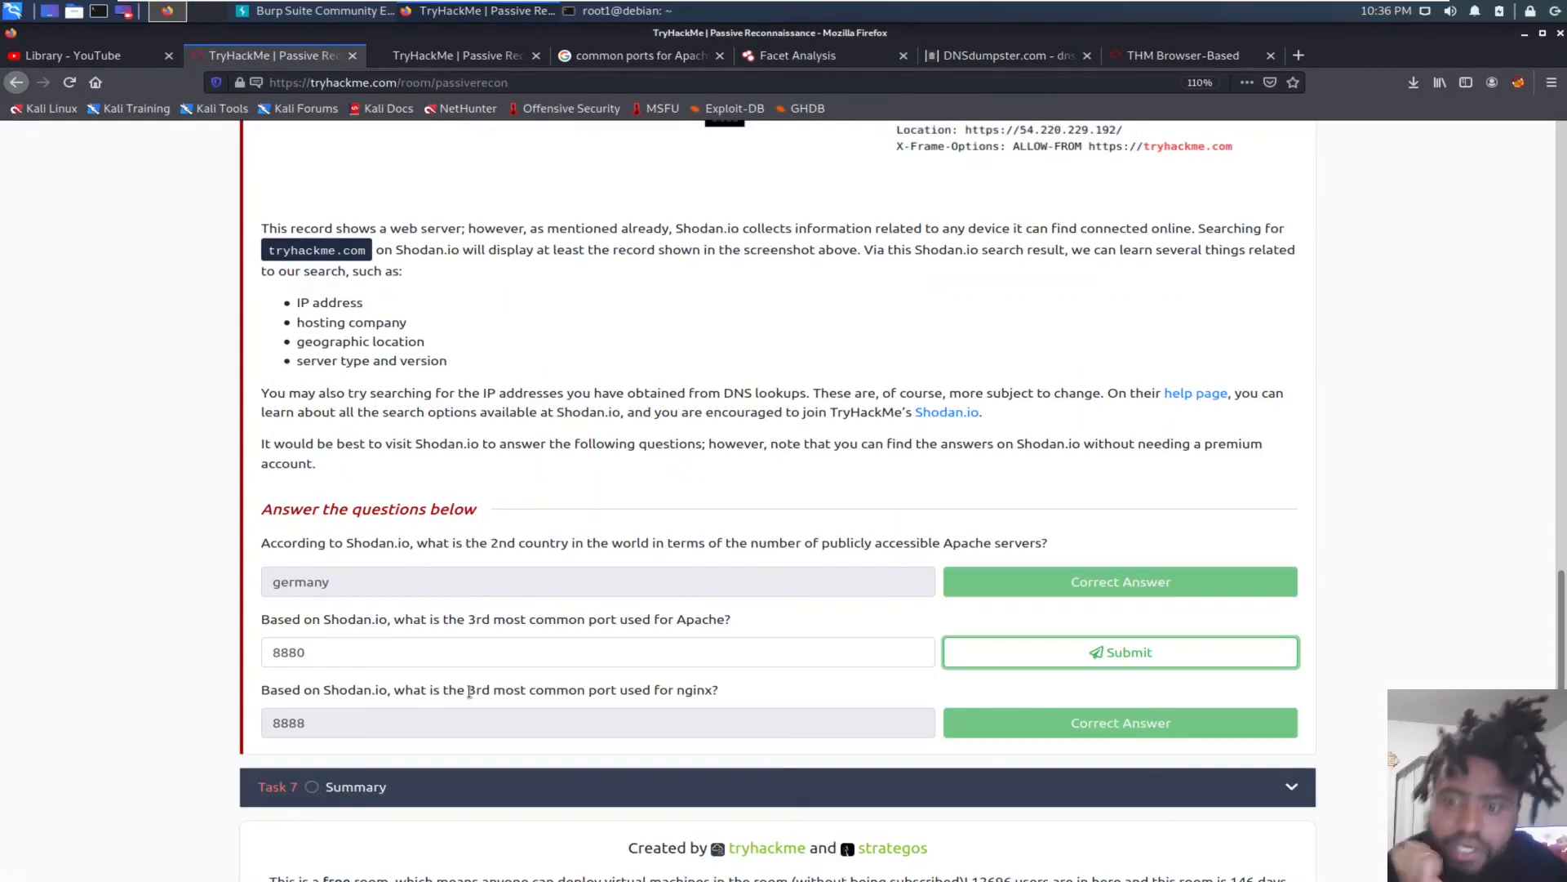
pyautogui.write('88')
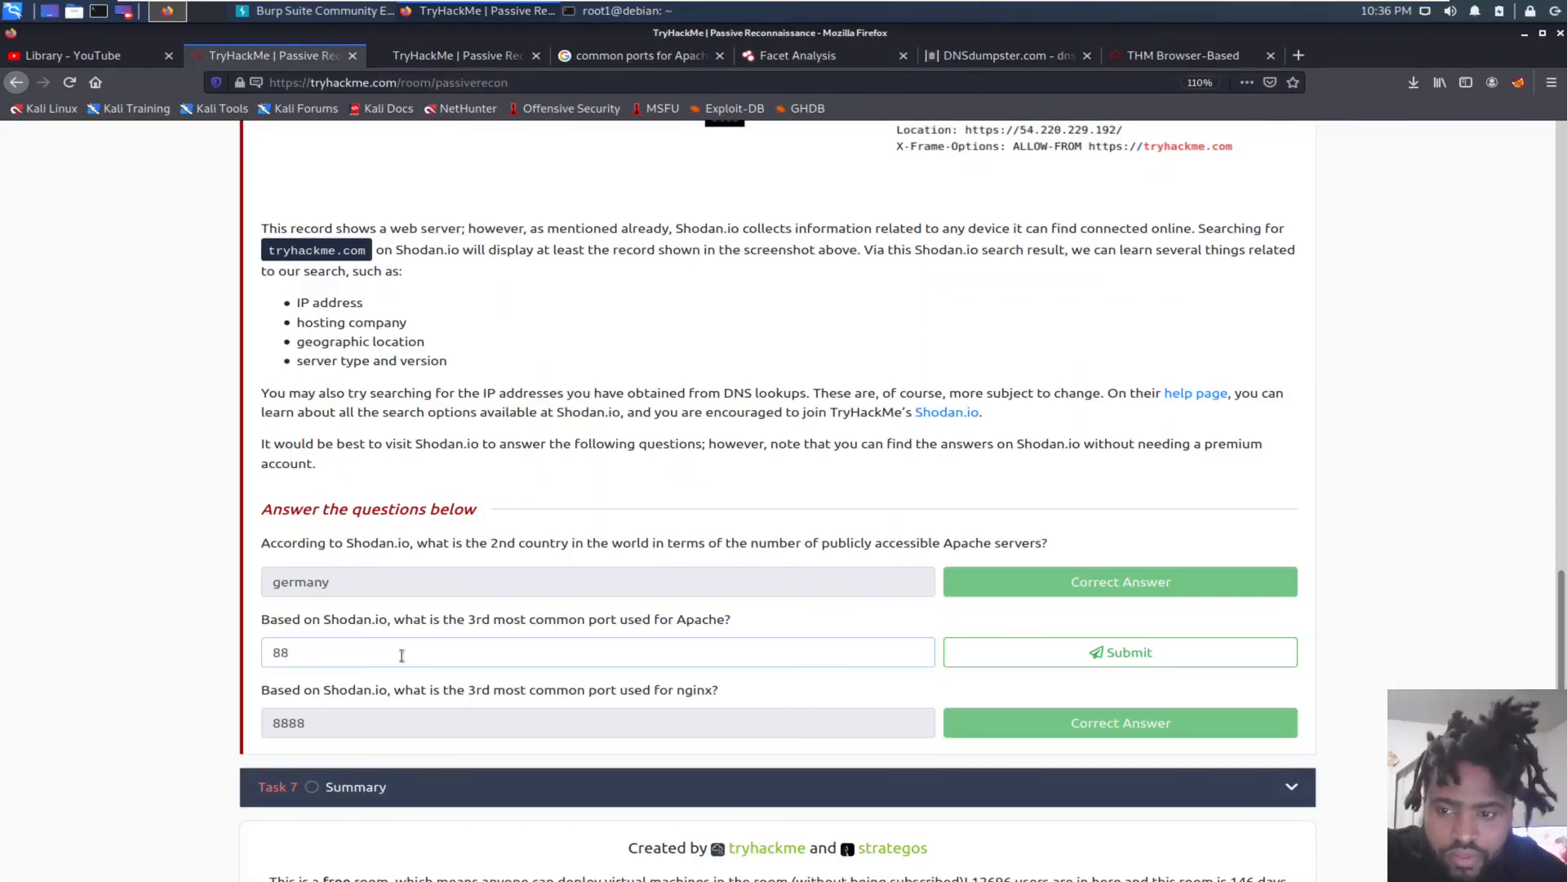
pyautogui.write('8080')
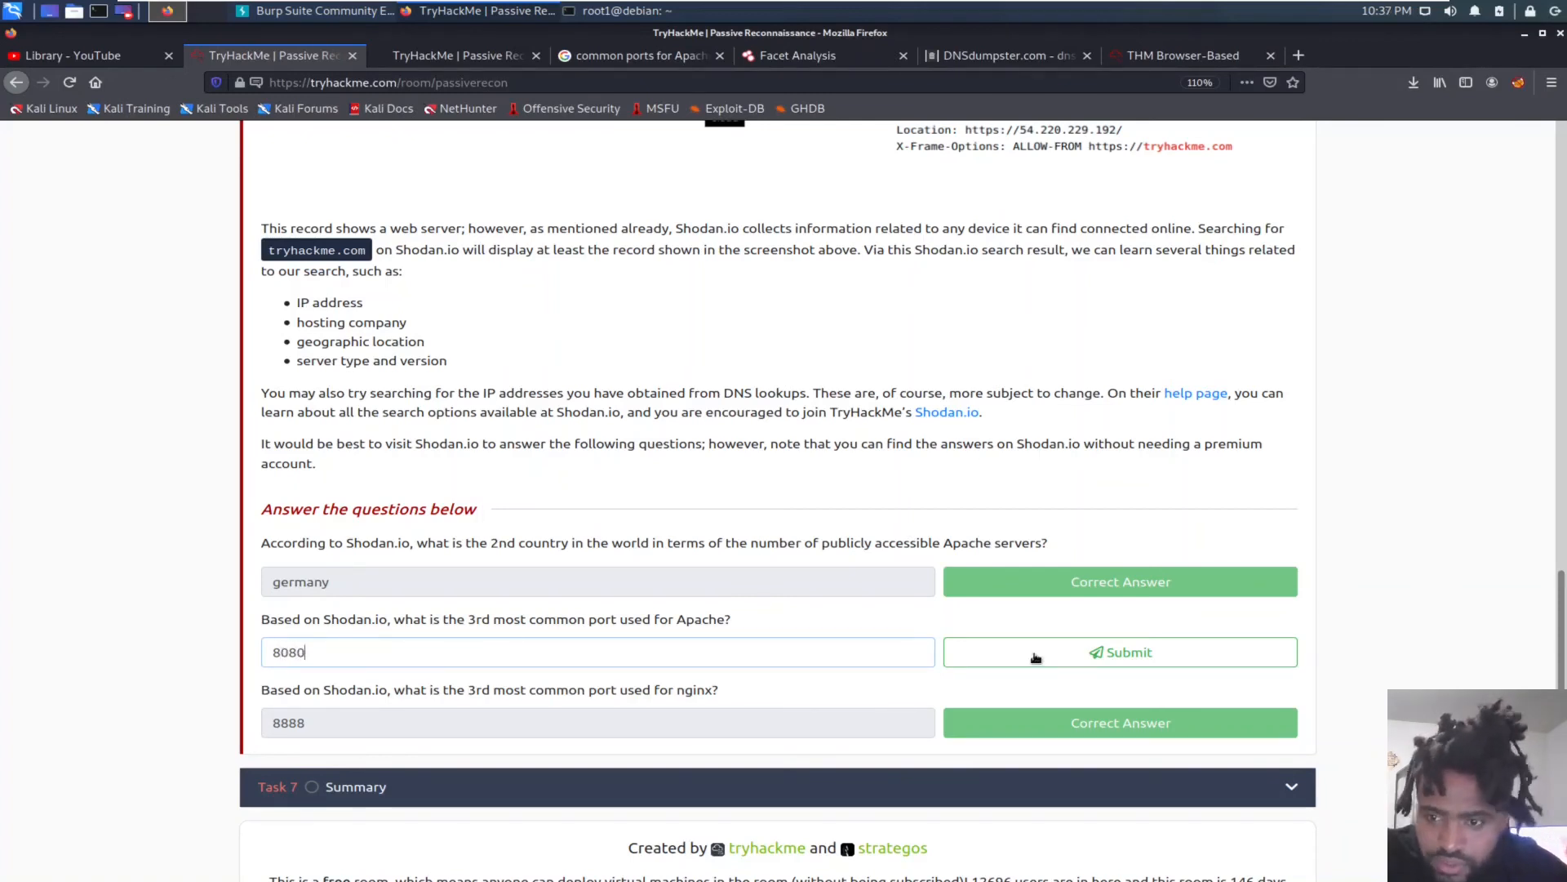
pyautogui.click(1120, 651)
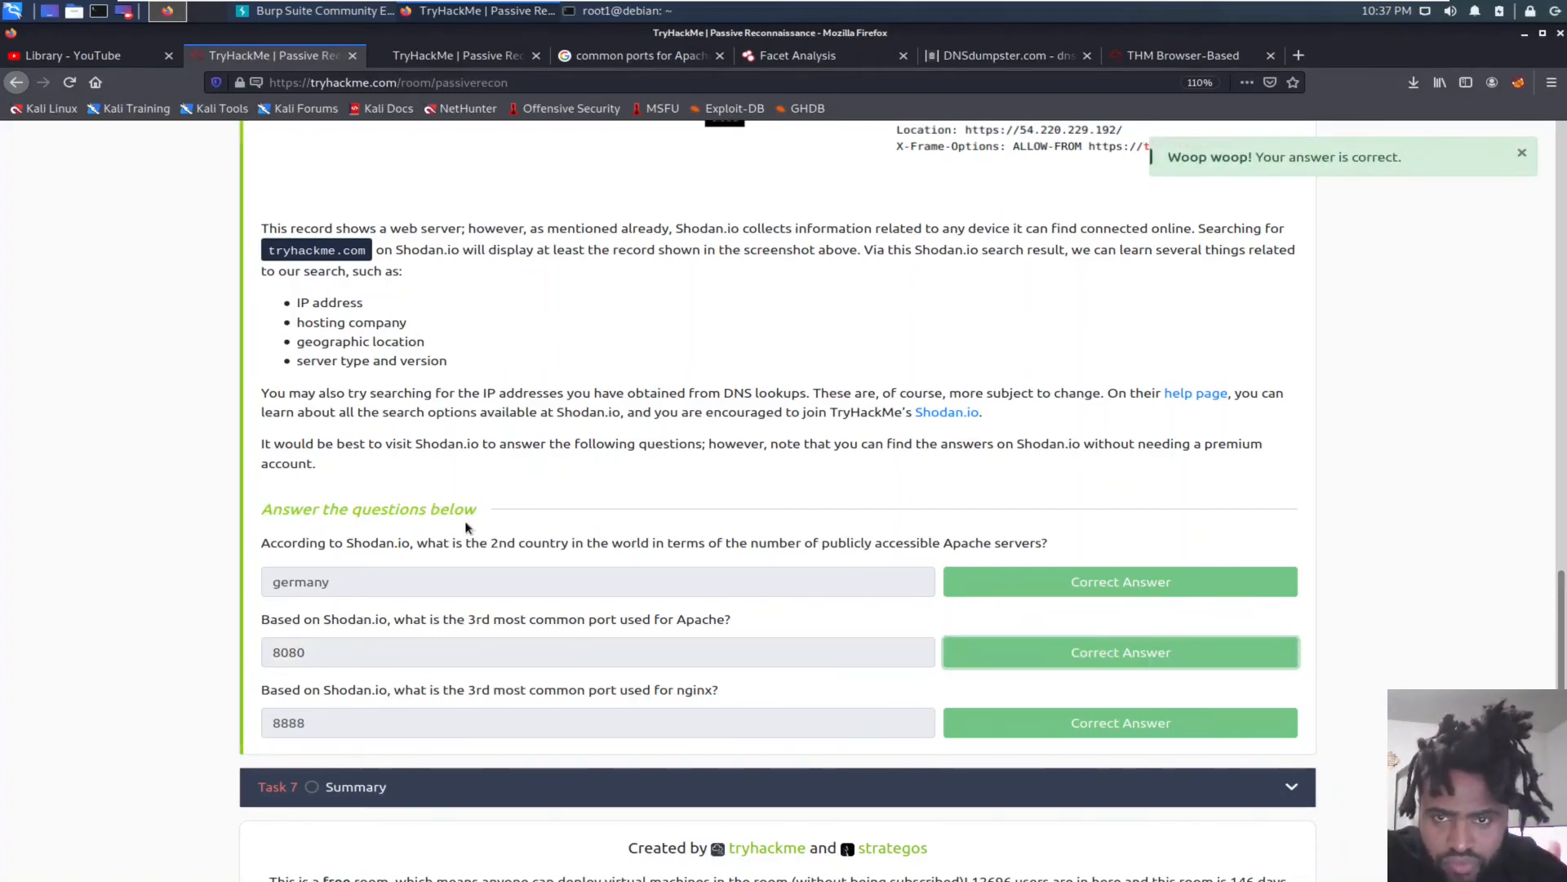
pyautogui.scroll(-3)
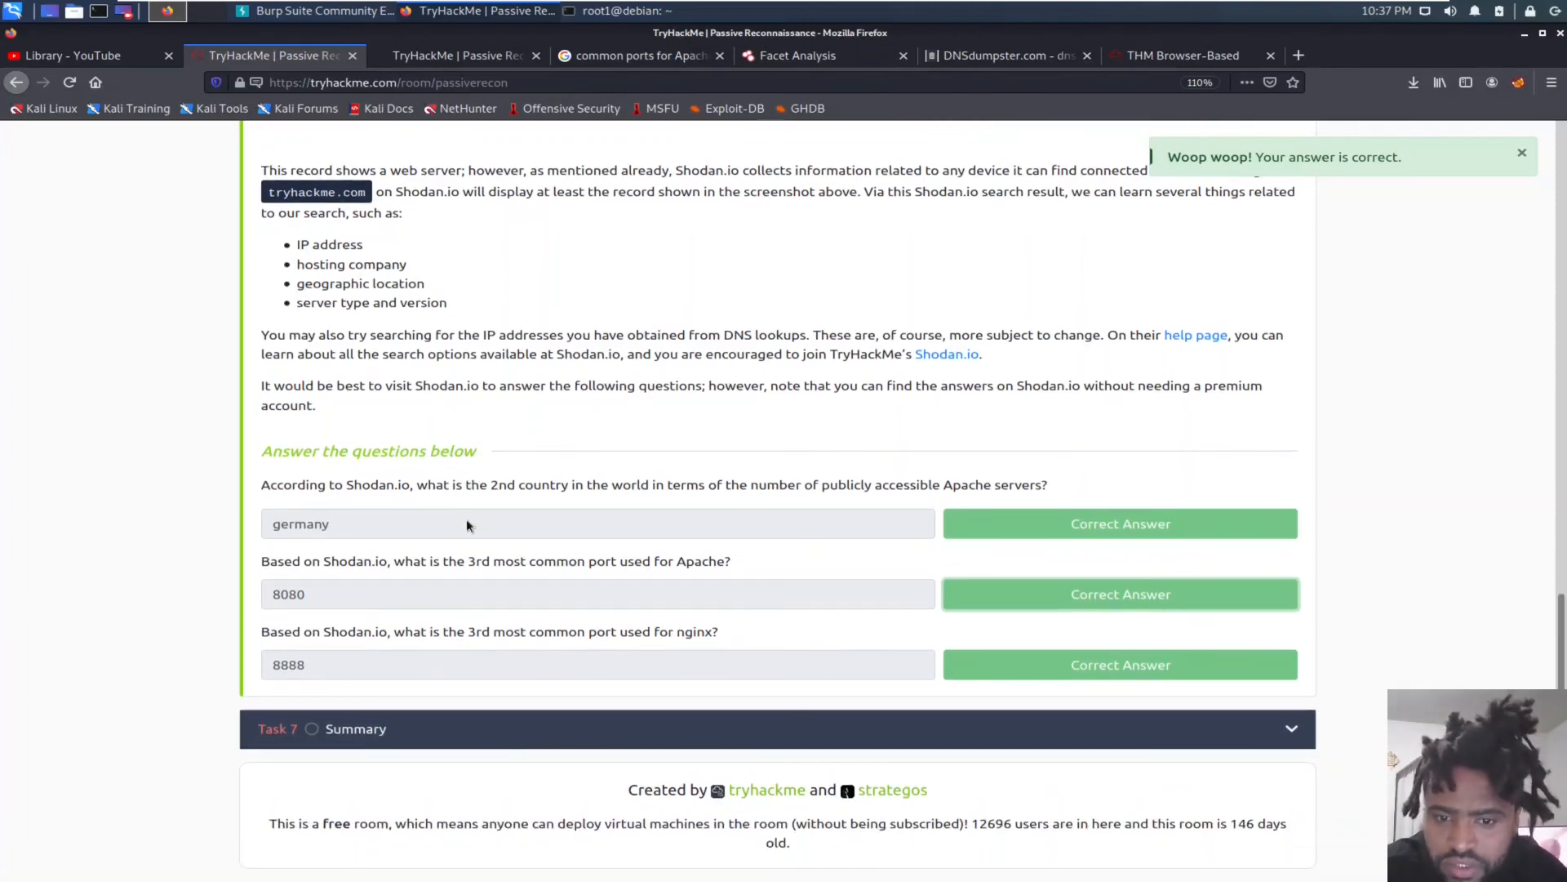
pyautogui.moveTo(1137, 850)
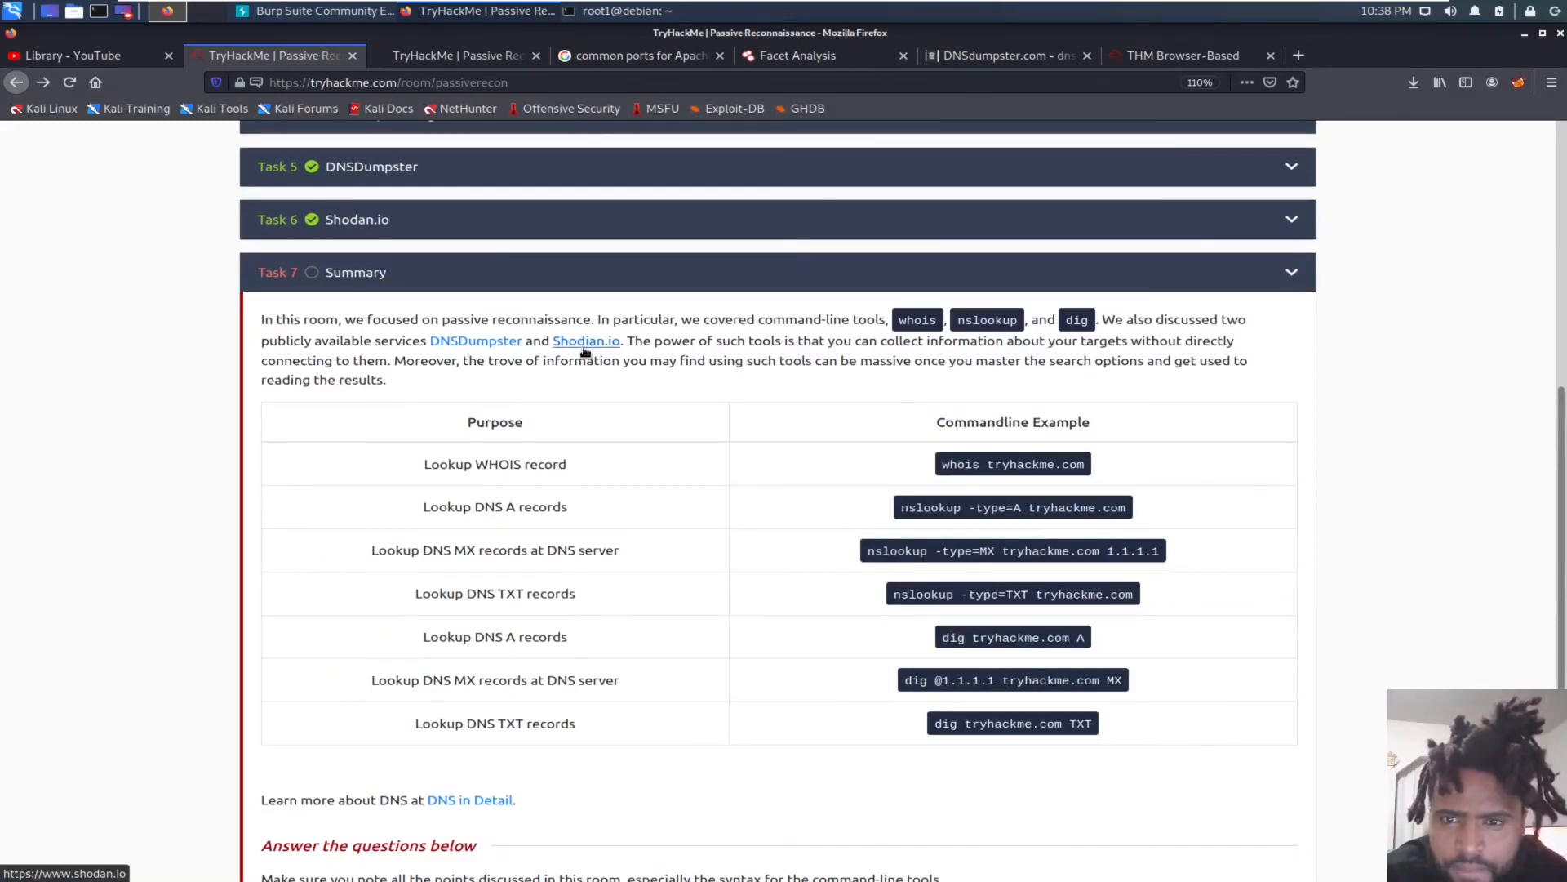
pyautogui.moveTo(395, 346)
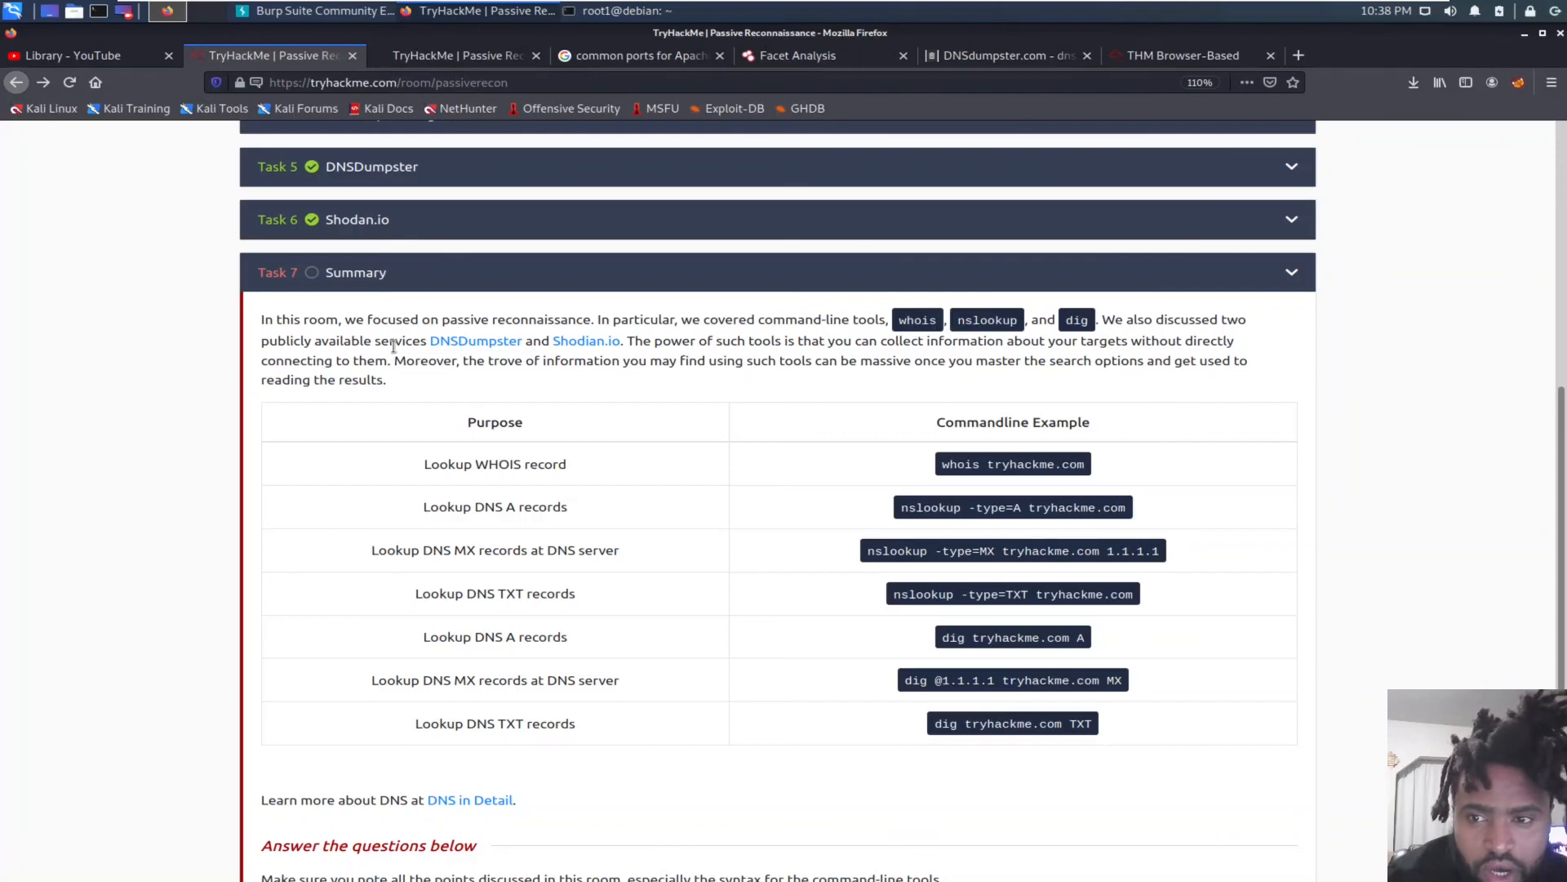
# Step: Mark the Task 7 Summary question as Completed
pyautogui.scroll(-3)
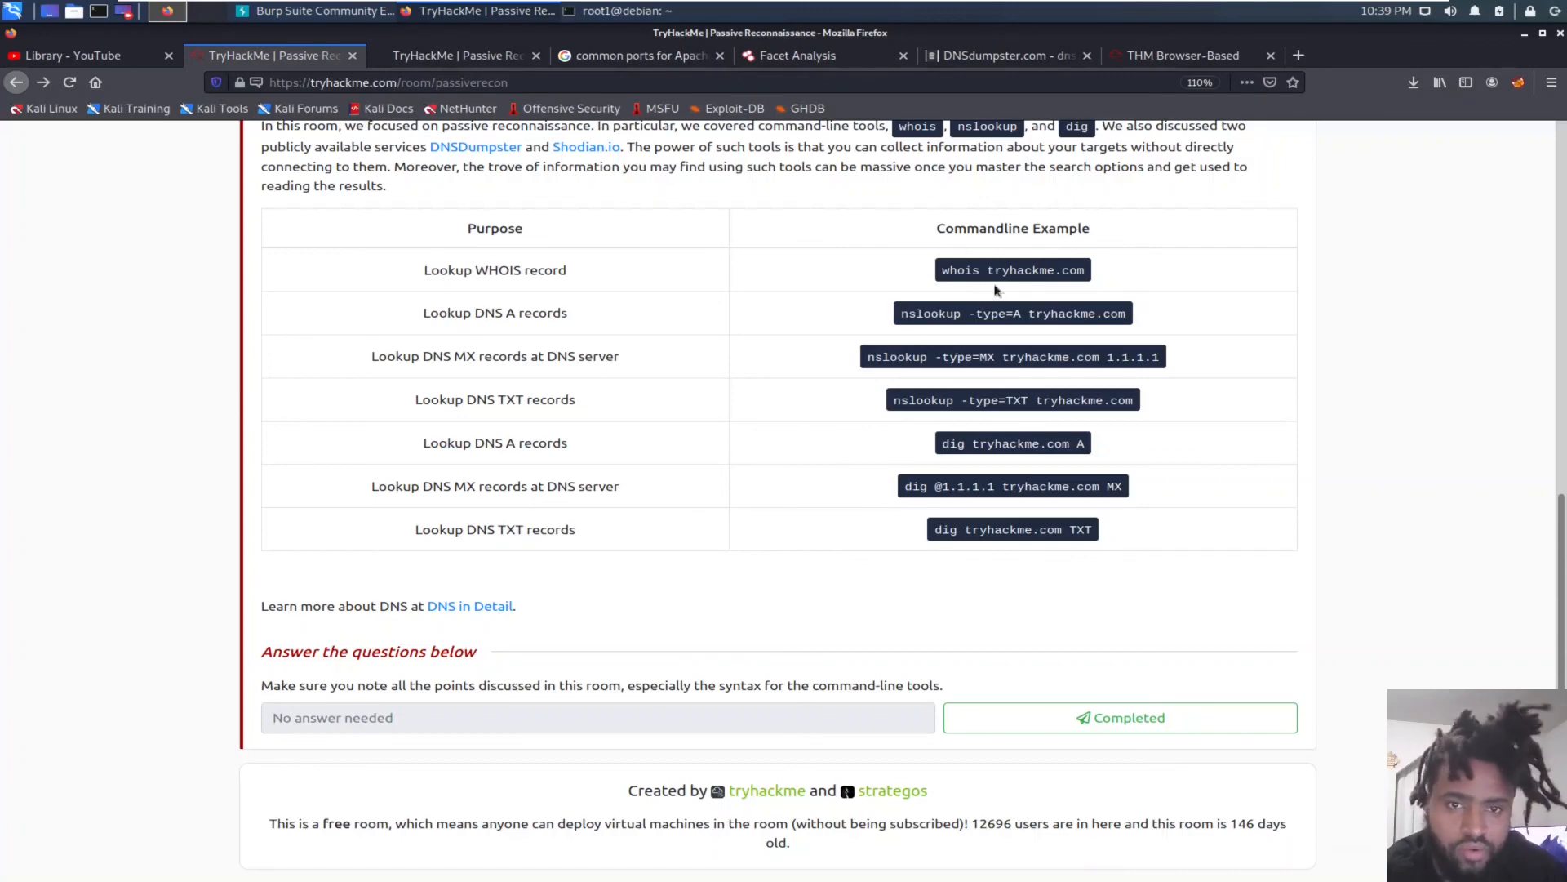
pyautogui.moveTo(584, 28)
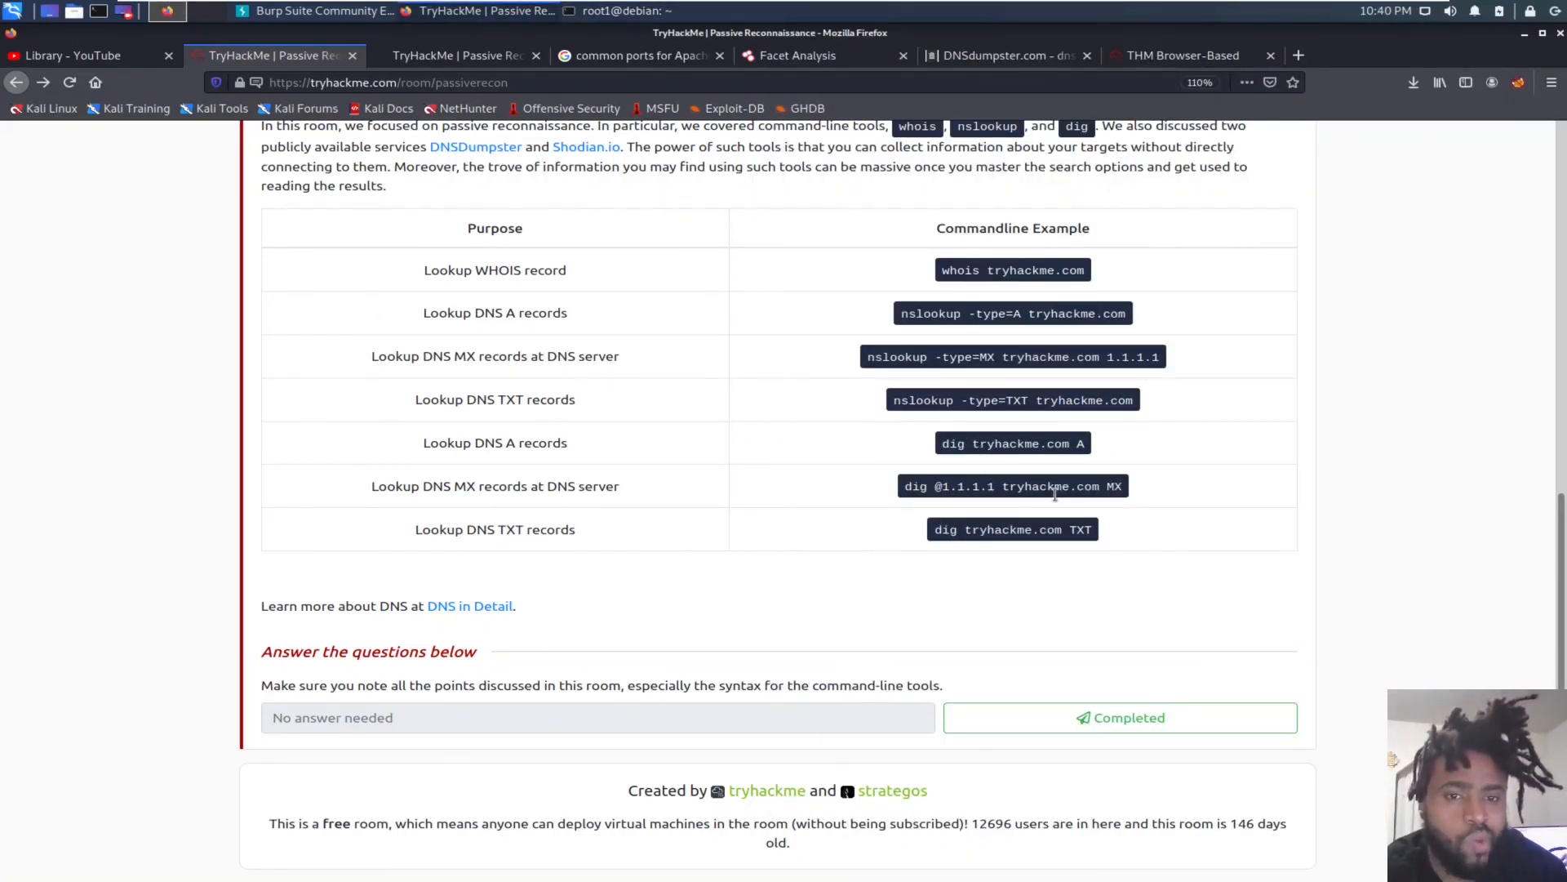
pyautogui.moveTo(847, 626)
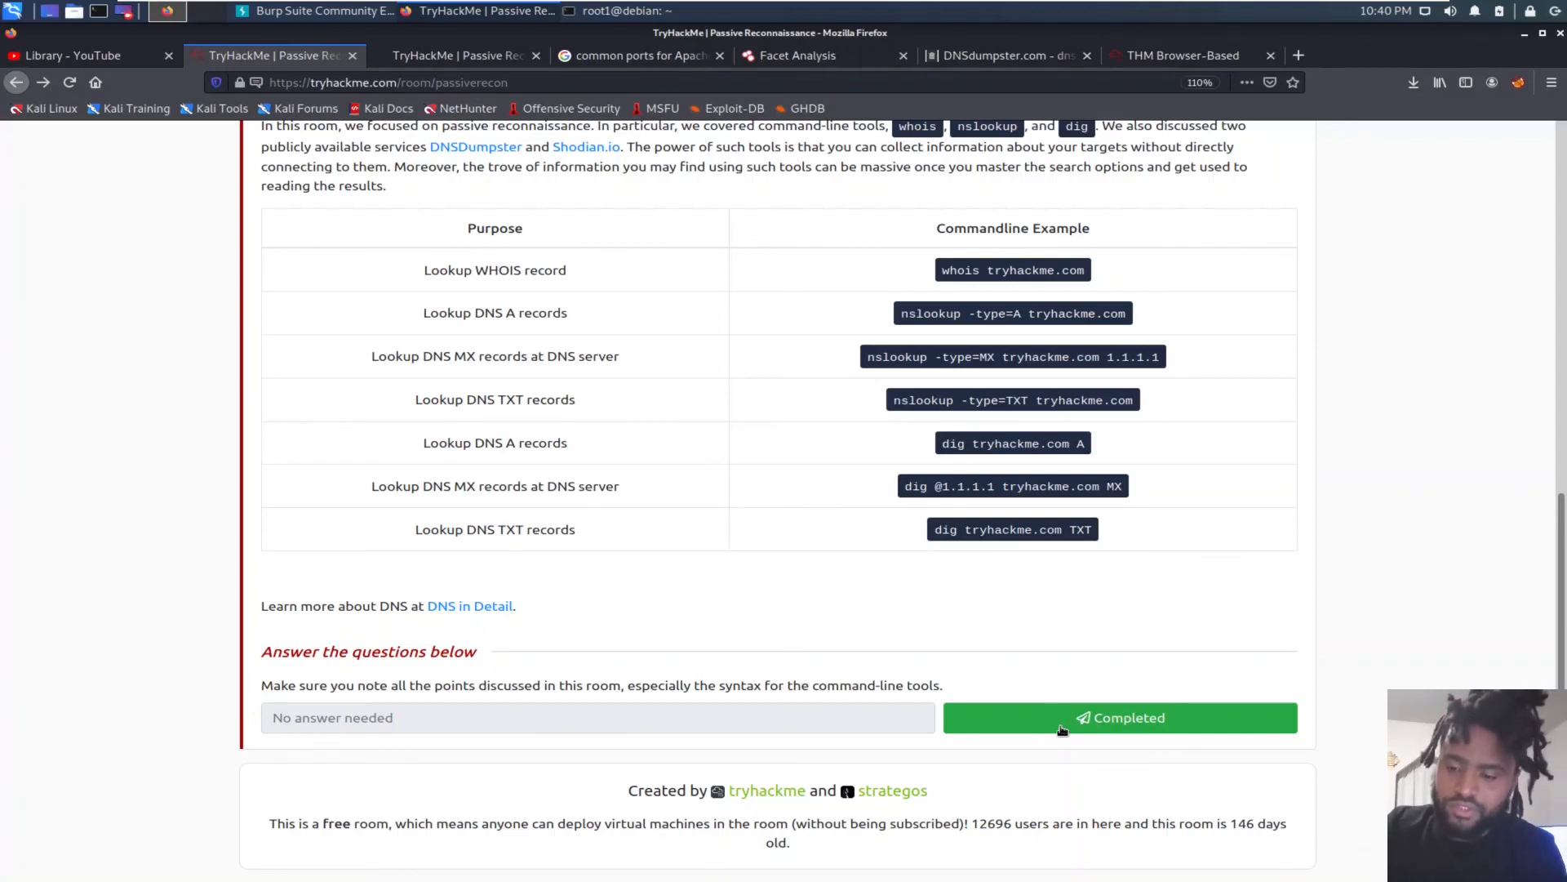
pyautogui.click(1119, 717)
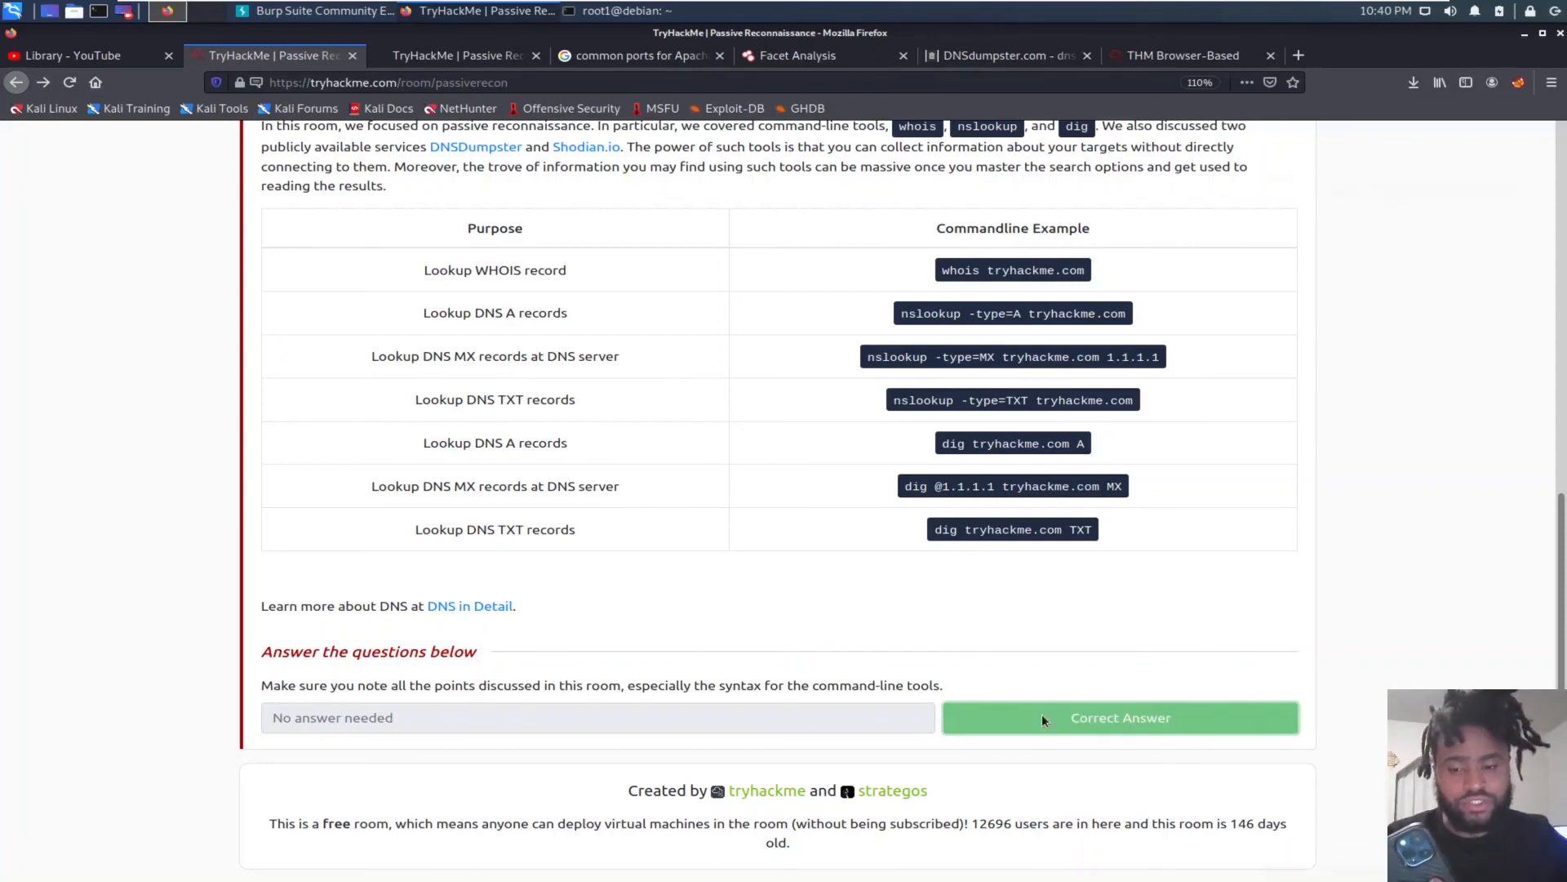